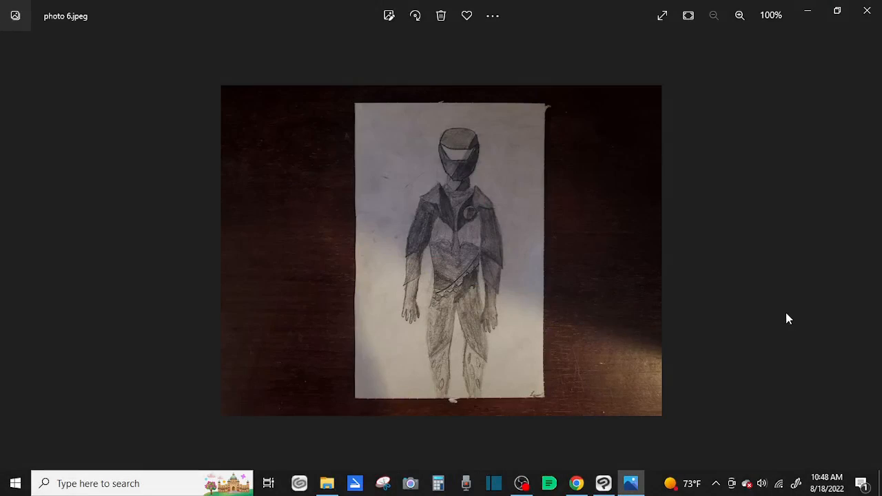
mouse_move(534, 193)
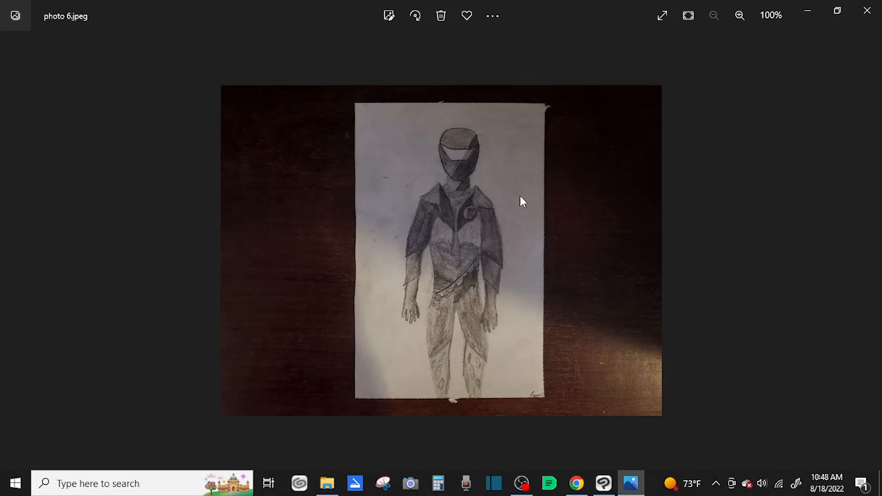
mouse_move(537, 188)
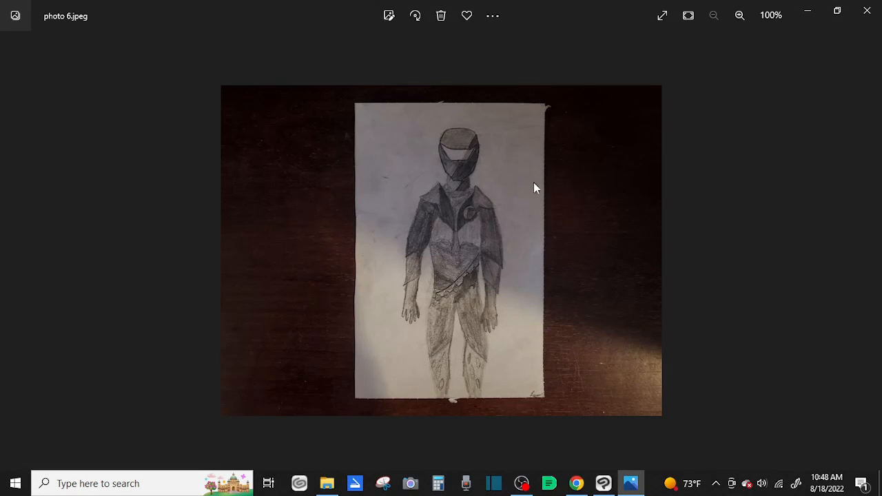
mouse_move(510, 179)
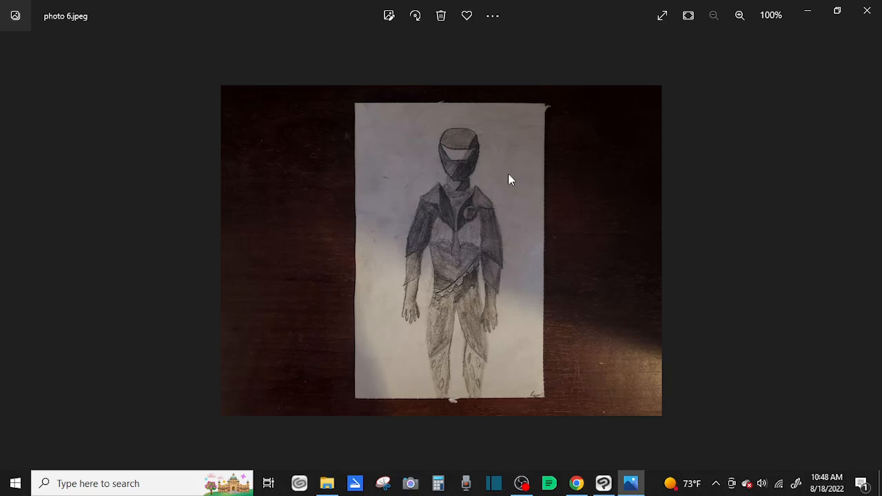
mouse_move(489, 201)
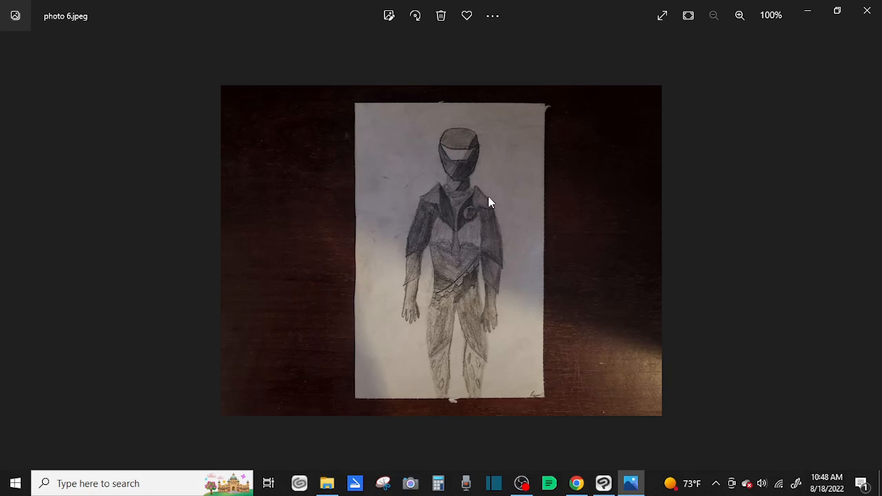
mouse_move(461, 251)
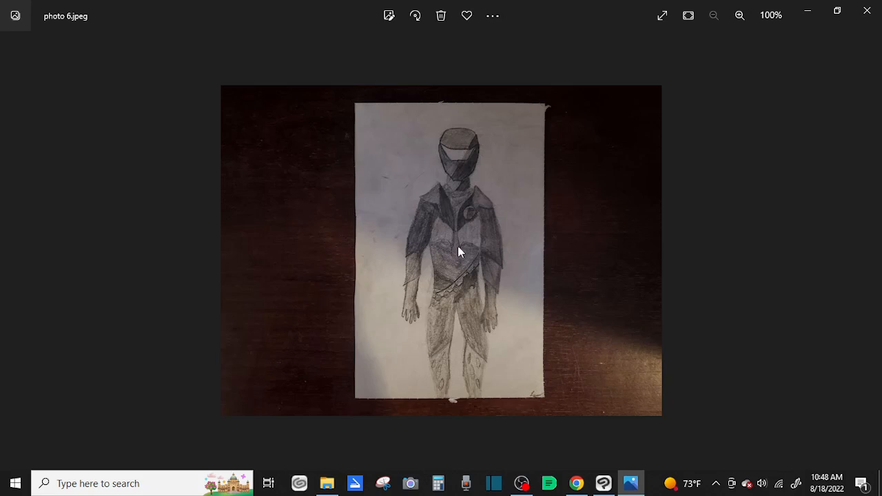
mouse_move(679, 158)
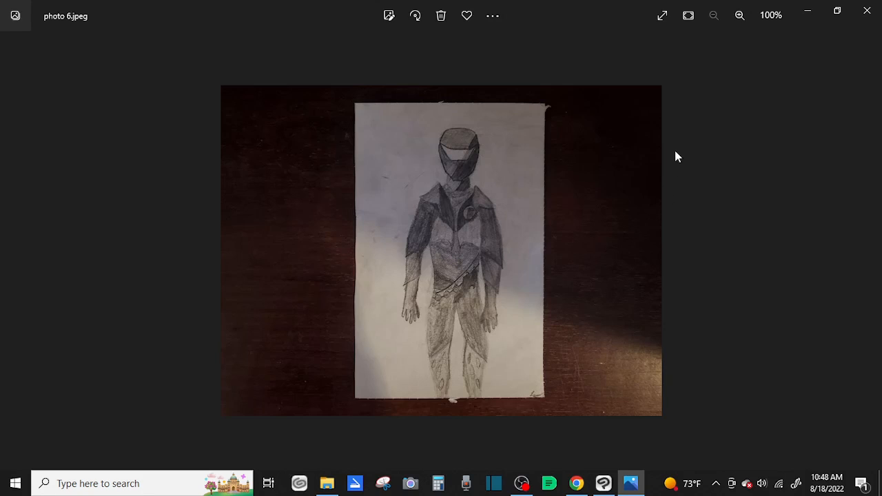
mouse_move(554, 218)
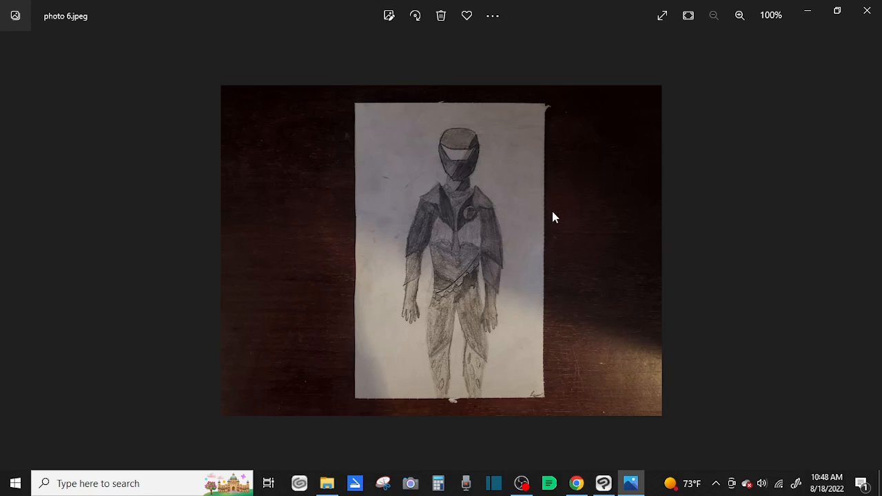
mouse_move(582, 190)
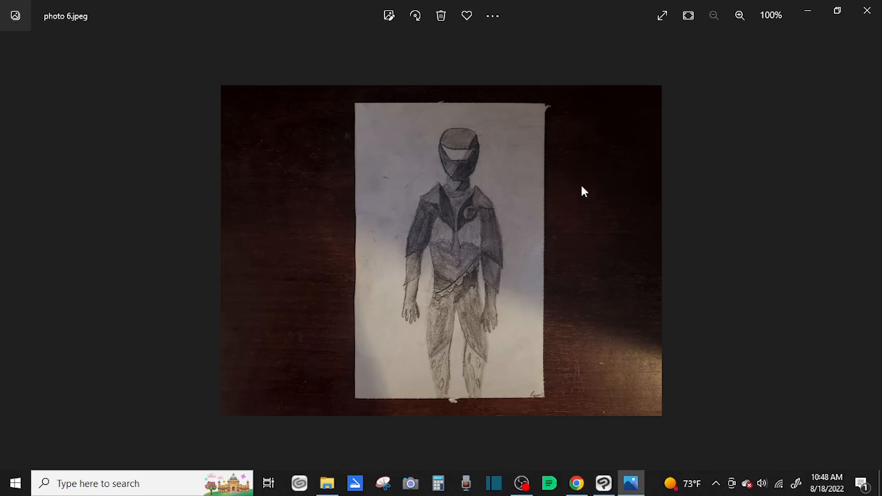
mouse_move(480, 162)
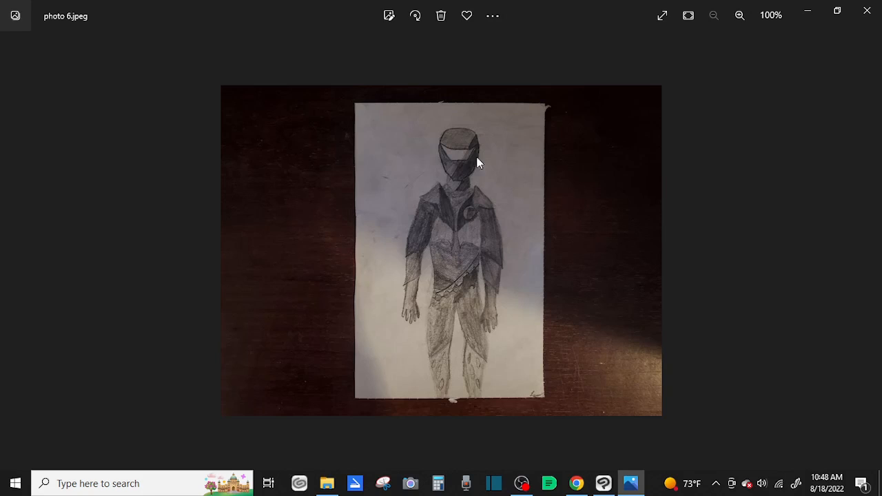
mouse_move(500, 241)
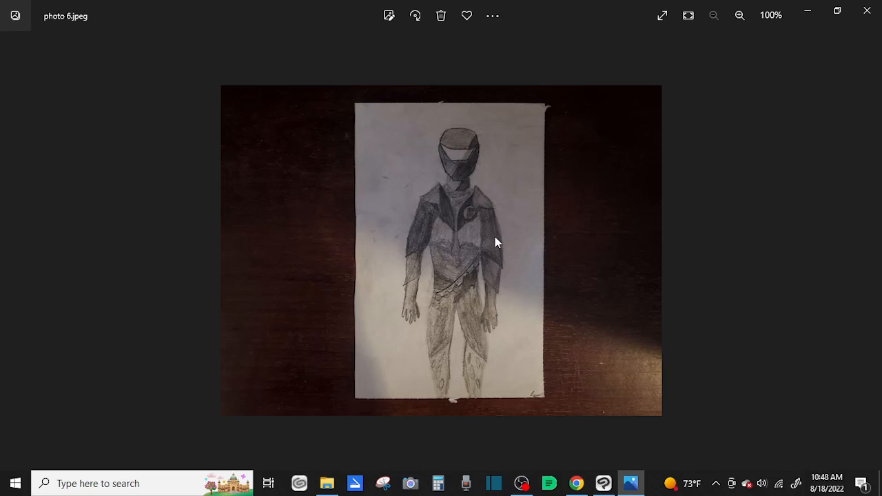
mouse_move(475, 258)
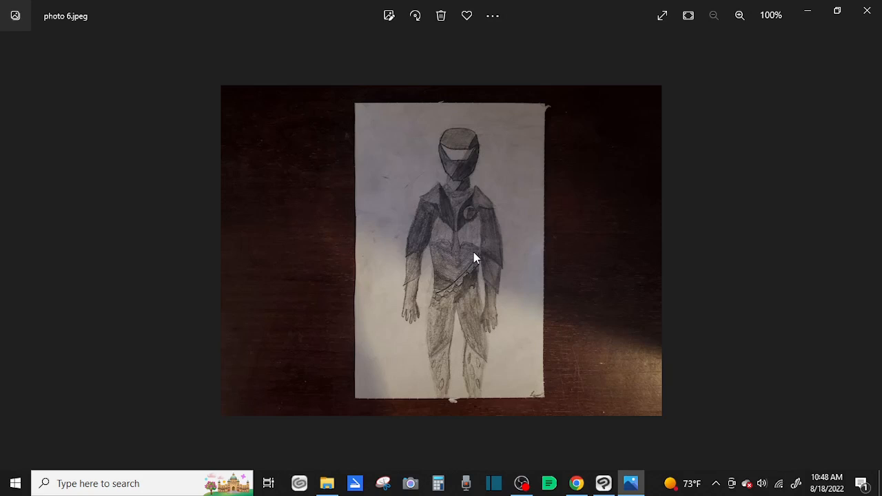
mouse_move(287, 320)
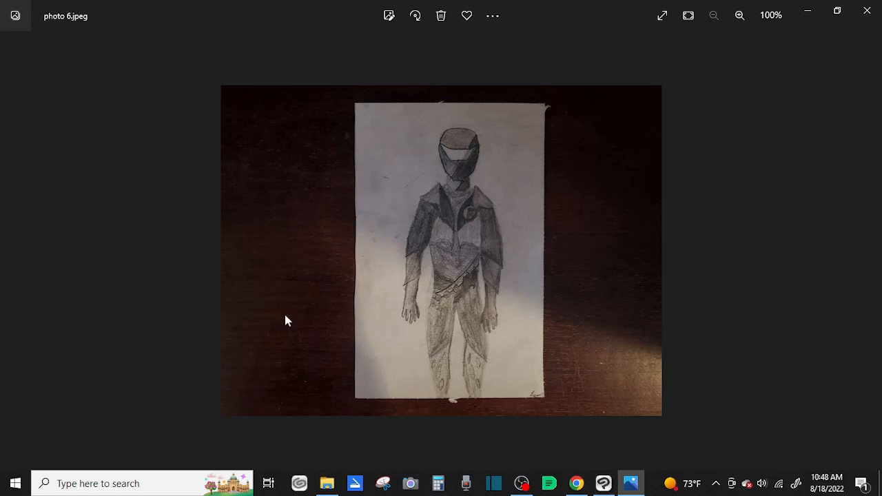
mouse_move(347, 298)
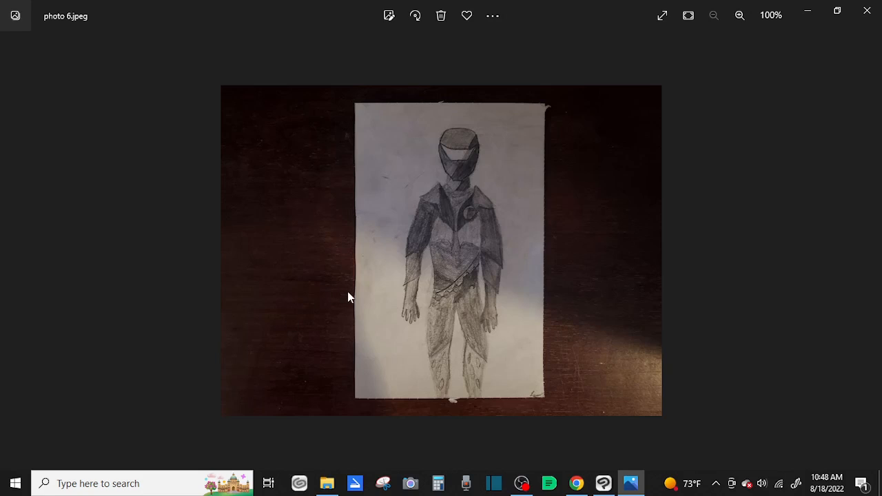
mouse_move(476, 335)
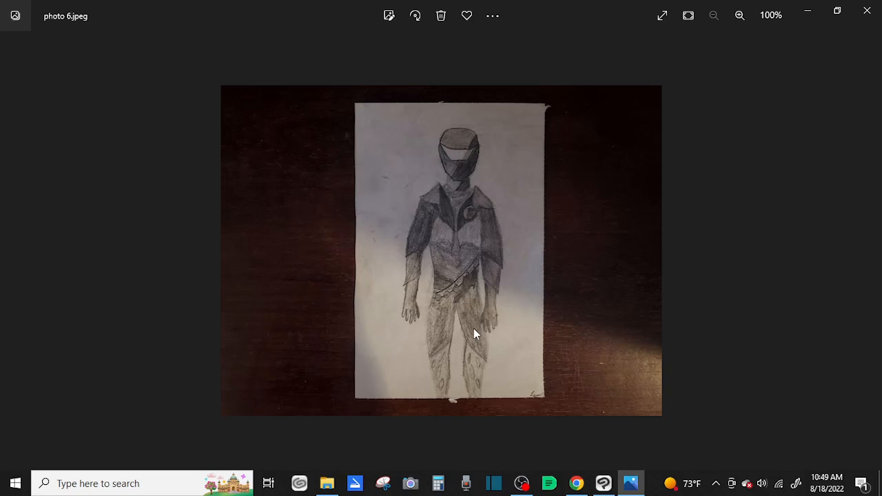
mouse_move(483, 336)
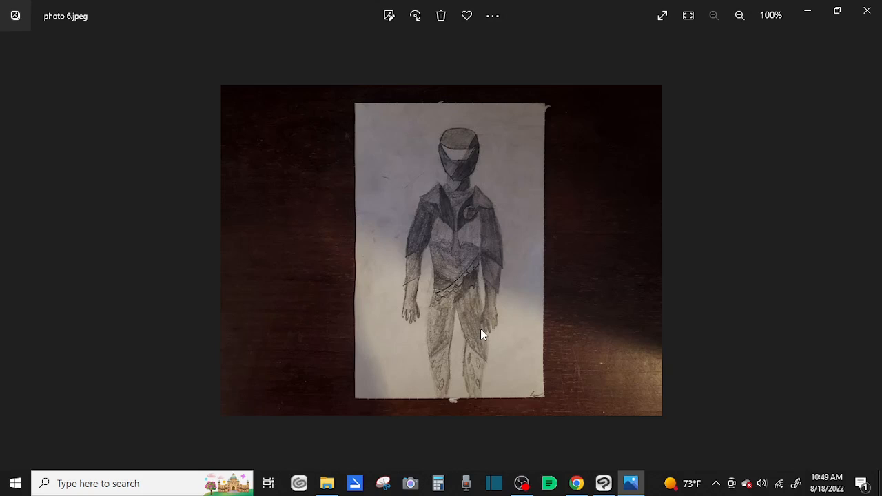
mouse_move(463, 285)
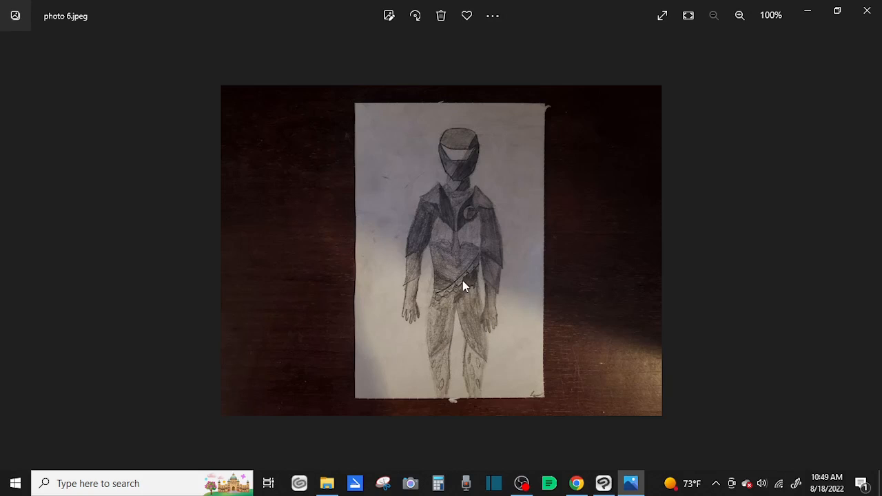
mouse_move(469, 281)
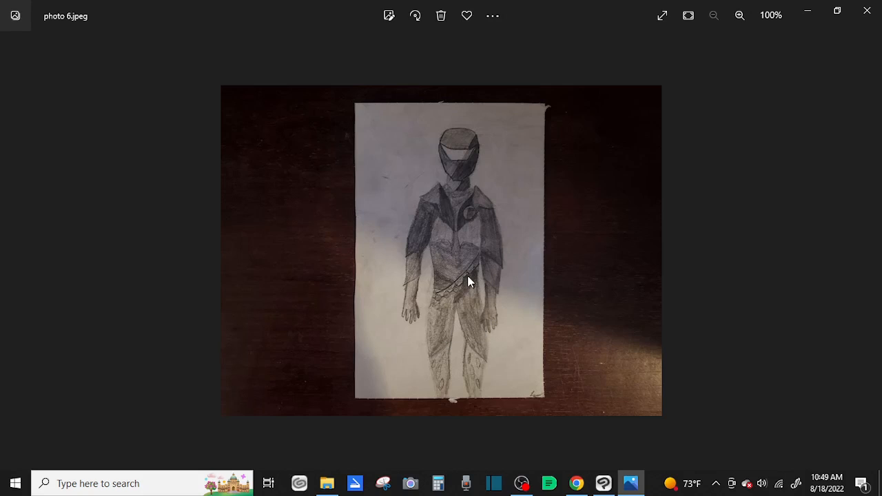
mouse_move(462, 255)
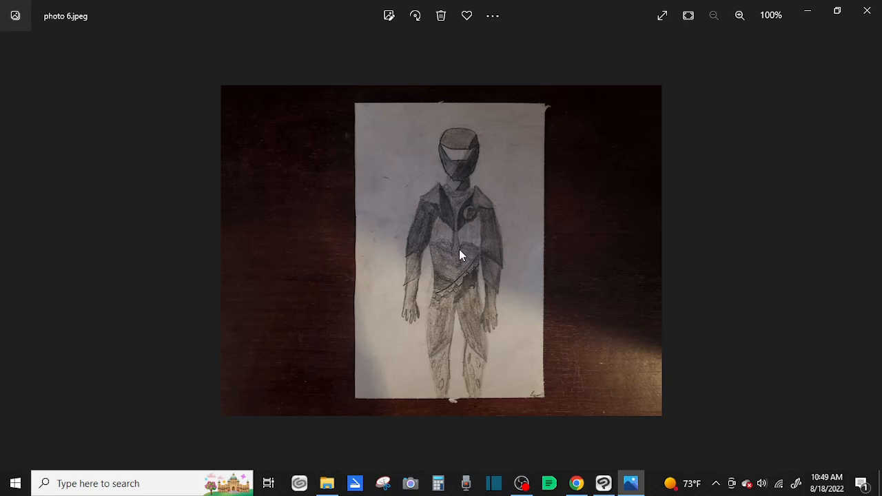
mouse_move(462, 259)
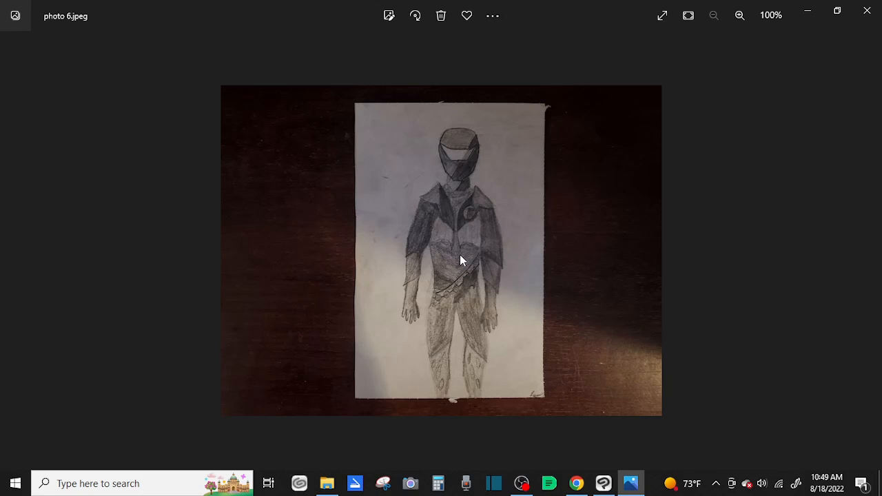
mouse_move(447, 256)
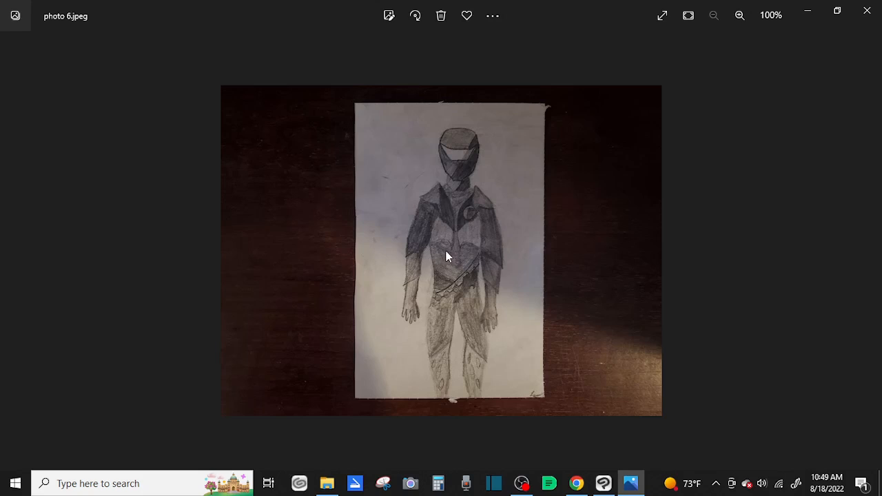
mouse_move(435, 255)
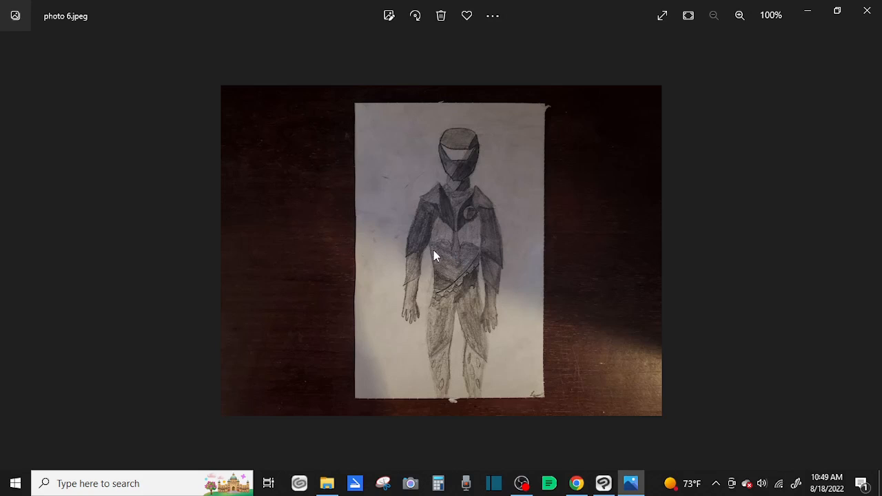
mouse_move(384, 246)
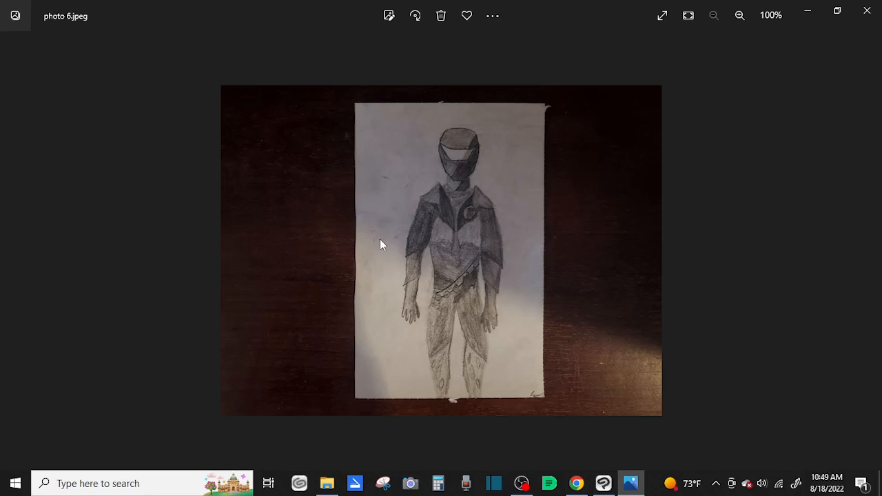
mouse_move(425, 242)
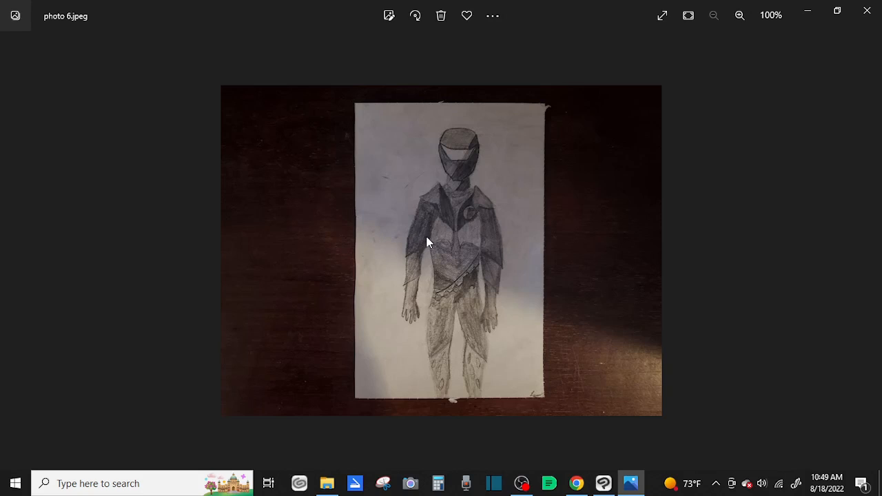
mouse_move(428, 226)
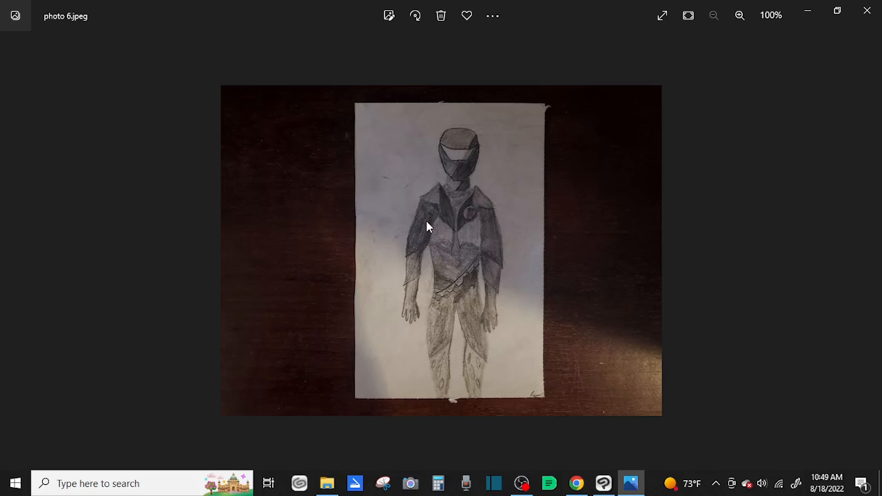
mouse_move(433, 202)
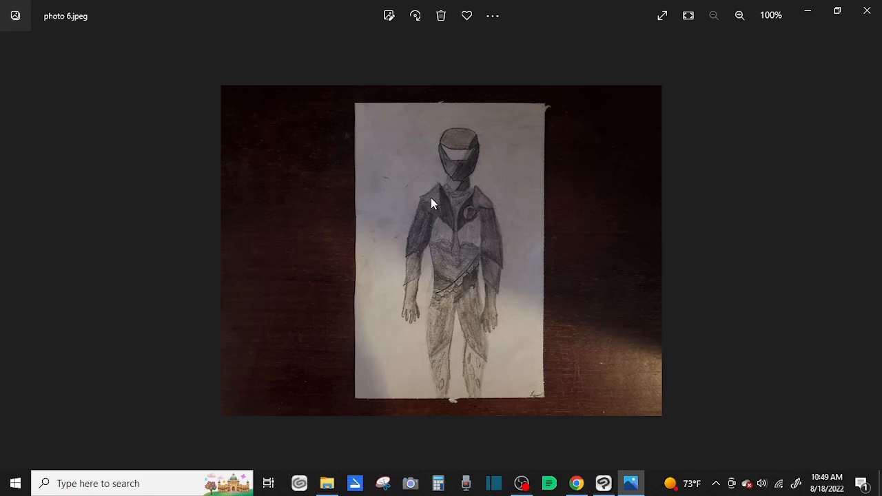
mouse_move(448, 269)
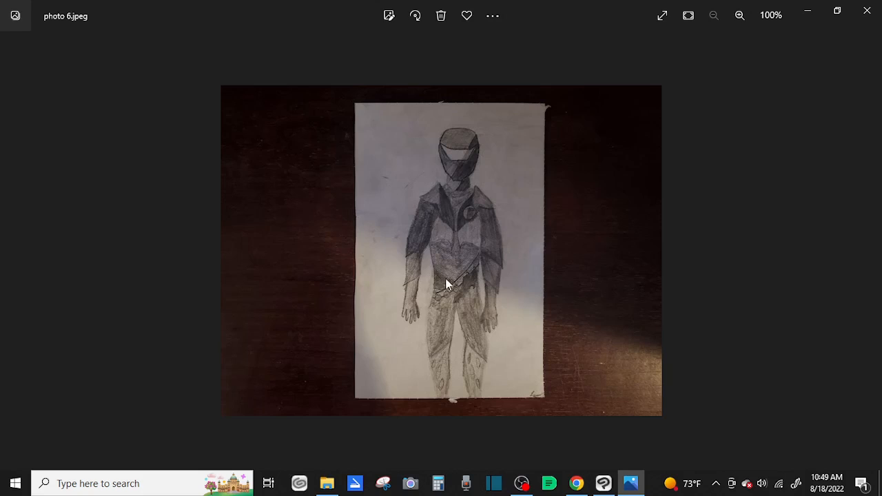
mouse_move(407, 317)
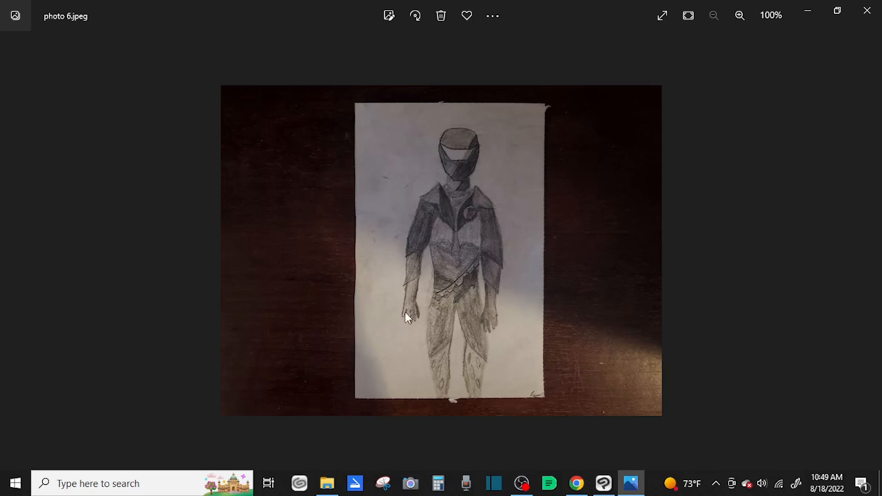
mouse_move(524, 296)
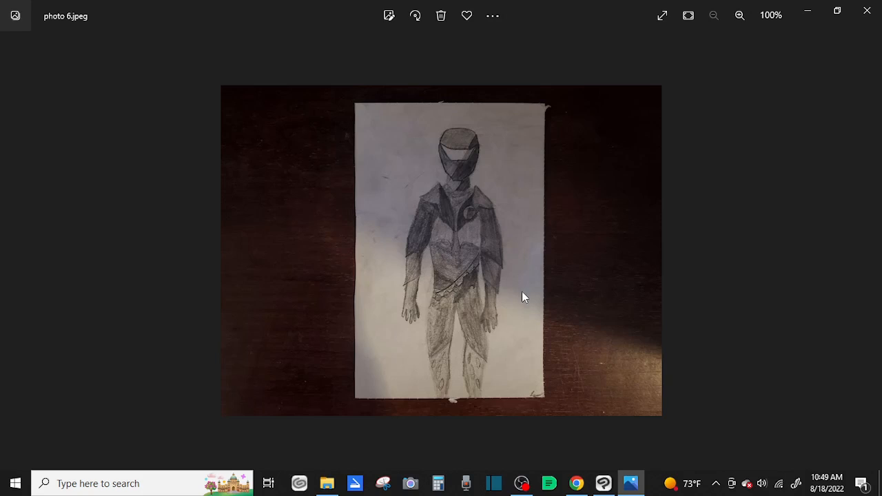
mouse_move(494, 253)
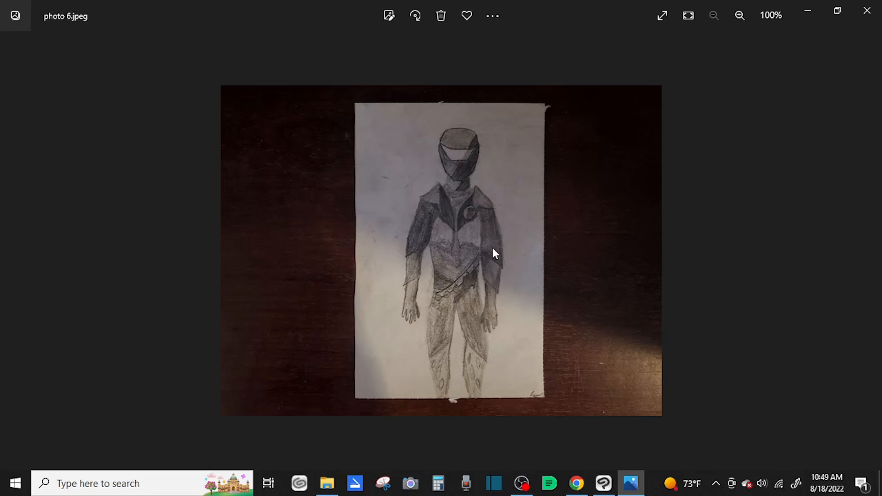
mouse_move(493, 237)
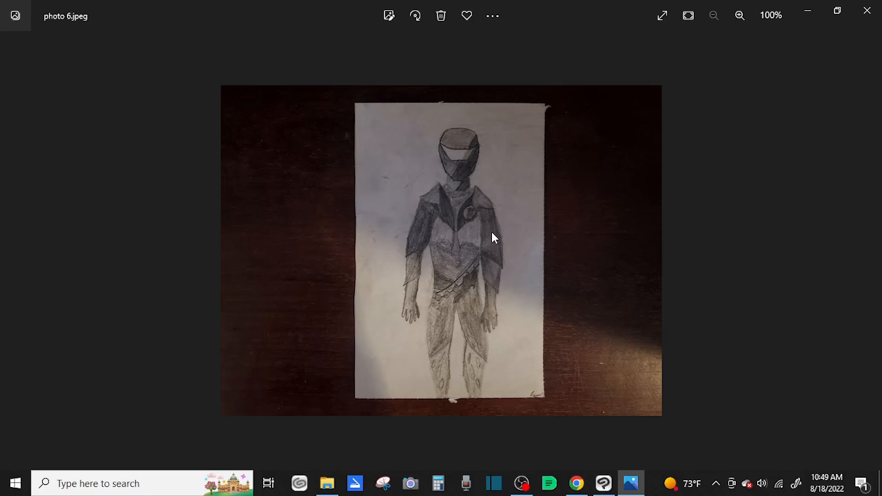
mouse_move(467, 277)
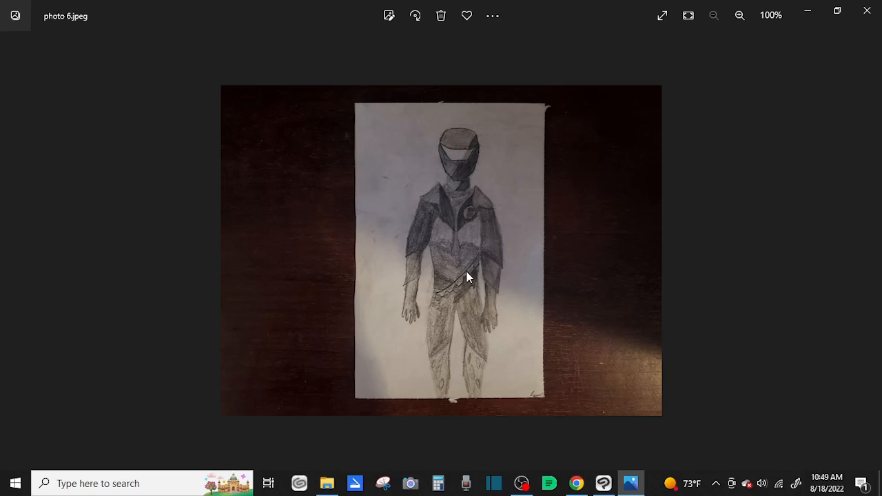
mouse_move(462, 278)
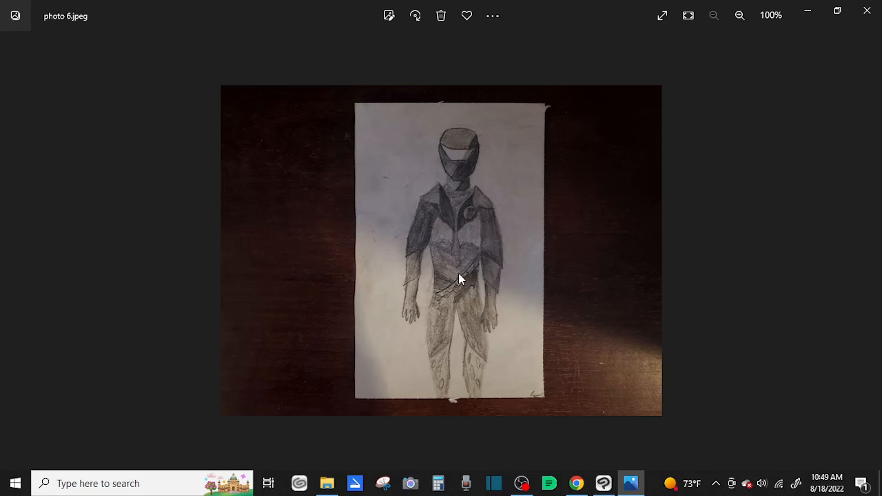
mouse_move(490, 281)
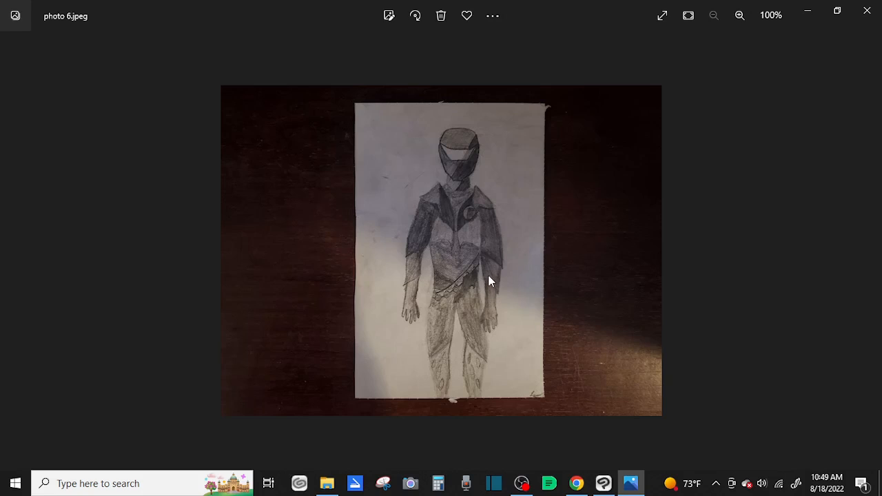
mouse_move(511, 298)
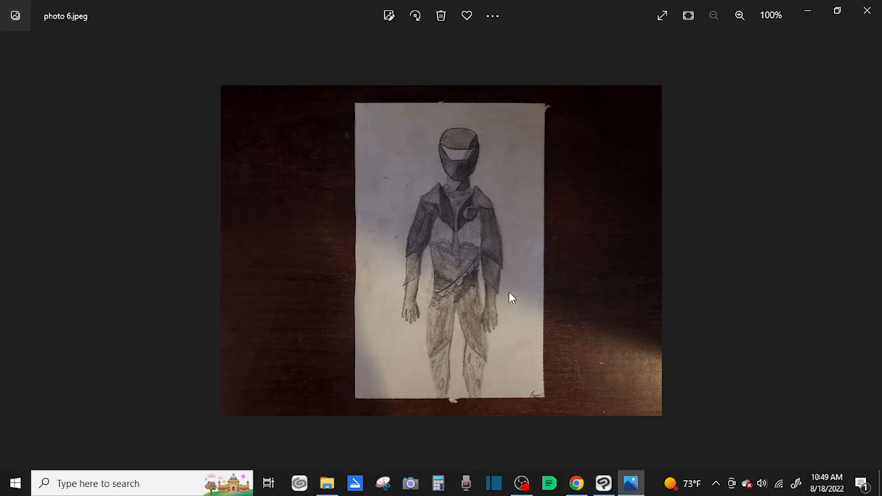
mouse_move(485, 245)
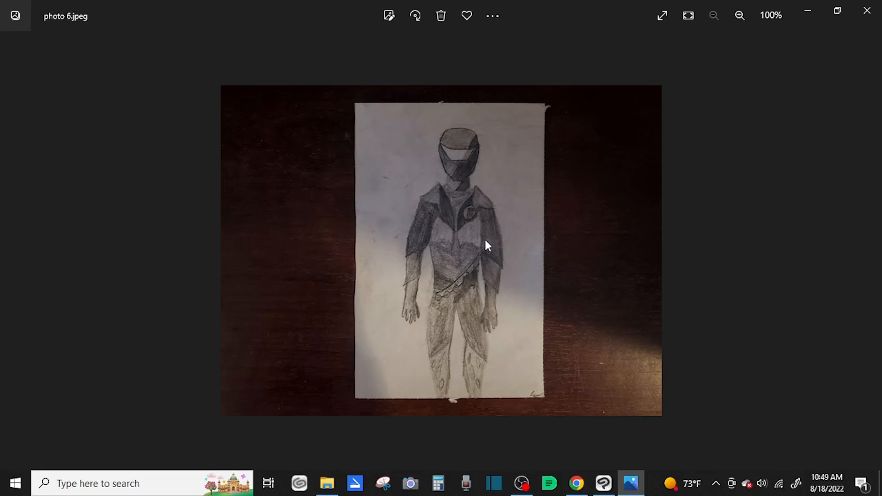
mouse_move(444, 204)
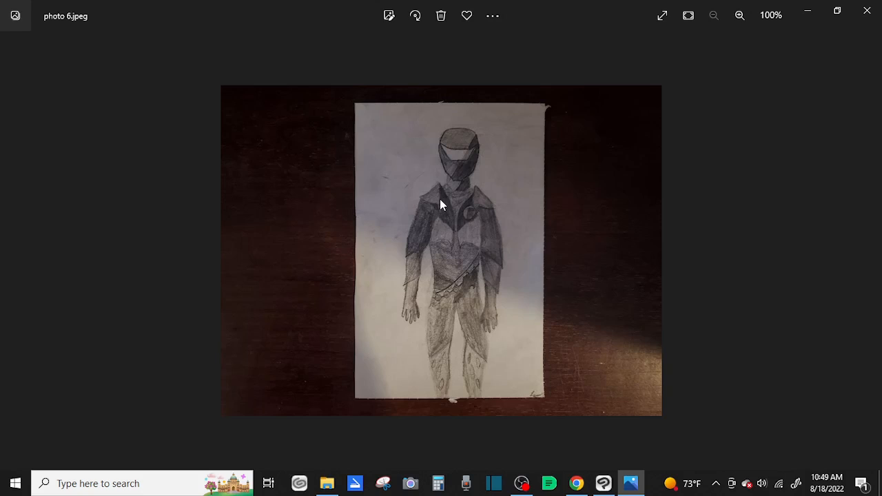
mouse_move(422, 315)
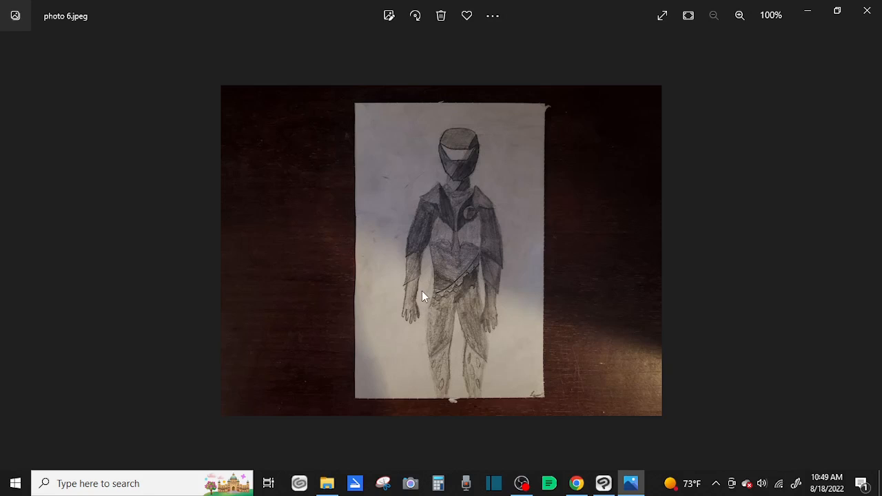
mouse_move(276, 364)
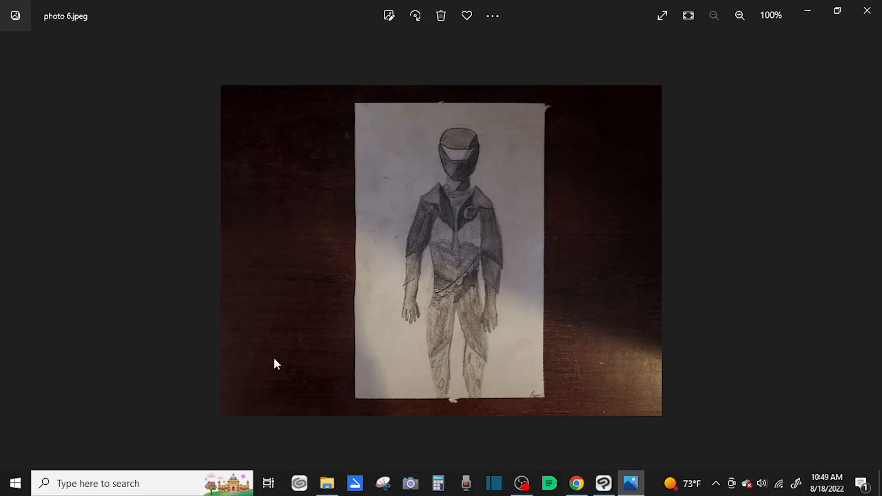
mouse_move(476, 127)
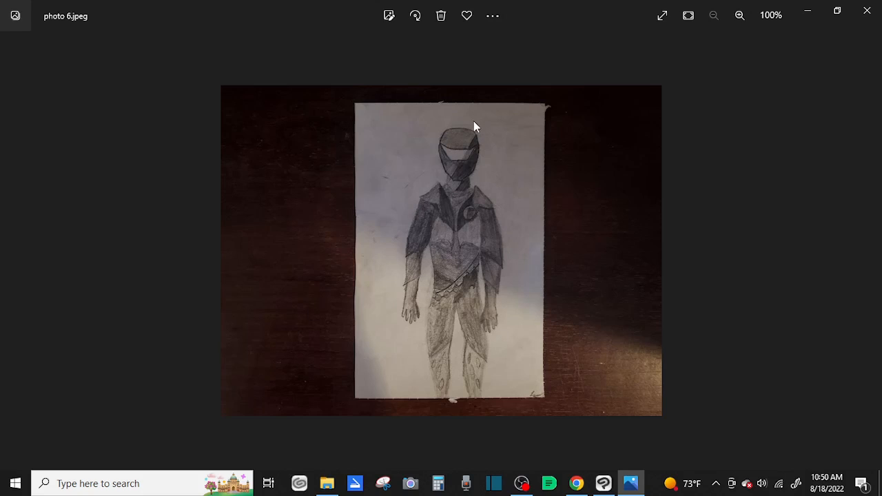
mouse_move(417, 226)
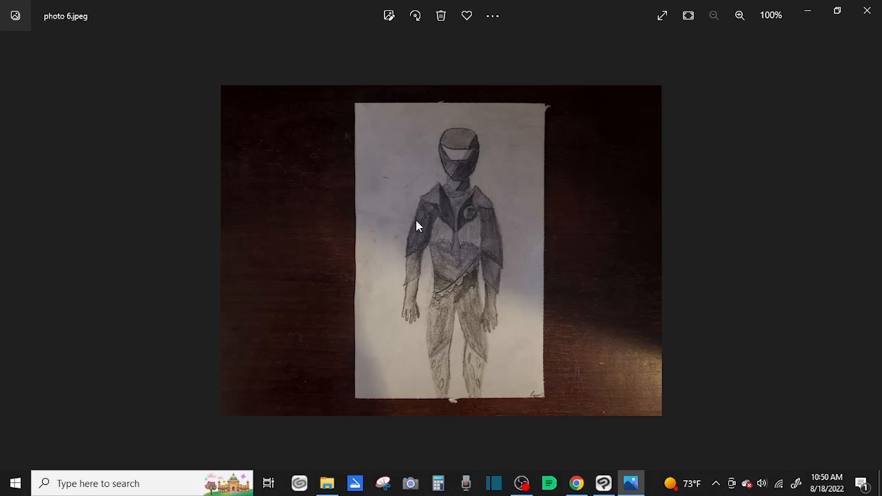
mouse_move(448, 300)
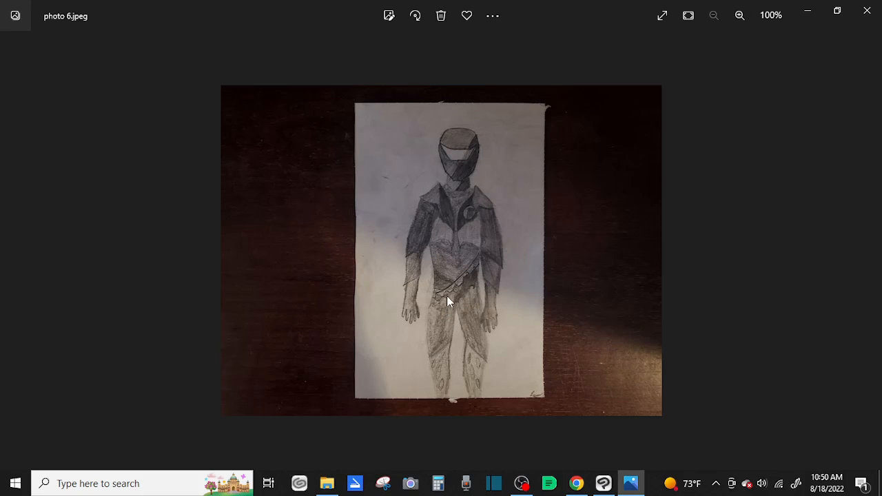
Zoom in on the helmeted figure's torso and belt, then back out to the whole figure.
left_click(739, 15)
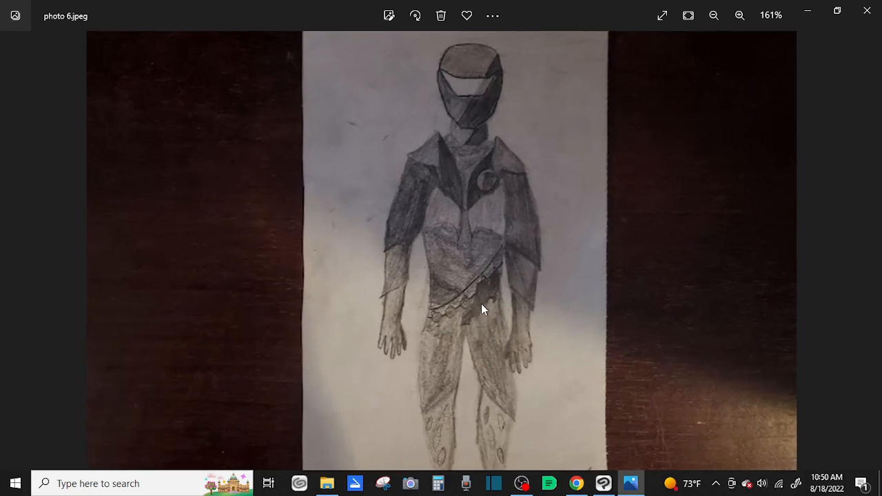
left_click(739, 16)
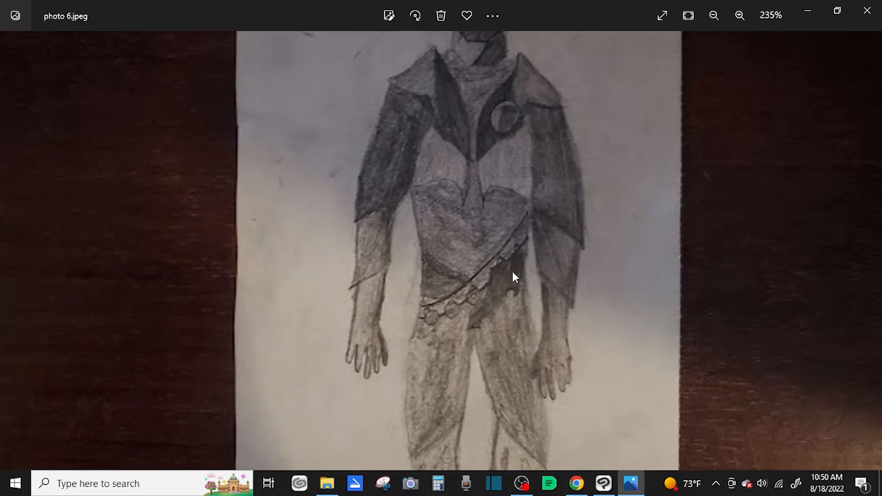
left_click(714, 15)
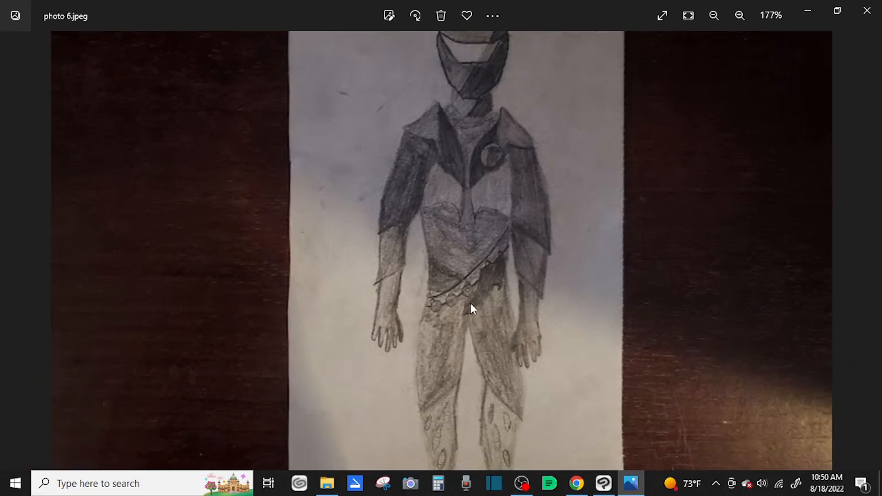
left_click(714, 15)
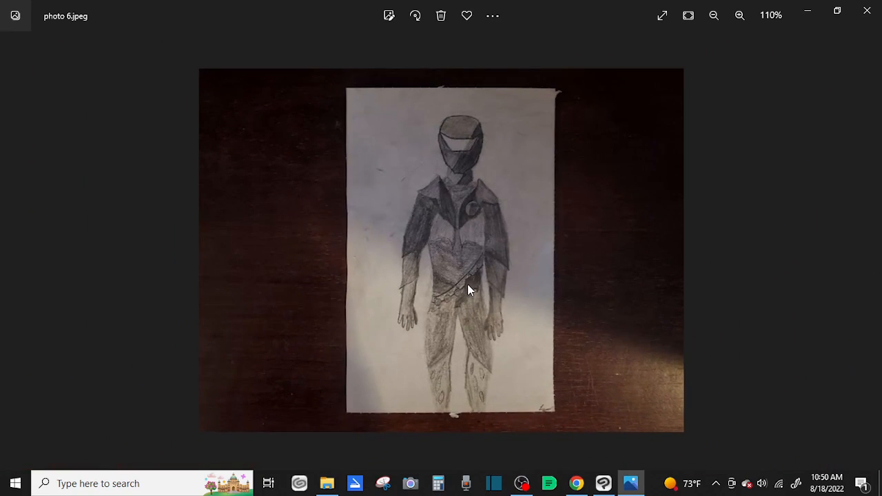
mouse_move(342, 245)
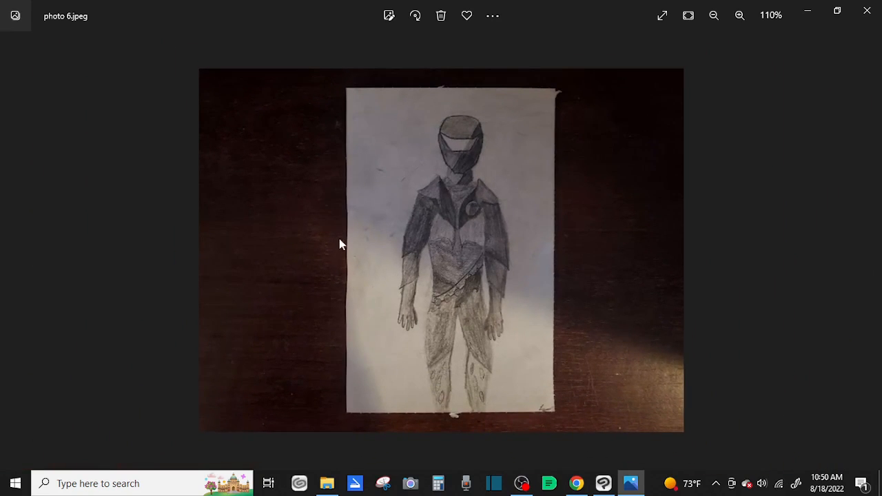
mouse_move(397, 323)
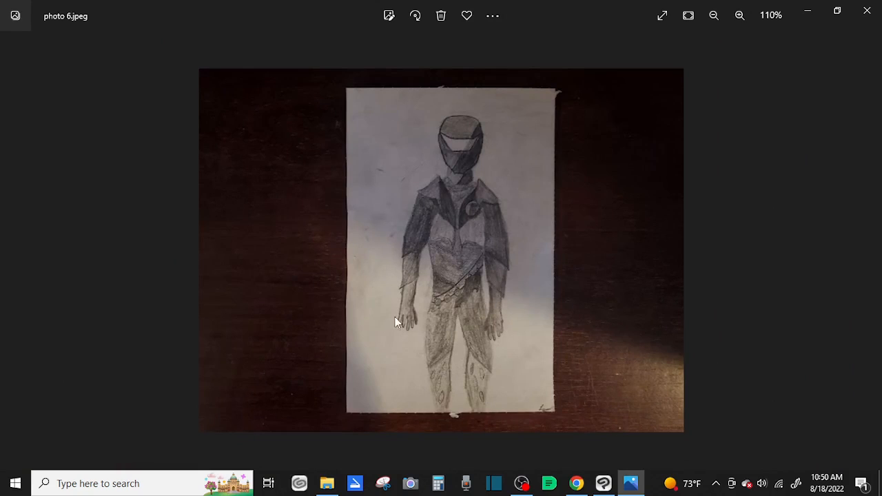
mouse_move(416, 317)
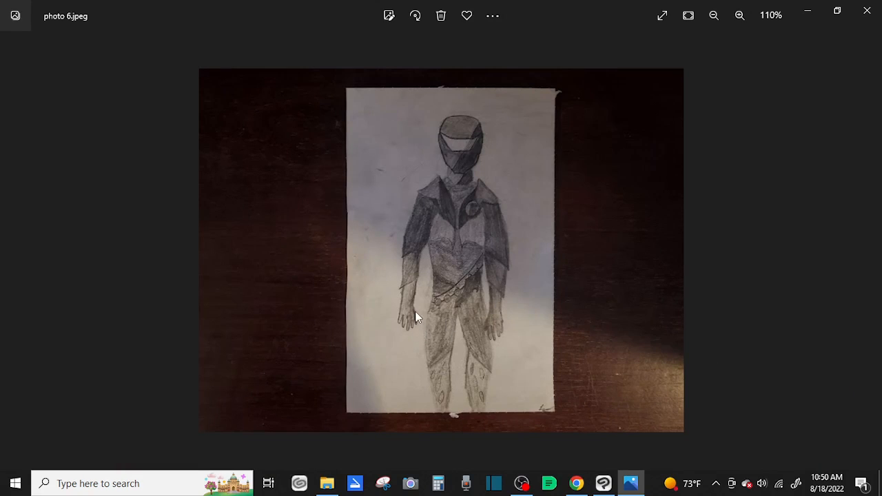
mouse_move(402, 250)
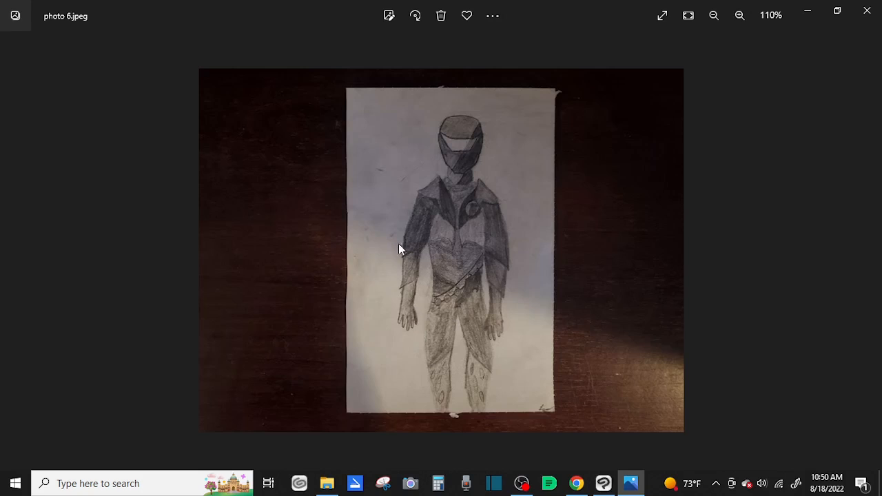
mouse_move(441, 259)
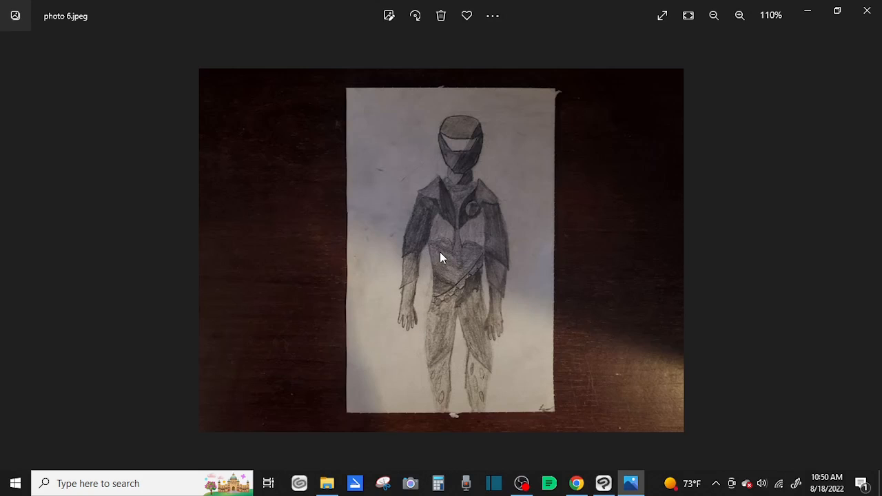
mouse_move(504, 276)
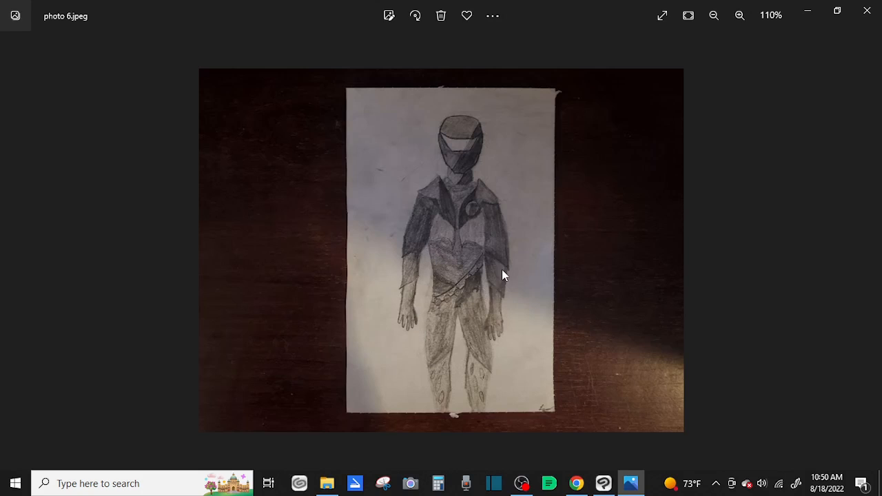
mouse_move(444, 198)
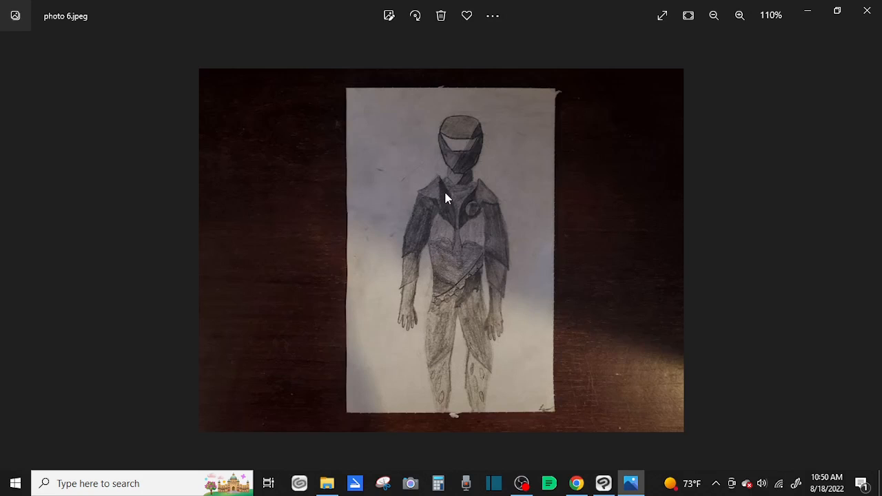
mouse_move(449, 171)
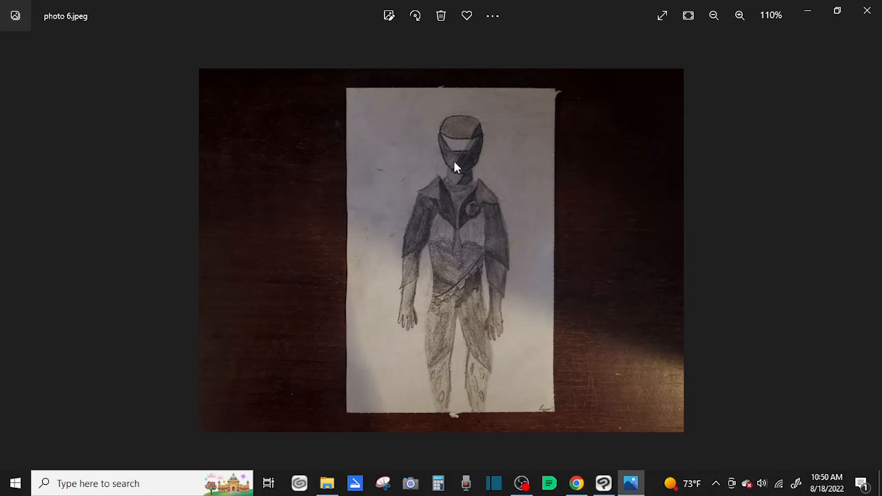
mouse_move(510, 338)
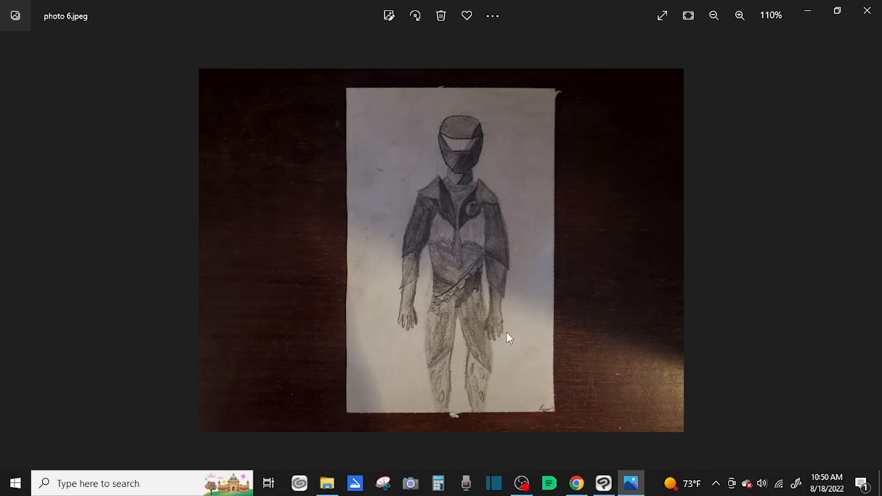
mouse_move(455, 220)
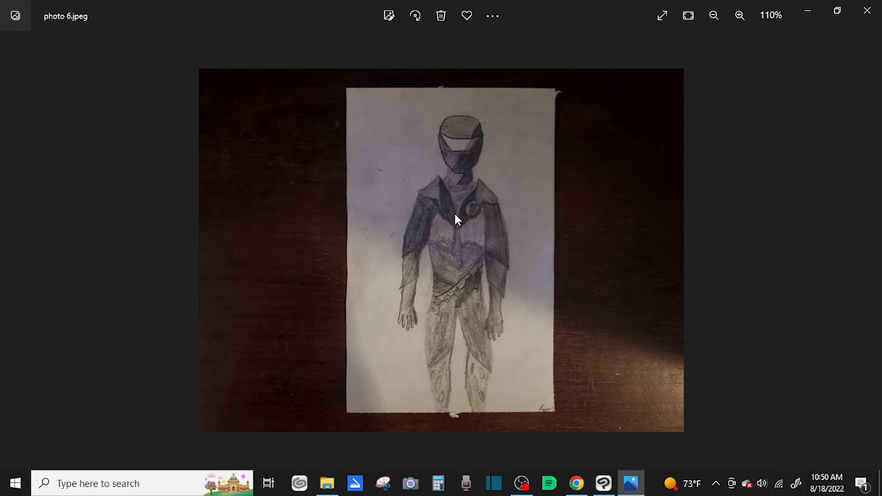
mouse_move(505, 394)
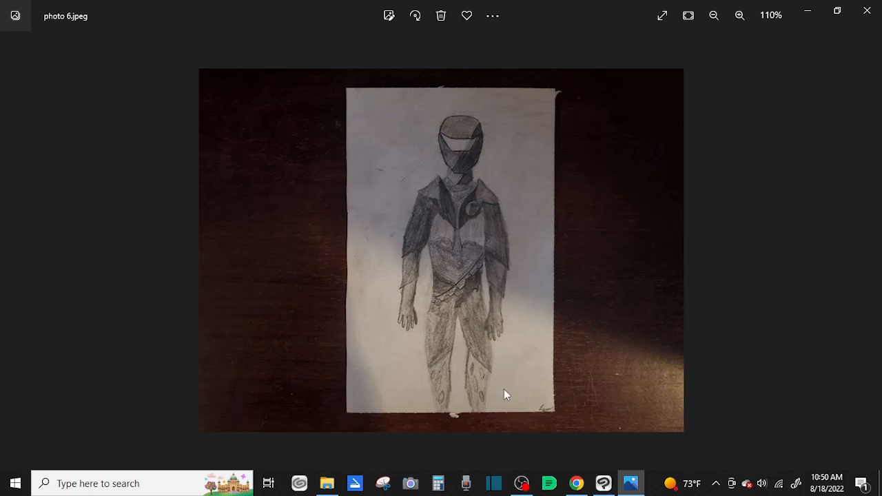
mouse_move(540, 438)
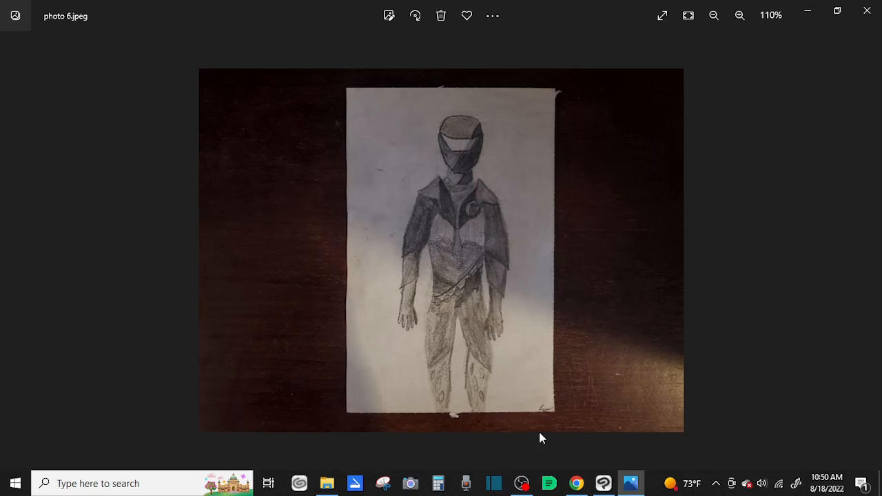
mouse_move(472, 427)
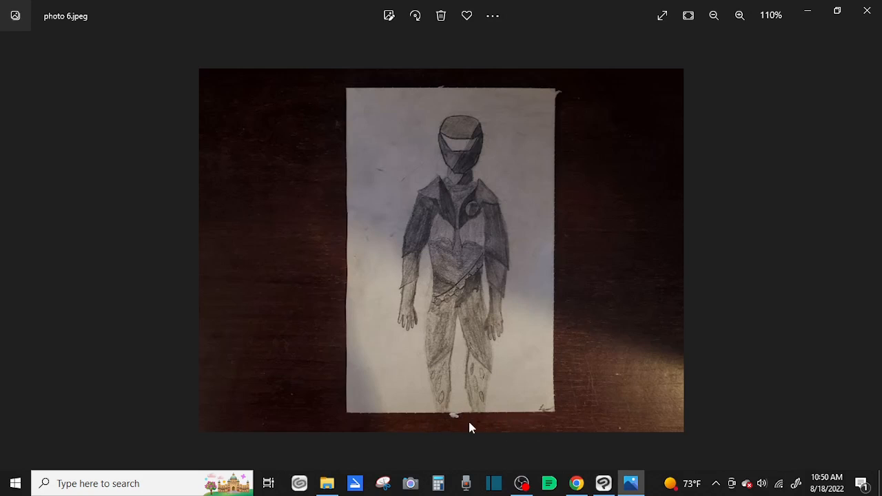
mouse_move(434, 417)
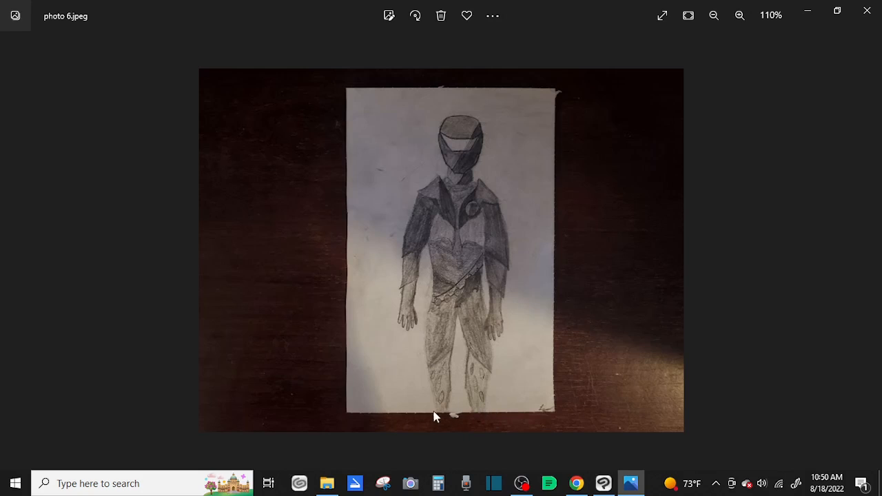
mouse_move(522, 408)
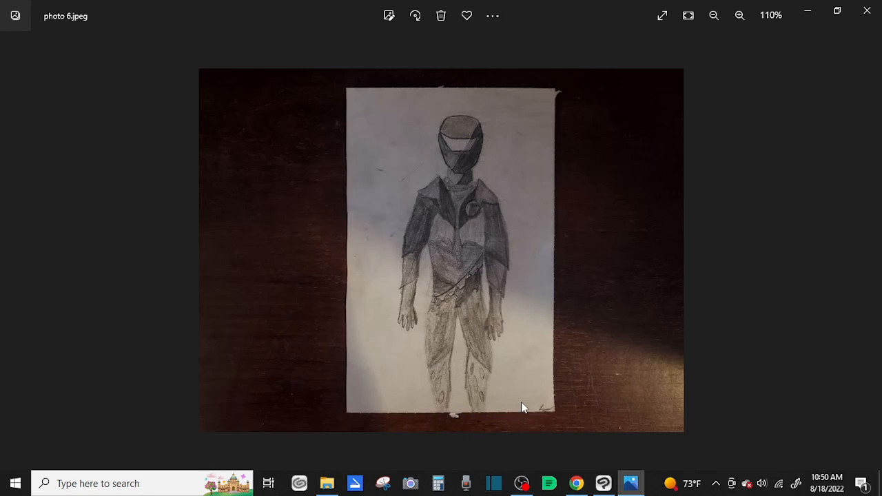
mouse_move(453, 393)
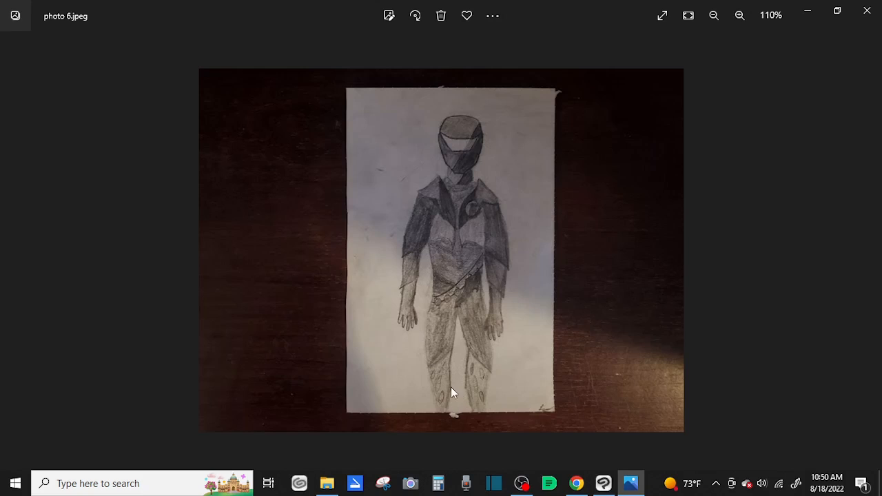
mouse_move(507, 288)
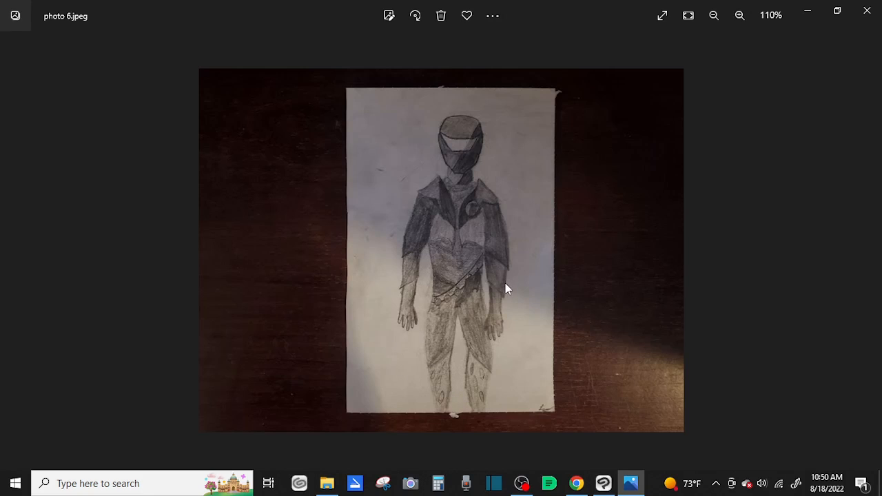
mouse_move(521, 286)
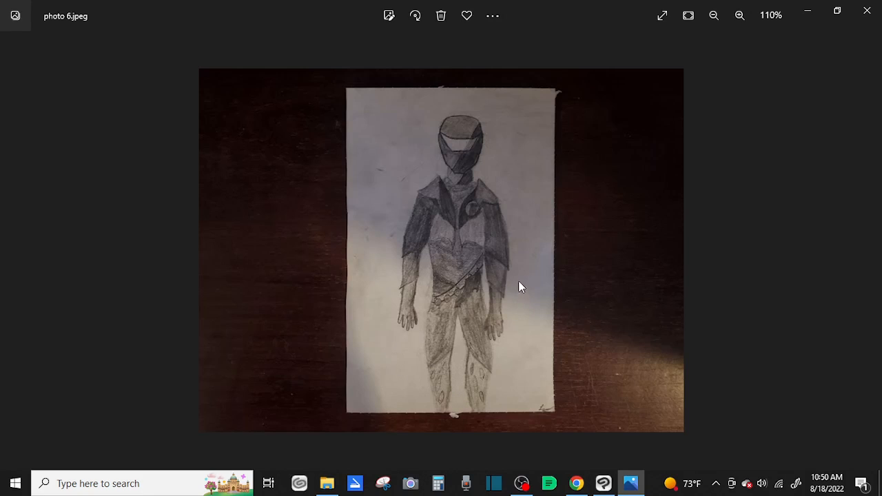
mouse_move(414, 242)
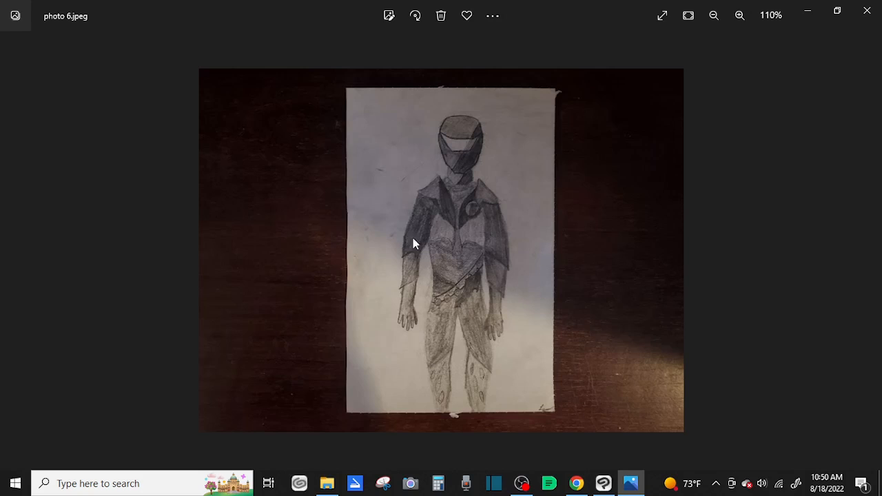
mouse_move(438, 142)
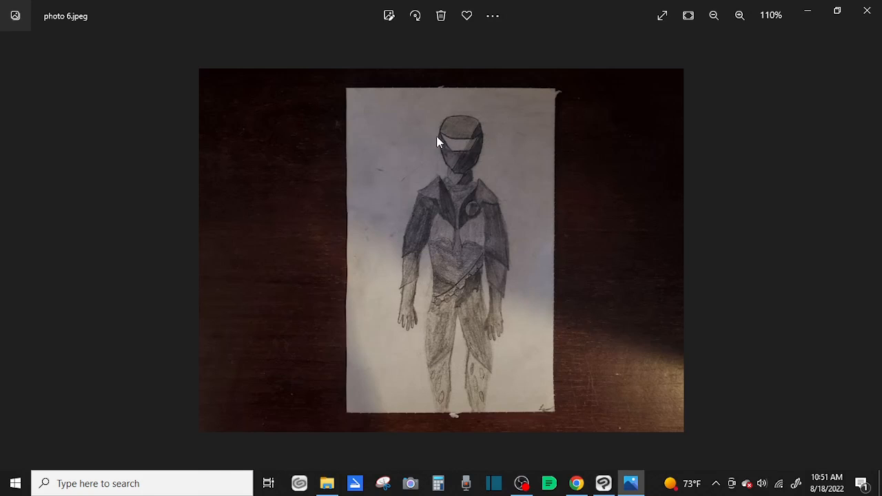
mouse_move(549, 190)
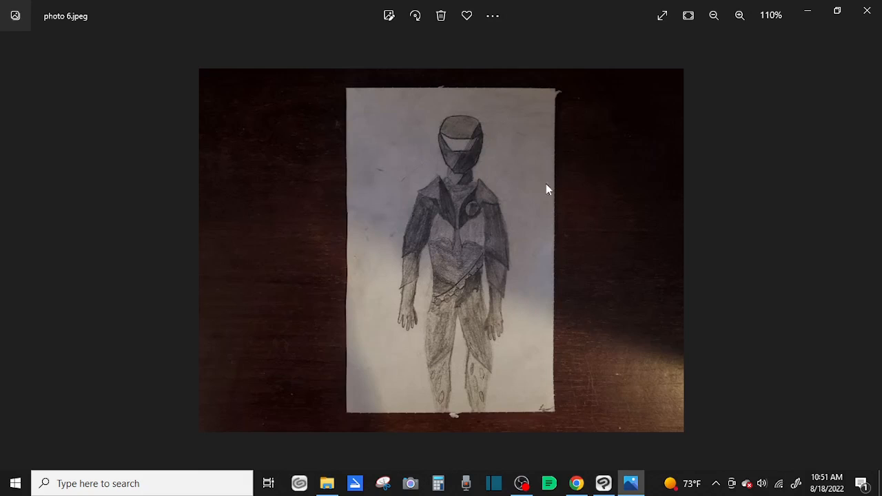
mouse_move(474, 204)
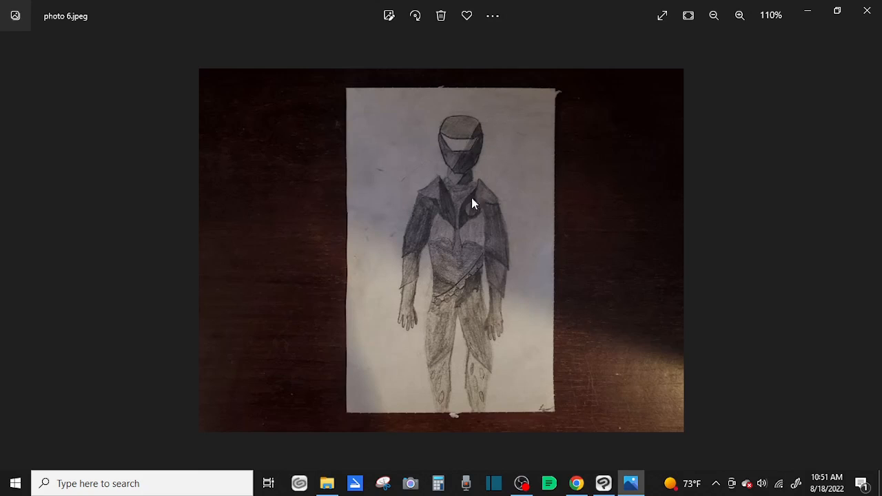
mouse_move(454, 208)
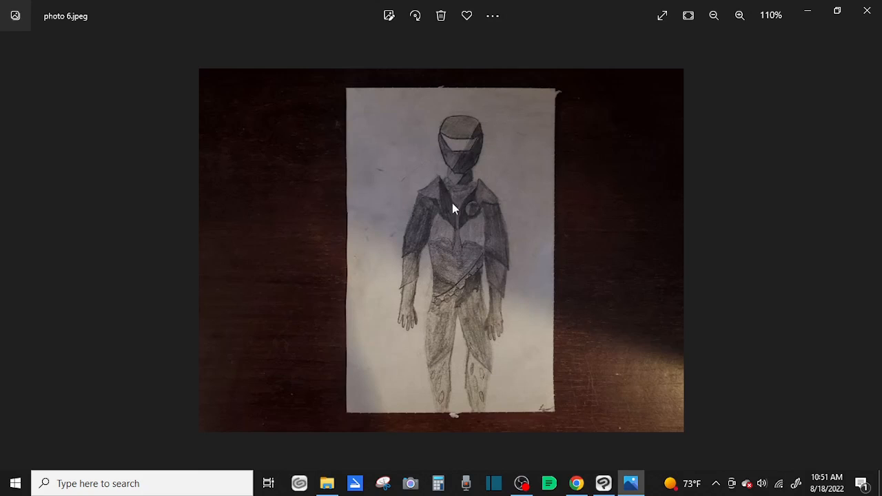
mouse_move(489, 392)
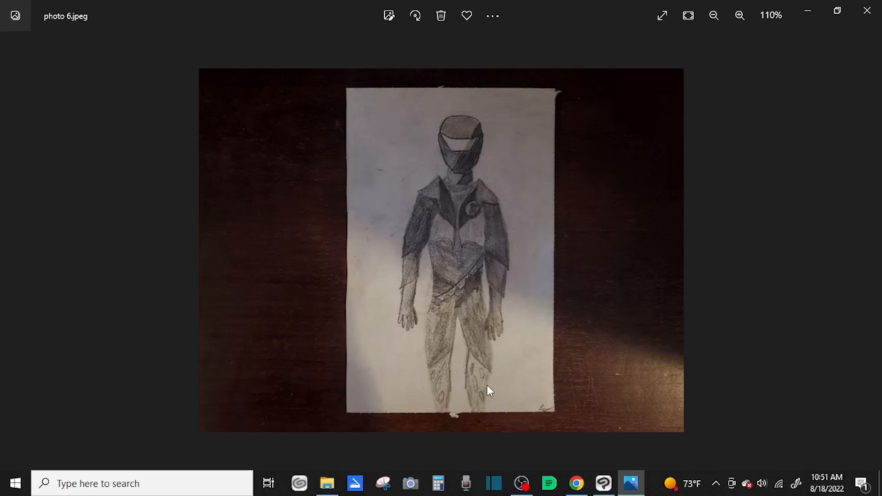
mouse_move(510, 380)
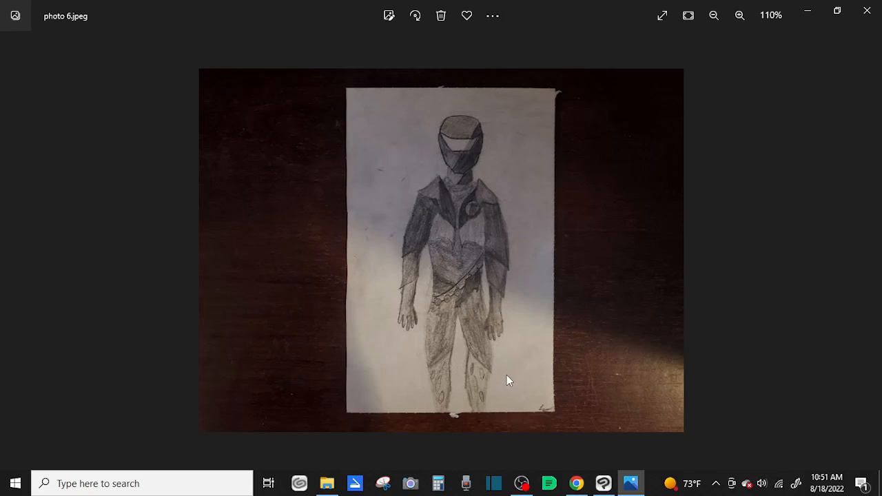
mouse_move(551, 344)
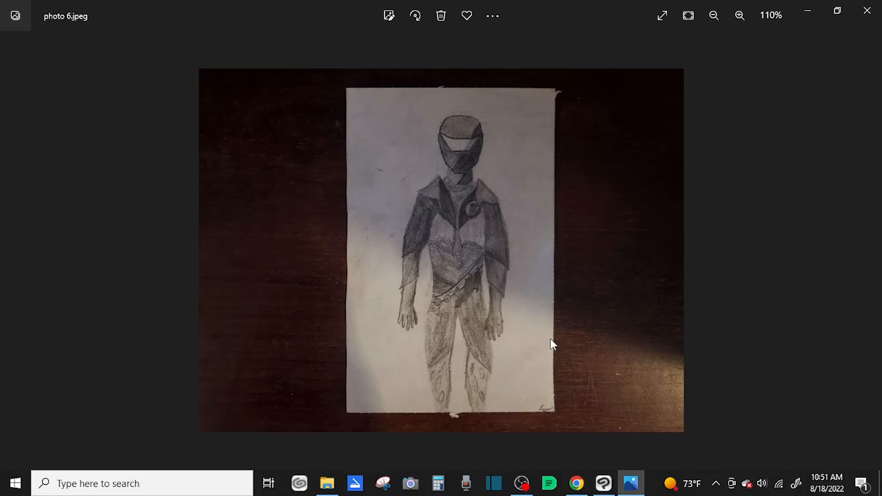
mouse_move(494, 361)
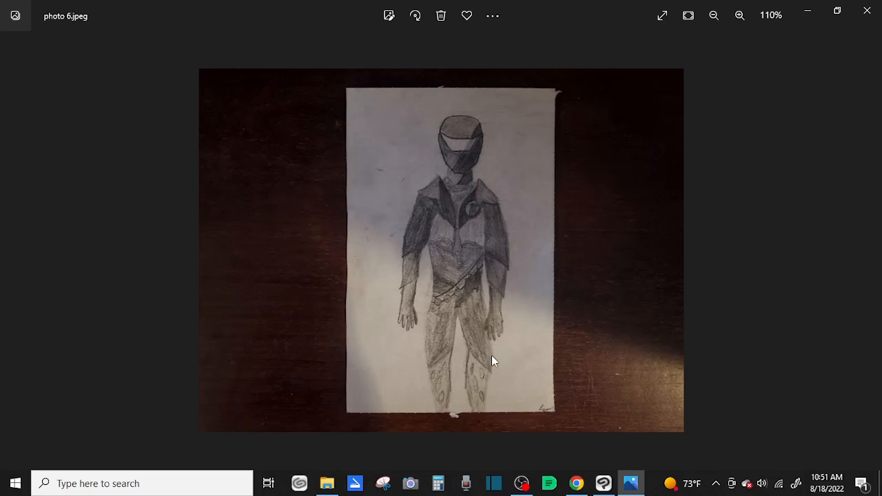
mouse_move(462, 314)
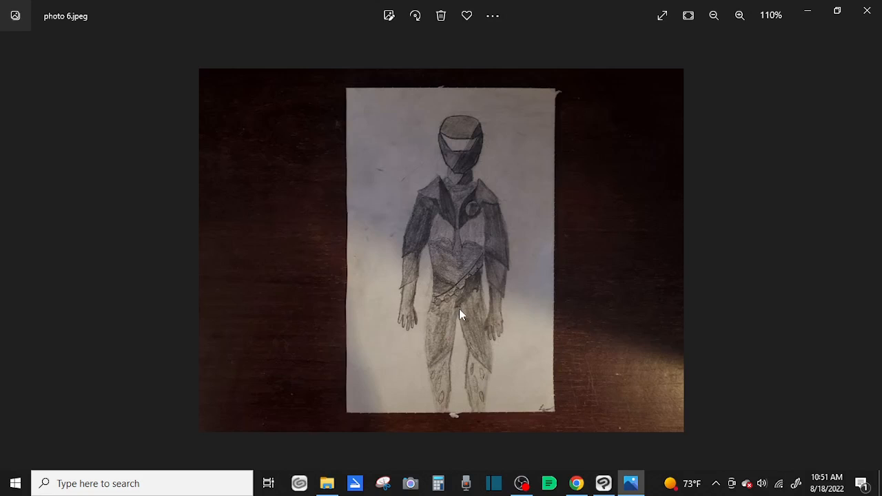
mouse_move(483, 389)
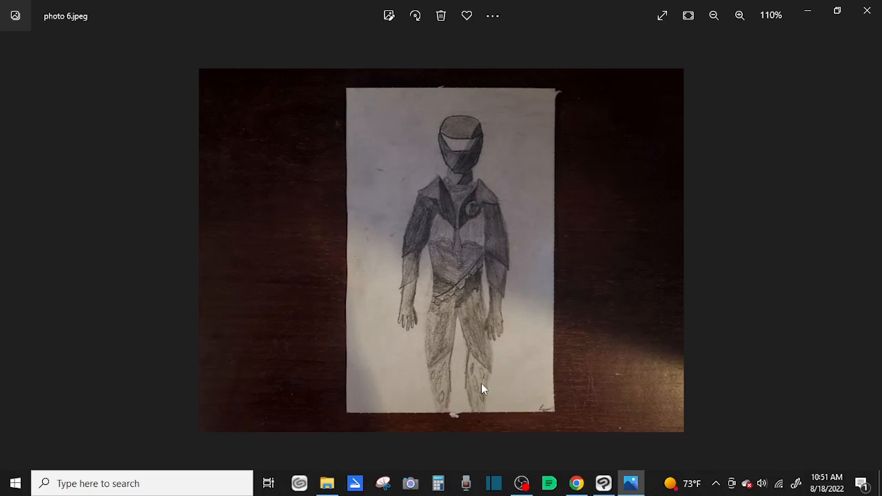
mouse_move(472, 320)
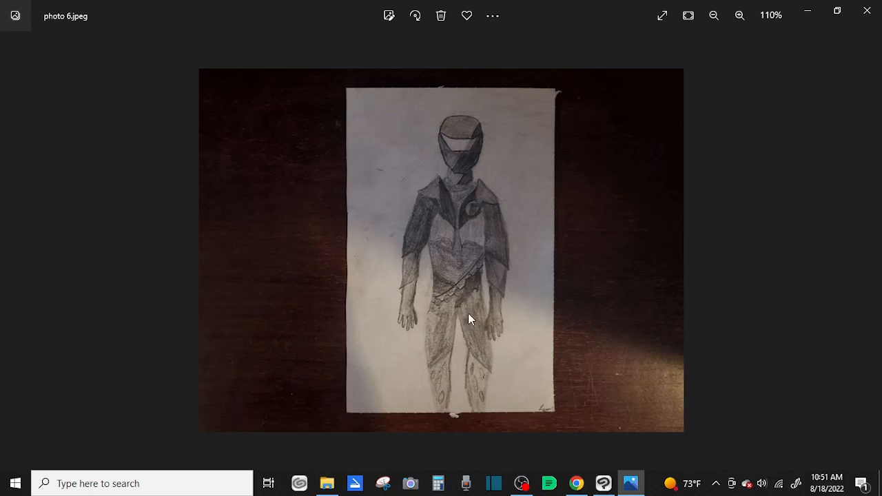
mouse_move(505, 339)
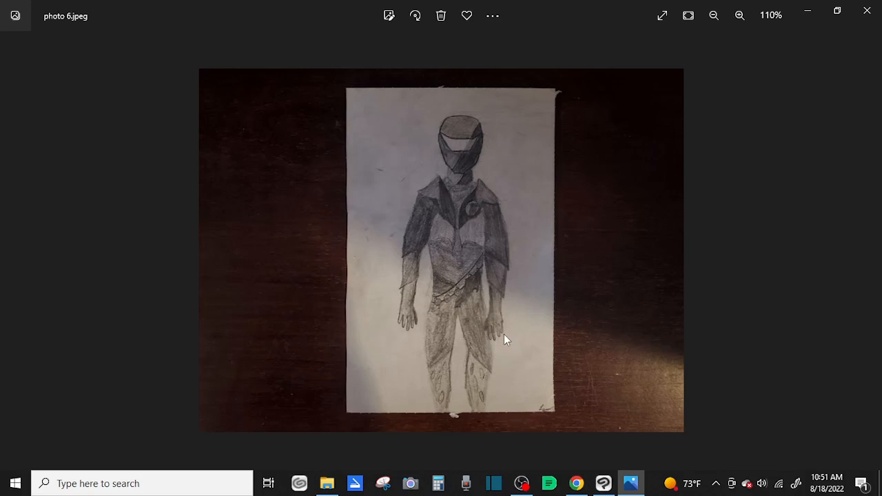
mouse_move(488, 406)
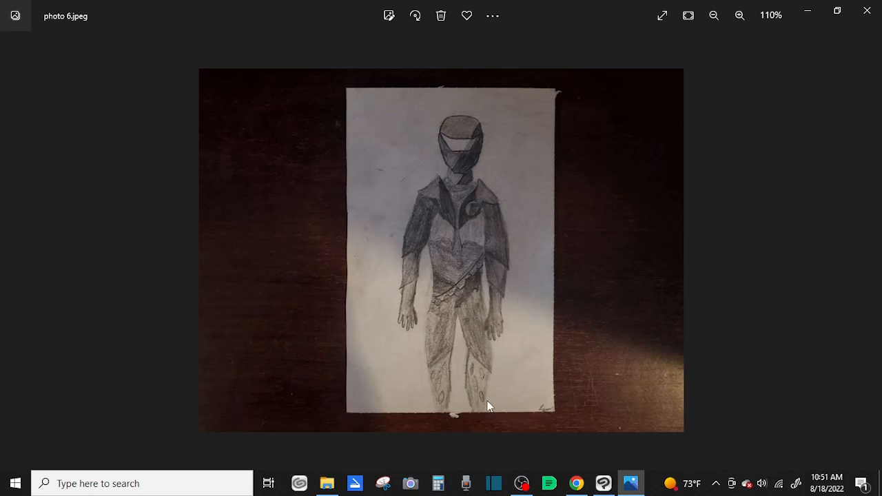
mouse_move(551, 430)
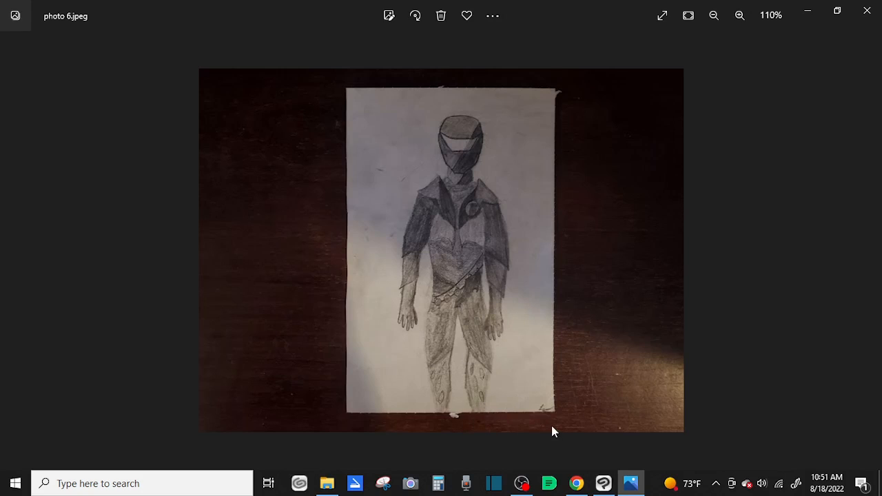
mouse_move(627, 352)
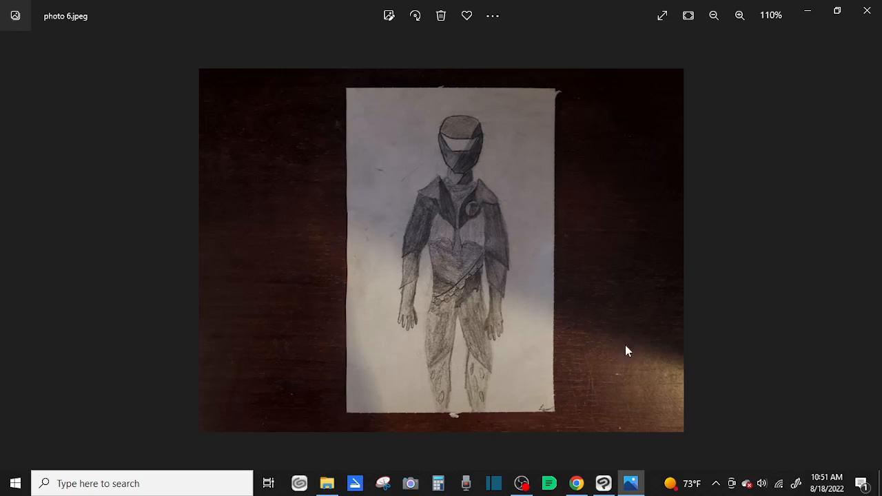
mouse_move(568, 290)
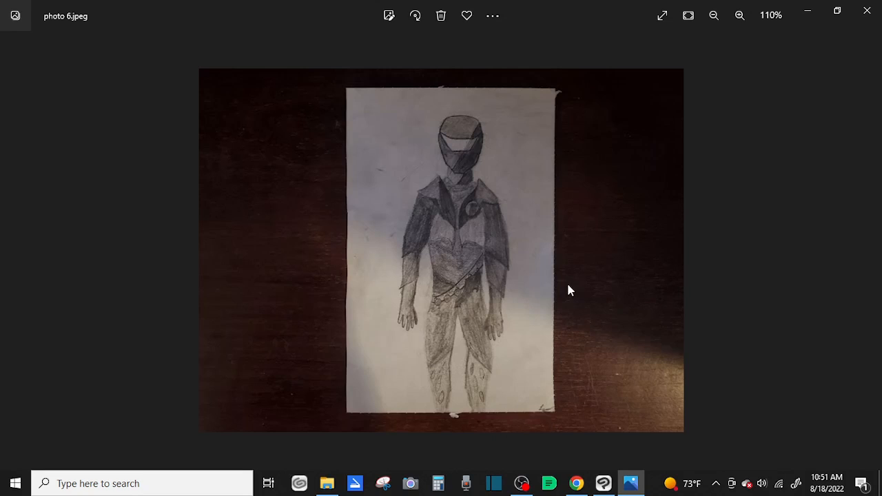
mouse_move(762, 298)
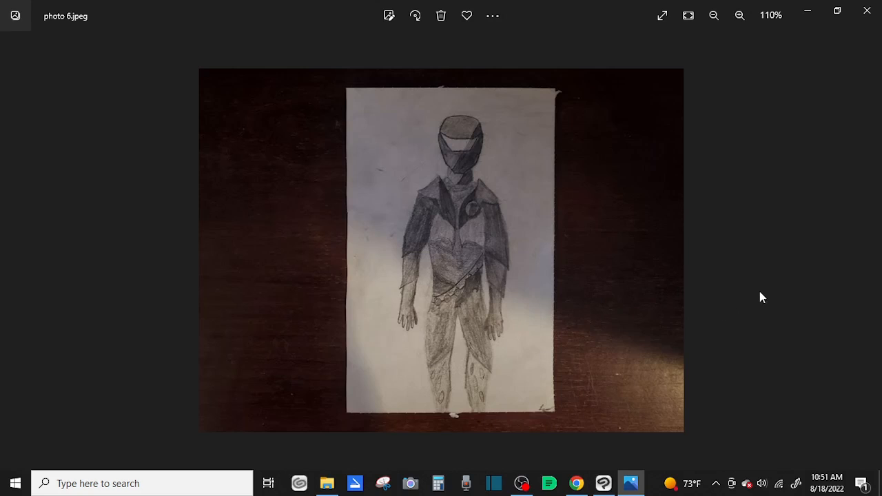
mouse_move(753, 201)
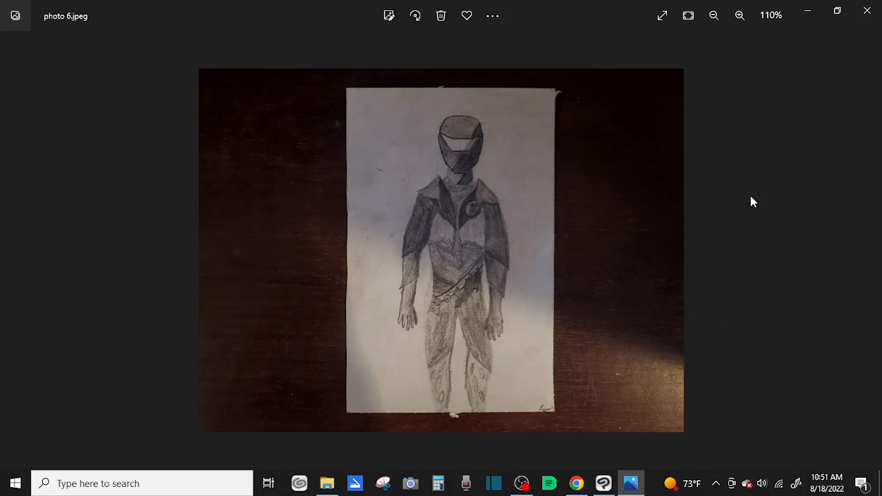
mouse_move(482, 195)
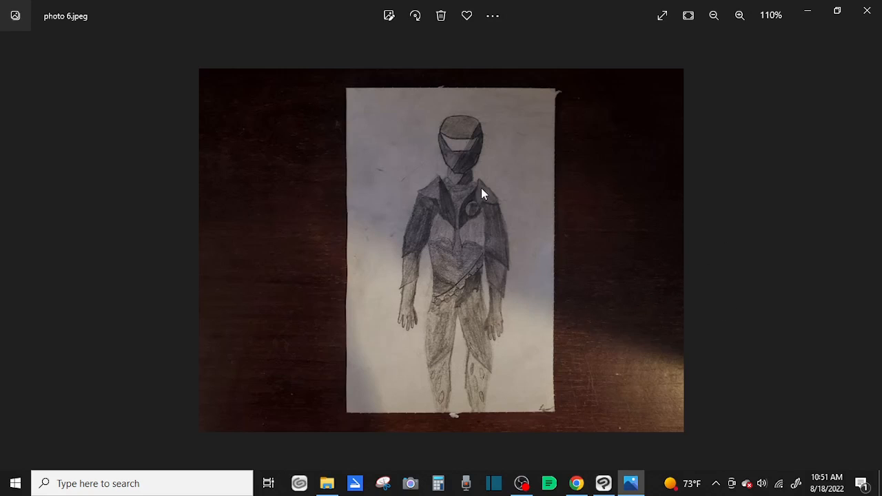
mouse_move(479, 220)
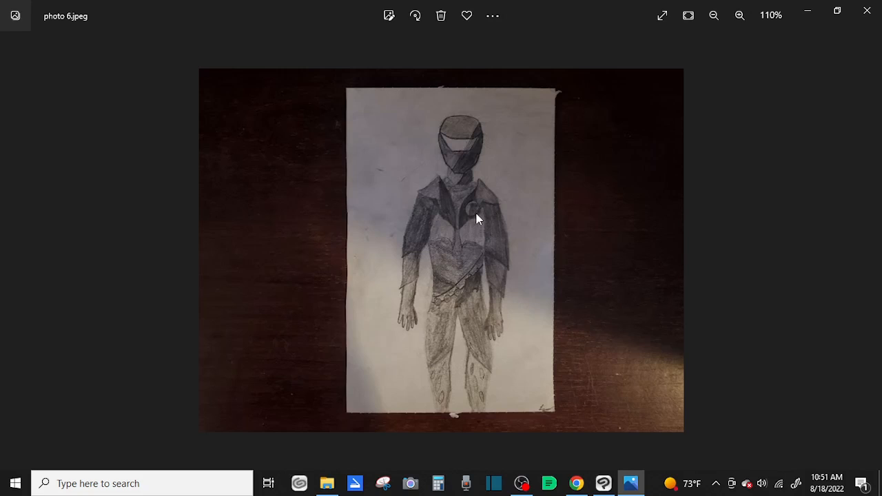
mouse_move(481, 127)
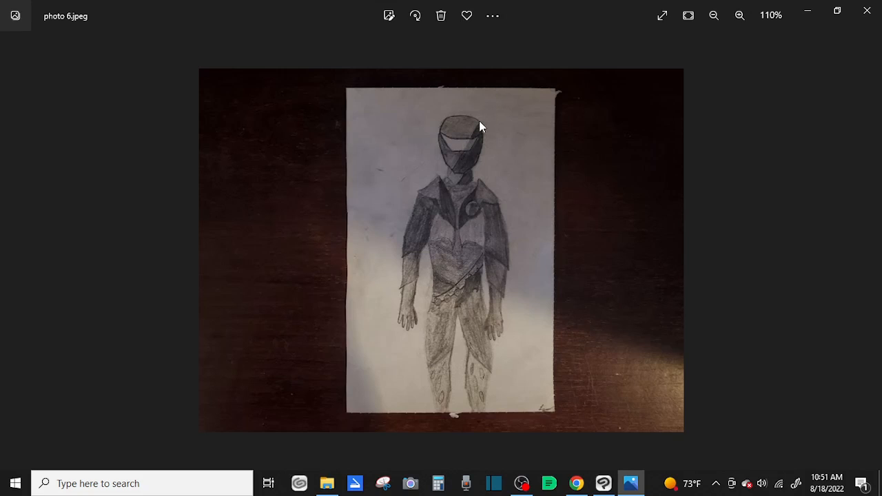
mouse_move(443, 152)
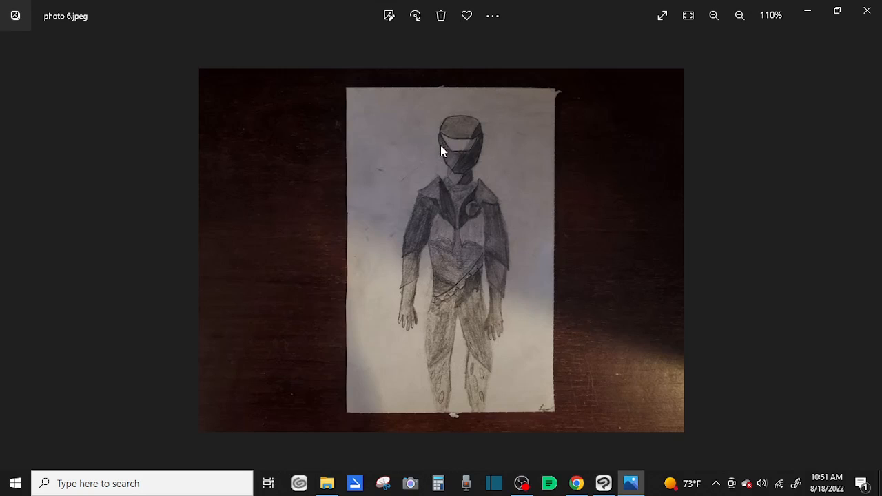
Zoom in on the figure's legs for a closer look, then reduce to 146% so the full figure shows.
left_click(739, 15)
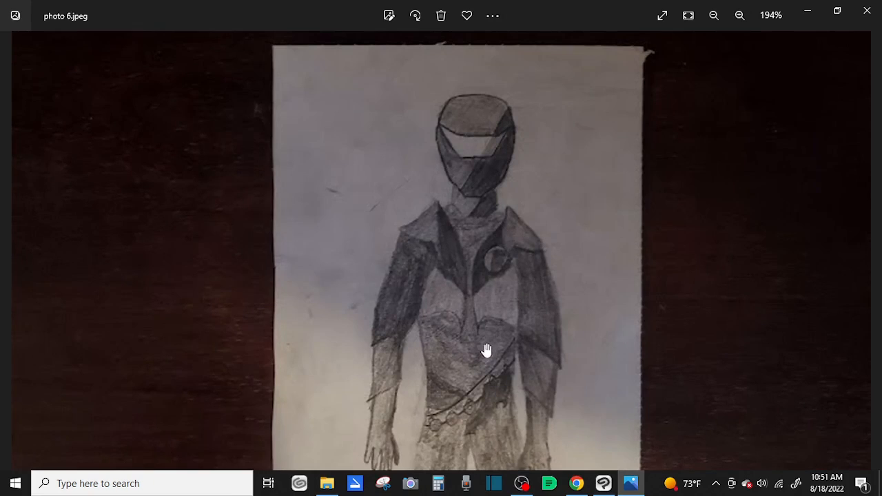
mouse_move(559, 309)
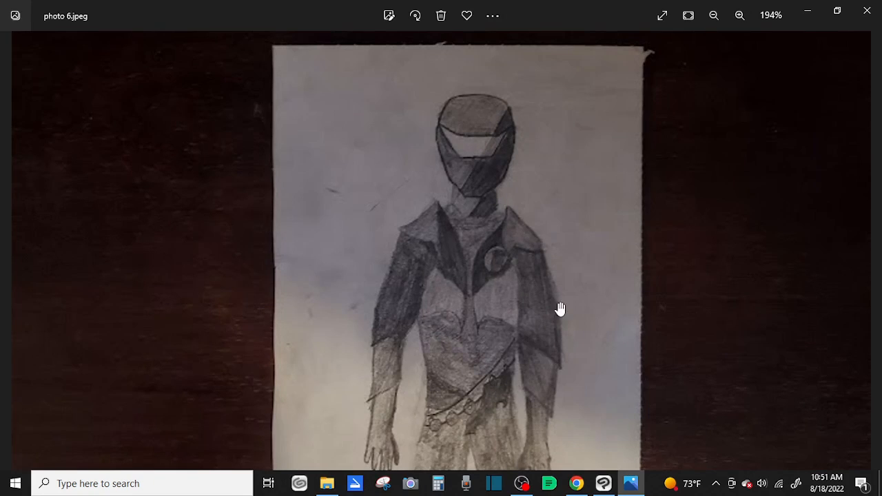
mouse_move(603, 276)
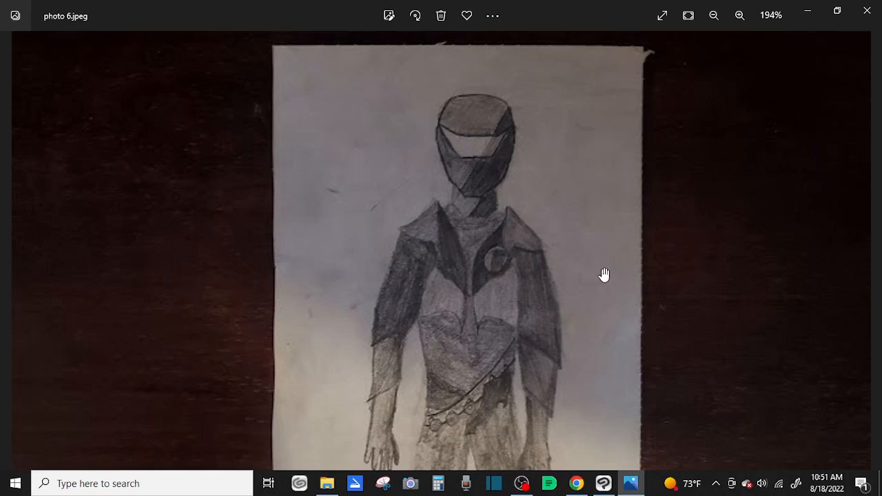
mouse_move(614, 268)
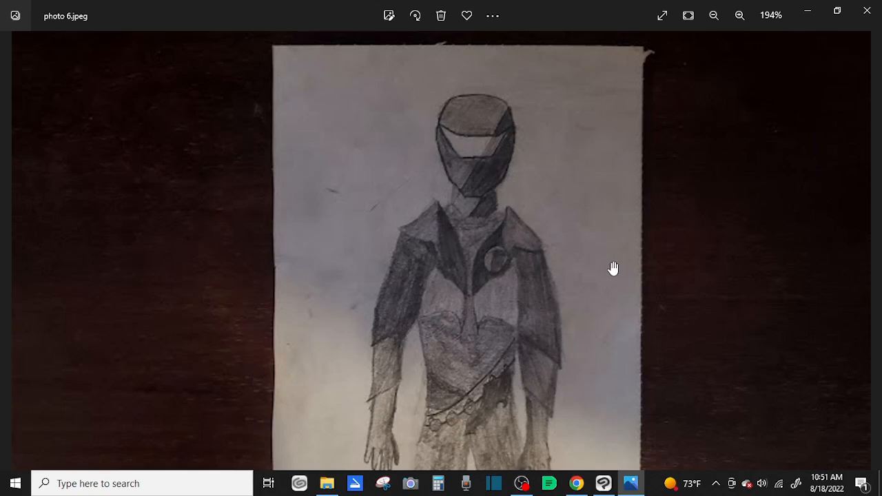
left_click(715, 15)
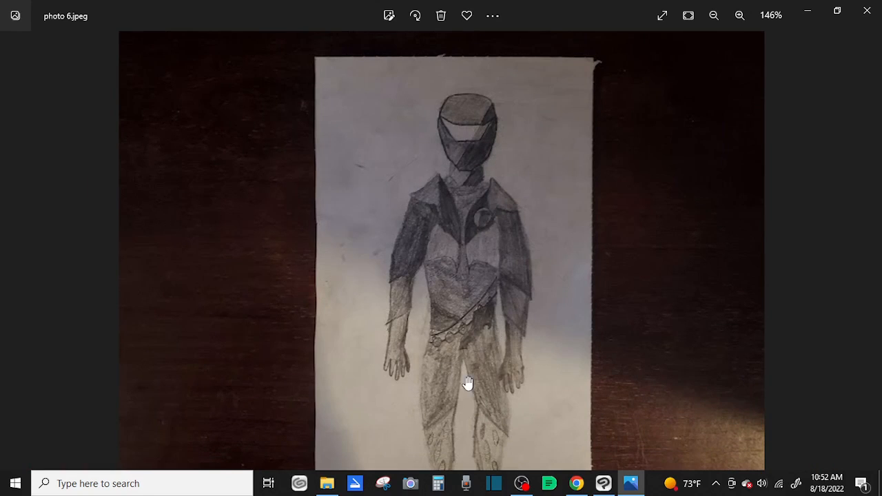
left_click(739, 15)
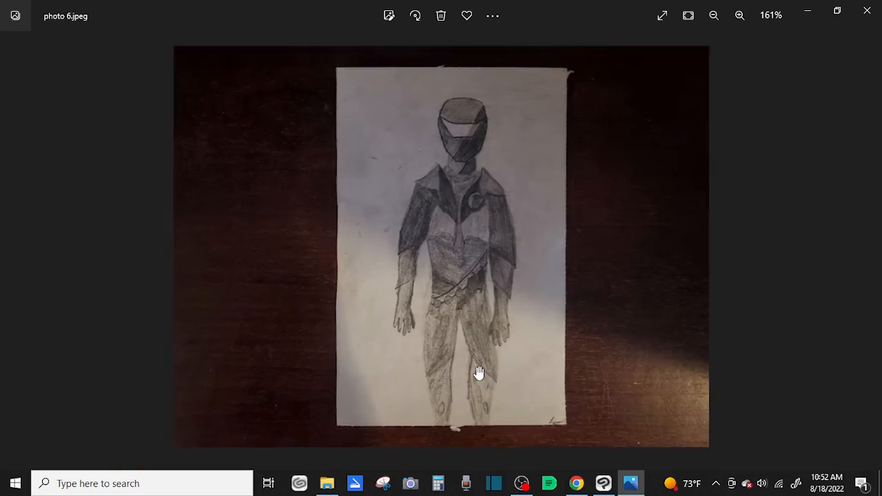
left_click(739, 15)
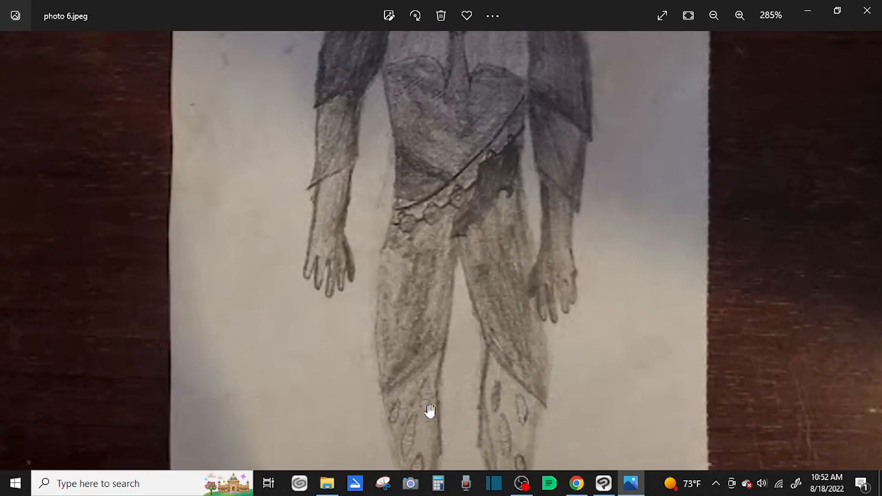
mouse_move(512, 394)
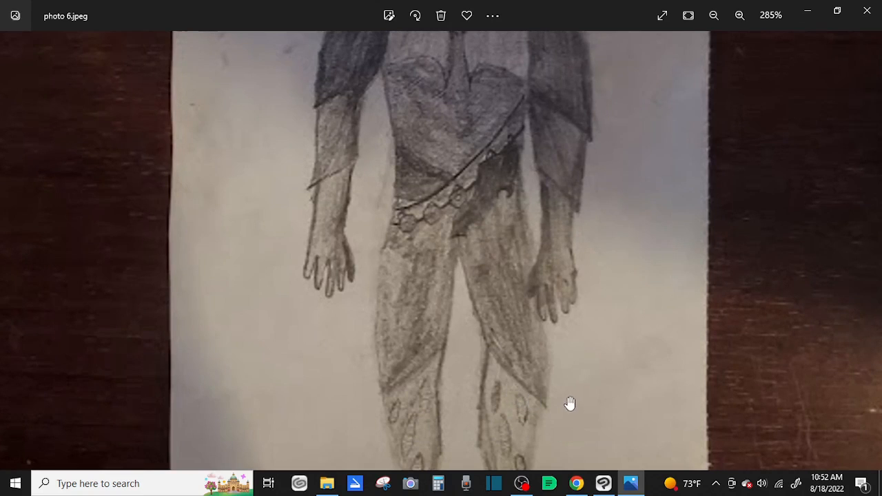
left_click(714, 16)
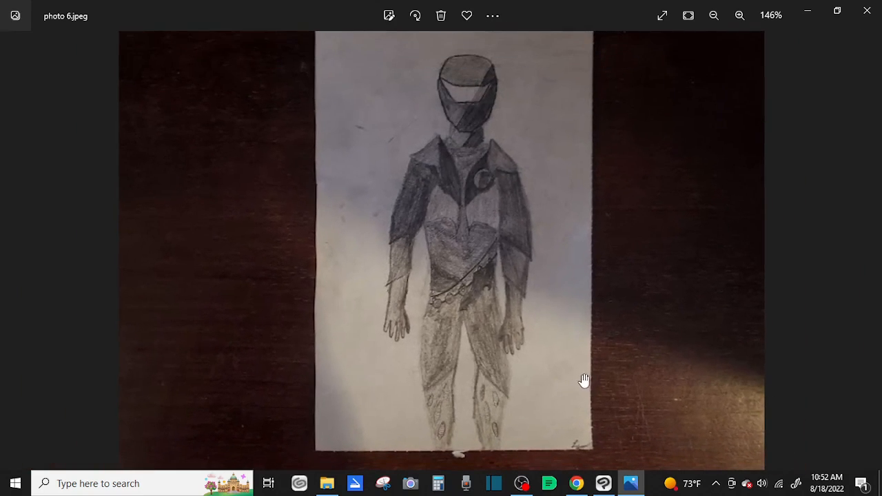
mouse_move(604, 323)
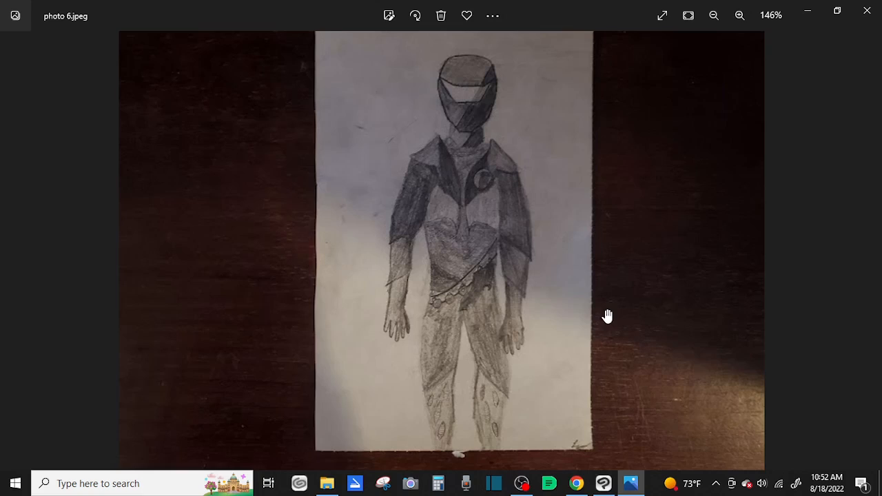
mouse_move(626, 309)
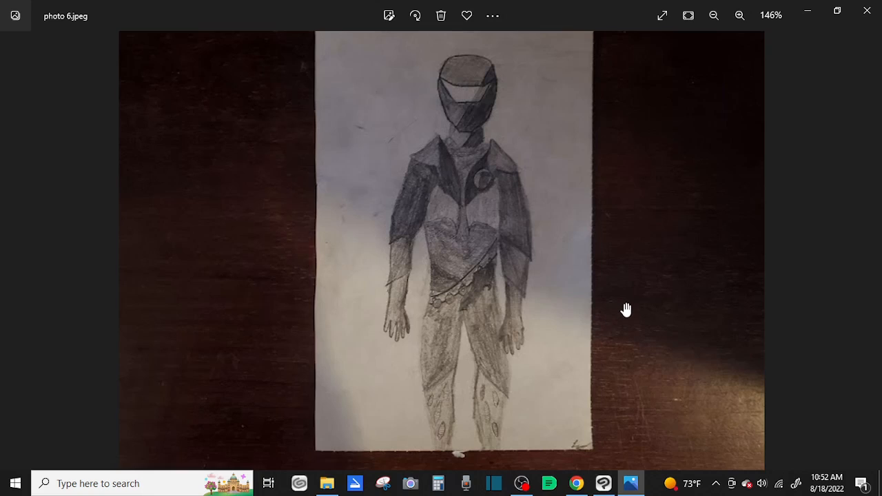
mouse_move(577, 312)
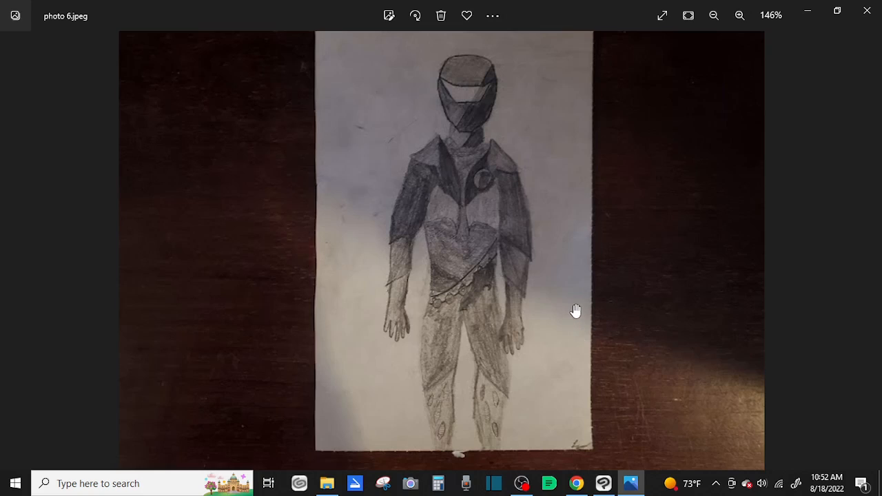
mouse_move(596, 290)
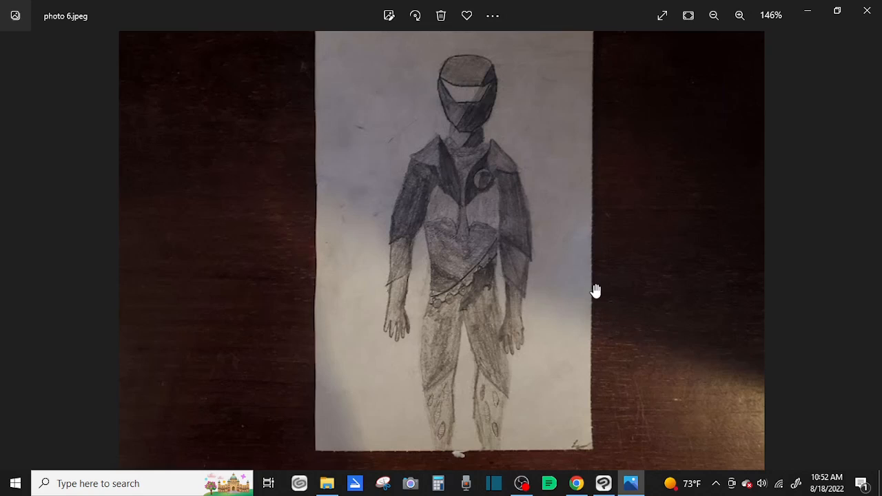
mouse_move(596, 324)
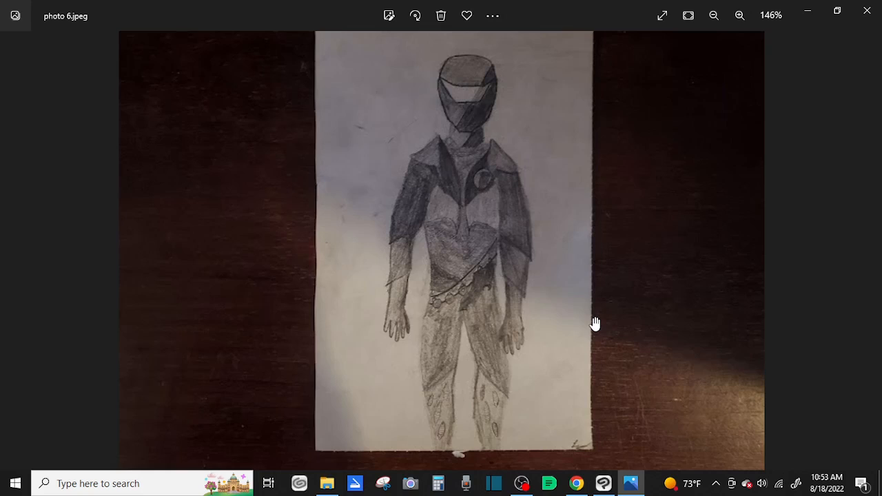
mouse_move(877, 226)
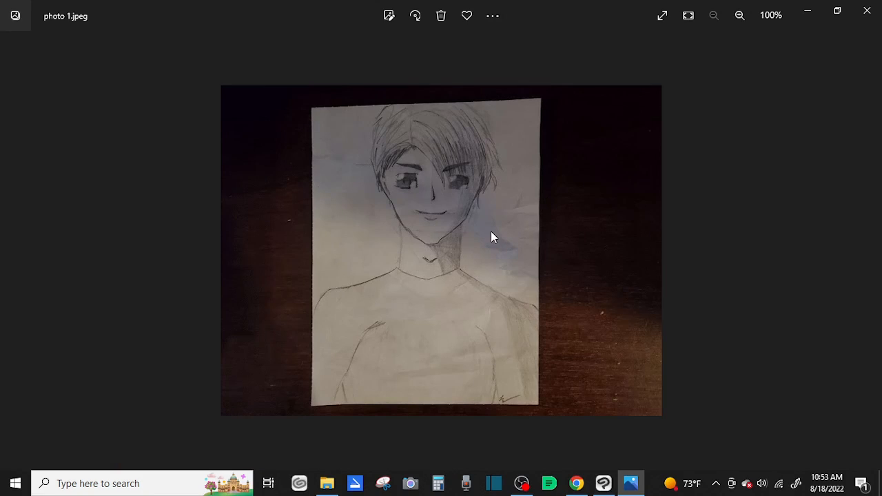
mouse_move(439, 186)
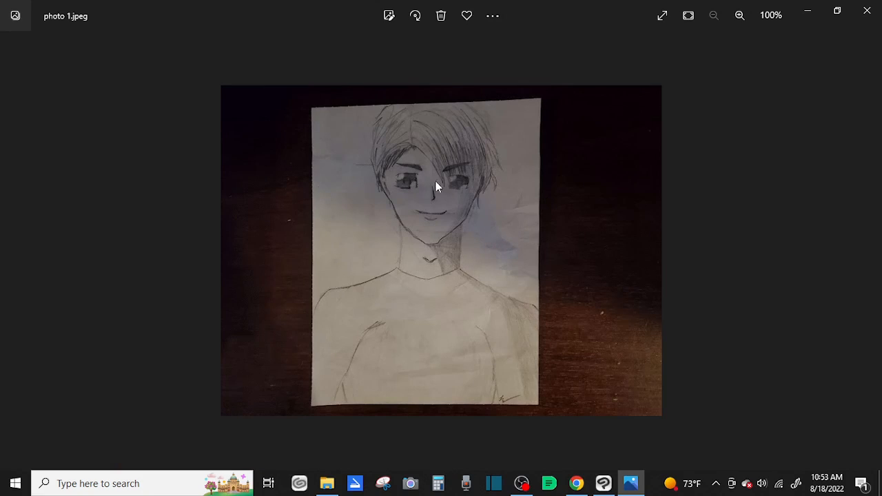
mouse_move(450, 237)
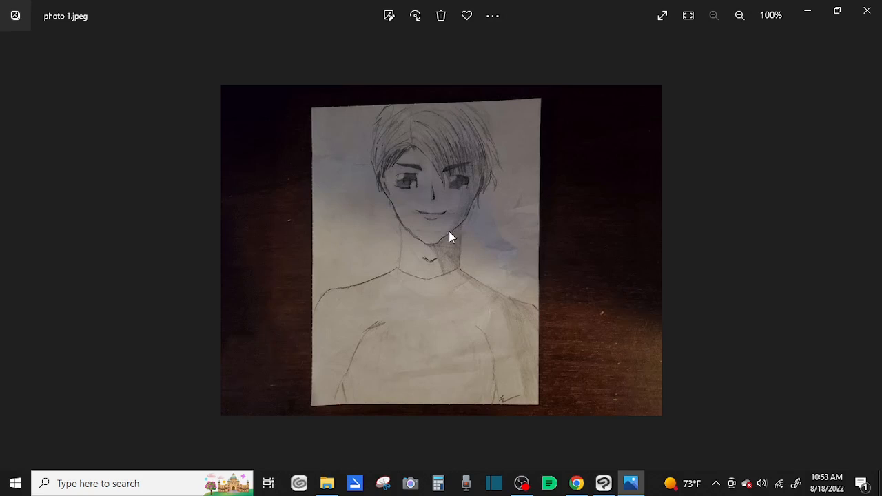
mouse_move(462, 269)
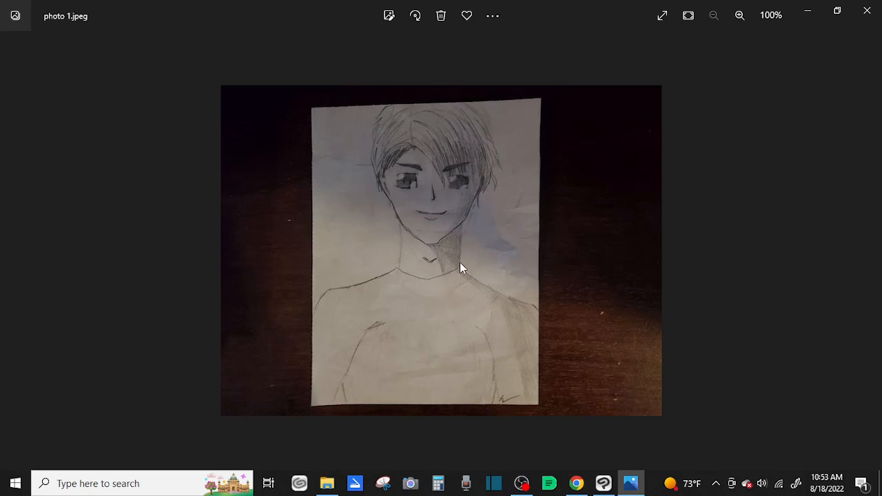
mouse_move(427, 273)
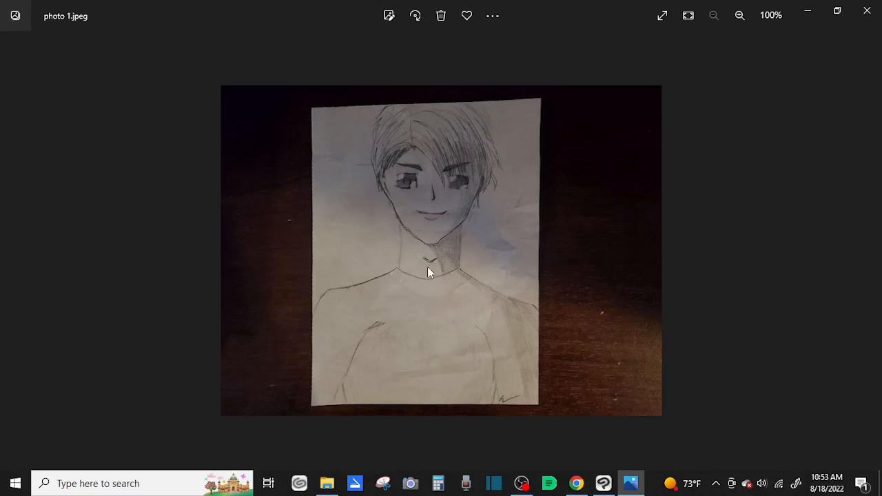
mouse_move(434, 229)
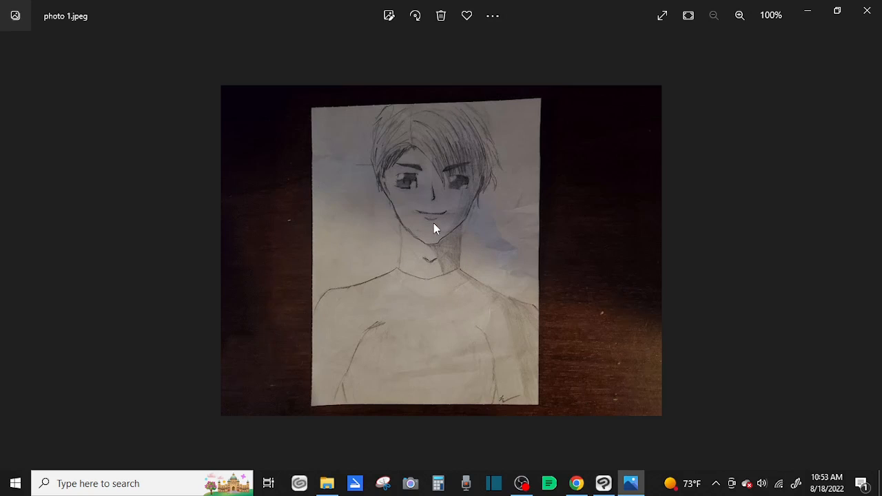
mouse_move(450, 251)
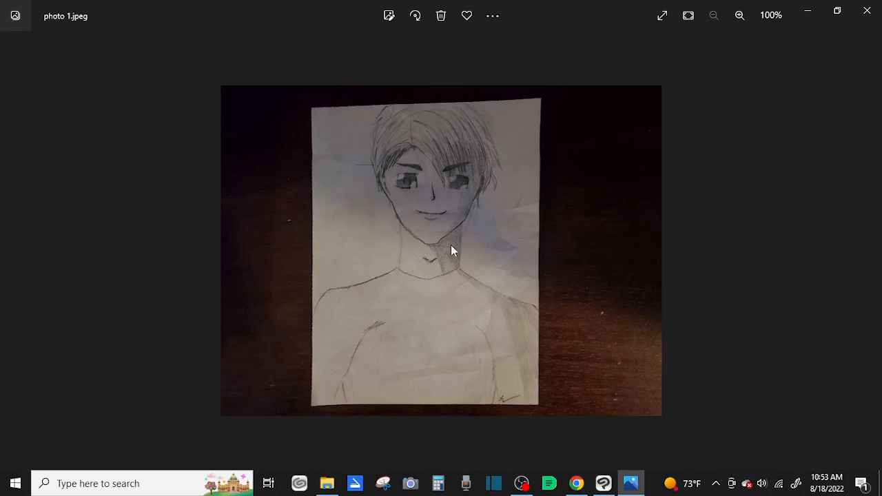
mouse_move(590, 235)
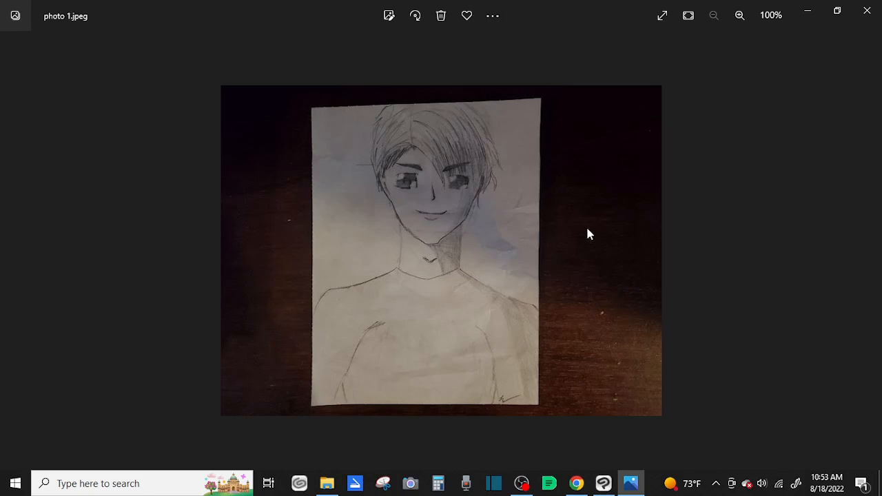
mouse_move(852, 288)
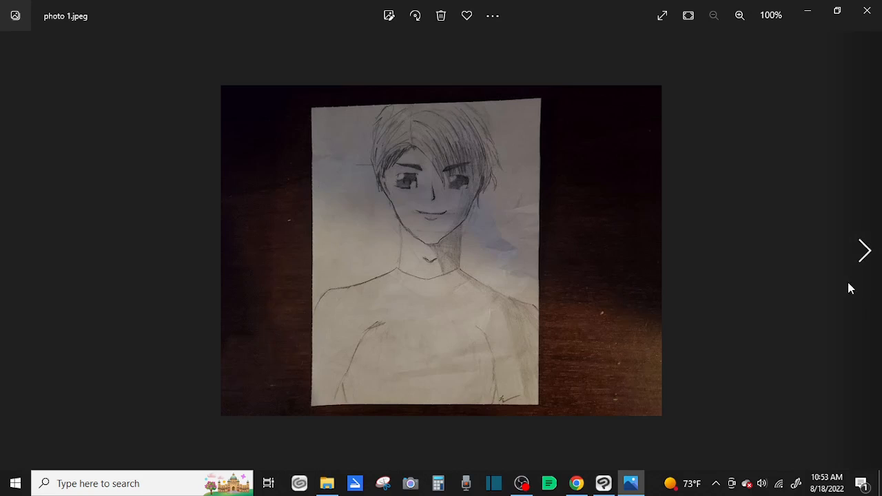
Advance to photo 5.jpeg, the multi-panel comic page drawing.
left_click(864, 251)
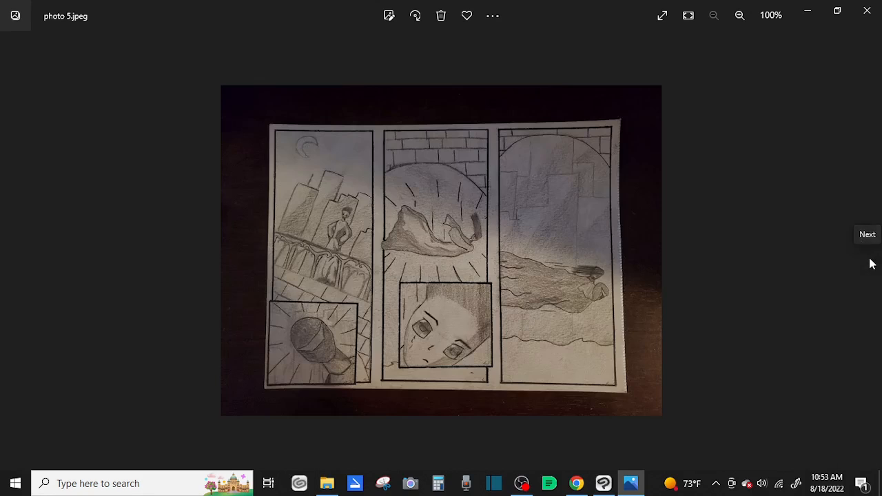
mouse_move(421, 268)
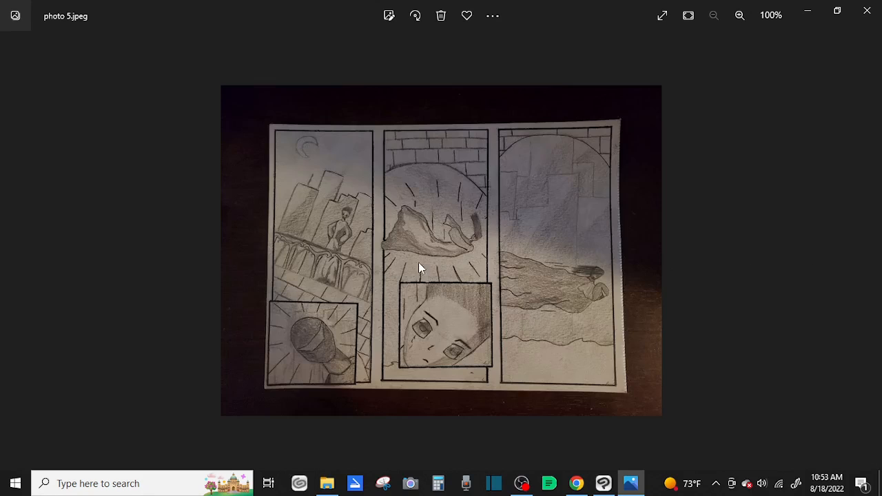
mouse_move(184, 337)
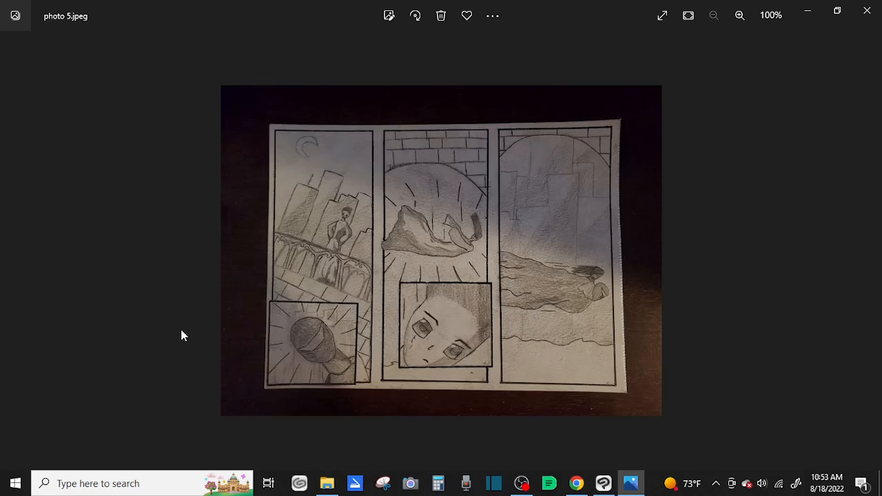
mouse_move(301, 289)
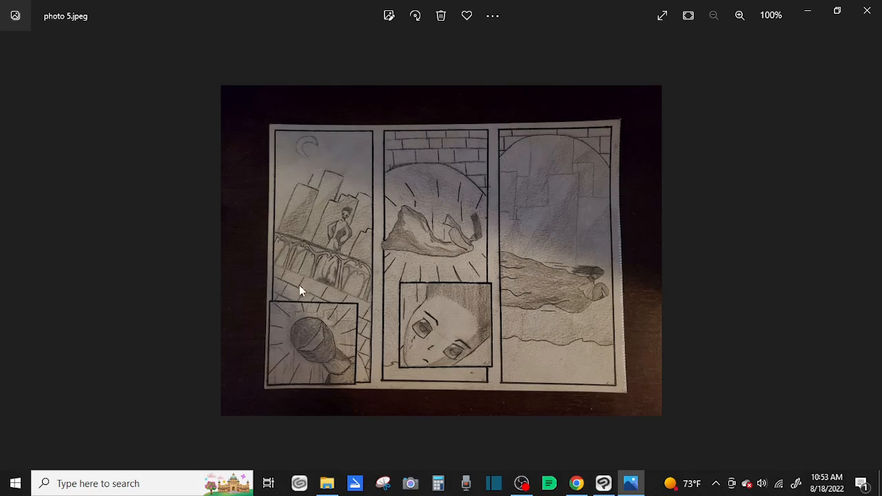
mouse_move(416, 259)
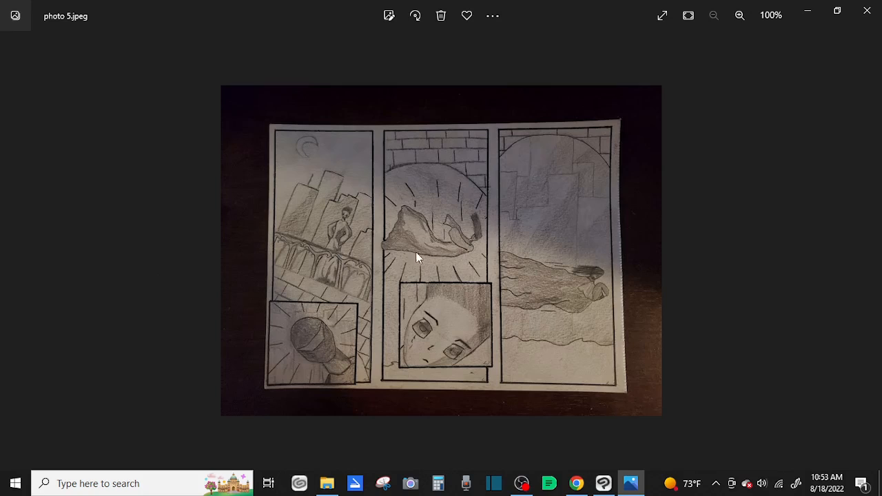
mouse_move(582, 229)
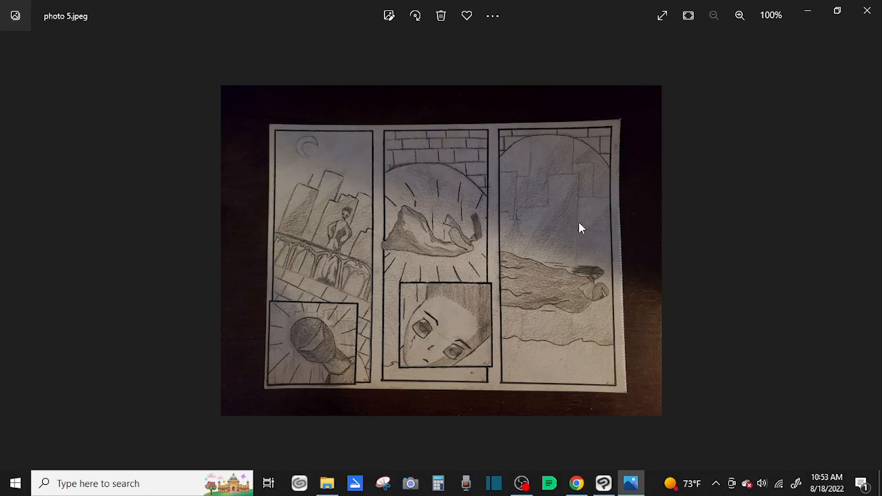
mouse_move(577, 237)
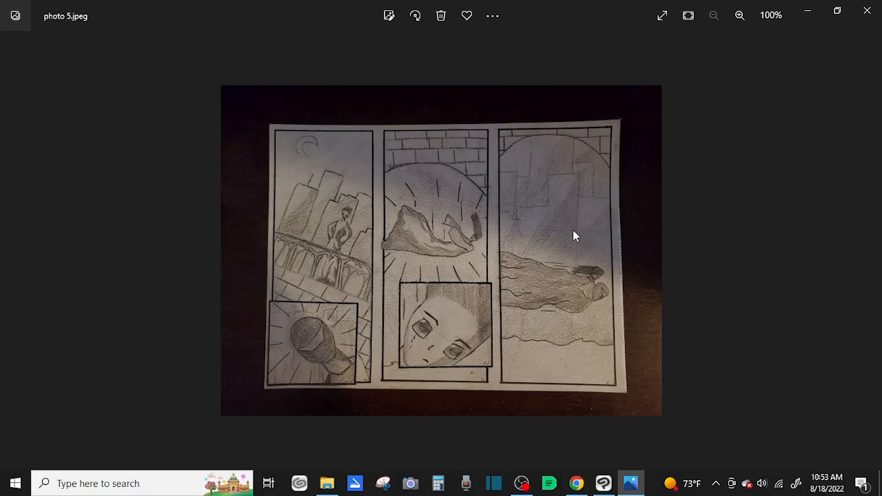
mouse_move(576, 231)
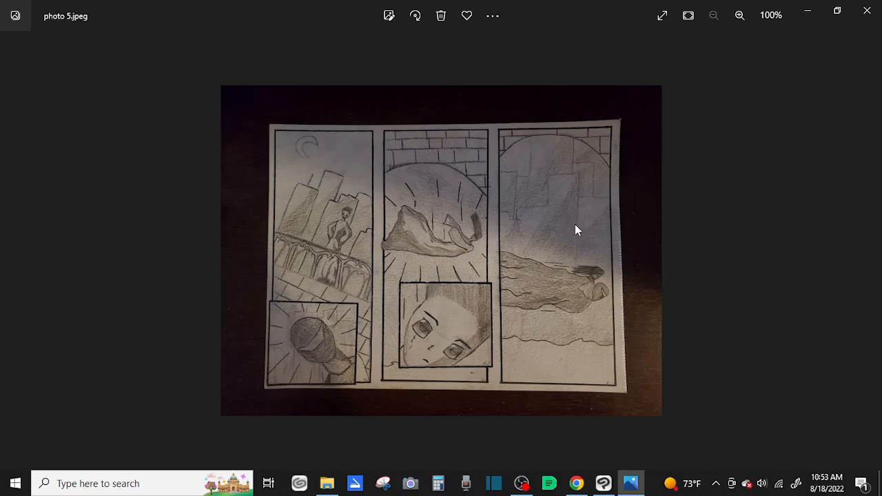
mouse_move(574, 250)
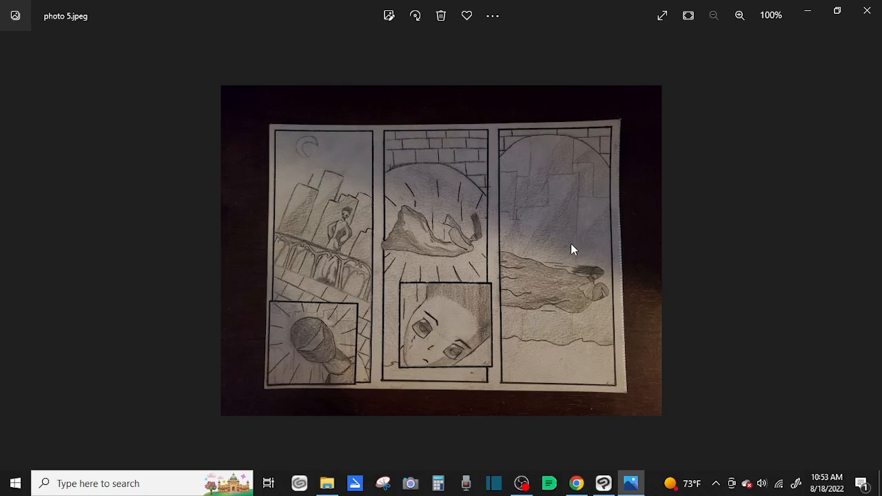
mouse_move(598, 240)
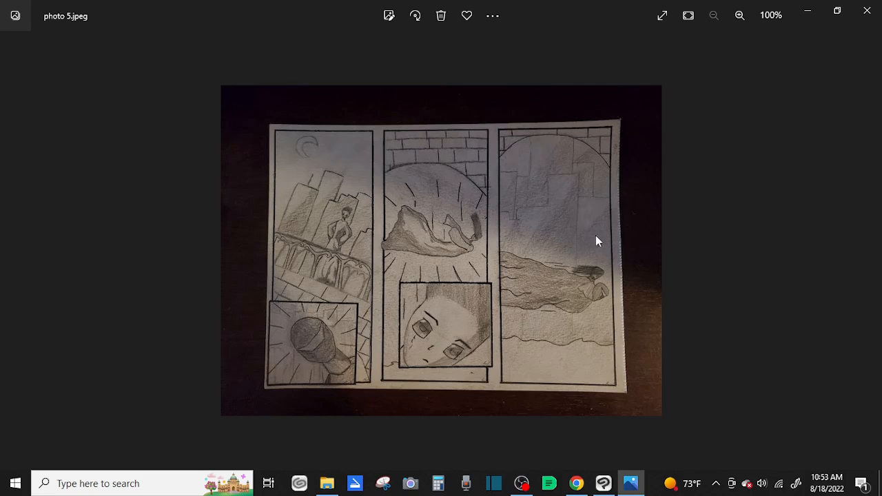
Zoom in twice on the comic panels so the cityscape, face and microphone panels fill the window.
left_click(739, 16)
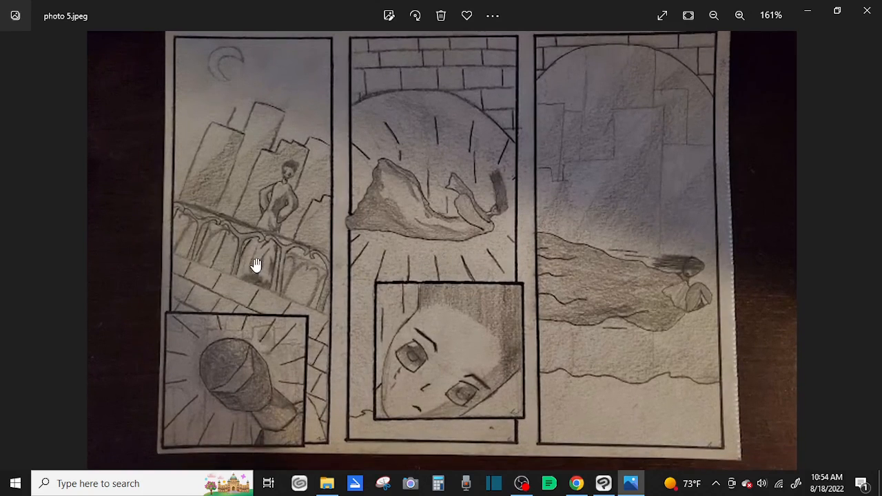
left_click(739, 15)
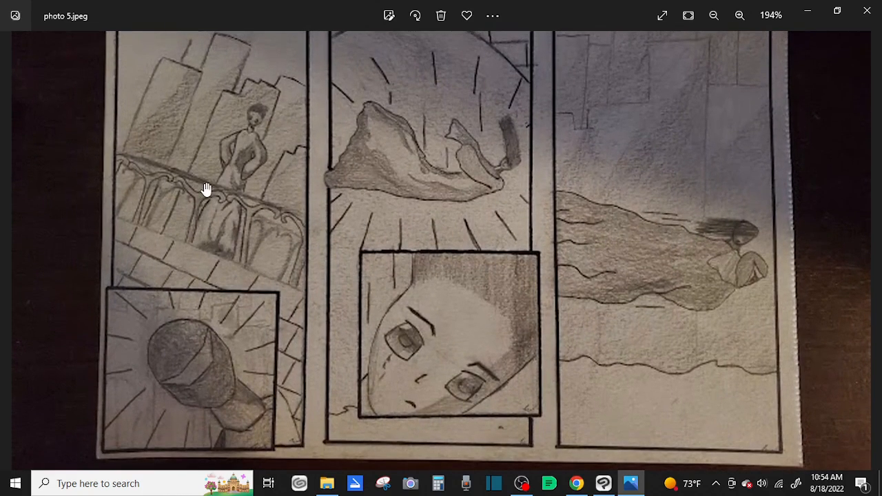
mouse_move(375, 156)
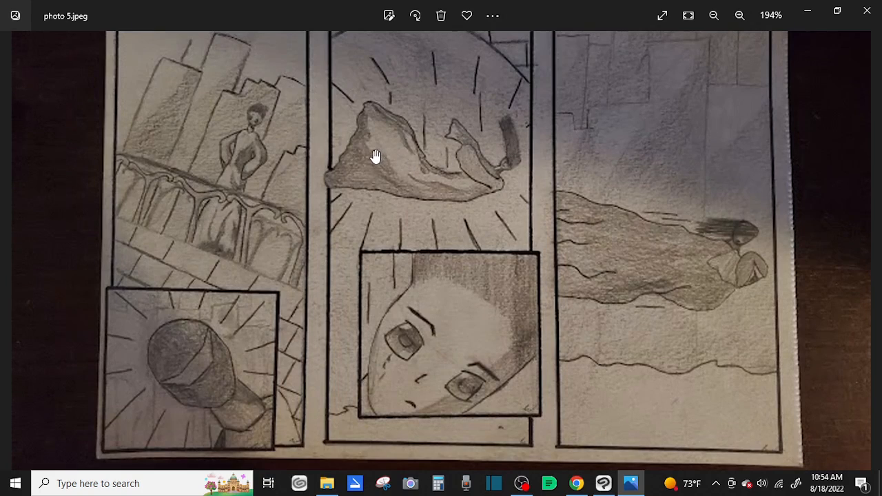
mouse_move(343, 388)
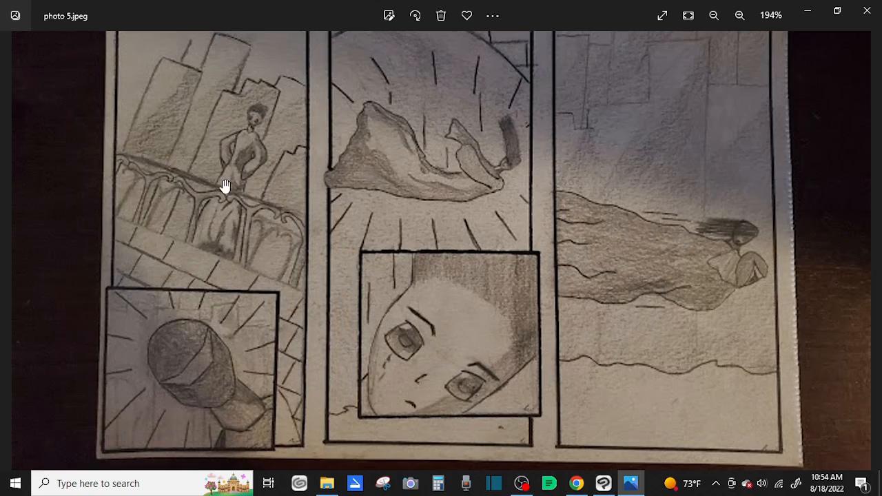
mouse_move(270, 385)
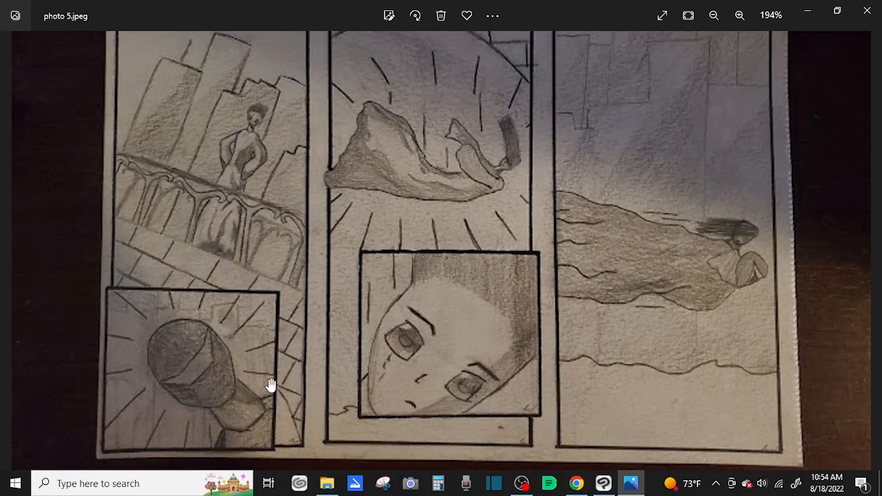
mouse_move(287, 339)
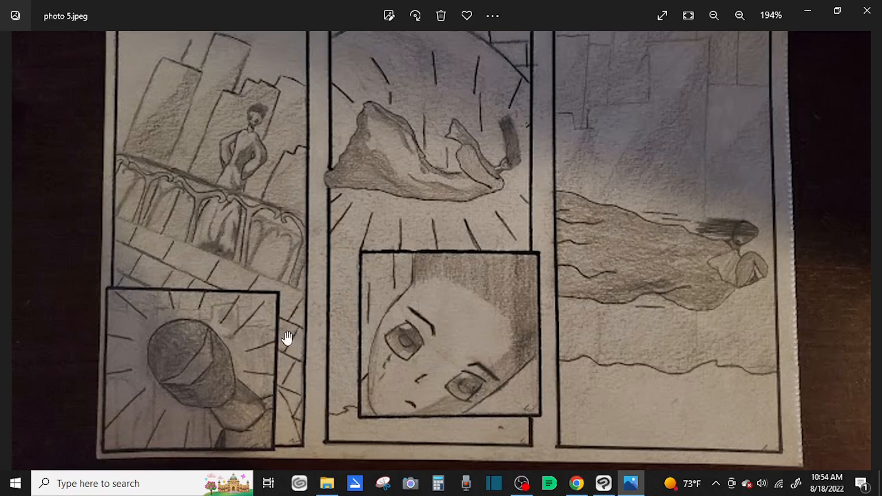
mouse_move(204, 264)
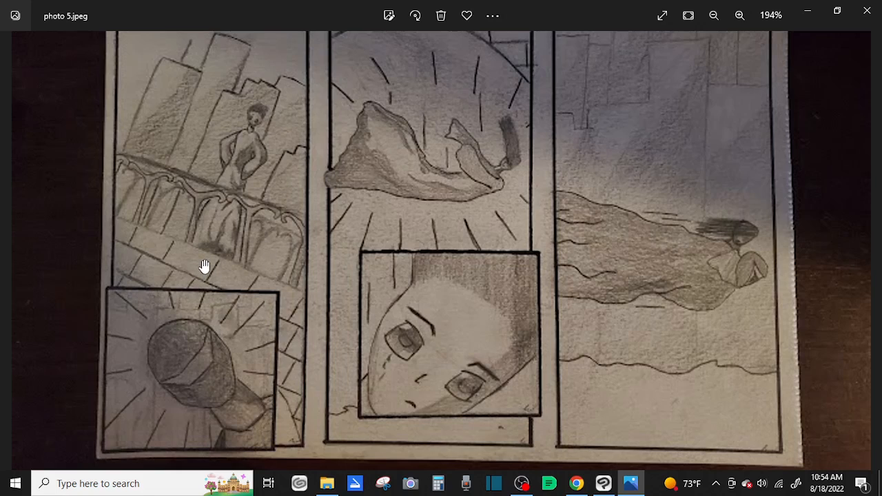
mouse_move(270, 172)
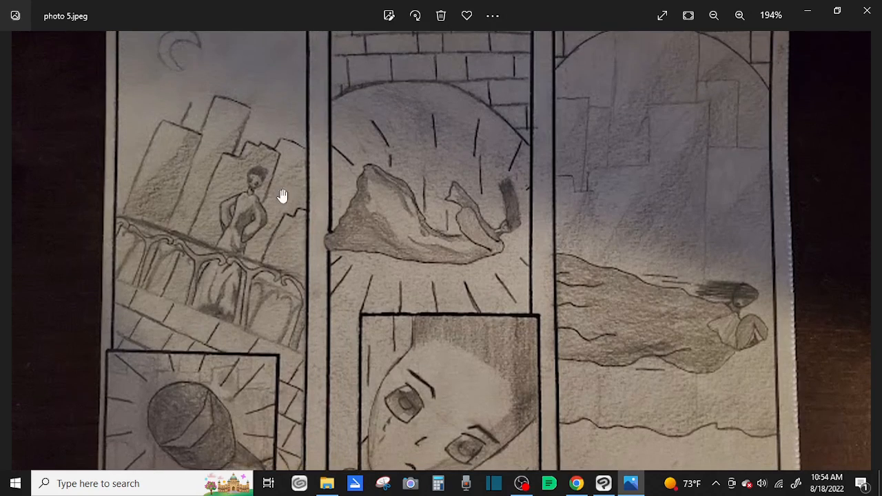
mouse_move(213, 165)
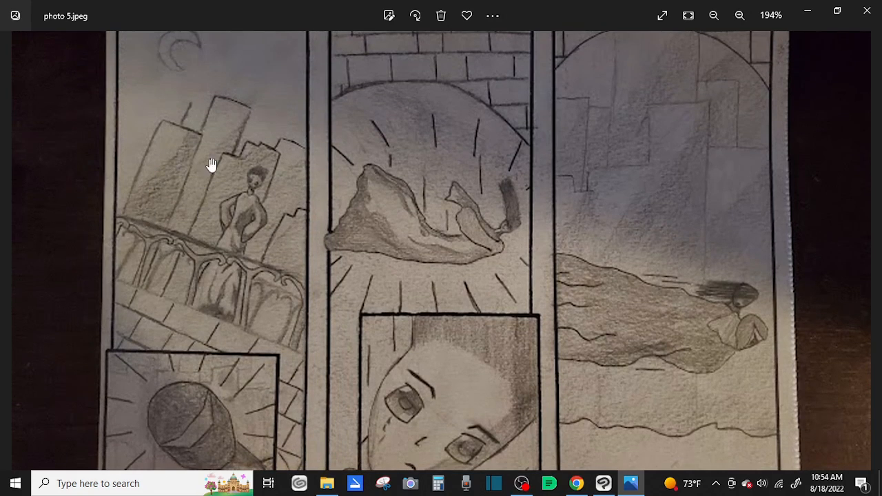
mouse_move(171, 48)
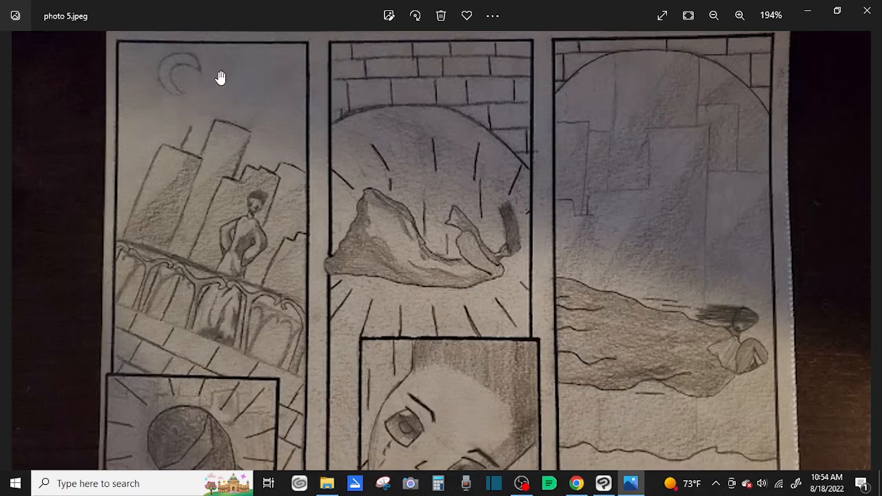
mouse_move(215, 162)
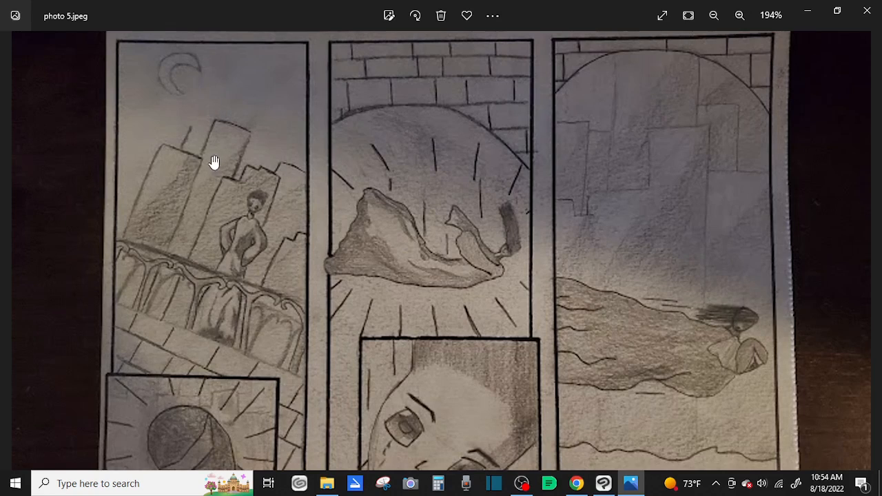
mouse_move(173, 115)
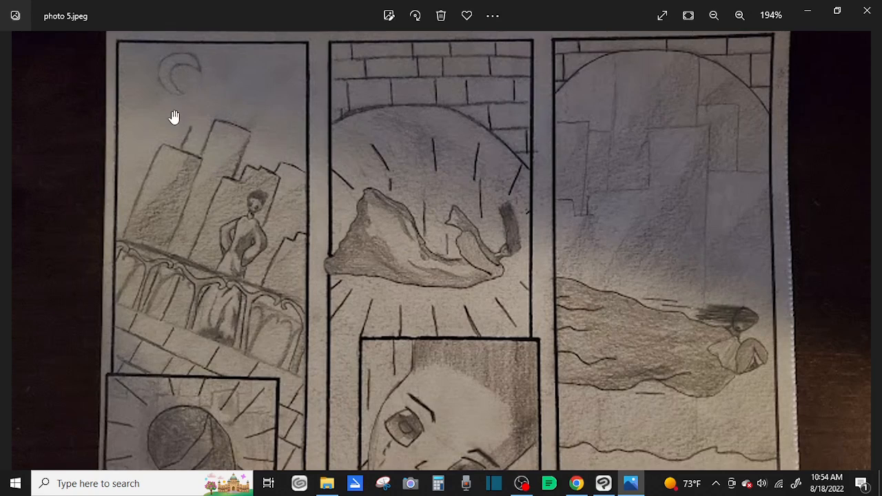
Scroll the magnified comic page down to the balcony, microphone and face panels.
scroll("down", 3)
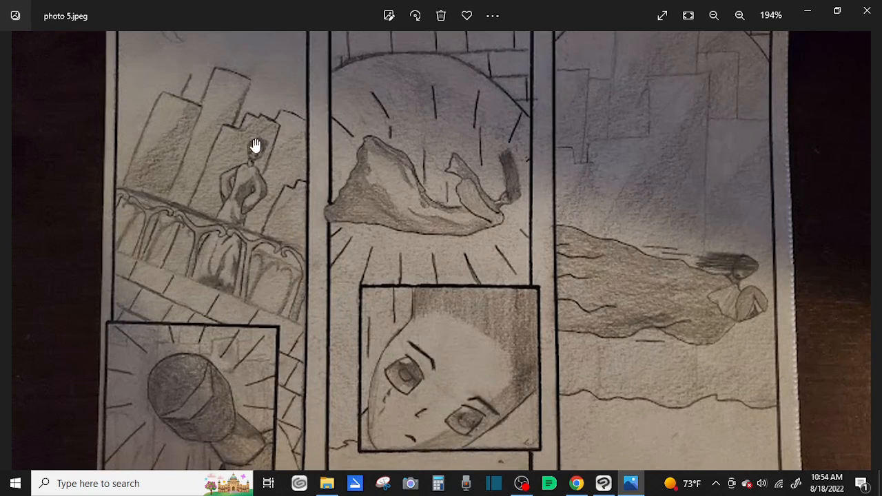
mouse_move(186, 237)
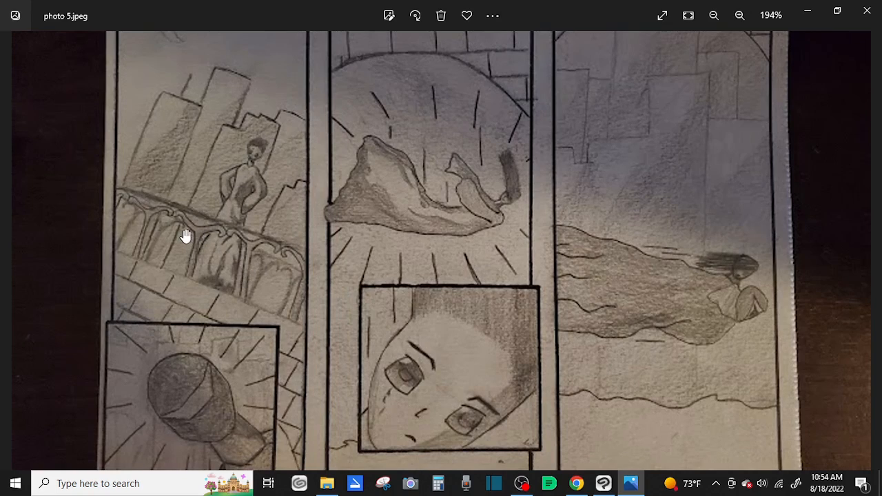
mouse_move(131, 196)
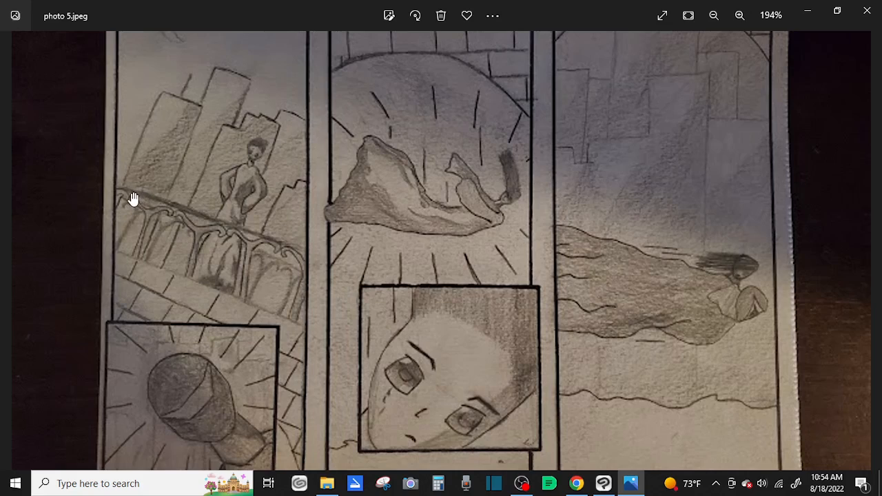
mouse_move(199, 242)
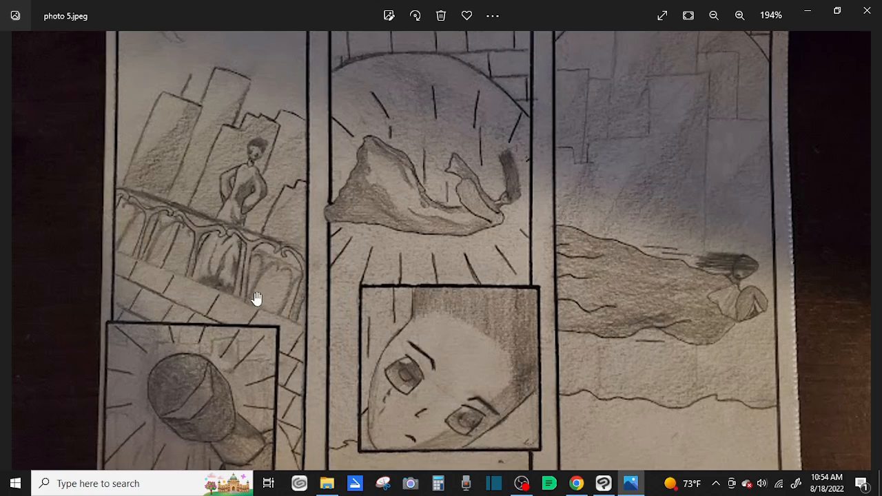
mouse_move(299, 295)
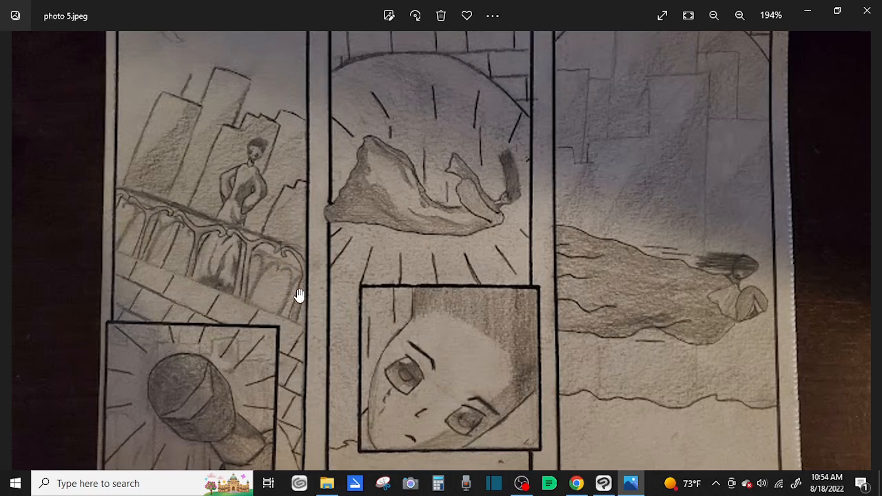
mouse_move(259, 288)
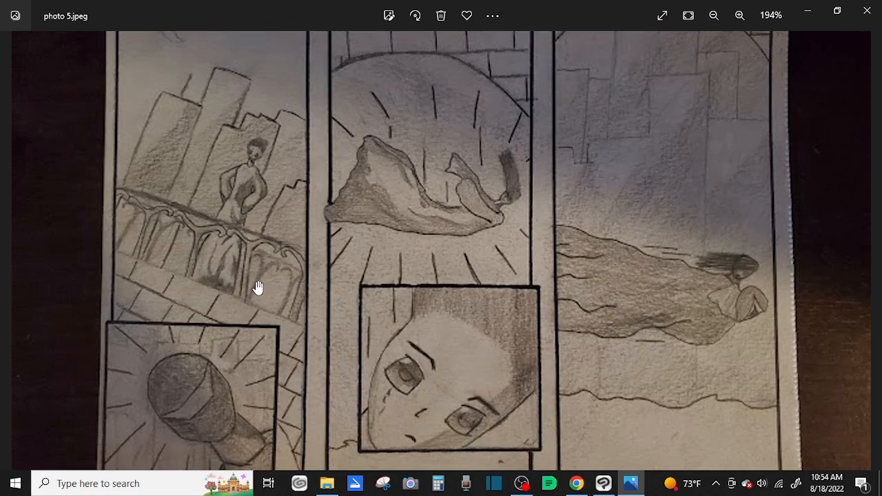
mouse_move(251, 257)
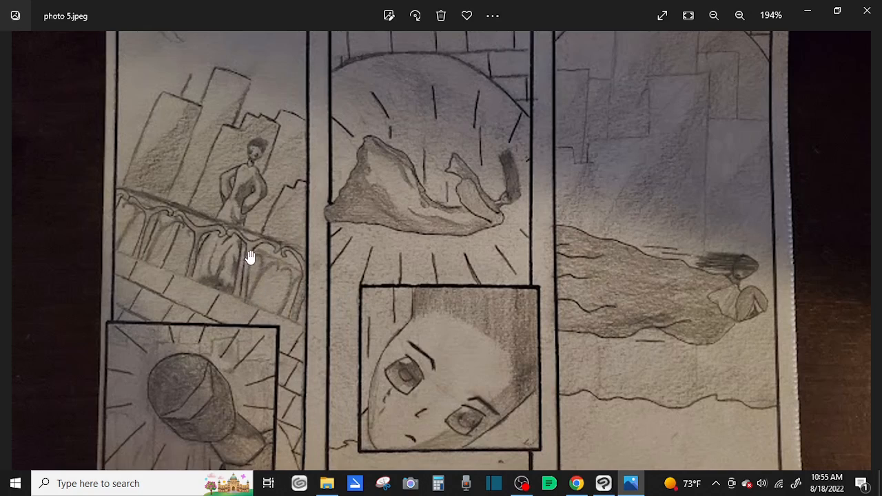
mouse_move(269, 284)
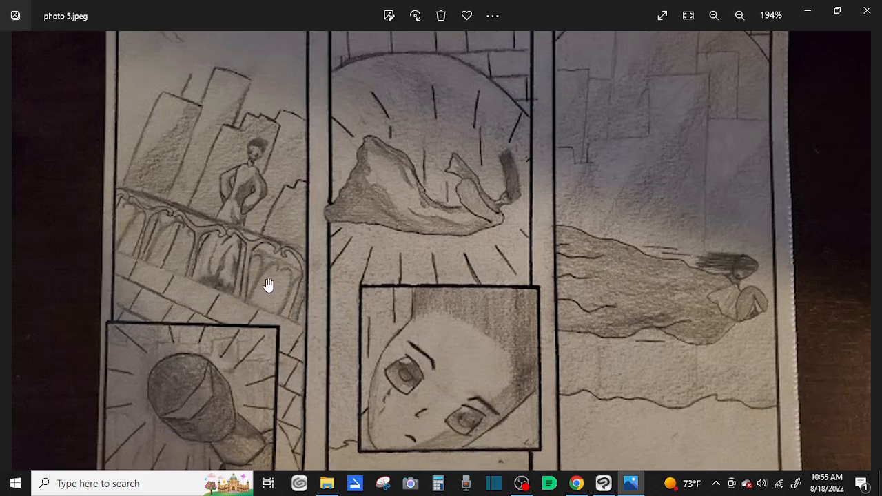
mouse_move(292, 292)
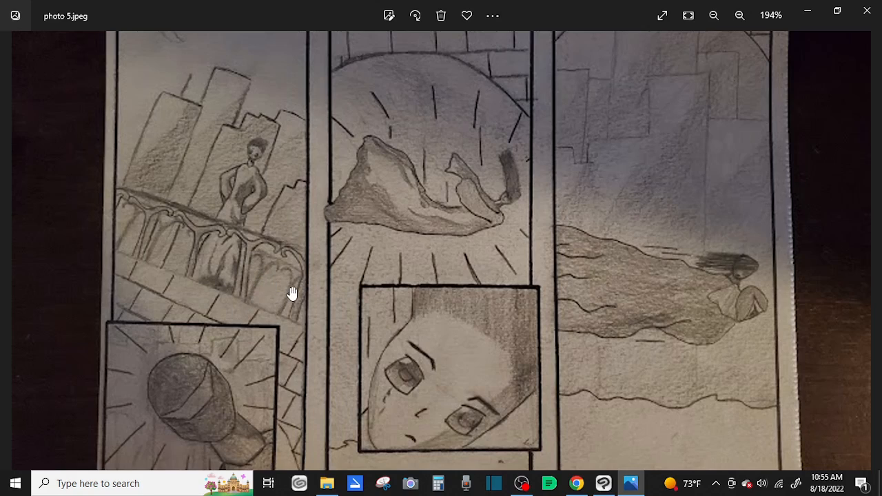
mouse_move(195, 233)
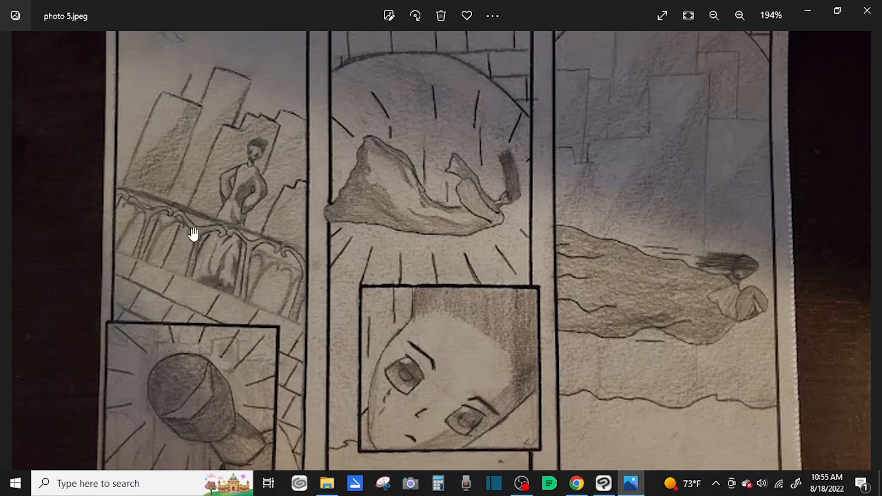
mouse_move(125, 201)
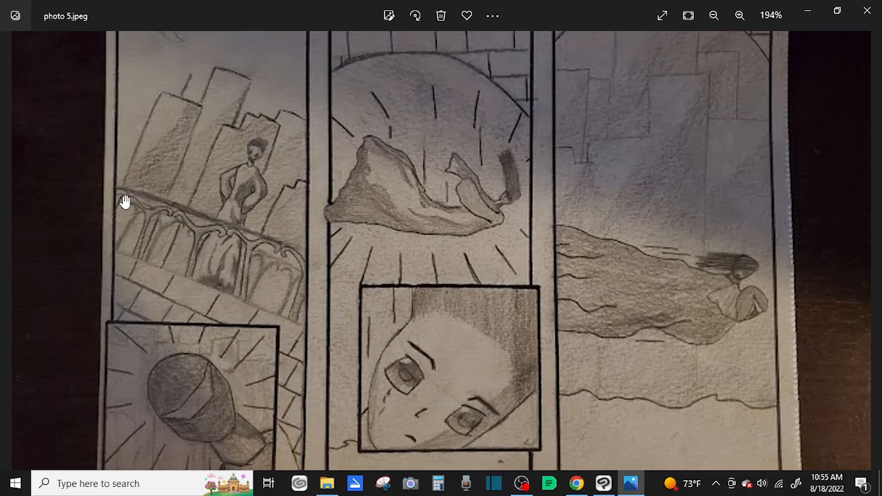
mouse_move(116, 211)
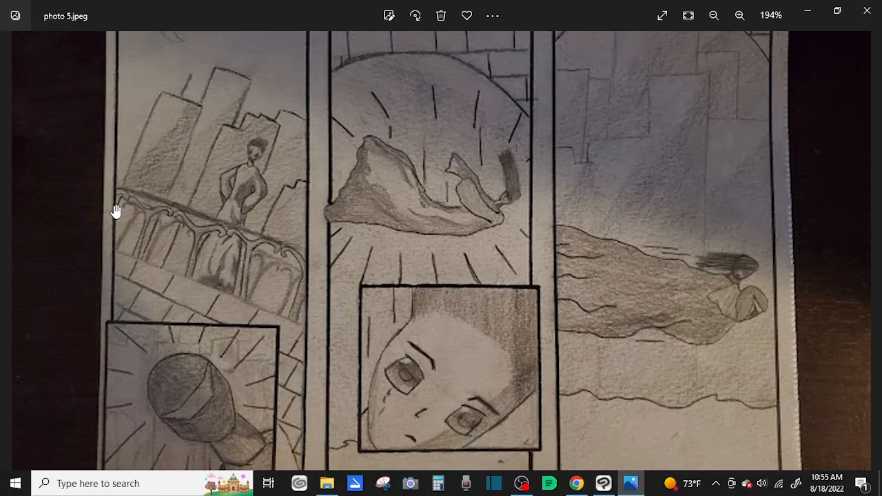
mouse_move(314, 214)
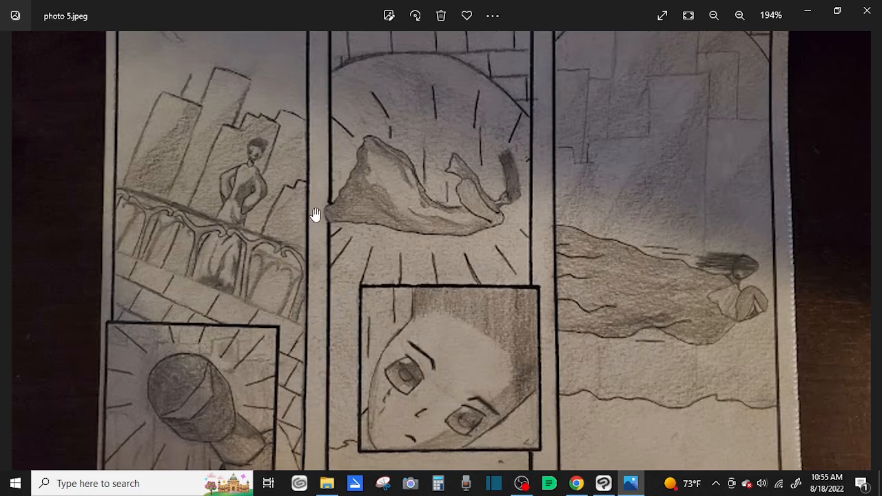
mouse_move(265, 242)
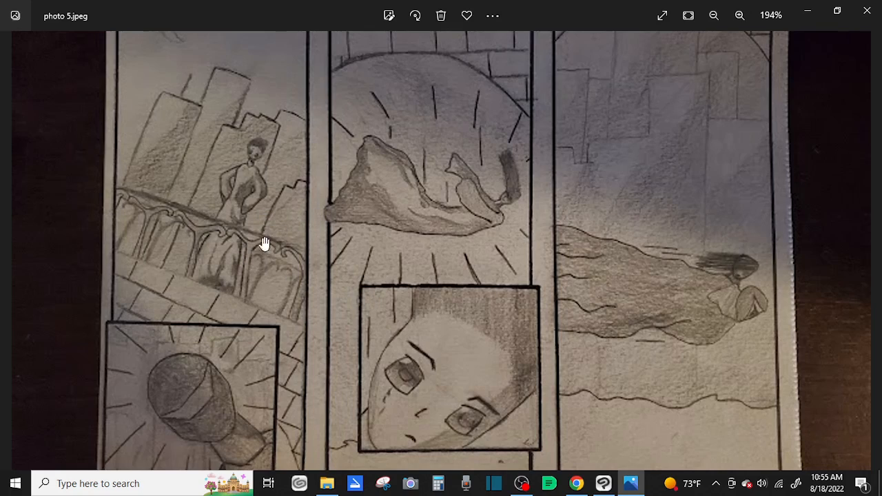
mouse_move(177, 255)
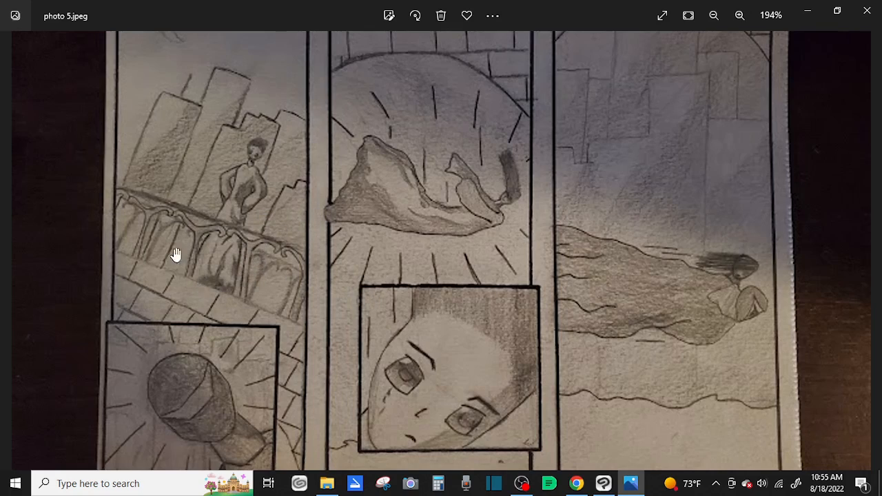
mouse_move(113, 178)
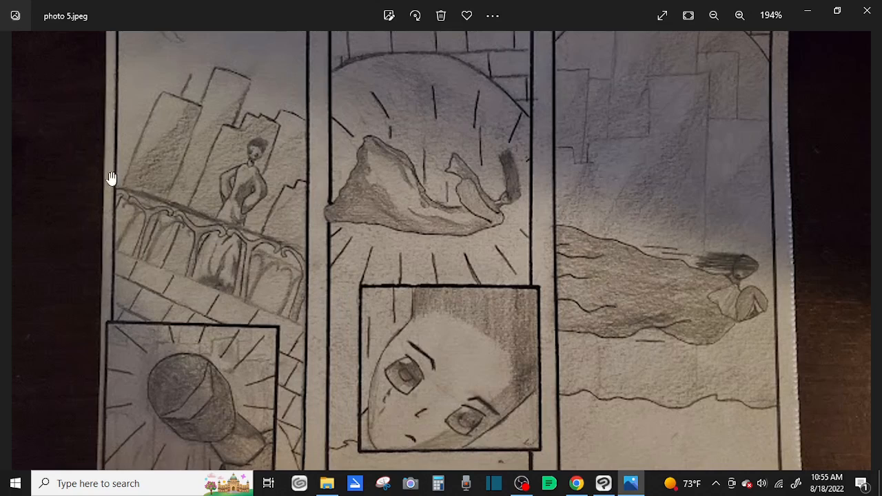
mouse_move(187, 243)
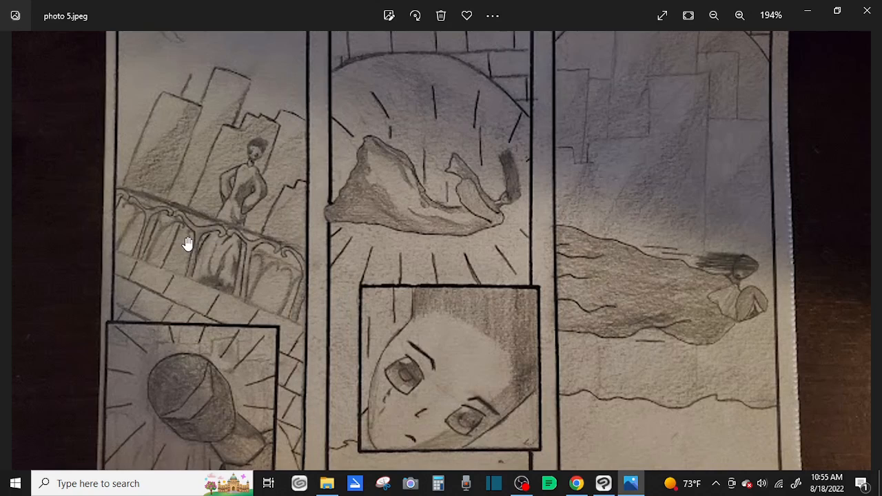
mouse_move(124, 245)
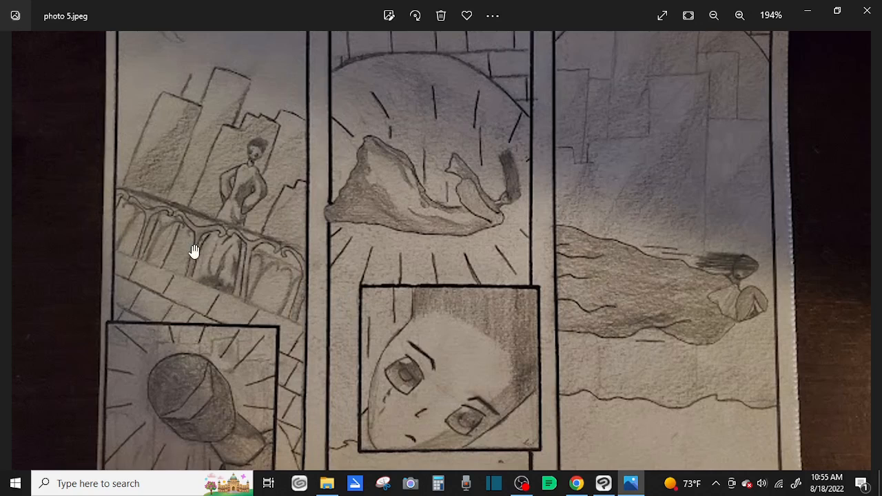
mouse_move(289, 310)
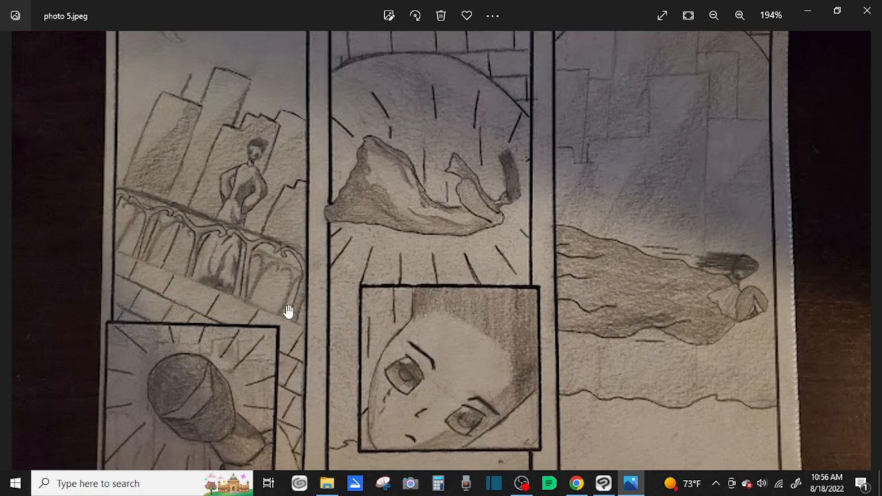
scroll("down", 3)
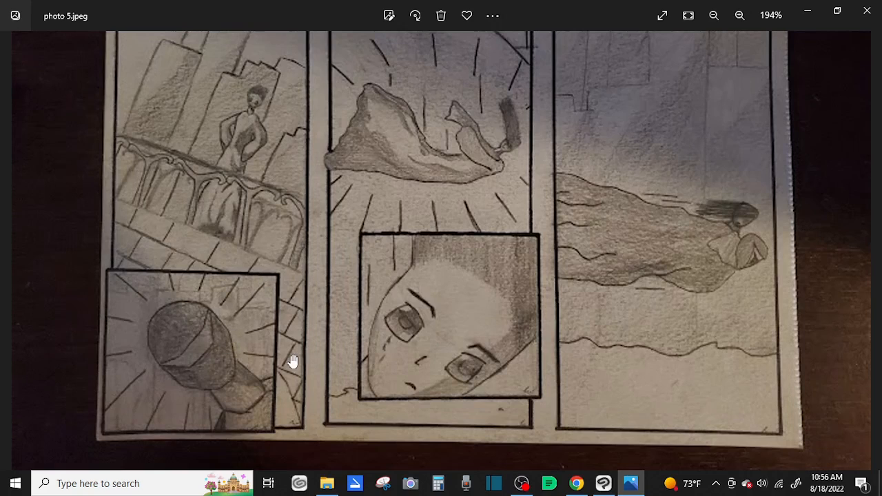
mouse_move(488, 167)
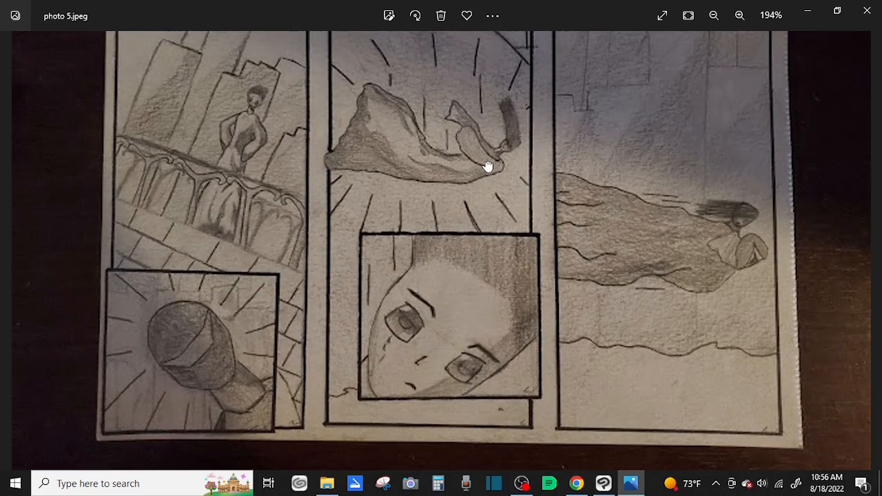
scroll("up", 3)
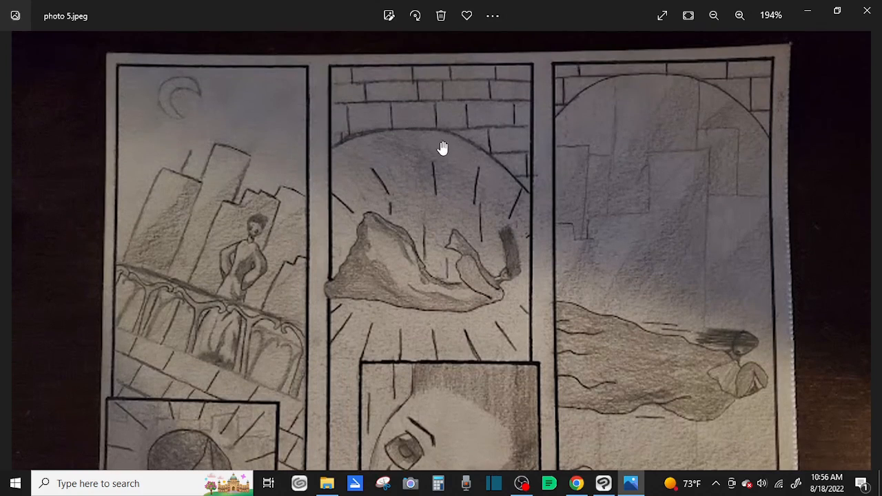
scroll("down", 3)
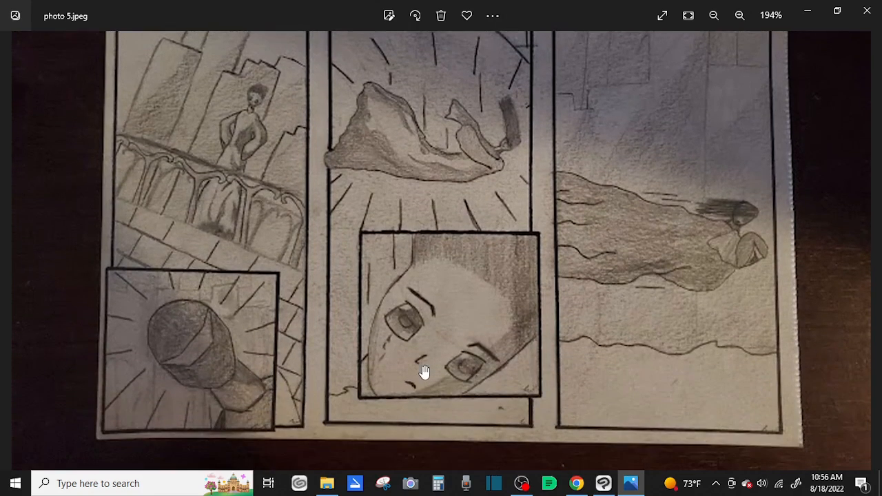
mouse_move(366, 371)
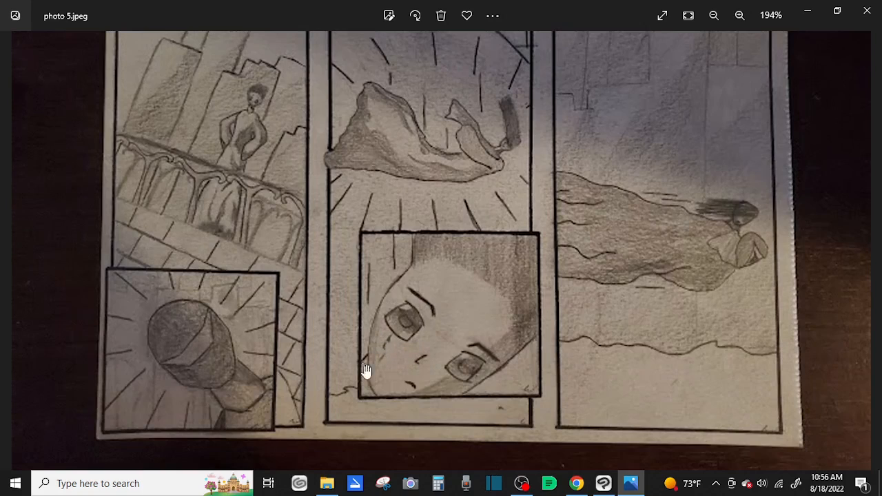
mouse_move(419, 345)
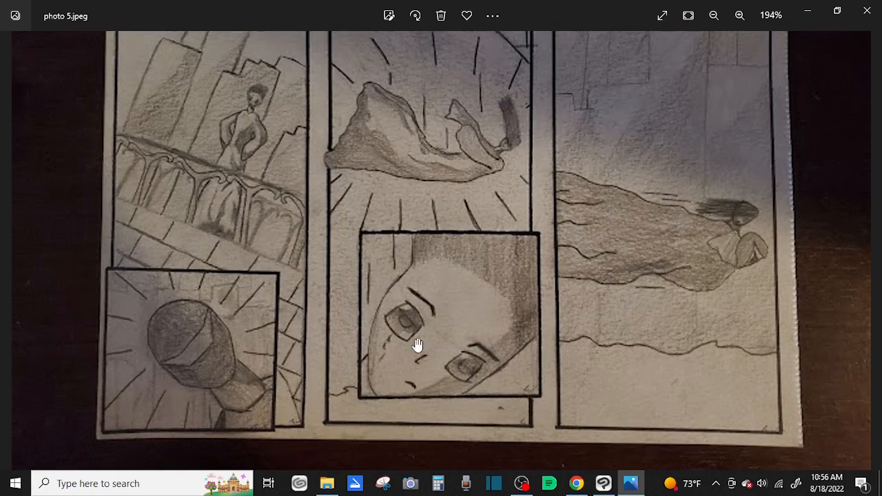
mouse_move(528, 369)
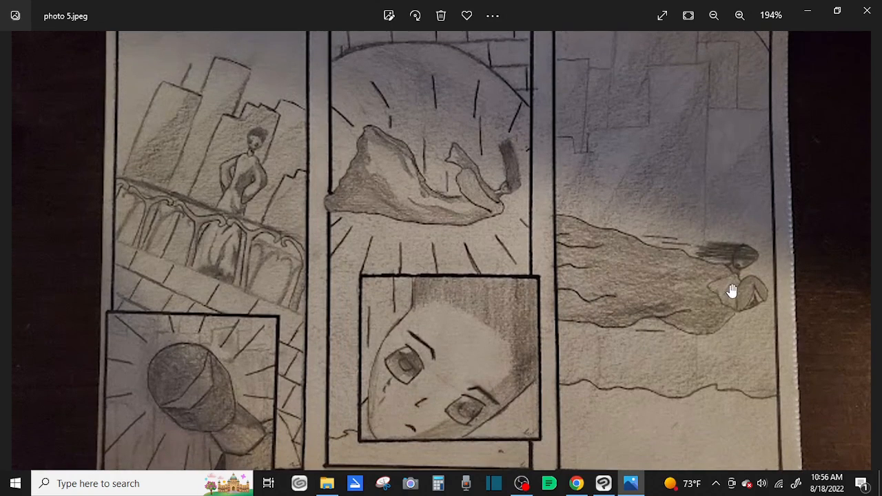
mouse_move(612, 306)
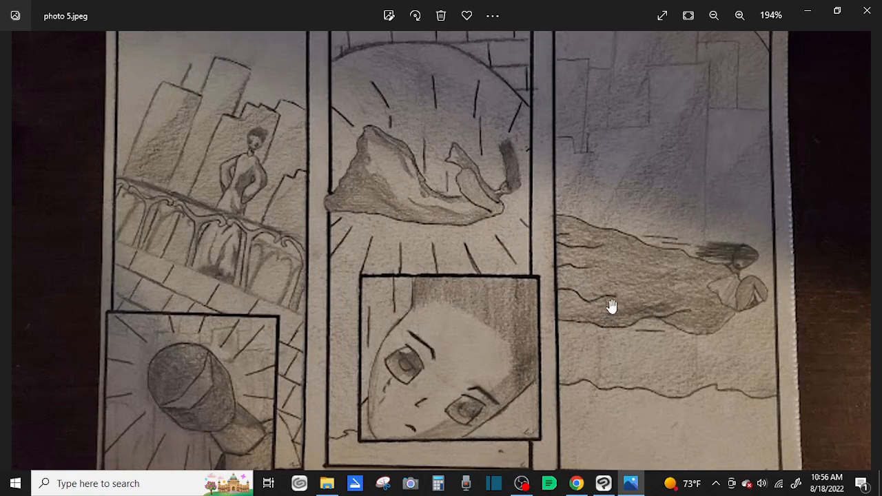
mouse_move(716, 254)
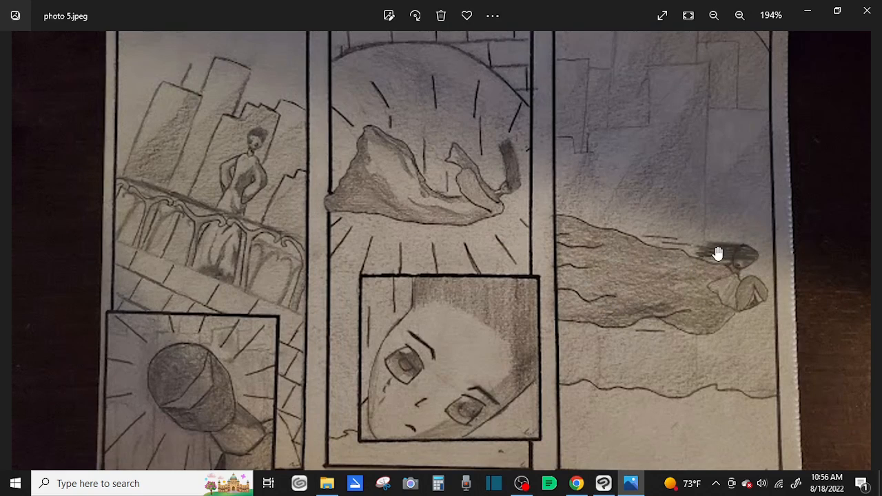
mouse_move(629, 277)
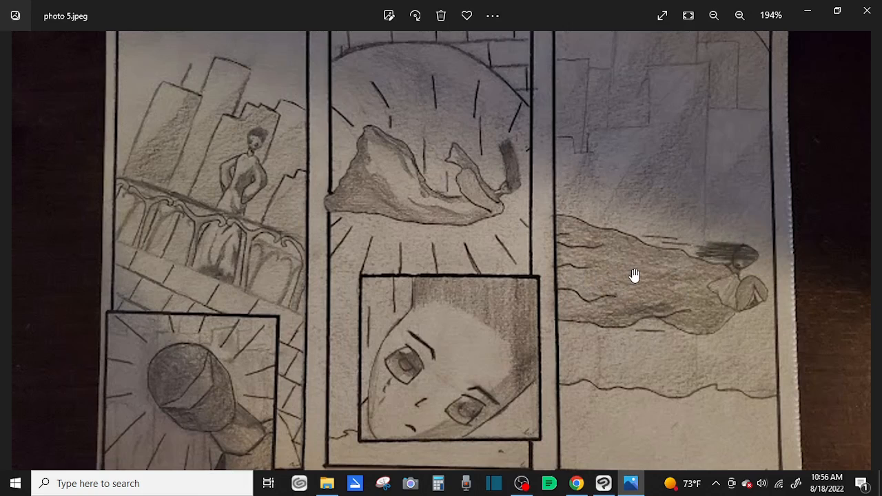
mouse_move(736, 302)
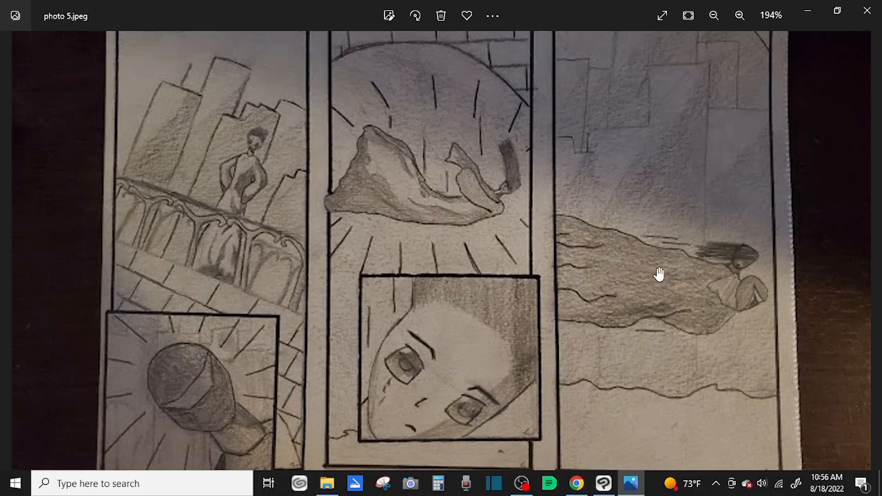
mouse_move(710, 285)
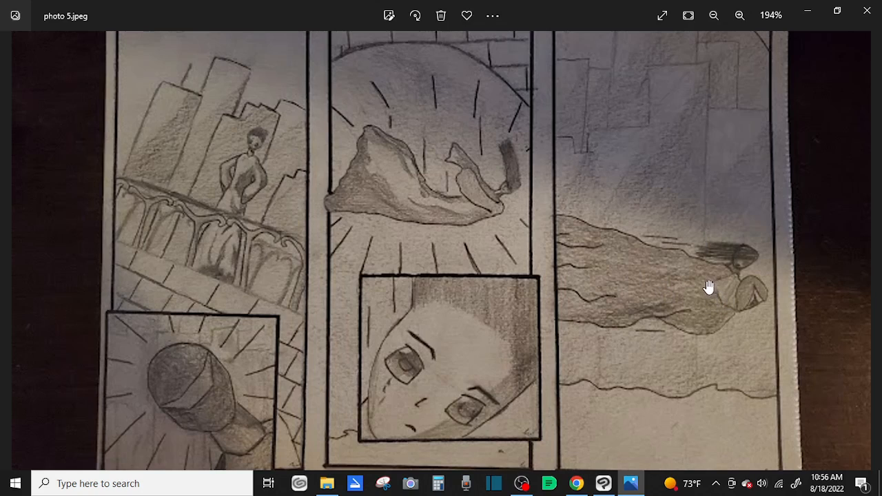
mouse_move(707, 279)
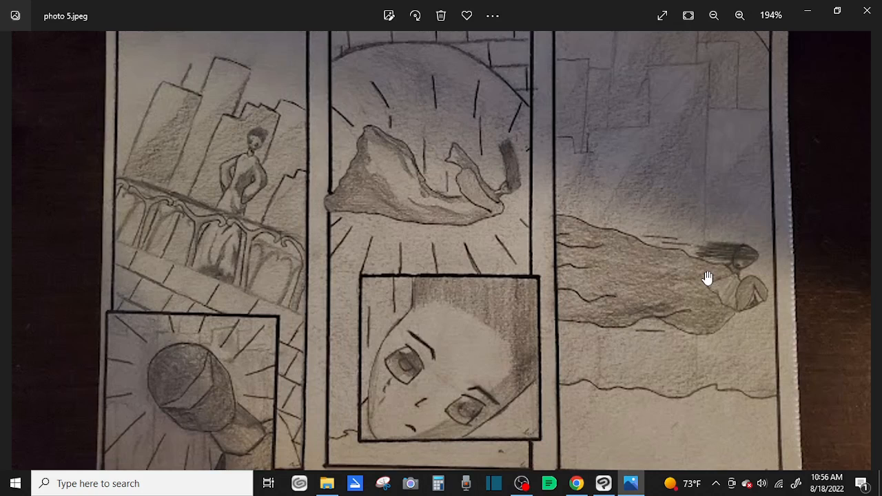
mouse_move(623, 300)
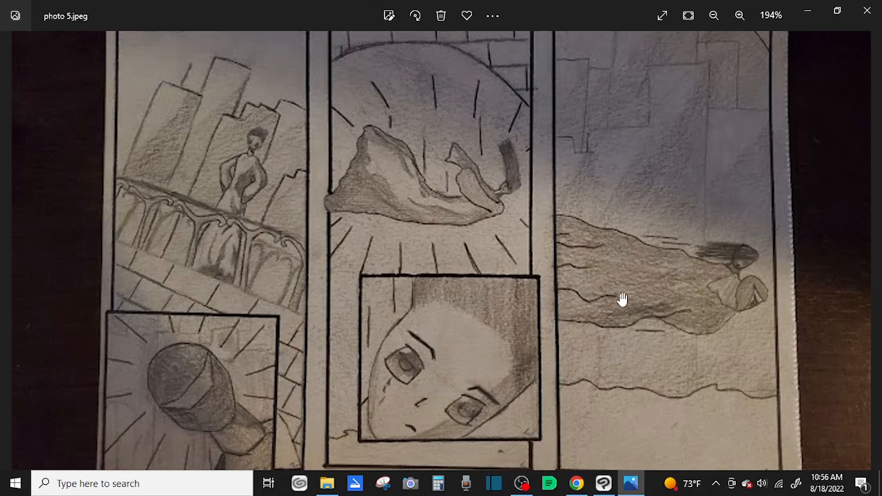
left_click(714, 16)
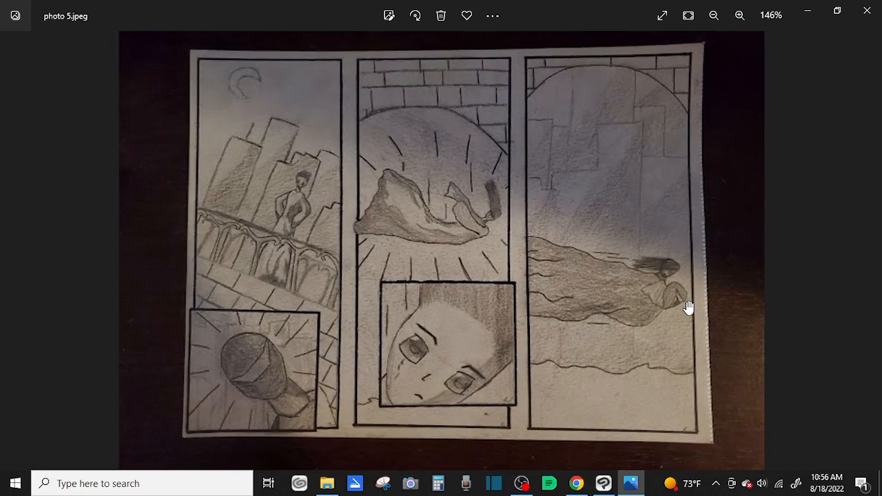
mouse_move(638, 264)
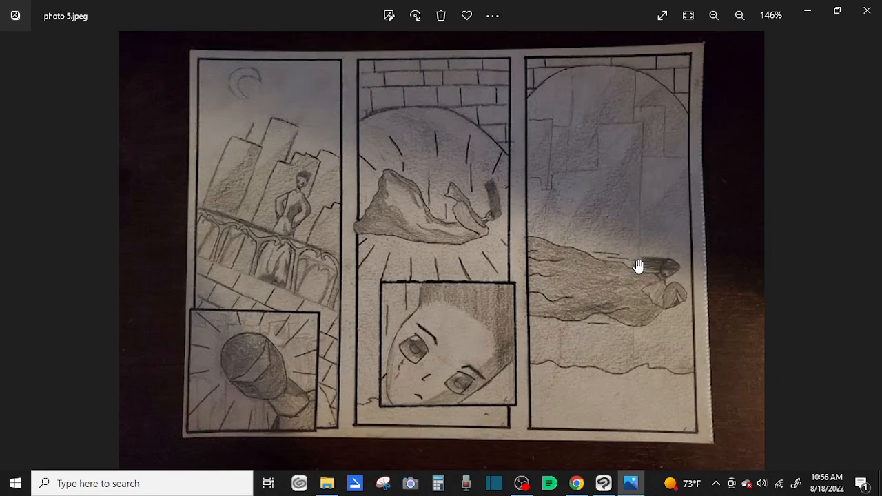
mouse_move(603, 88)
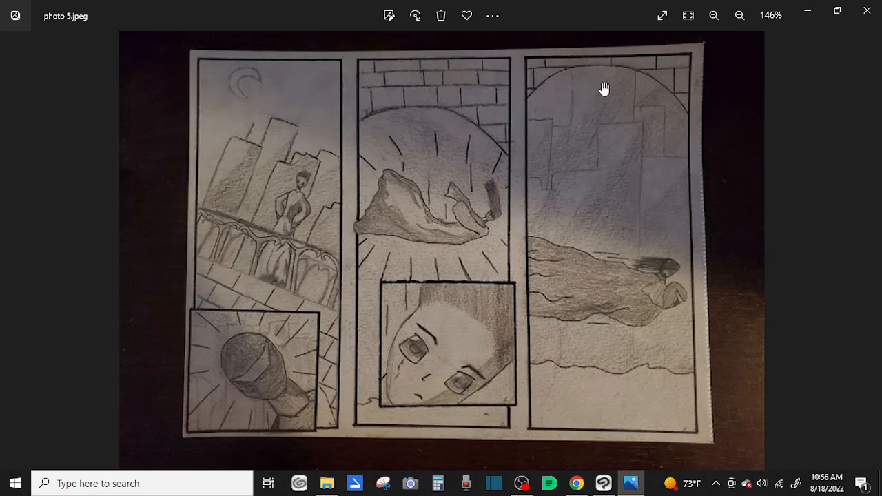
mouse_move(357, 286)
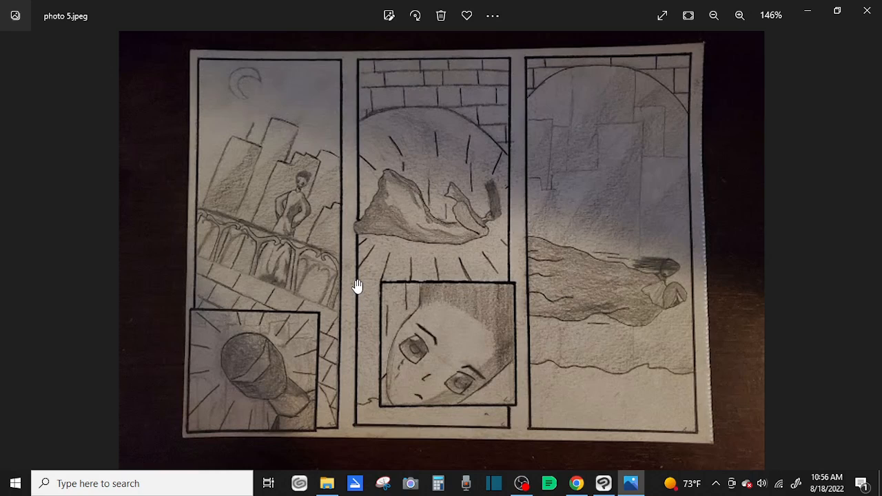
mouse_move(369, 288)
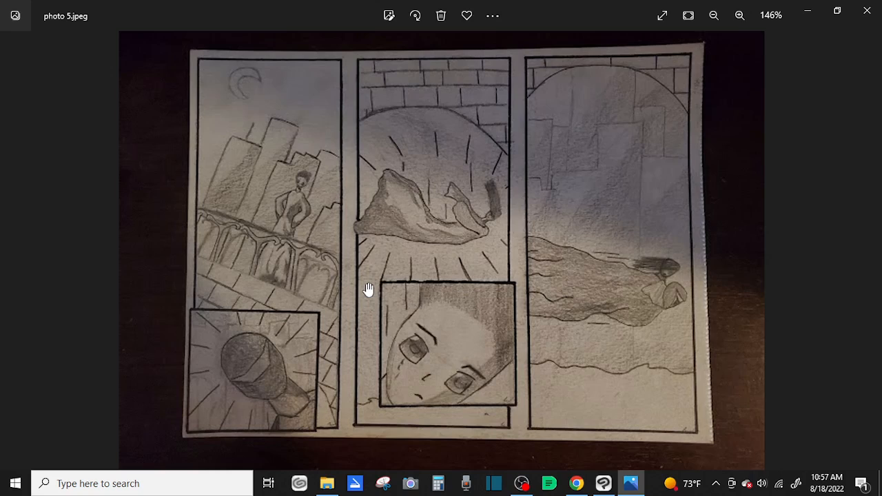
mouse_move(379, 229)
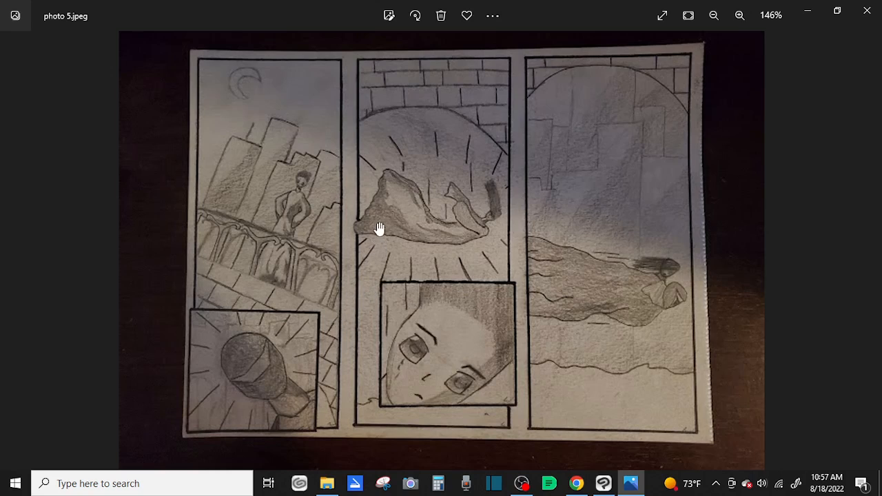
mouse_move(193, 25)
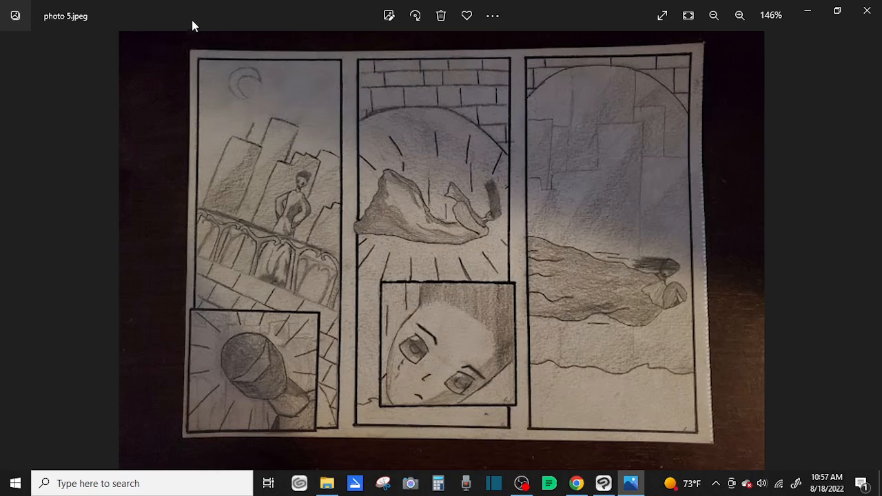
mouse_move(199, 74)
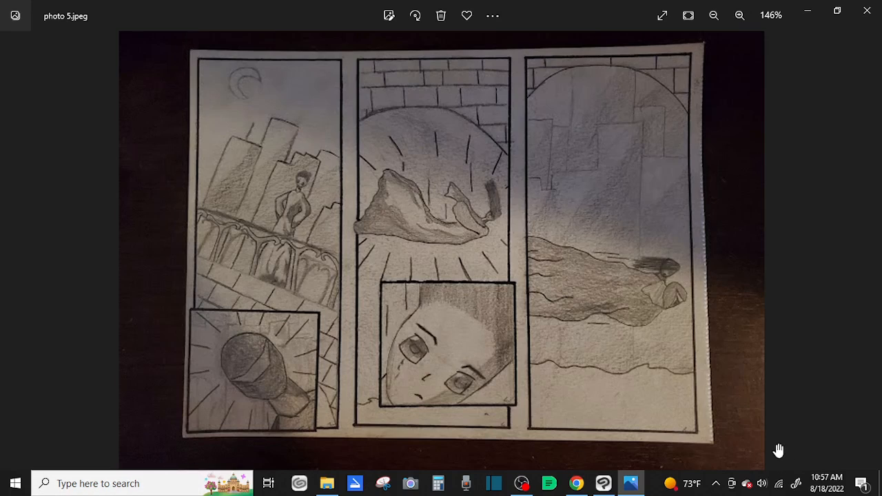
mouse_move(124, 424)
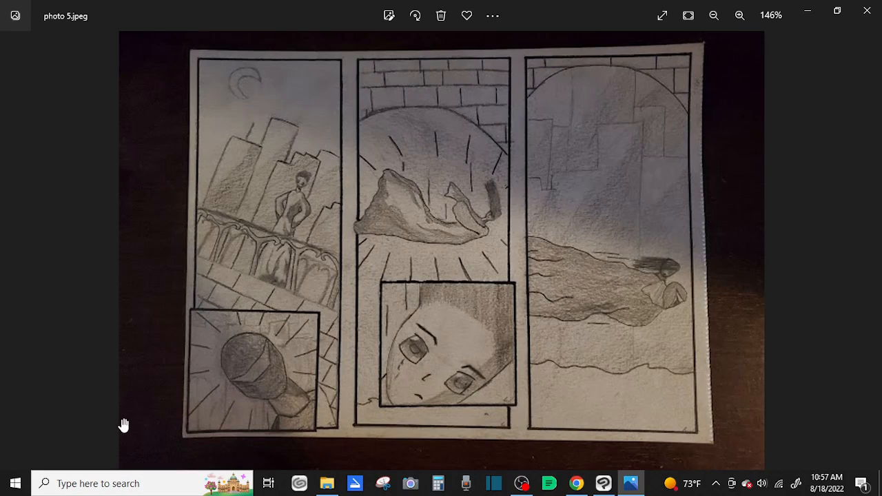
mouse_move(243, 358)
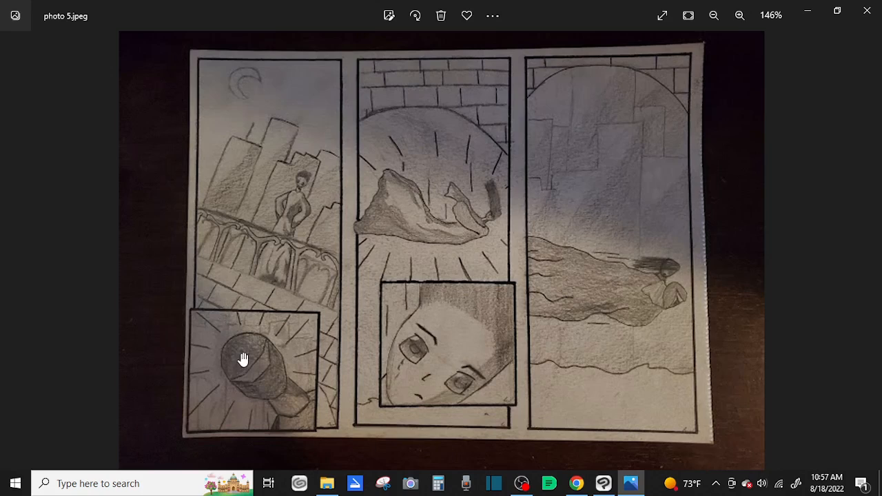
mouse_move(356, 333)
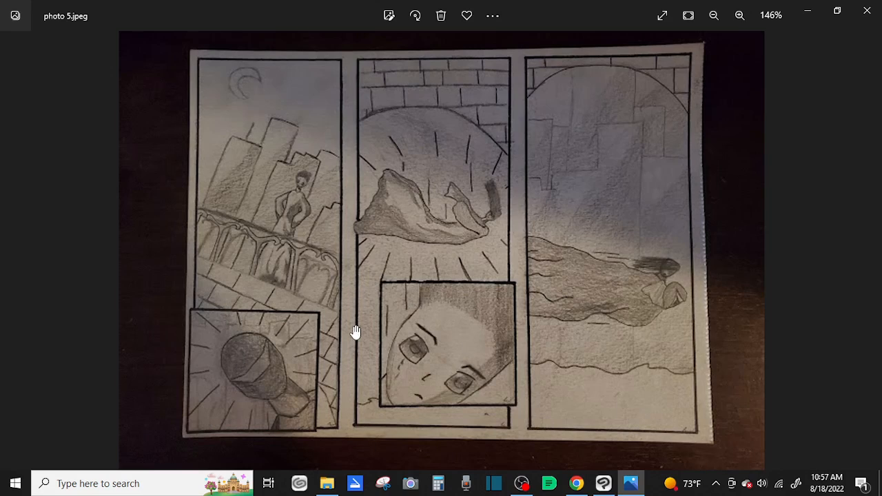
mouse_move(338, 394)
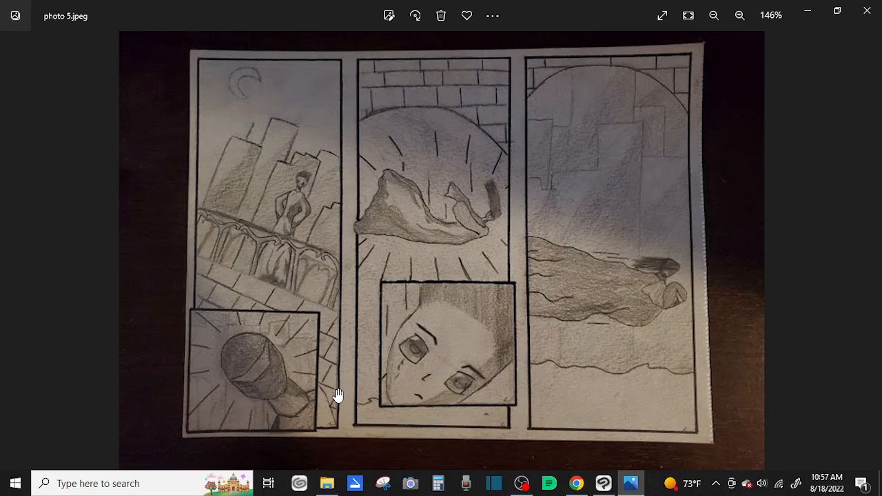
mouse_move(379, 422)
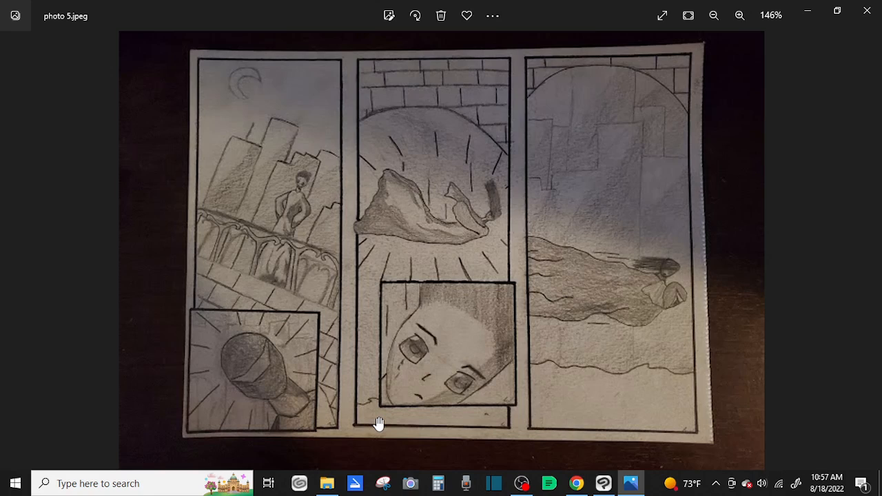
mouse_move(365, 388)
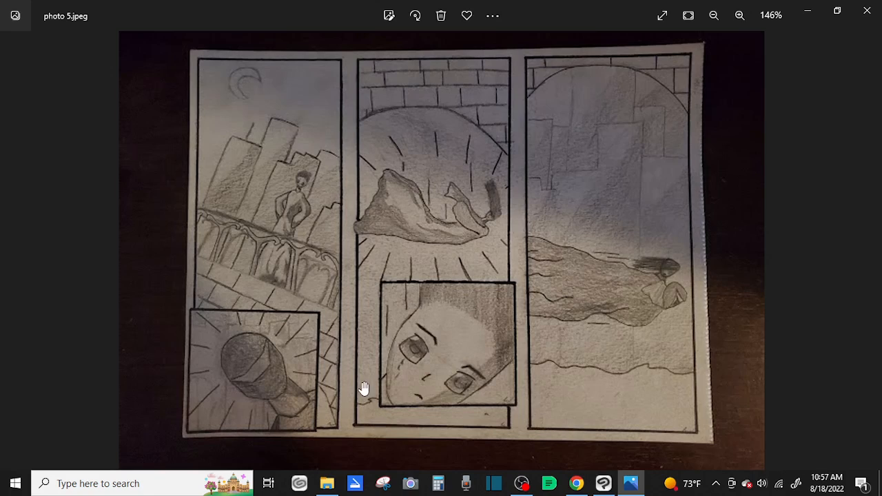
mouse_move(411, 383)
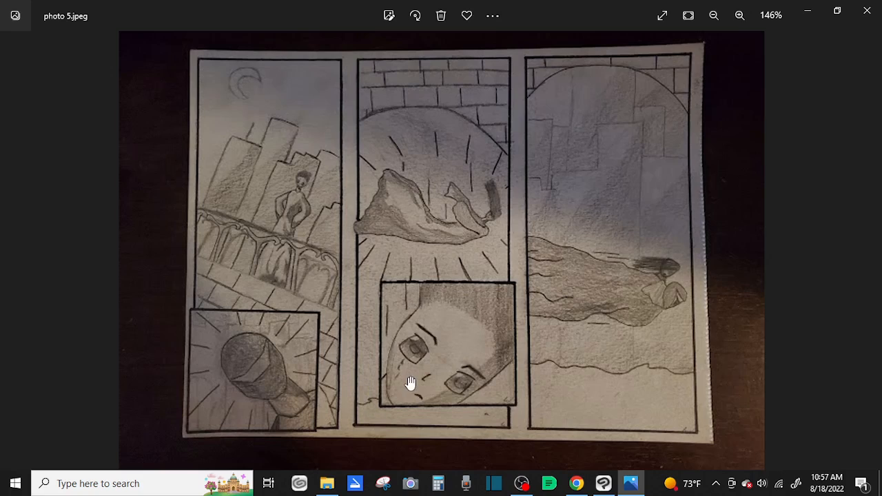
mouse_move(424, 462)
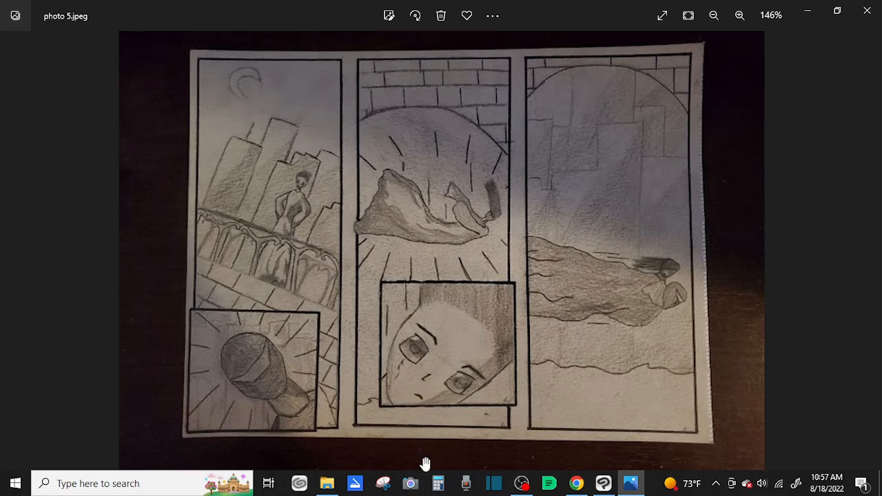
mouse_move(471, 427)
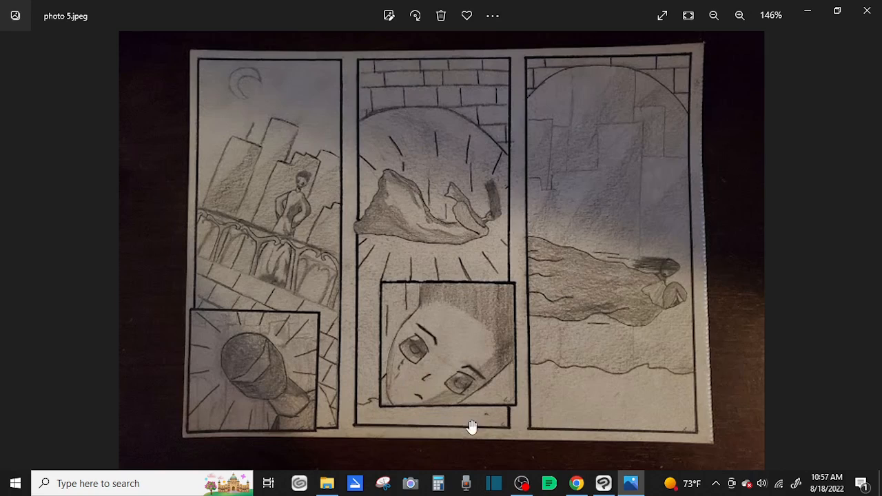
mouse_move(449, 419)
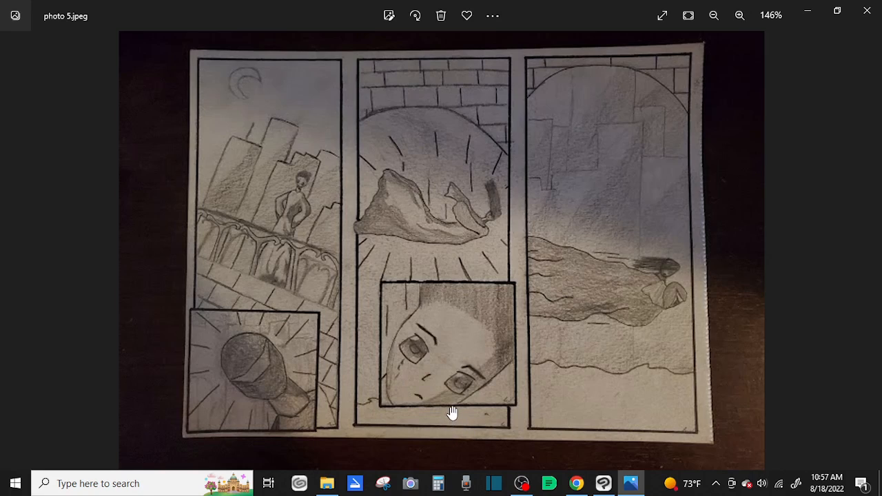
mouse_move(460, 463)
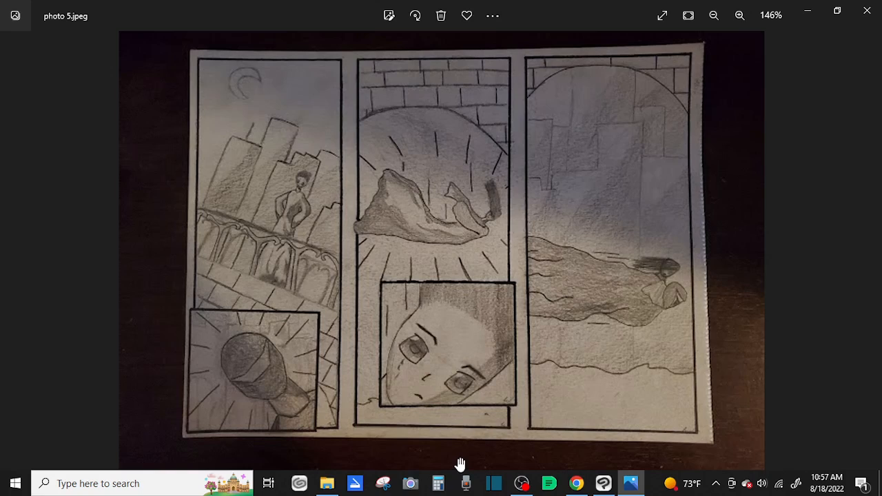
mouse_move(435, 381)
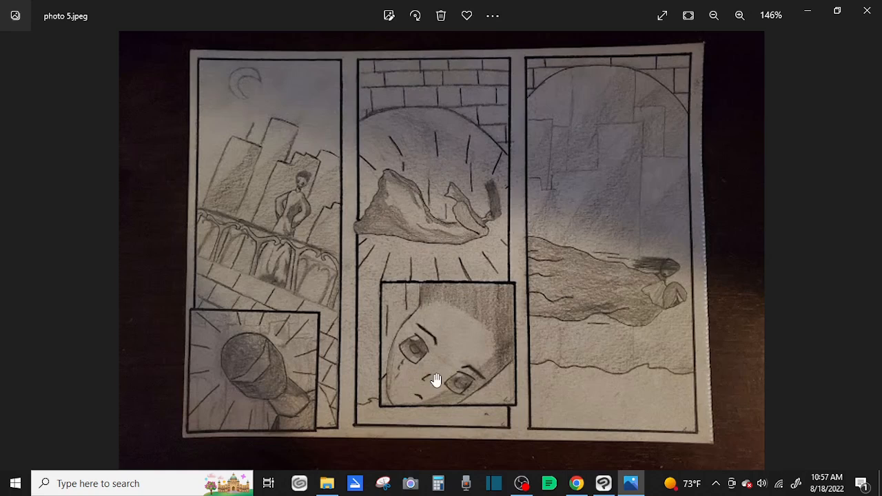
mouse_move(438, 441)
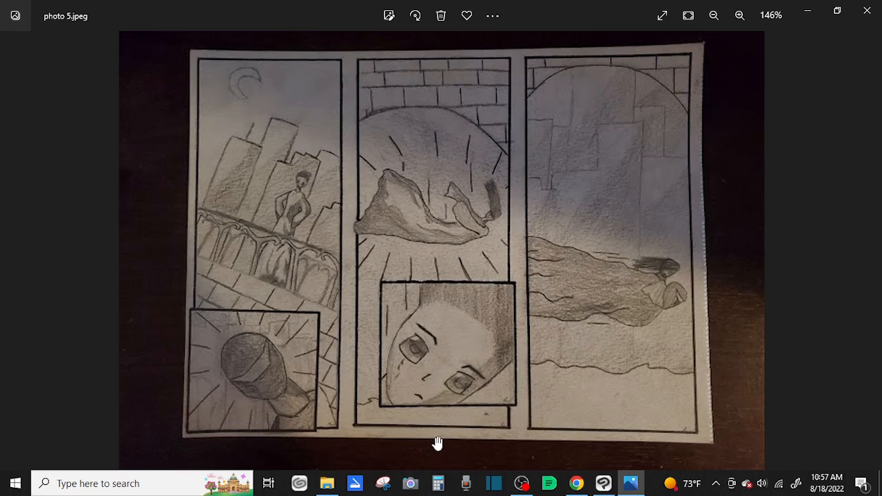
mouse_move(441, 426)
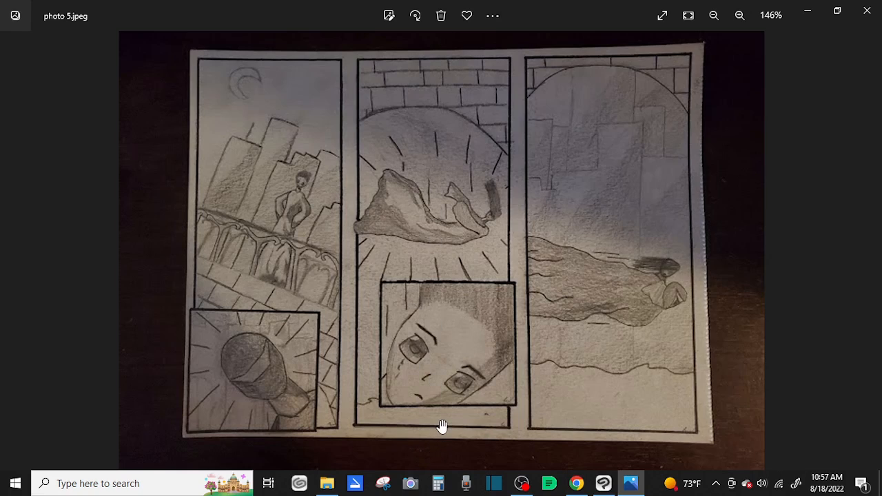
mouse_move(405, 444)
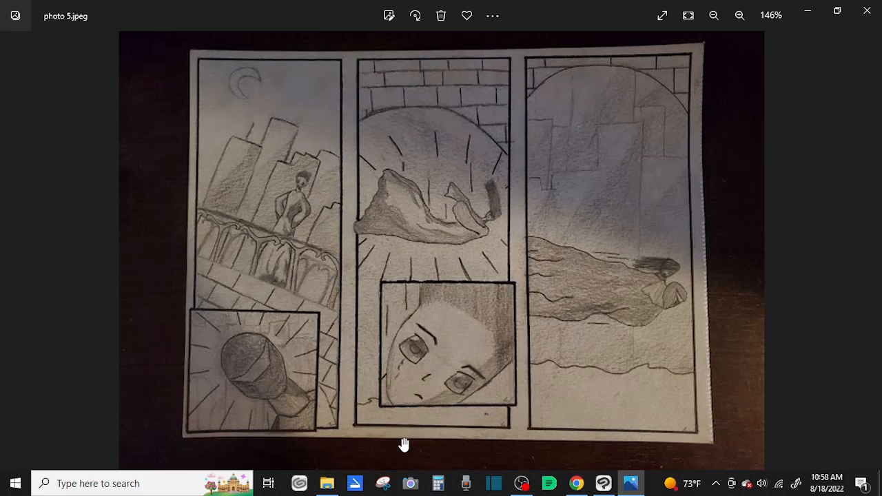
mouse_move(429, 416)
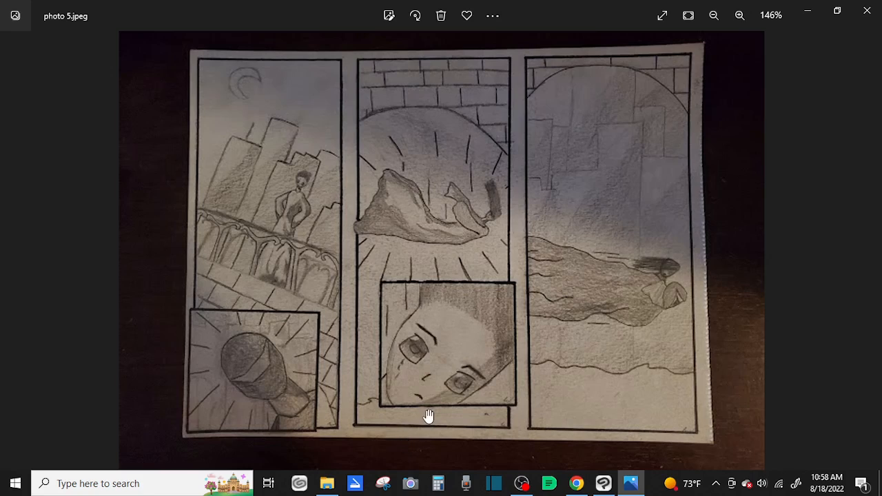
mouse_move(461, 387)
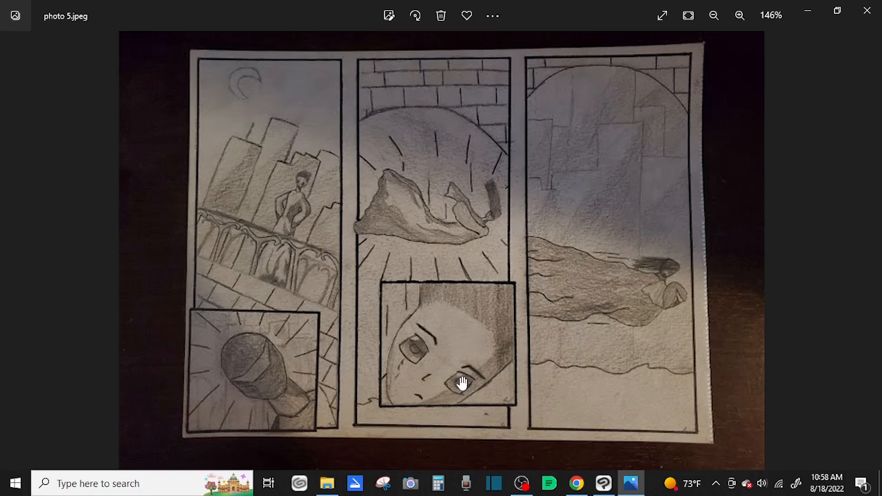
mouse_move(496, 361)
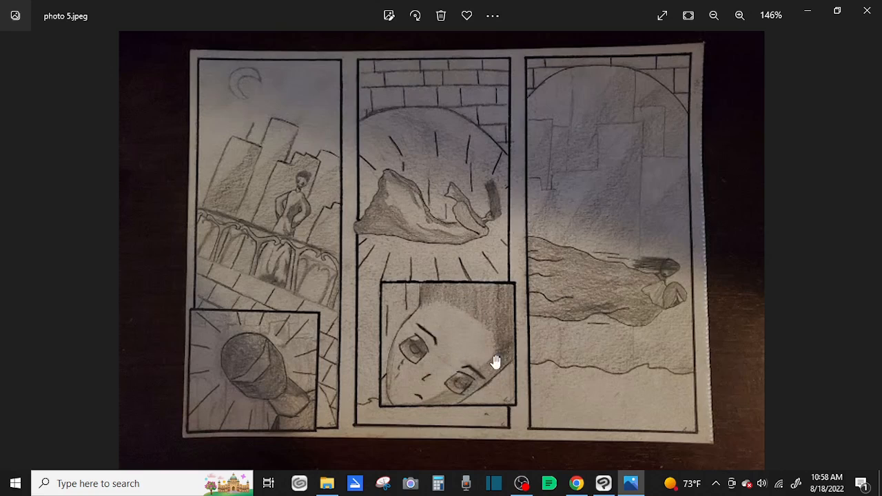
mouse_move(521, 311)
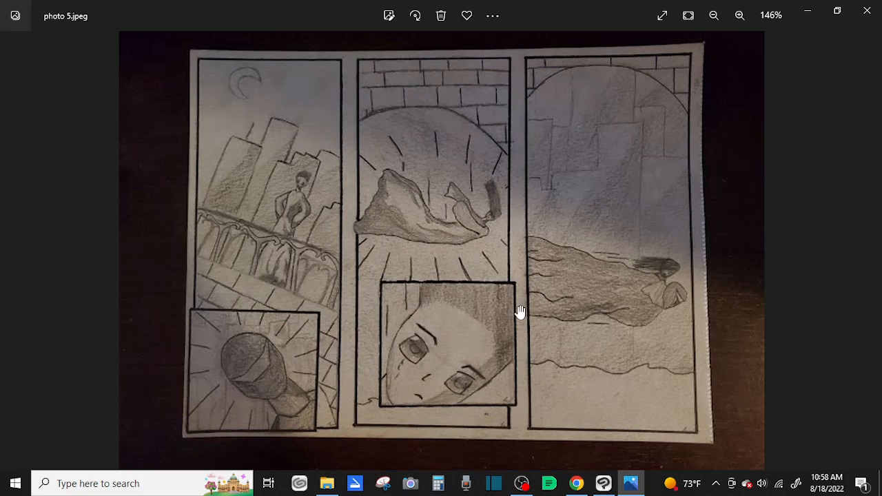
mouse_move(531, 316)
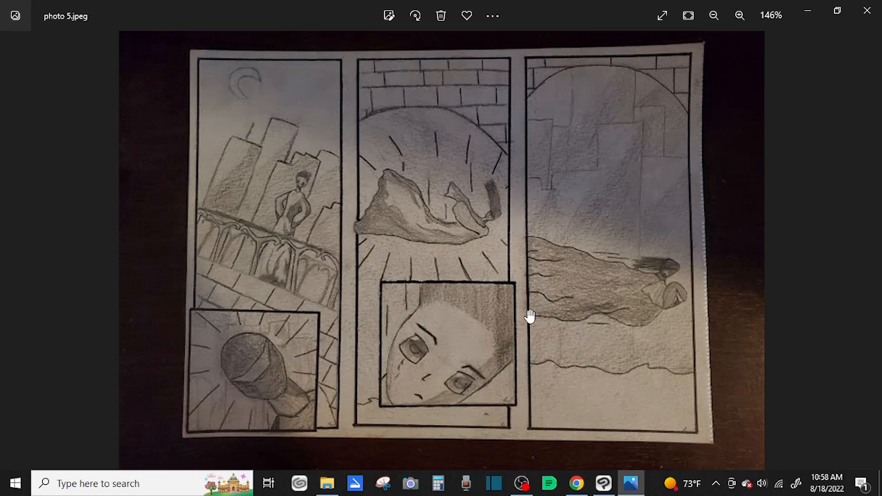
mouse_move(389, 323)
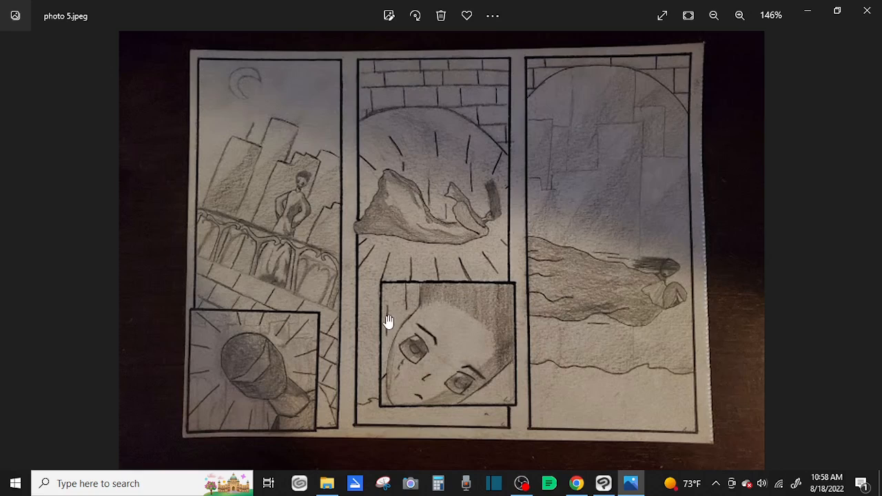
mouse_move(521, 300)
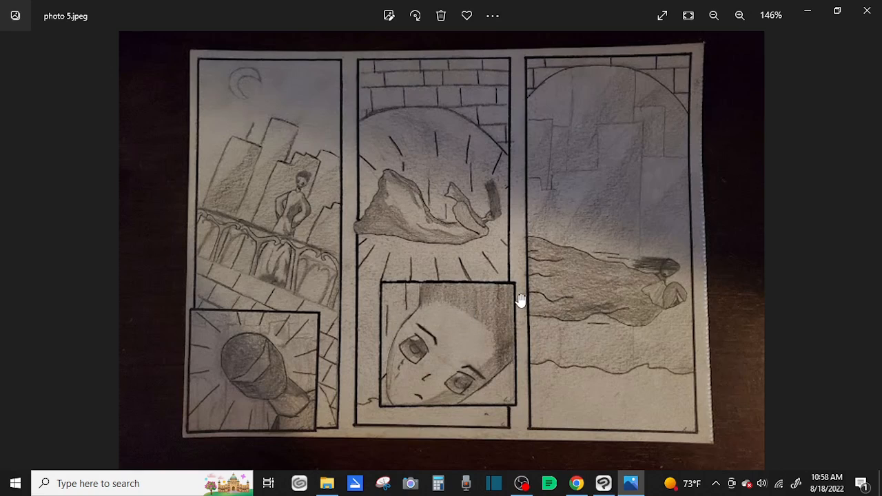
mouse_move(507, 304)
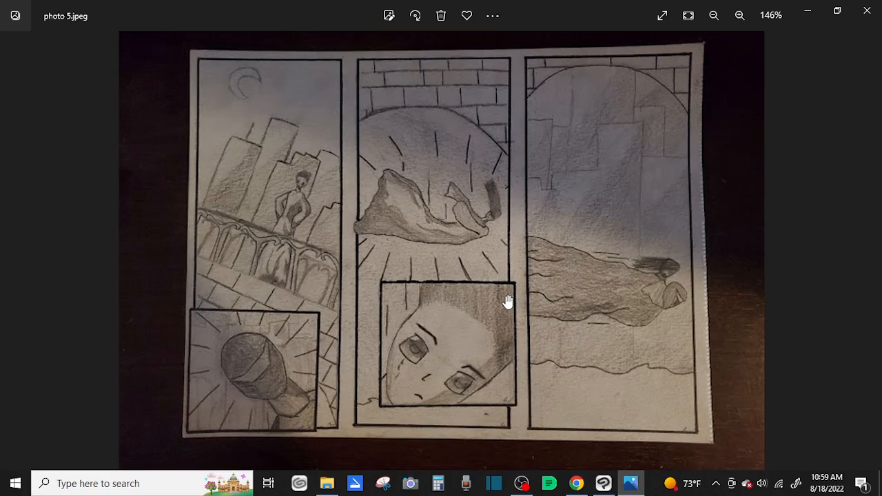
mouse_move(458, 166)
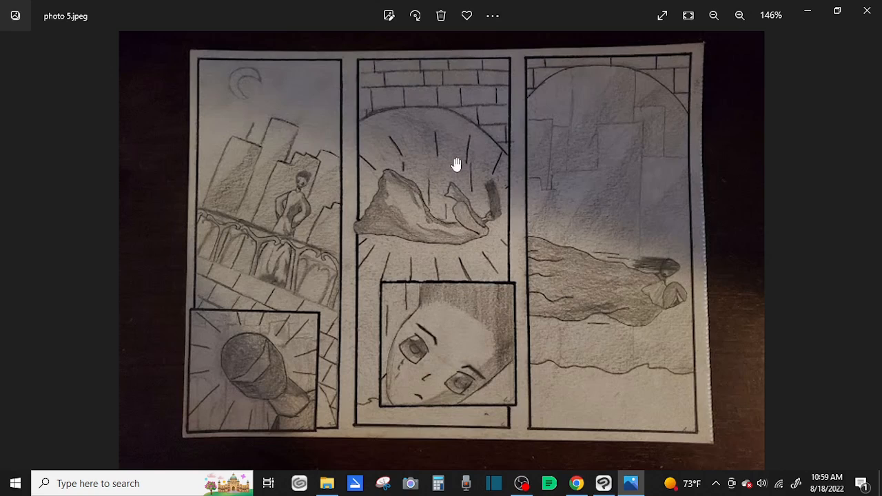
mouse_move(463, 240)
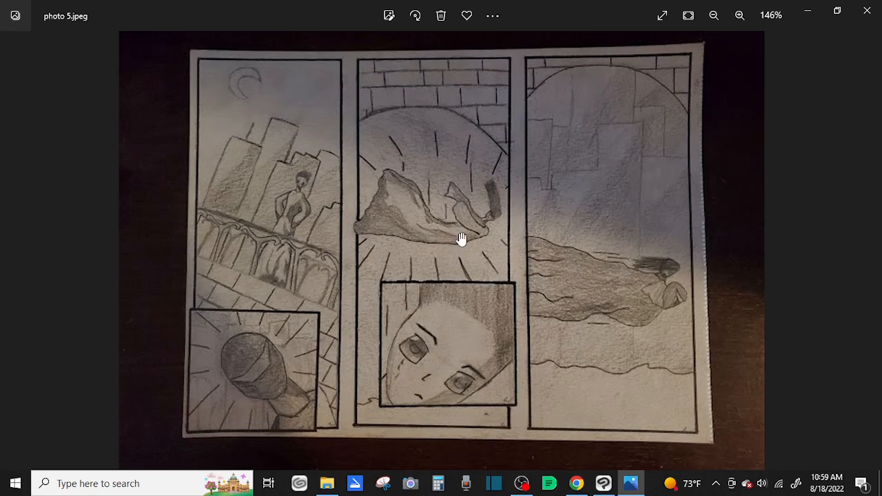
mouse_move(420, 270)
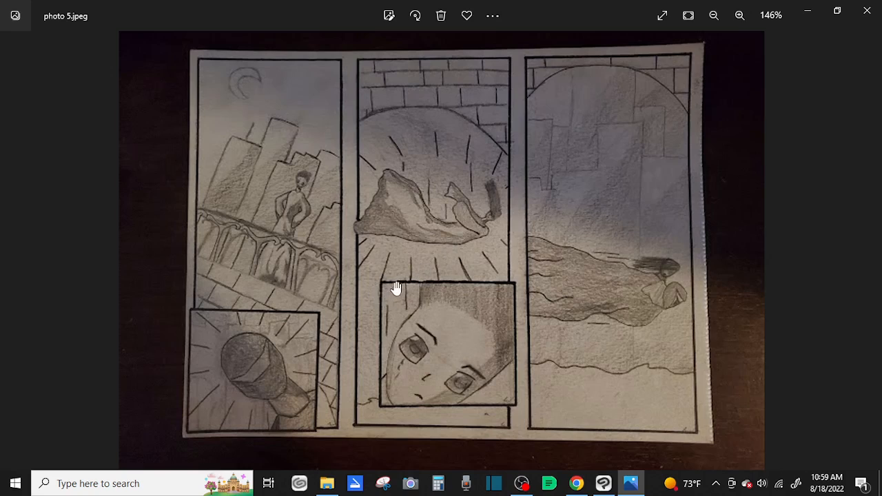
mouse_move(295, 267)
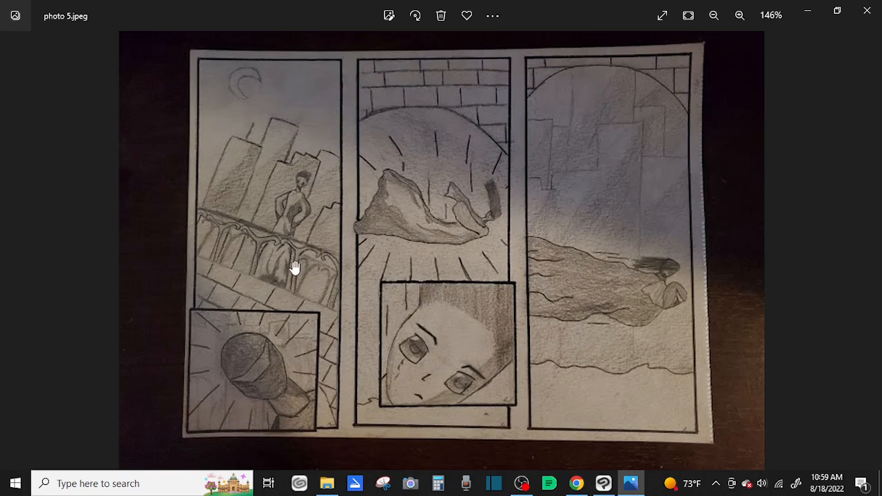
mouse_move(321, 91)
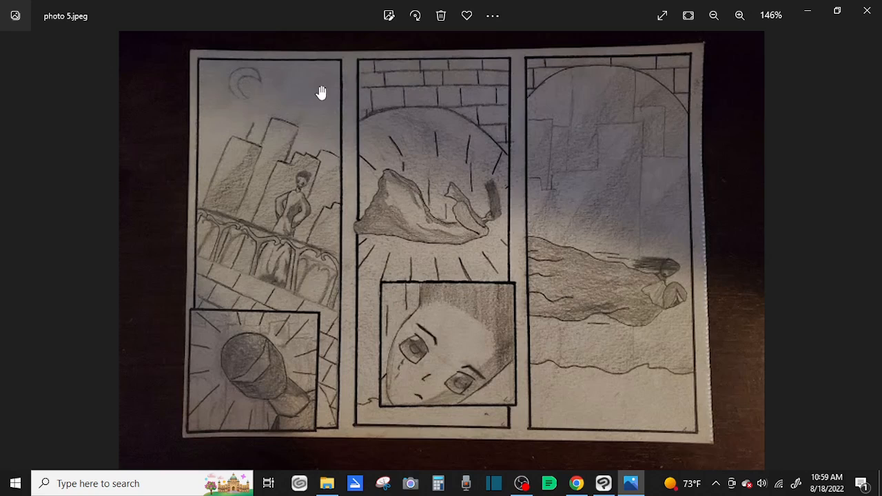
mouse_move(214, 366)
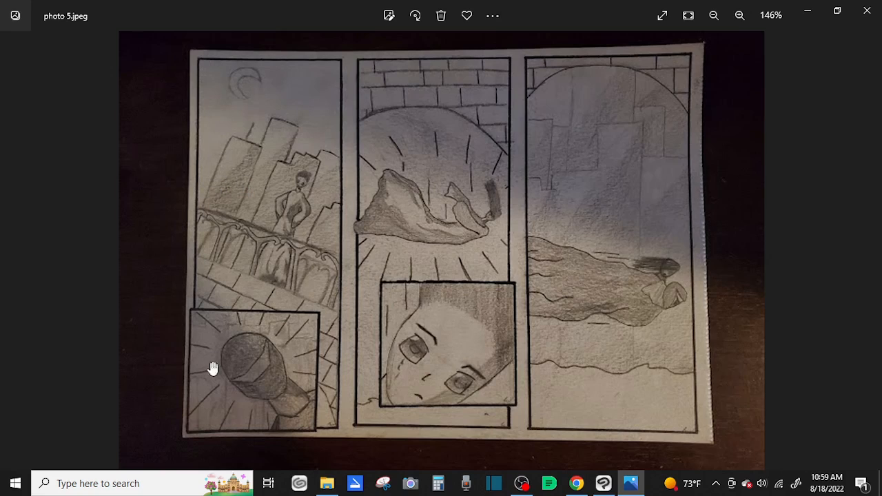
mouse_move(171, 74)
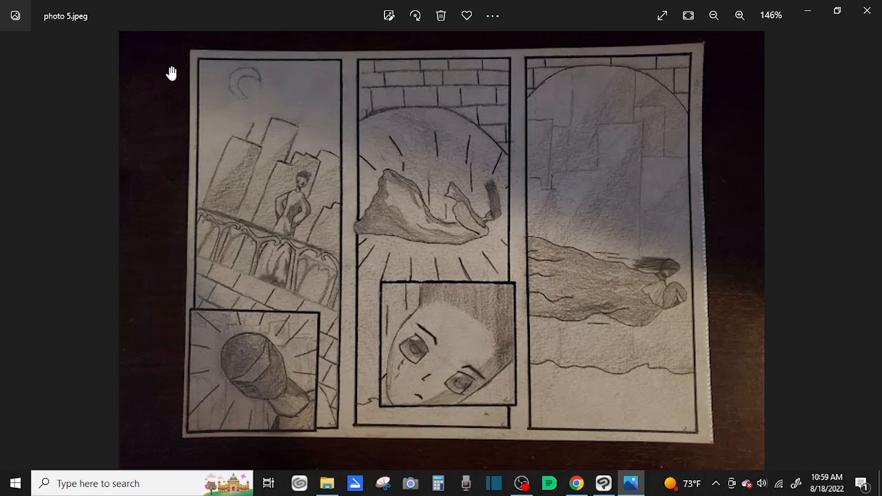
mouse_move(183, 78)
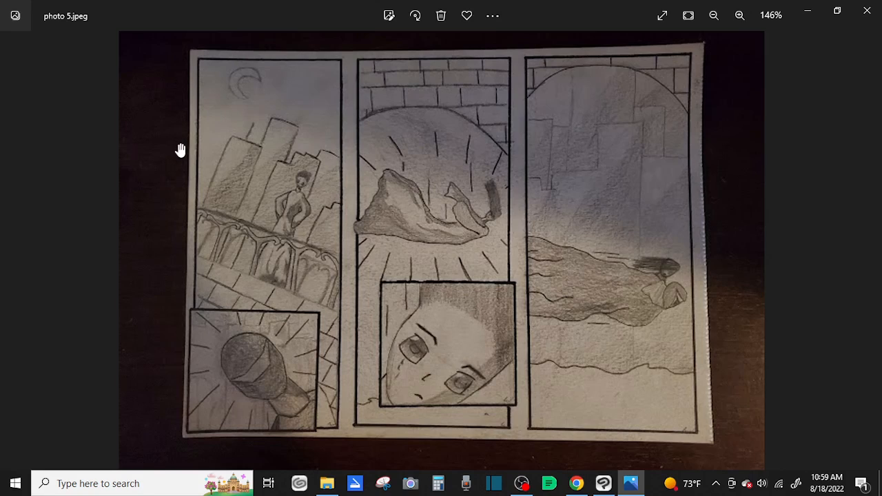
mouse_move(212, 143)
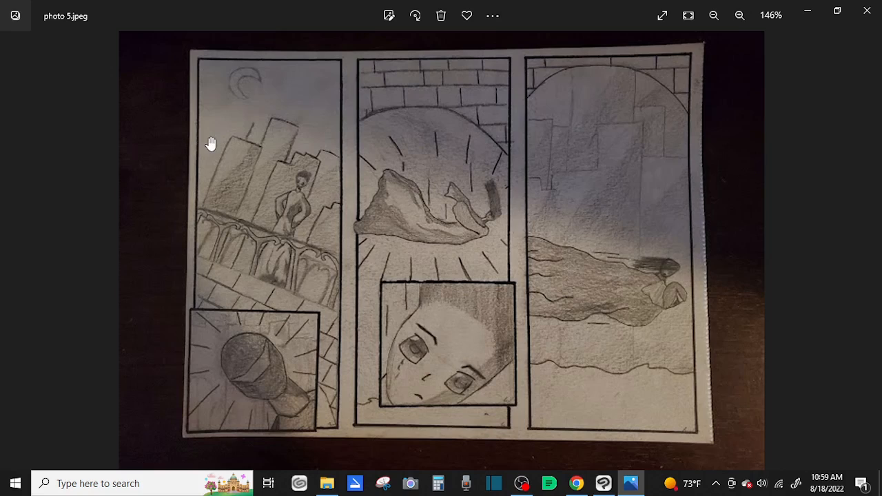
mouse_move(526, 207)
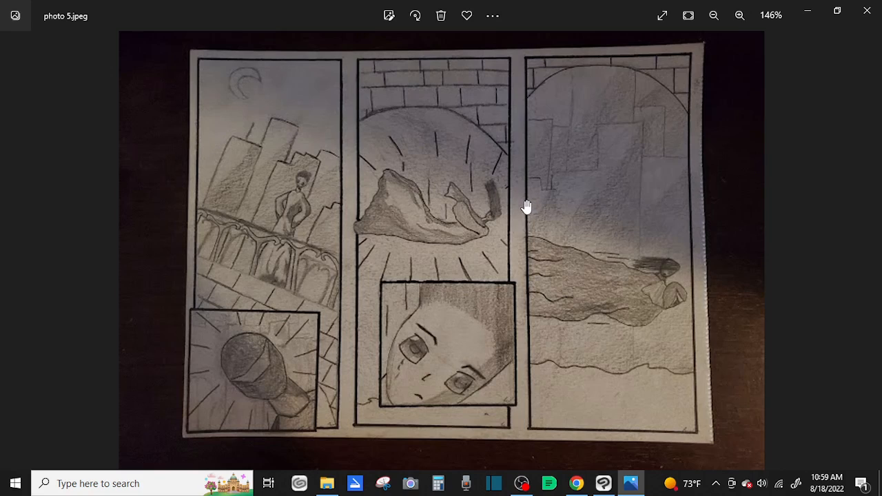
mouse_move(493, 213)
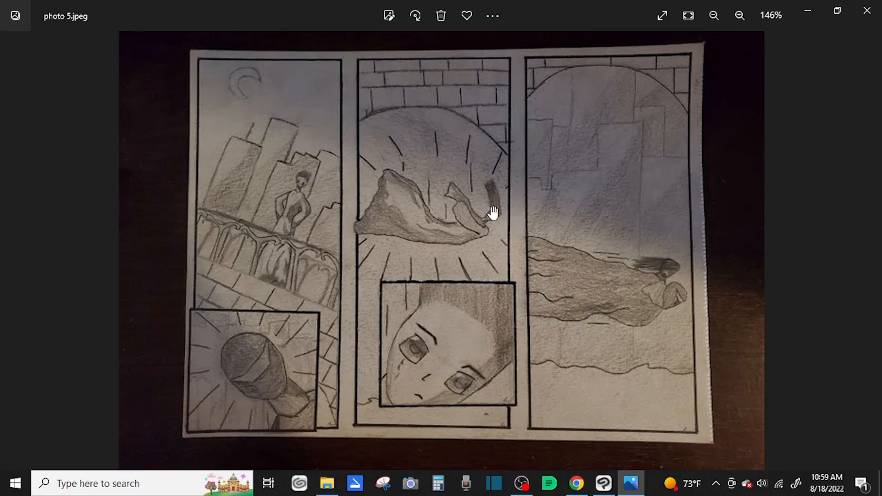
mouse_move(557, 259)
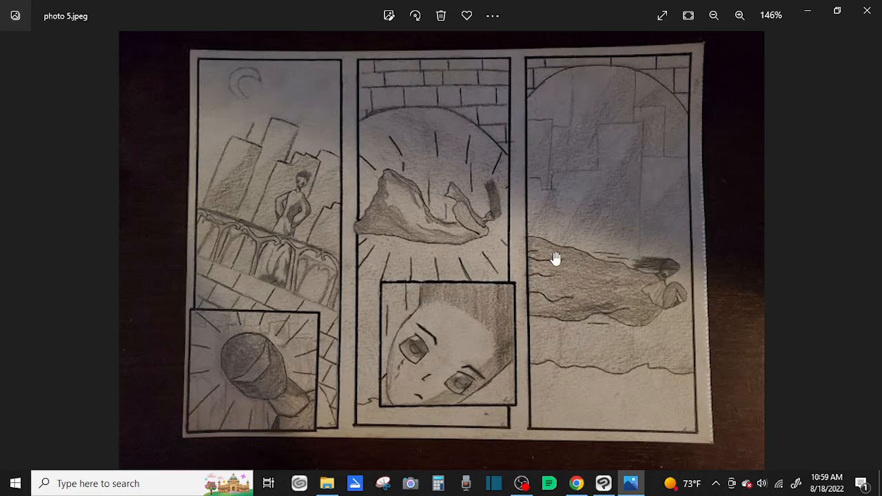
mouse_move(503, 416)
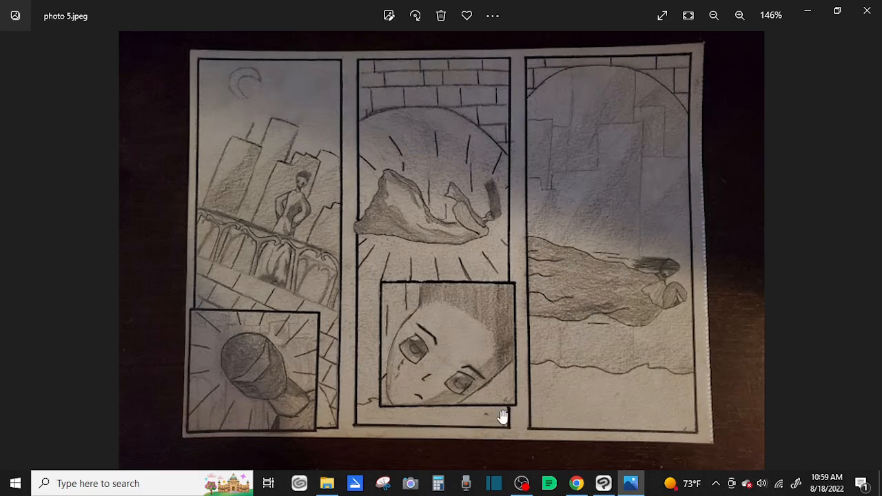
mouse_move(309, 99)
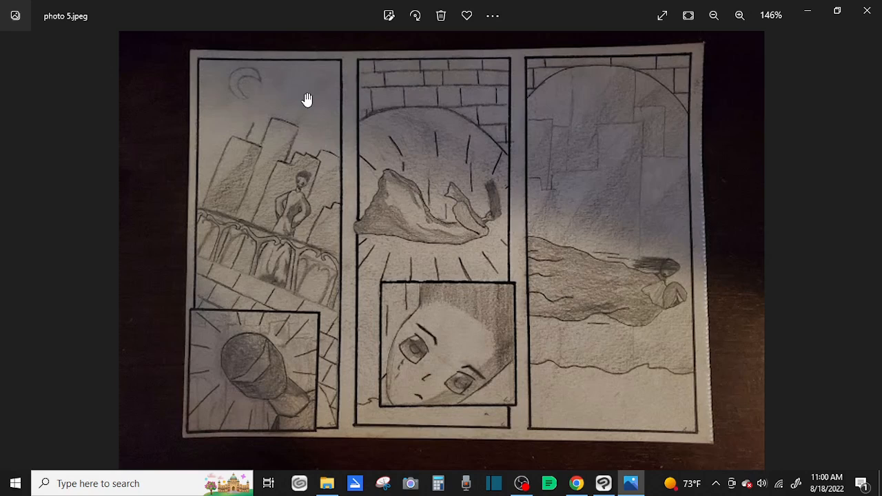
mouse_move(566, 172)
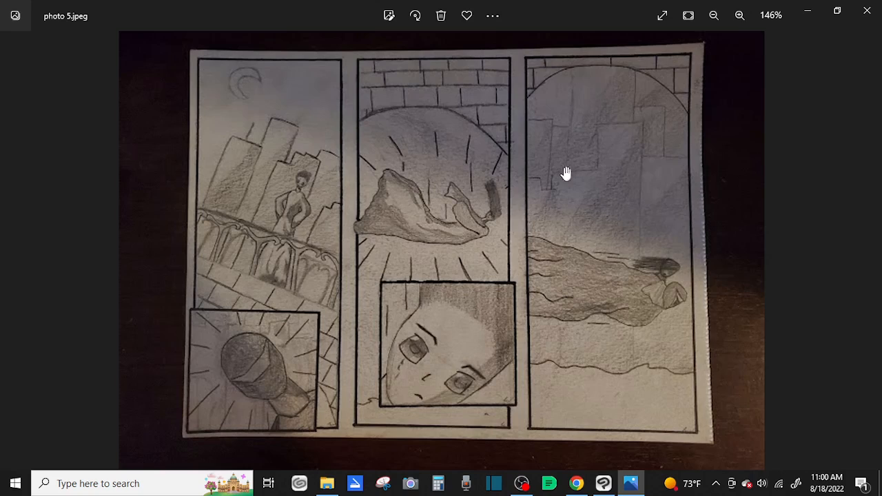
mouse_move(844, 248)
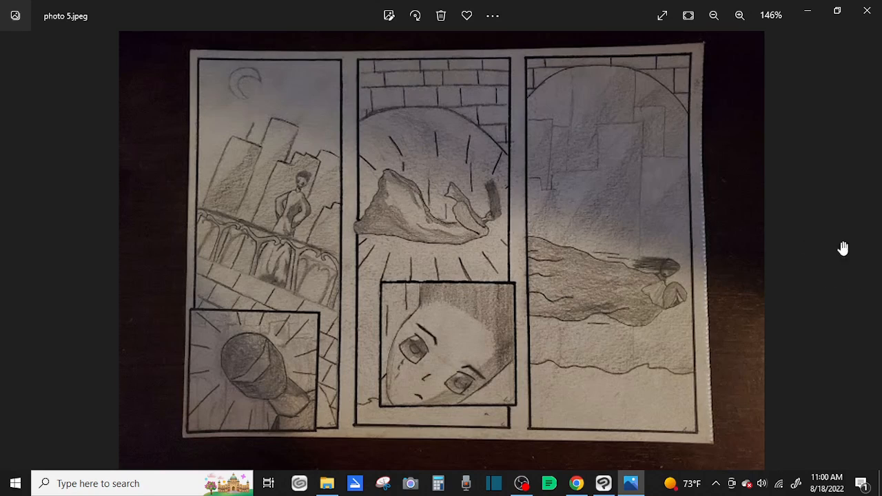
mouse_move(414, 240)
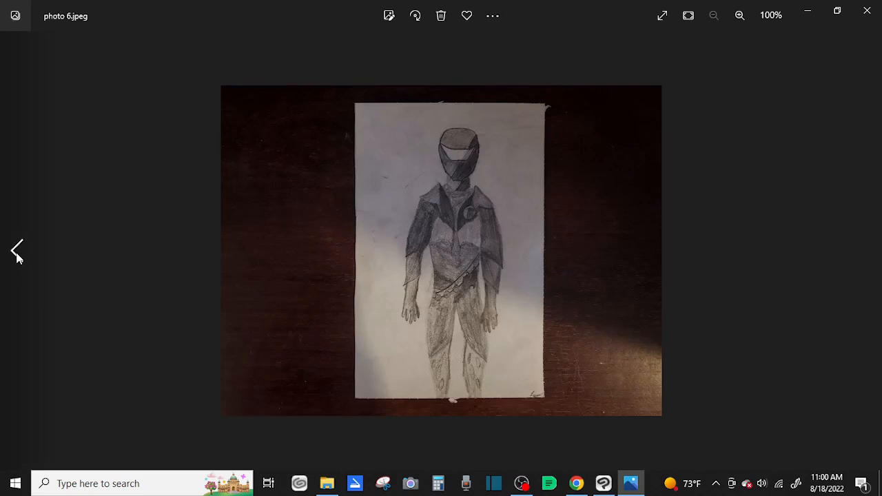
left_click(16, 251)
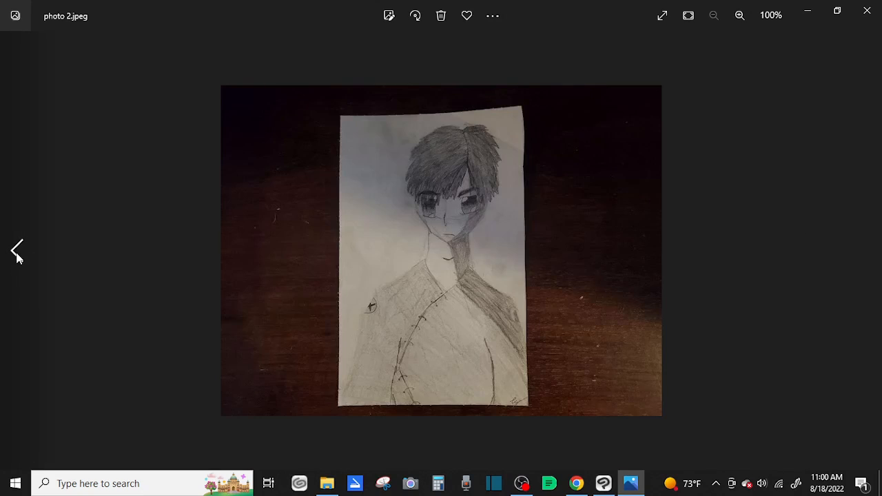
mouse_move(455, 209)
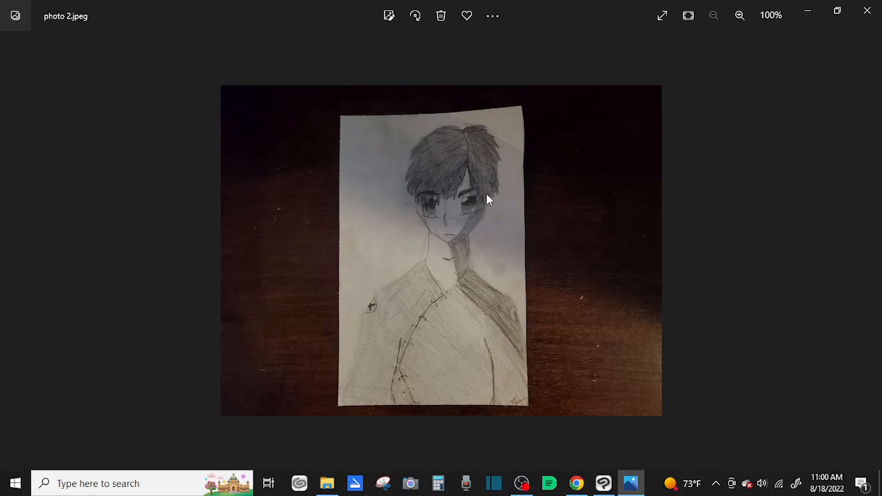
mouse_move(499, 264)
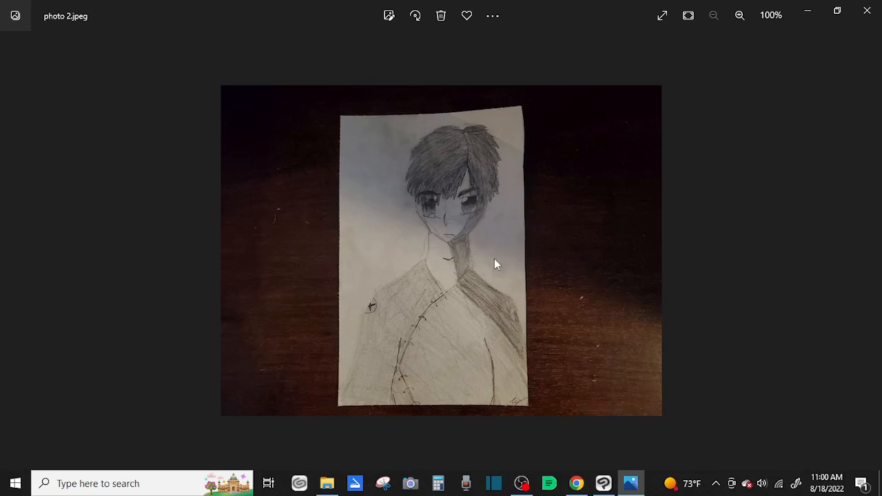
mouse_move(448, 209)
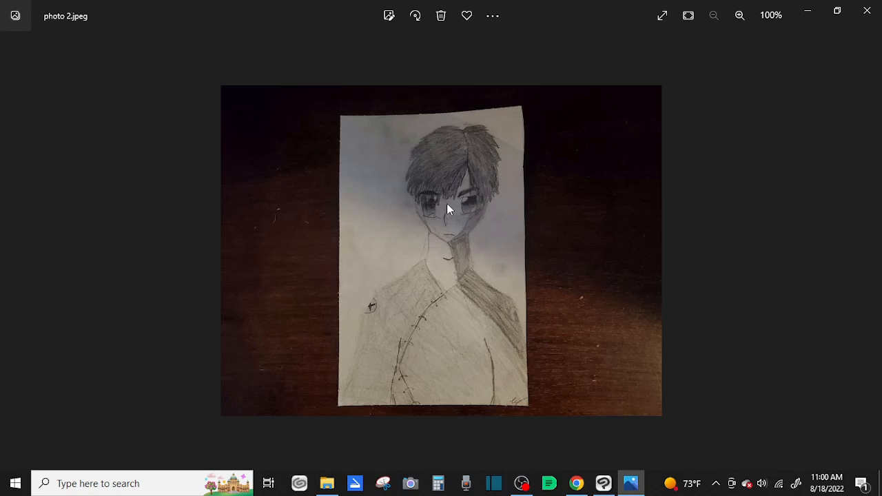
mouse_move(480, 192)
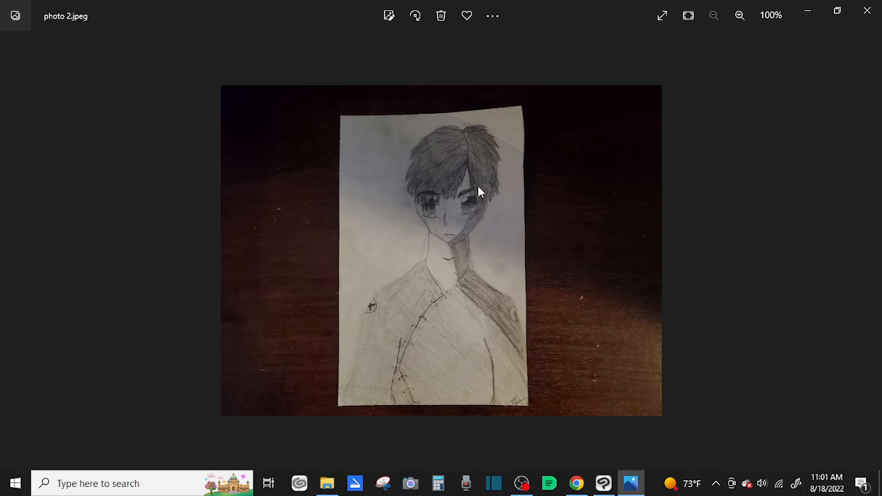
mouse_move(441, 209)
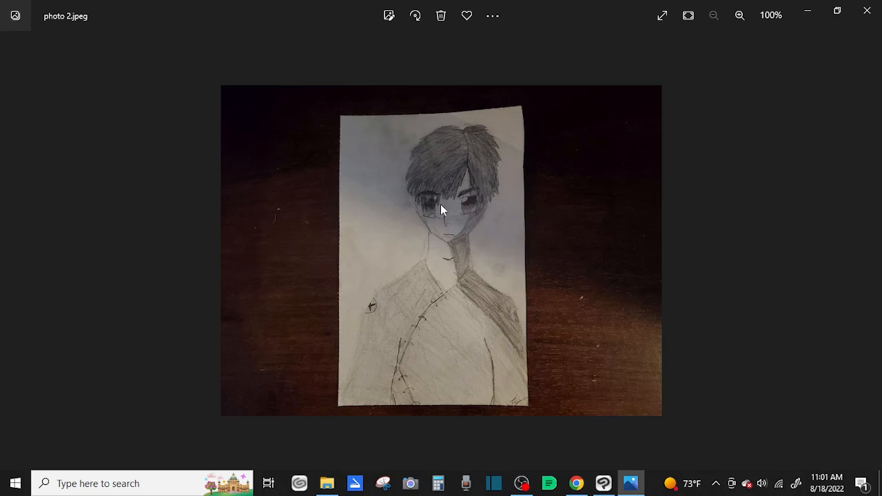
Zoom in on the dark-haired young man's face, then fit photo 2.jpeg whole again and nudge the view.
left_click(738, 16)
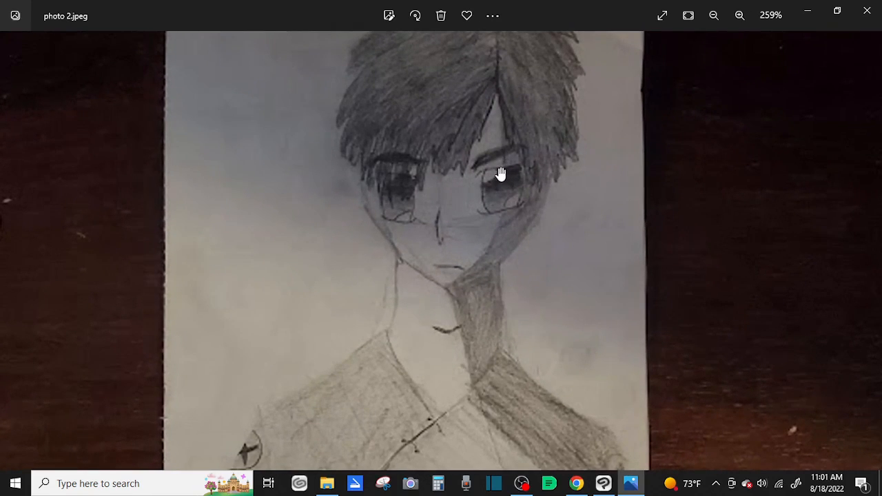
mouse_move(409, 186)
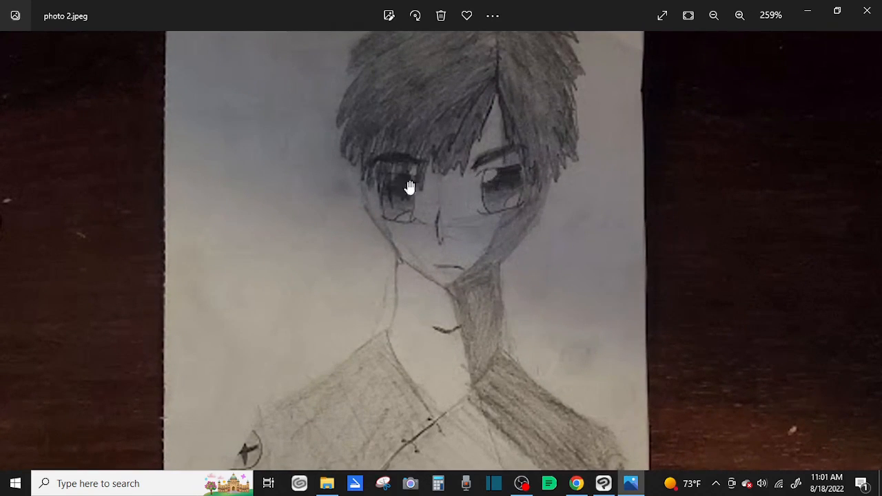
mouse_move(516, 195)
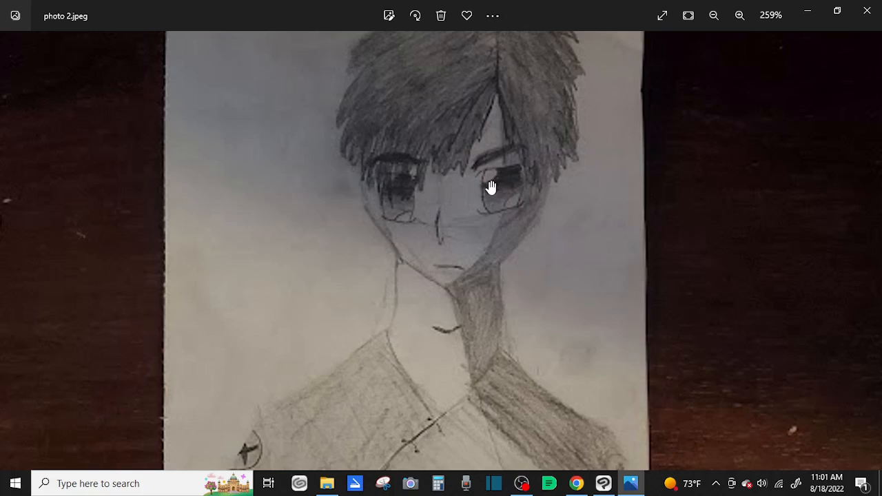
mouse_move(492, 168)
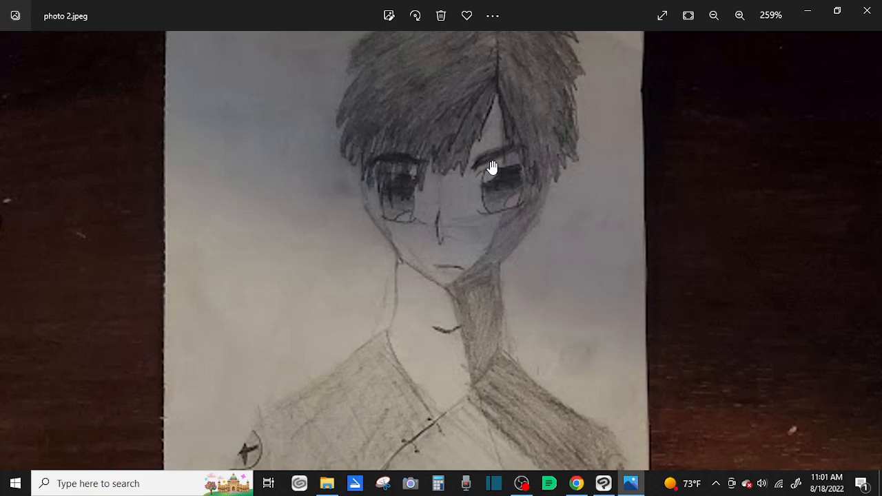
mouse_move(476, 182)
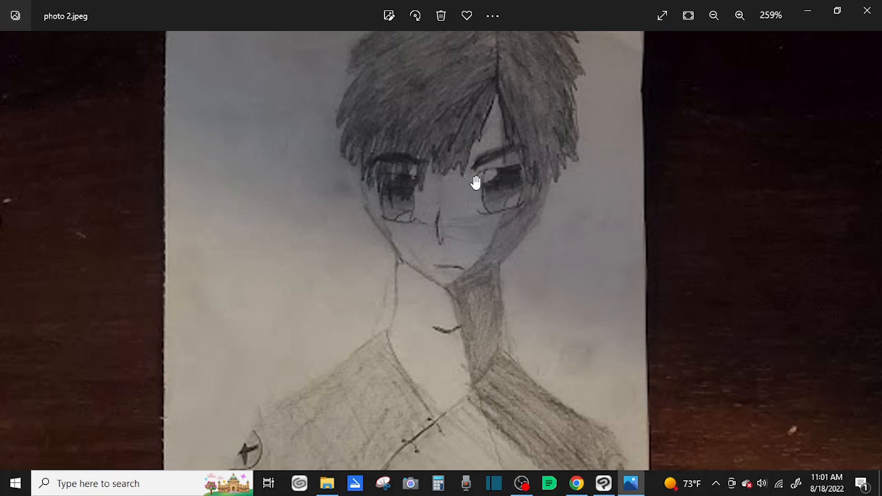
mouse_move(505, 171)
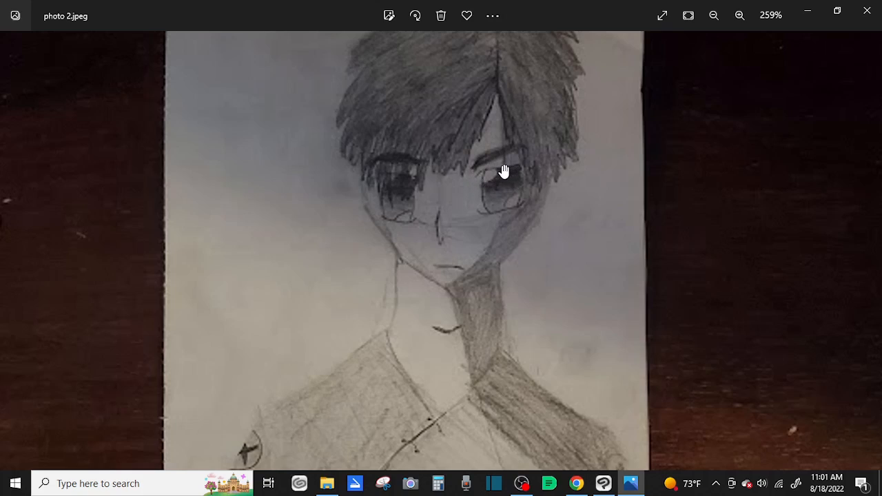
mouse_move(512, 196)
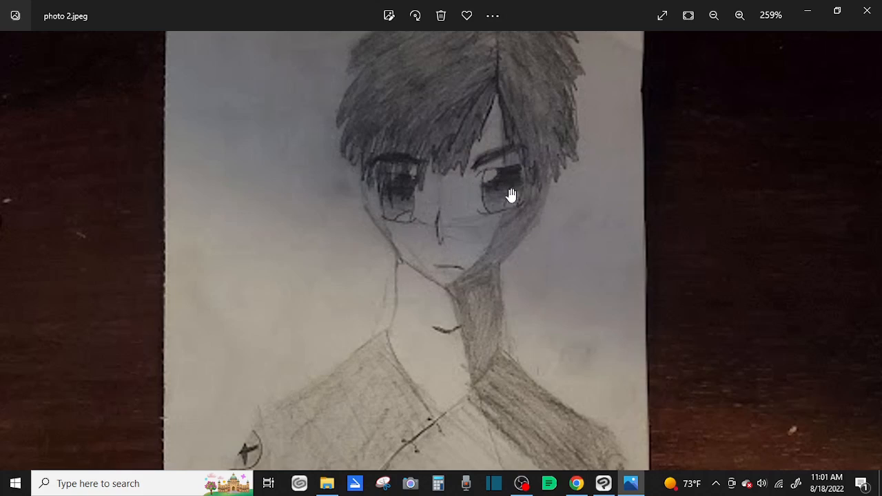
mouse_move(526, 196)
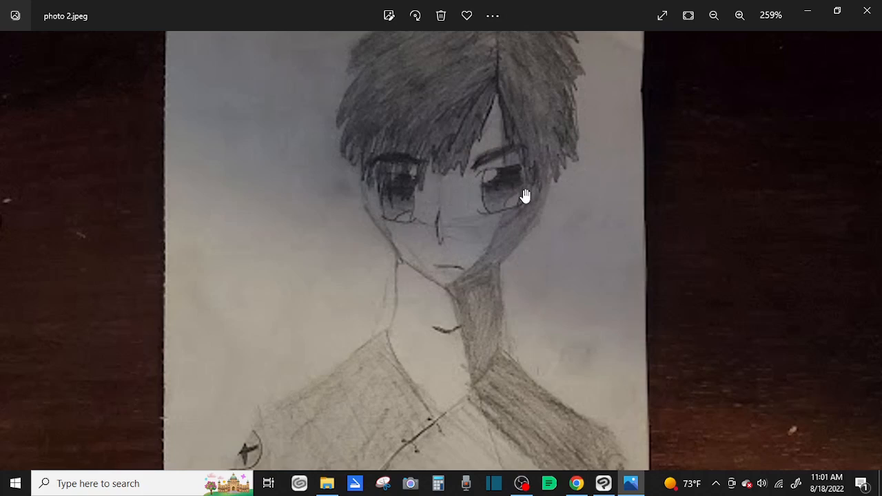
mouse_move(521, 185)
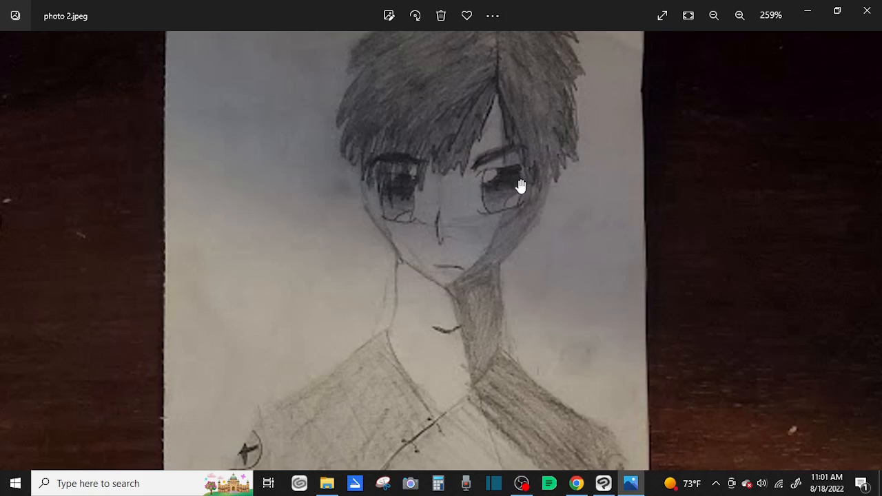
mouse_move(529, 188)
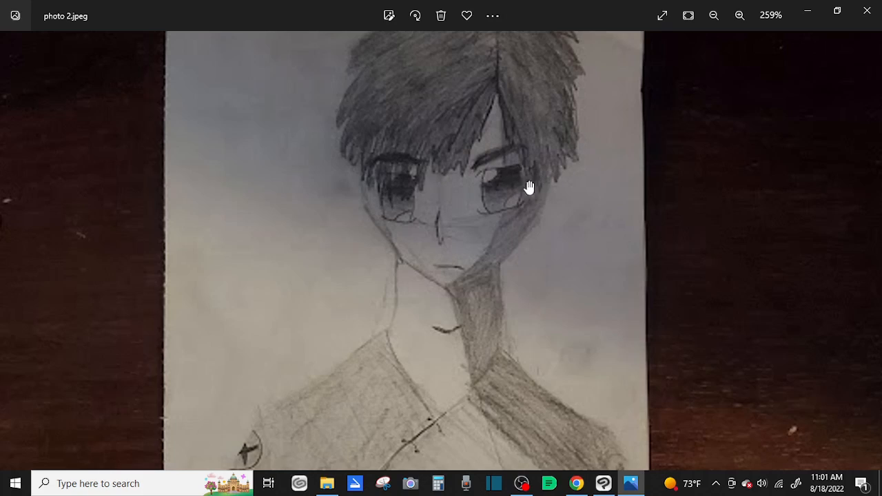
mouse_move(503, 190)
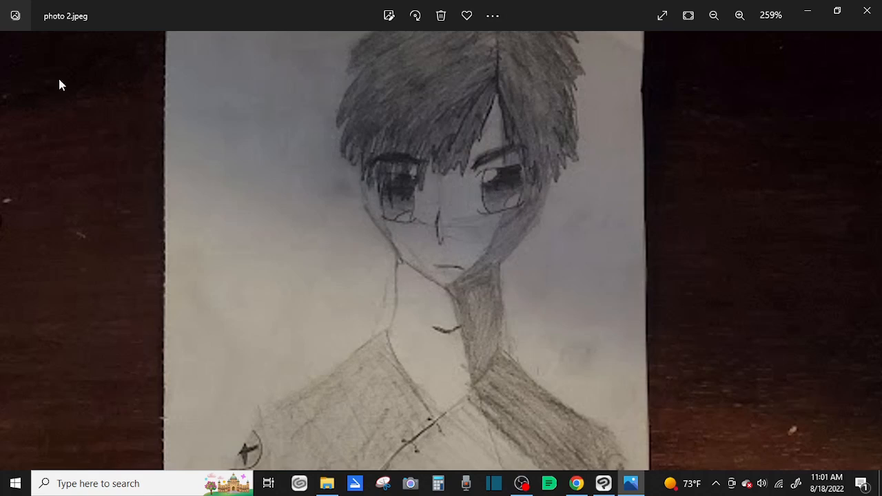
left_click(714, 15)
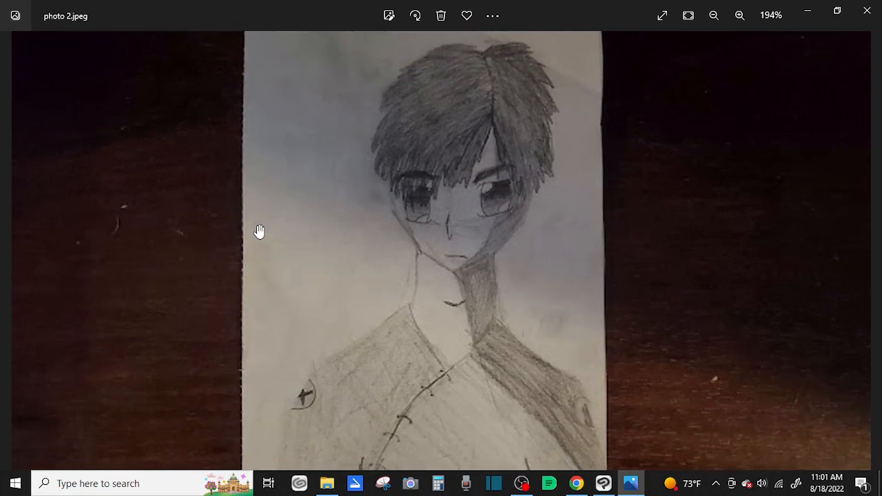
left_click(714, 15)
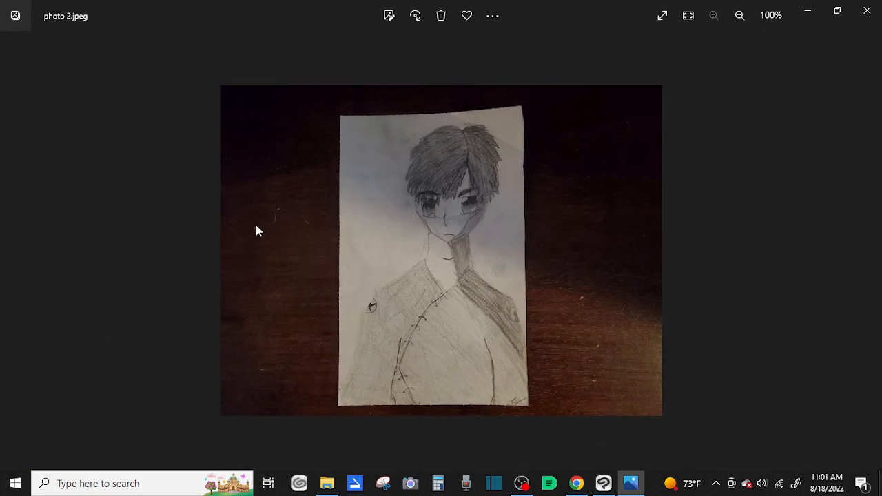
left_click(739, 15)
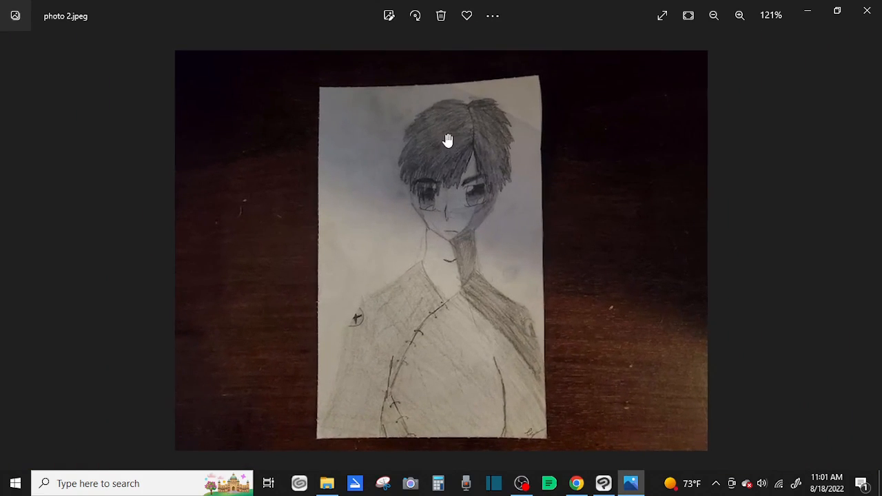
left_click_drag(448, 141, 466, 212)
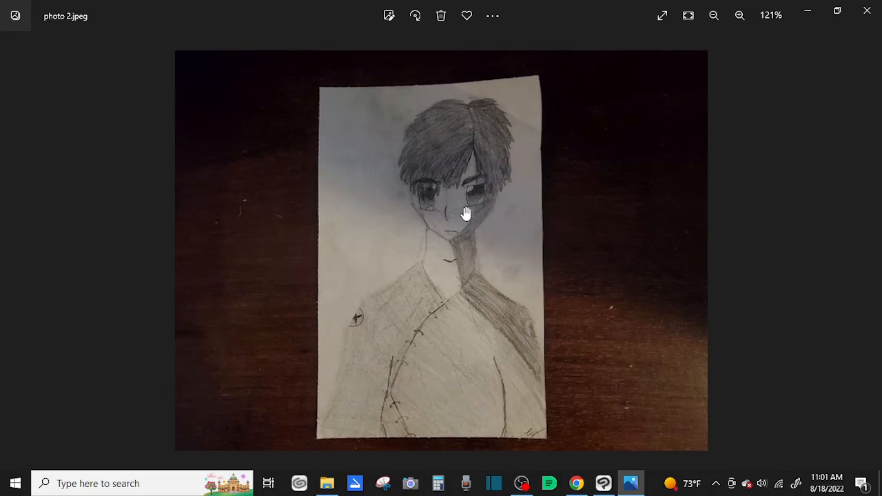
mouse_move(17, 251)
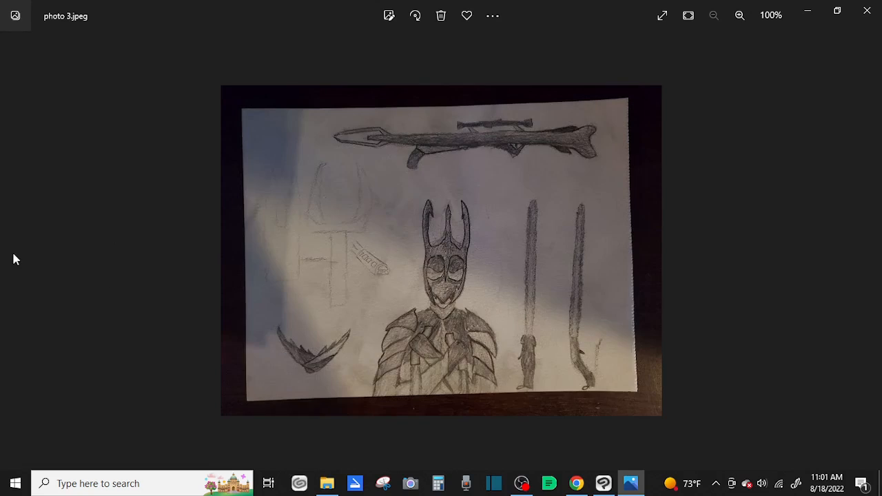
mouse_move(864, 251)
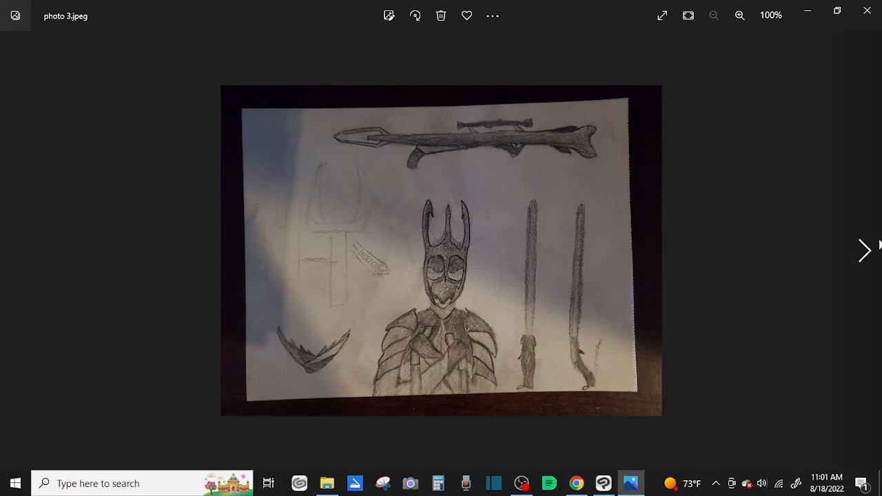
Advance to photo 1.jpeg, the smiling short-haired boy, and zoom in on his face.
left_click(866, 251)
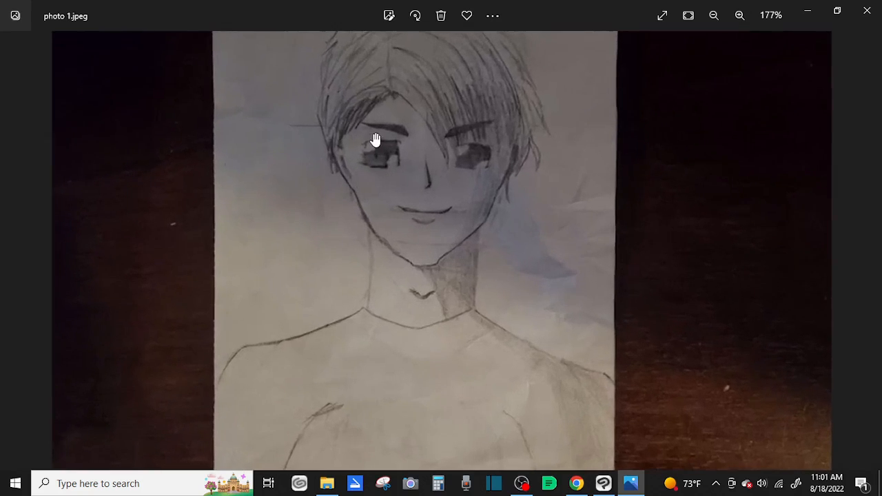
left_click(739, 15)
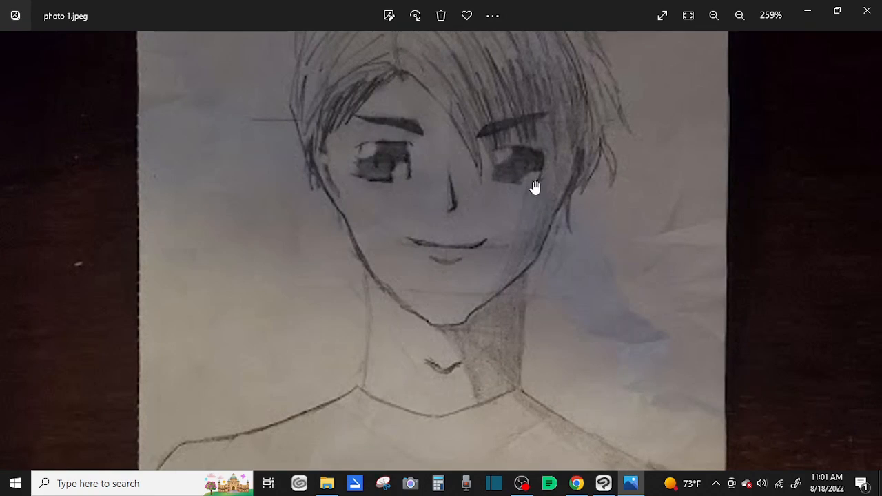
mouse_move(350, 149)
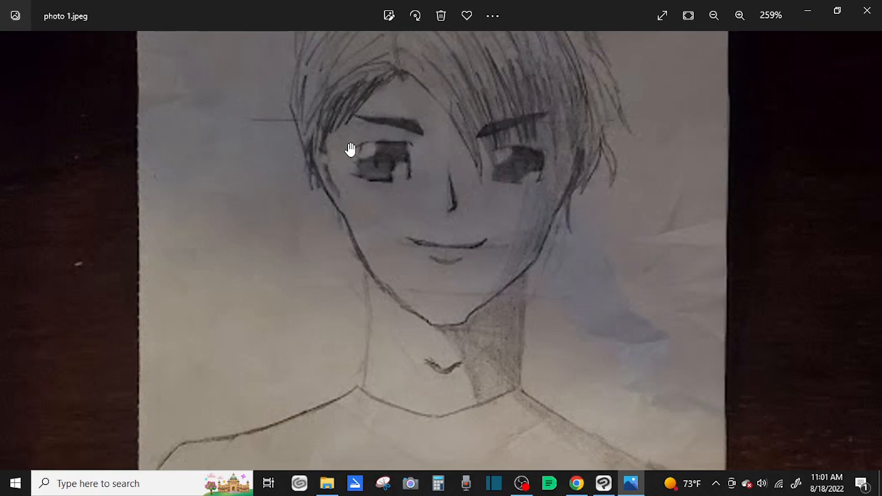
mouse_move(226, 243)
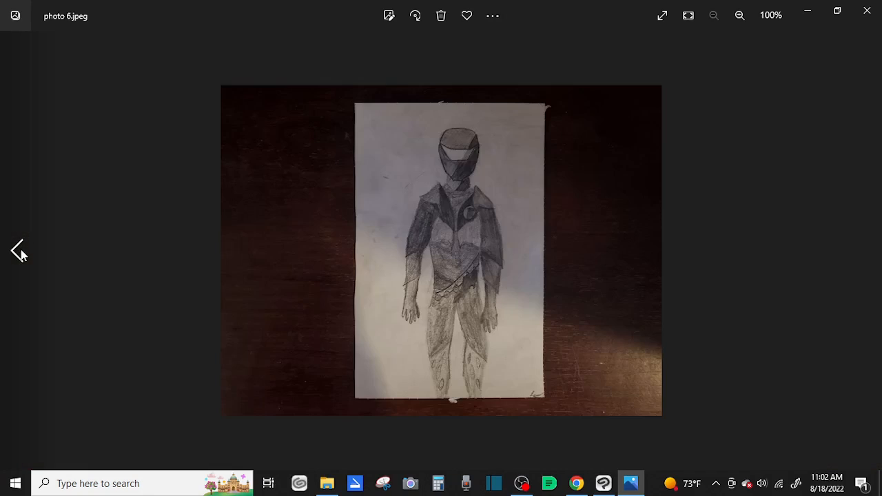
mouse_move(706, 214)
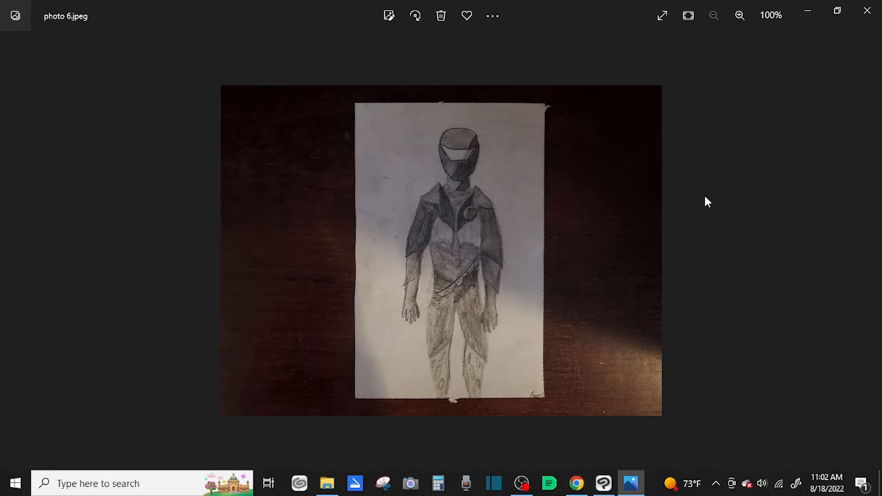
mouse_move(703, 201)
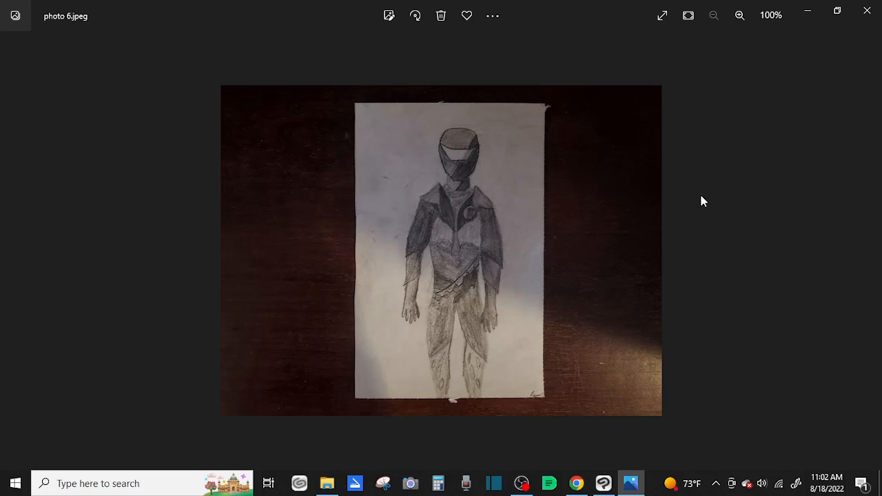
mouse_move(658, 168)
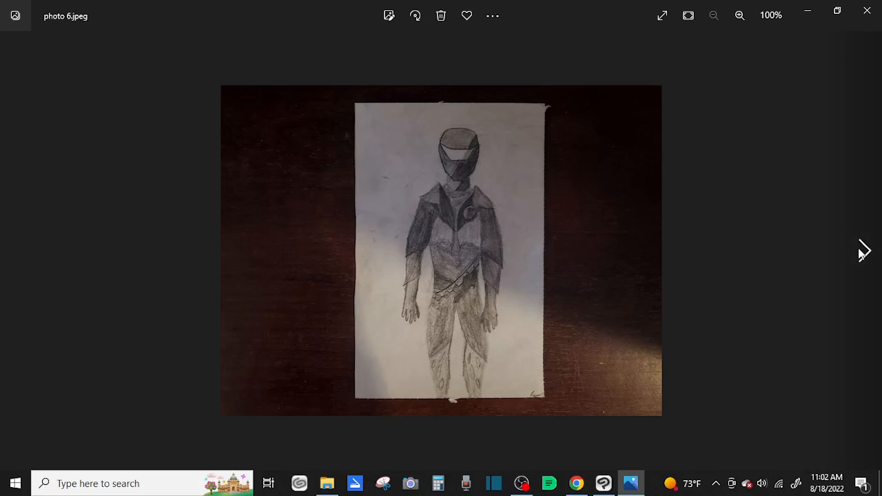
left_click(864, 251)
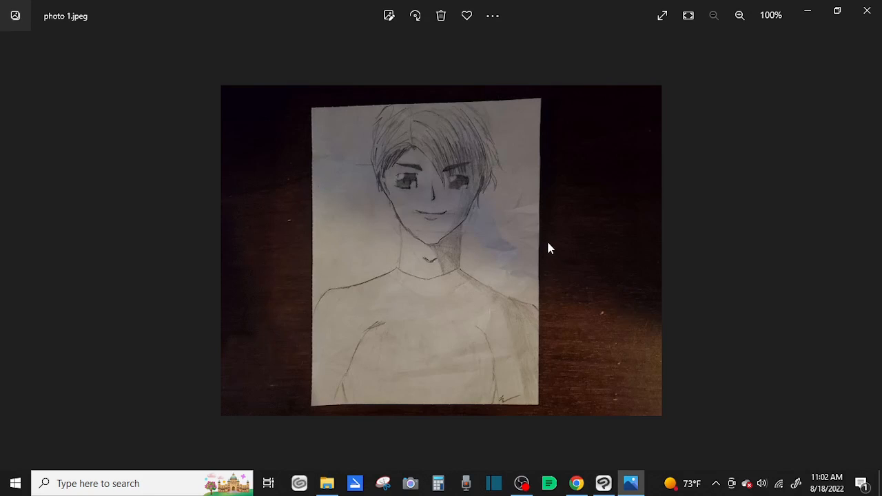
mouse_move(471, 187)
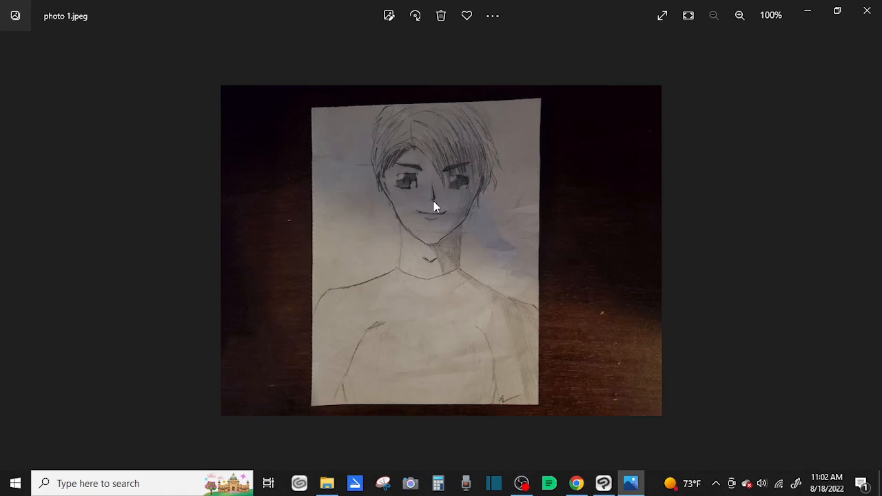
mouse_move(377, 180)
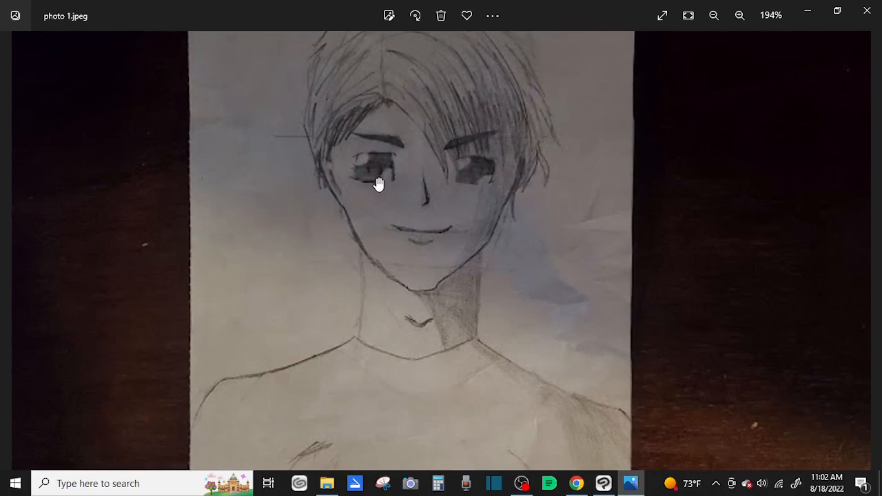
mouse_move(463, 181)
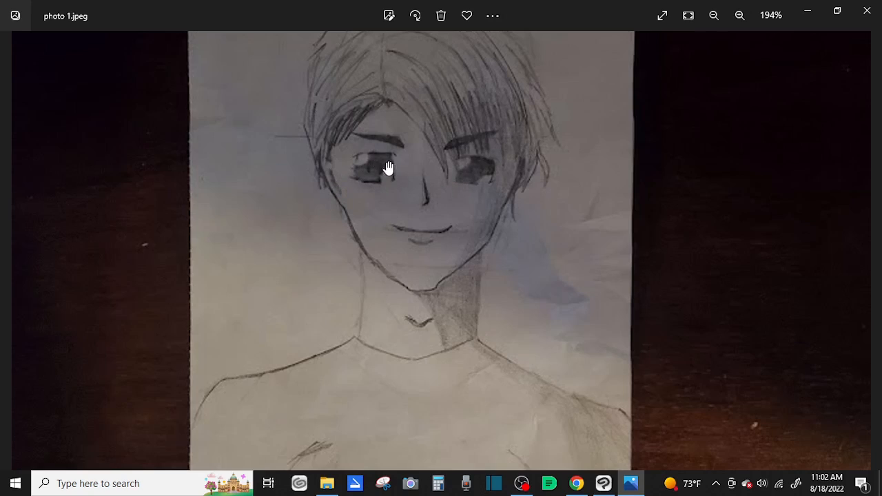
mouse_move(248, 121)
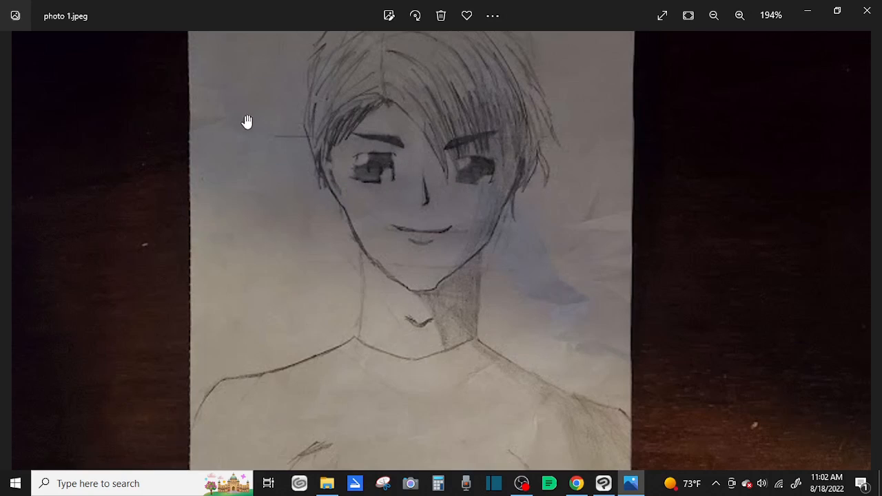
mouse_move(394, 89)
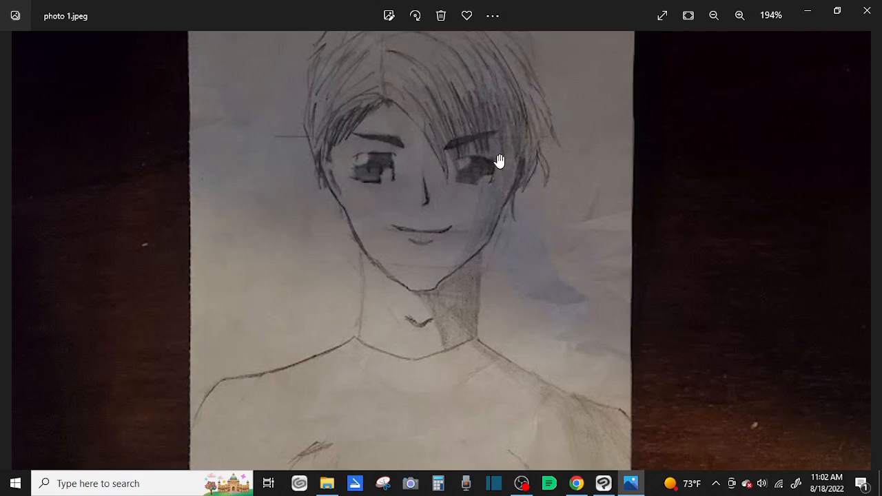
mouse_move(386, 108)
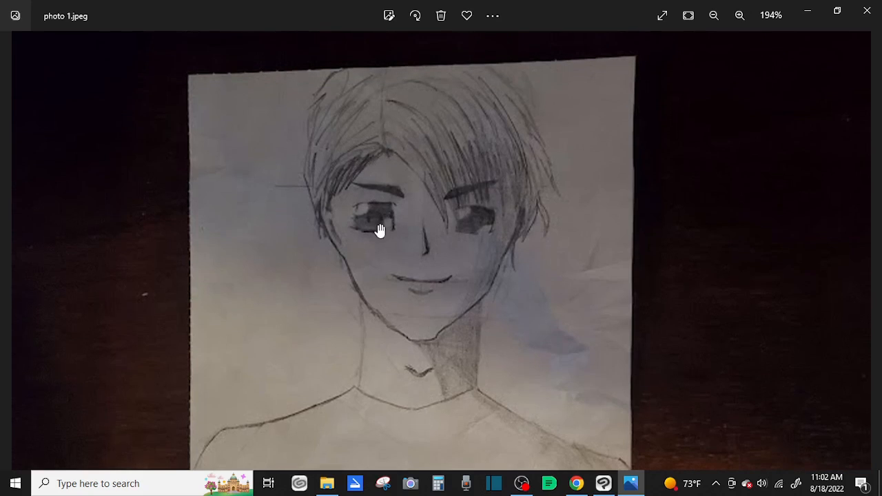
mouse_move(543, 215)
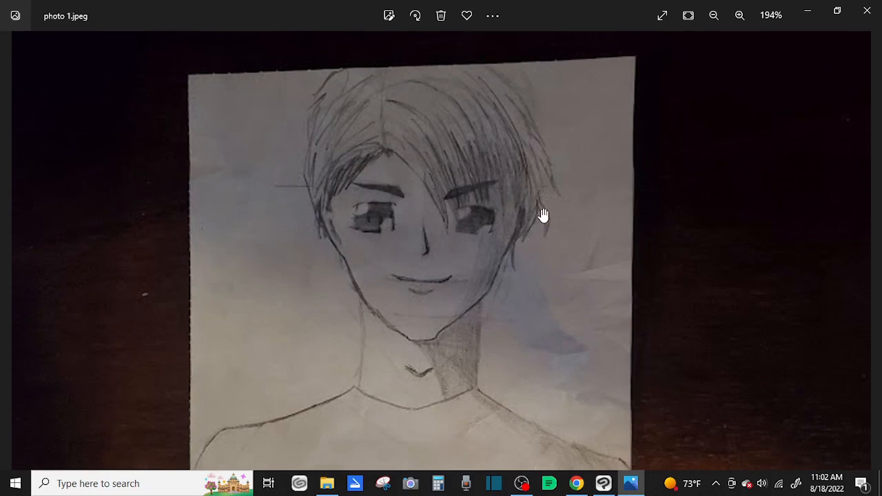
mouse_move(536, 204)
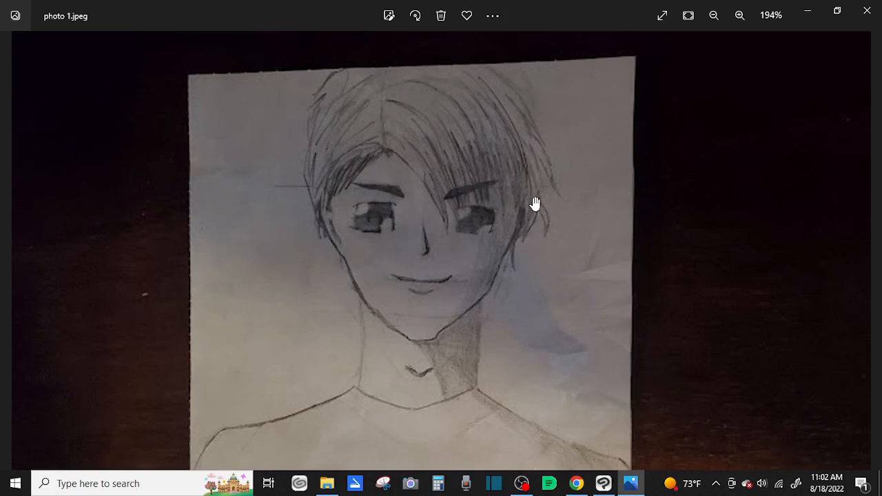
mouse_move(512, 276)
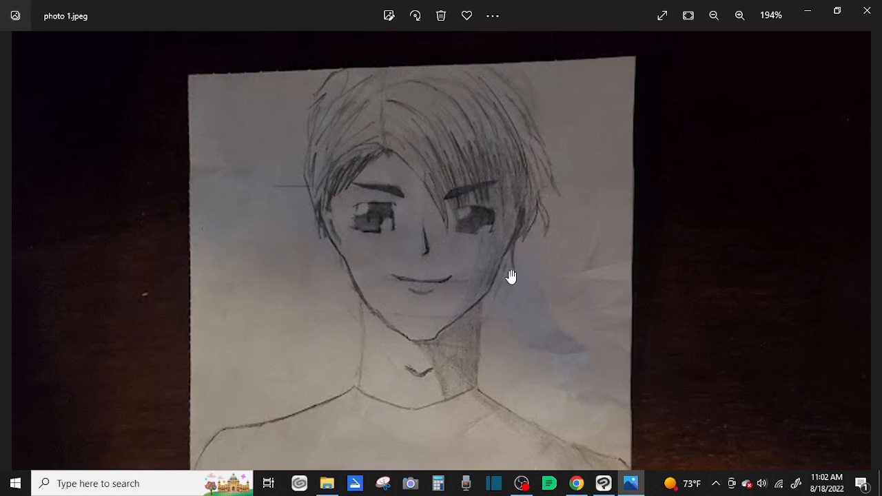
mouse_move(434, 160)
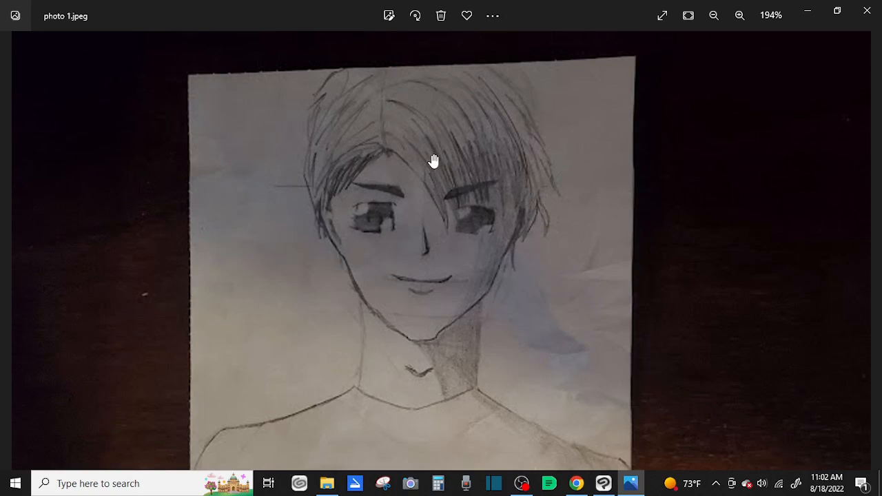
mouse_move(488, 150)
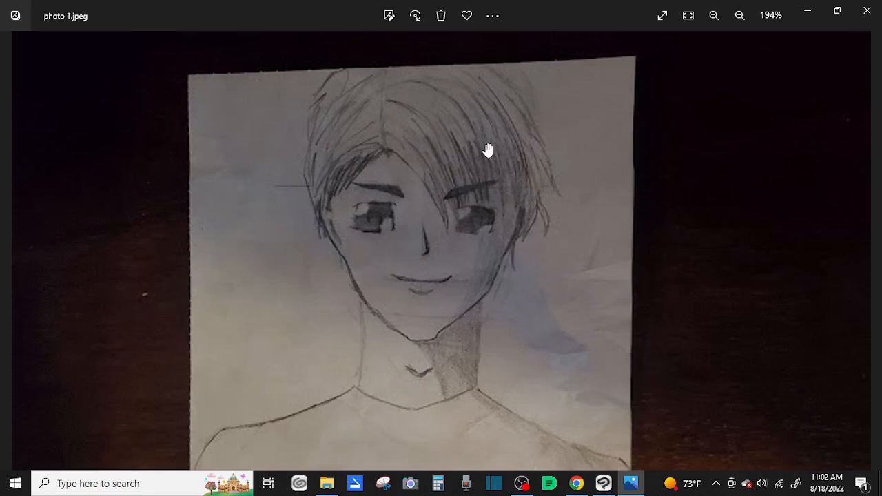
mouse_move(392, 141)
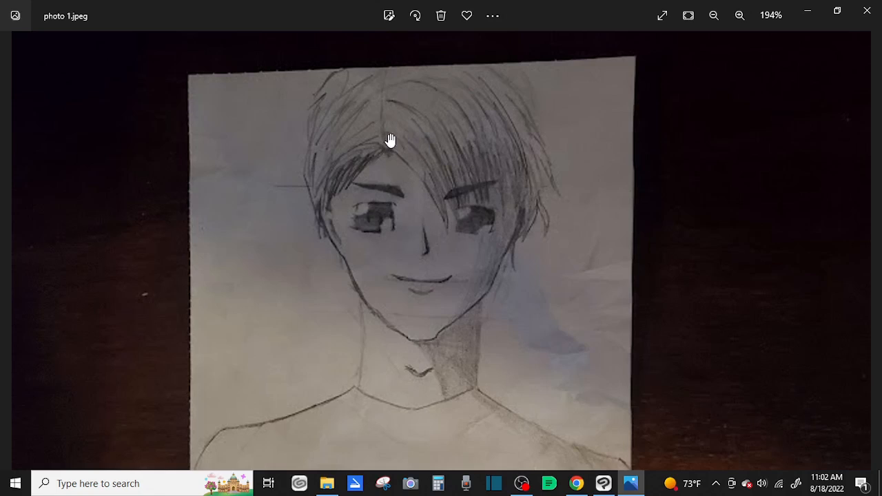
mouse_move(572, 204)
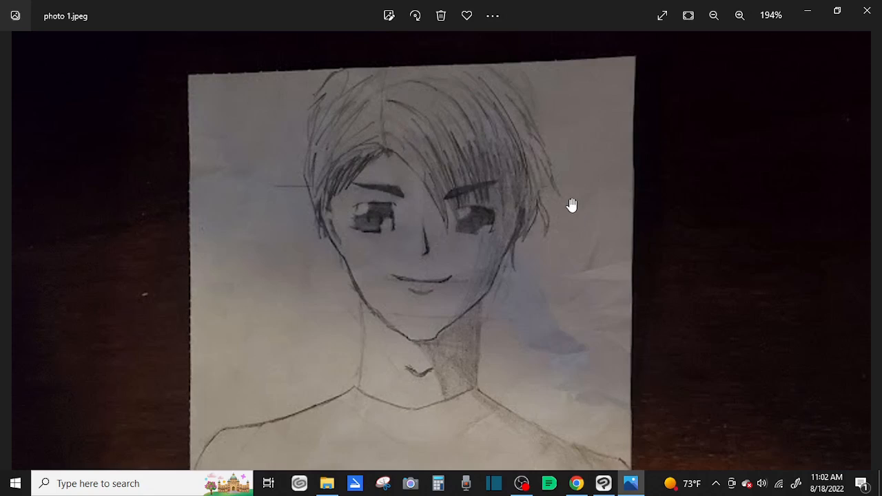
mouse_move(489, 269)
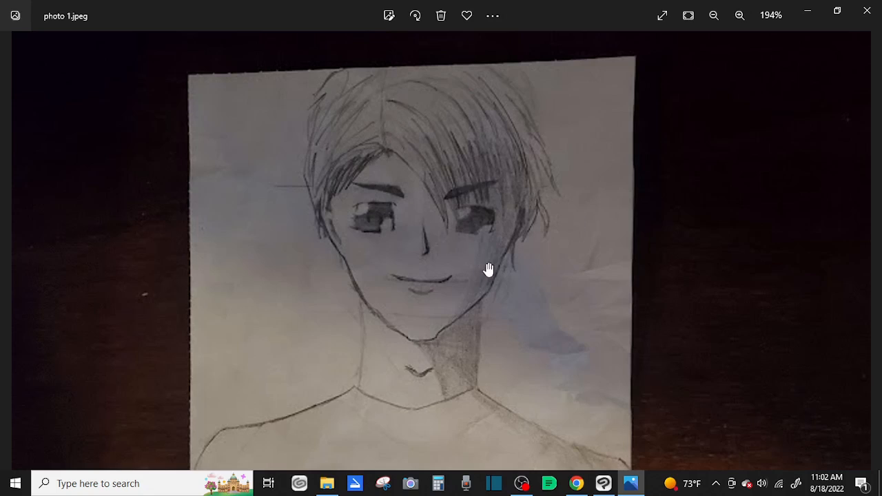
mouse_move(392, 273)
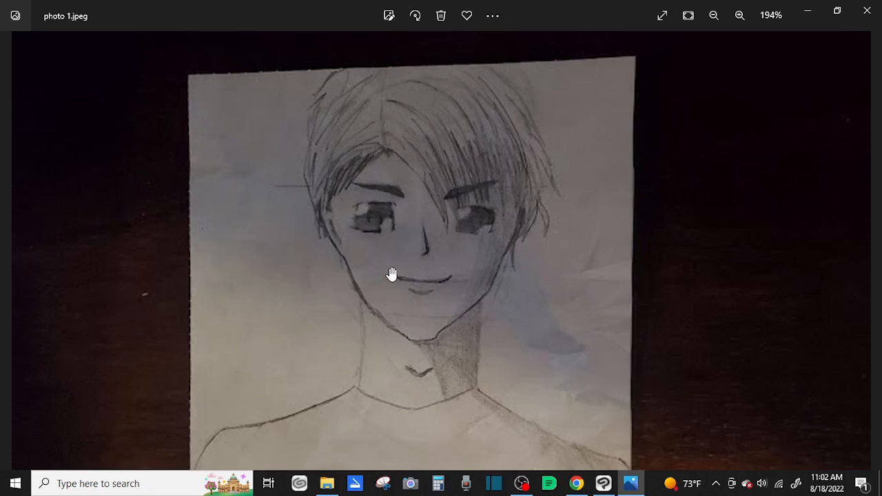
mouse_move(420, 251)
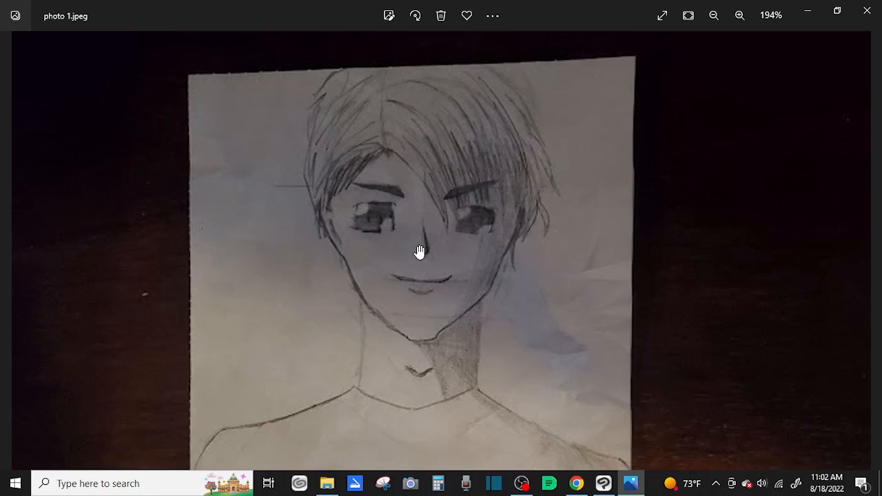
mouse_move(380, 240)
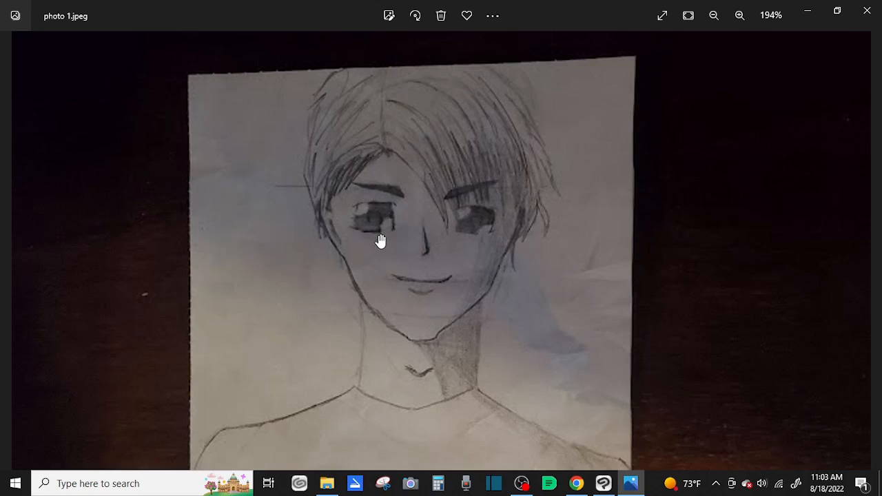
mouse_move(473, 244)
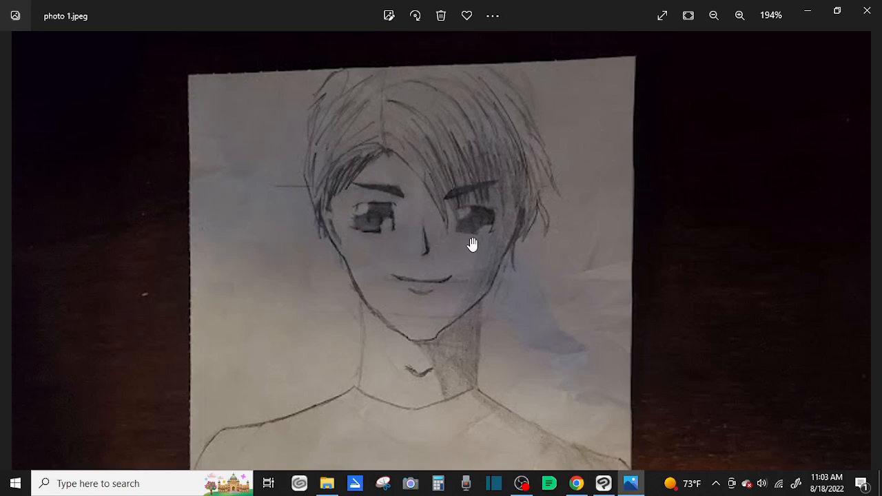
mouse_move(477, 246)
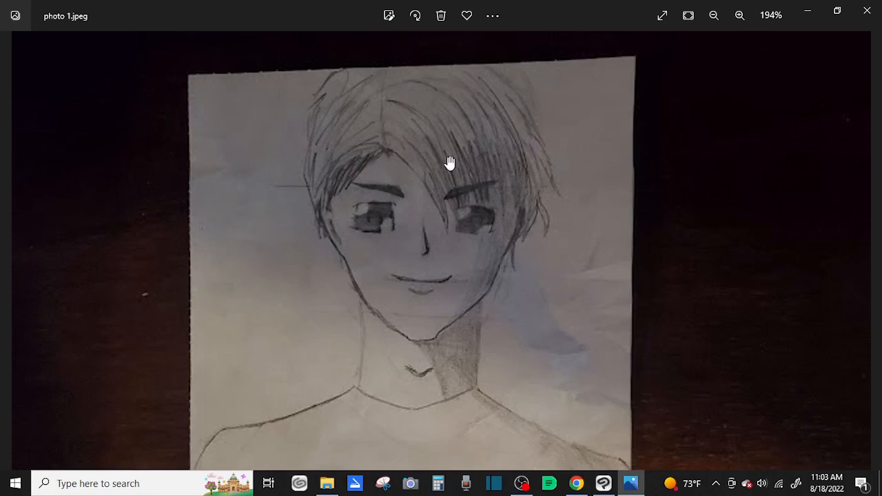
mouse_move(546, 351)
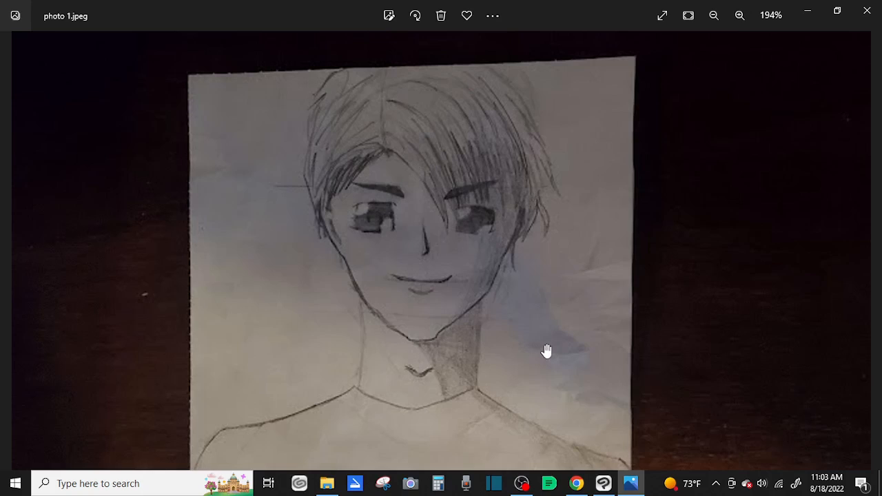
left_click(714, 15)
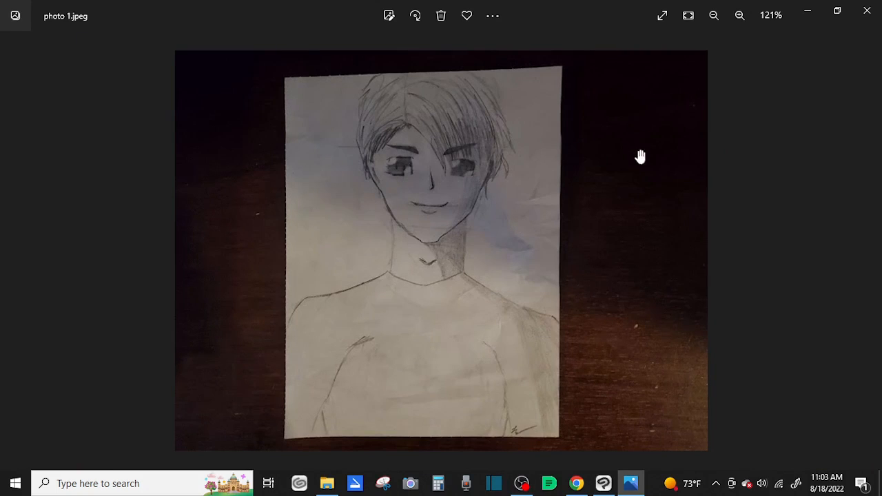
mouse_move(392, 180)
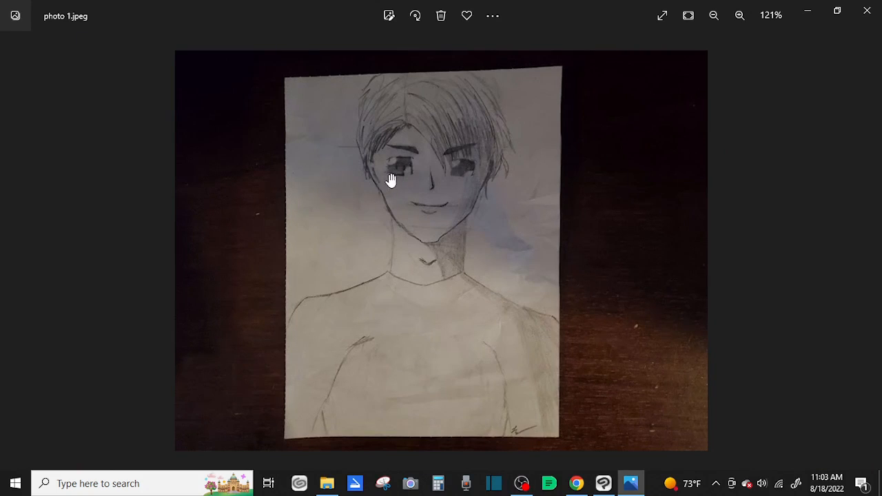
left_click(739, 15)
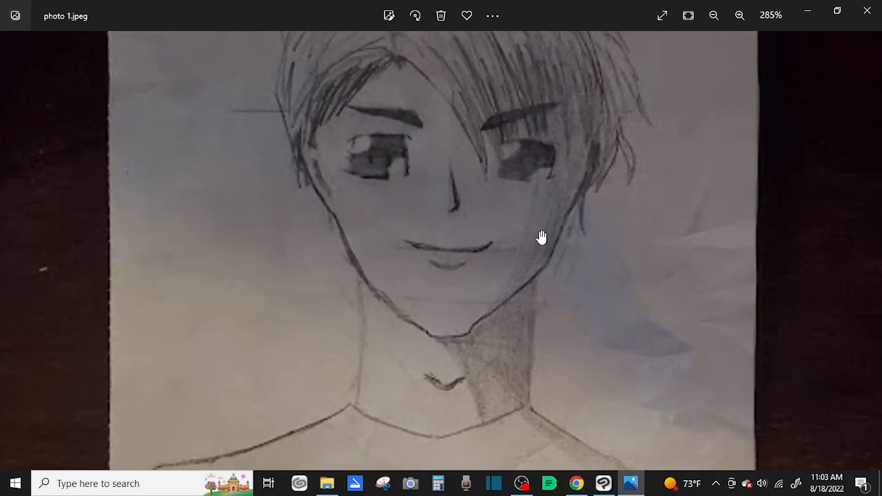
mouse_move(389, 168)
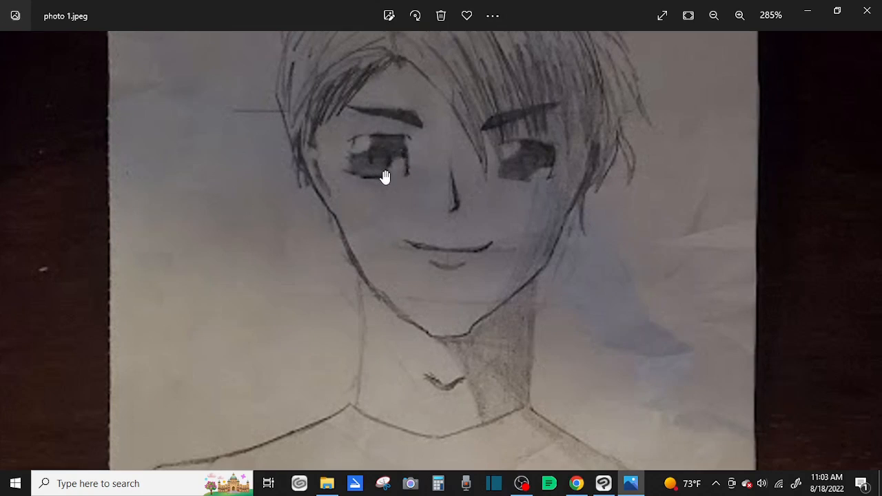
mouse_move(567, 173)
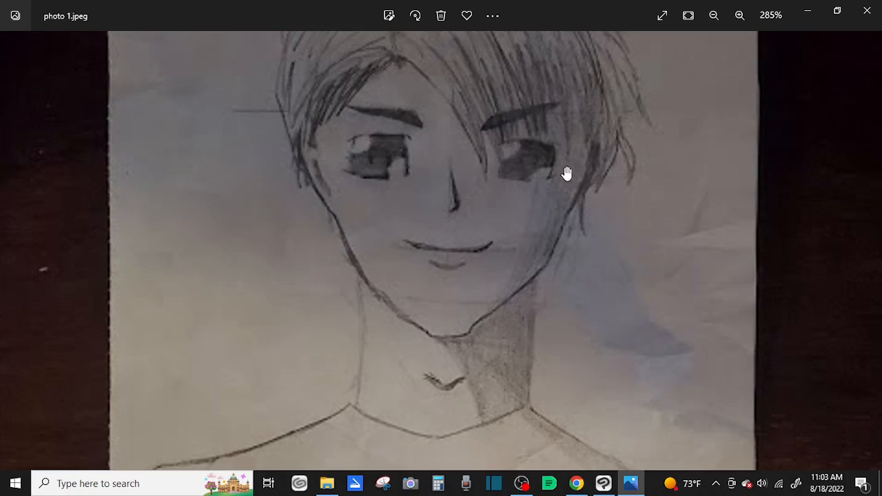
mouse_move(409, 245)
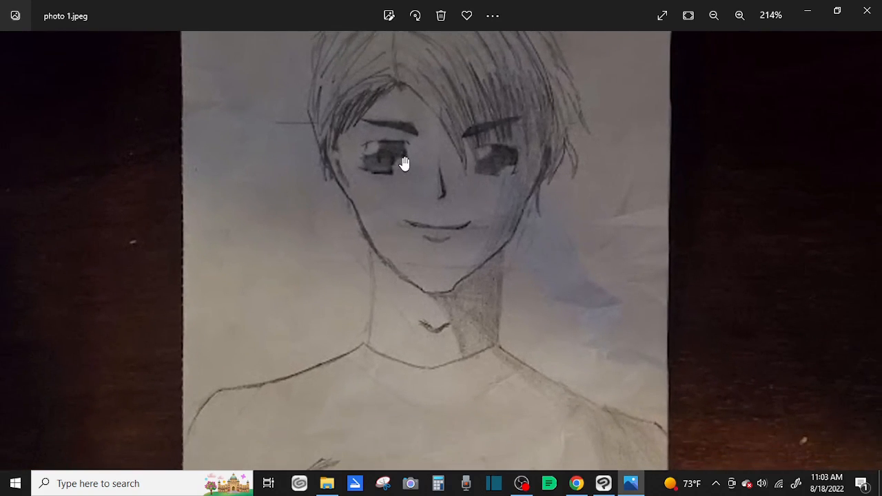
Zoom the boy portrait back out and move on to photo 6.jpeg, the helmeted bodysuit figure.
left_click(714, 15)
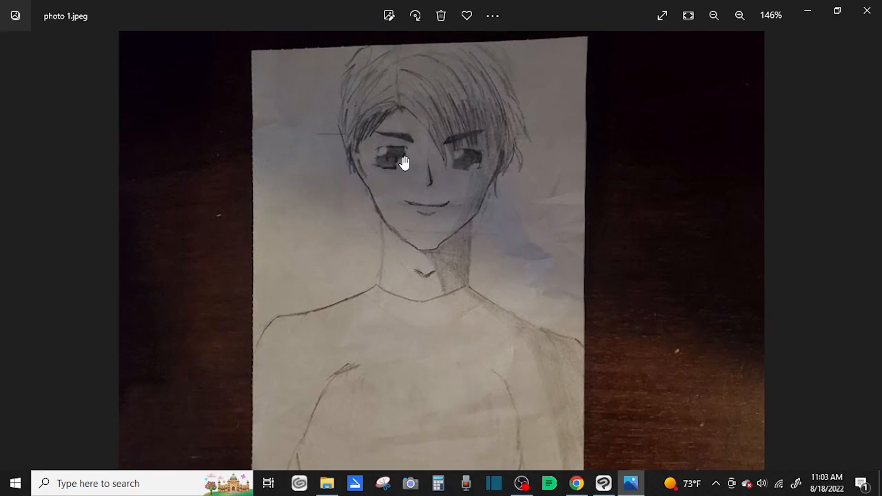
mouse_move(405, 157)
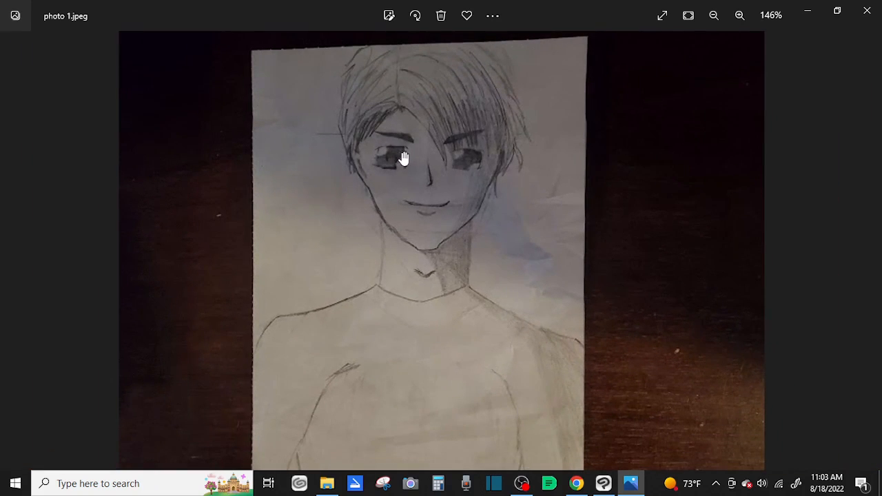
left_click(739, 15)
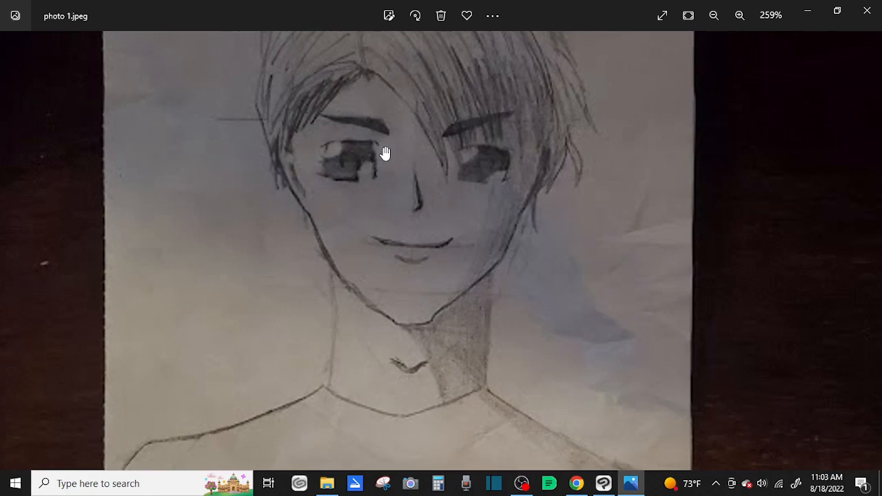
mouse_move(391, 163)
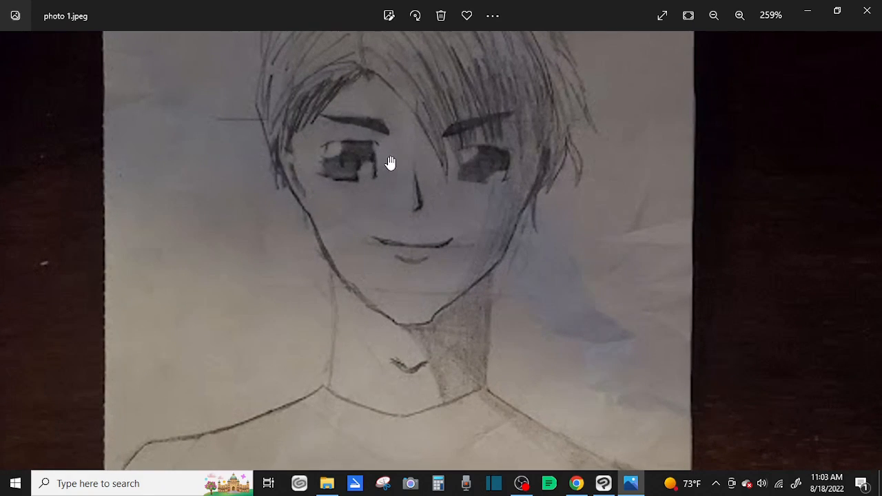
mouse_move(435, 171)
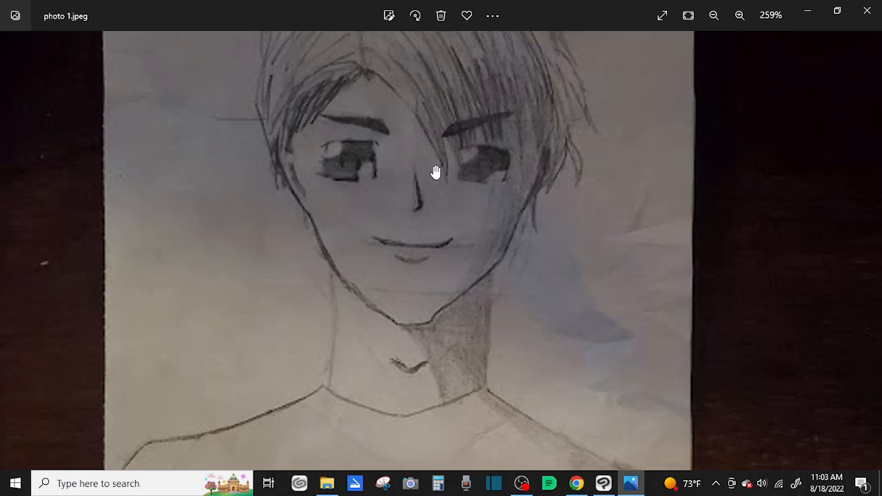
mouse_move(473, 165)
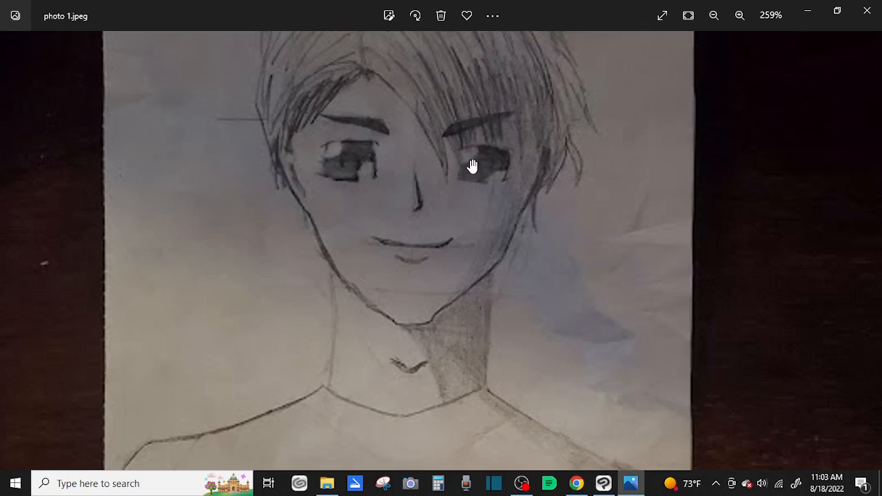
left_click(714, 15)
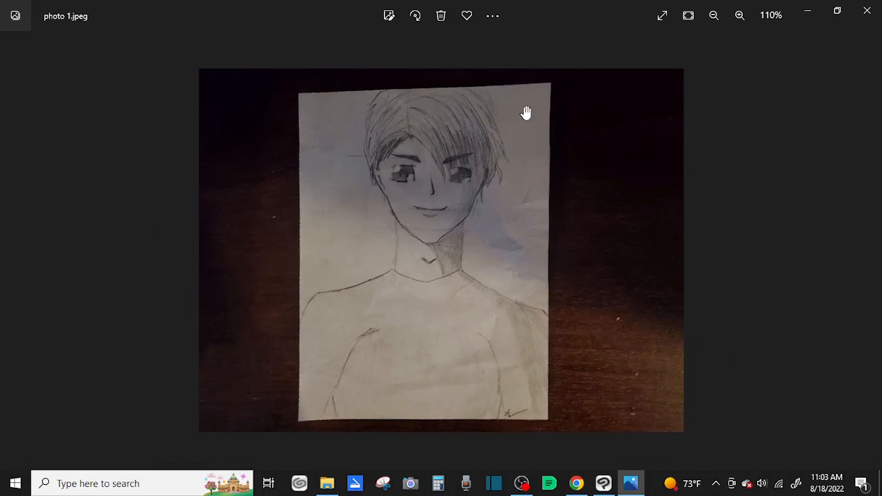
left_click(714, 15)
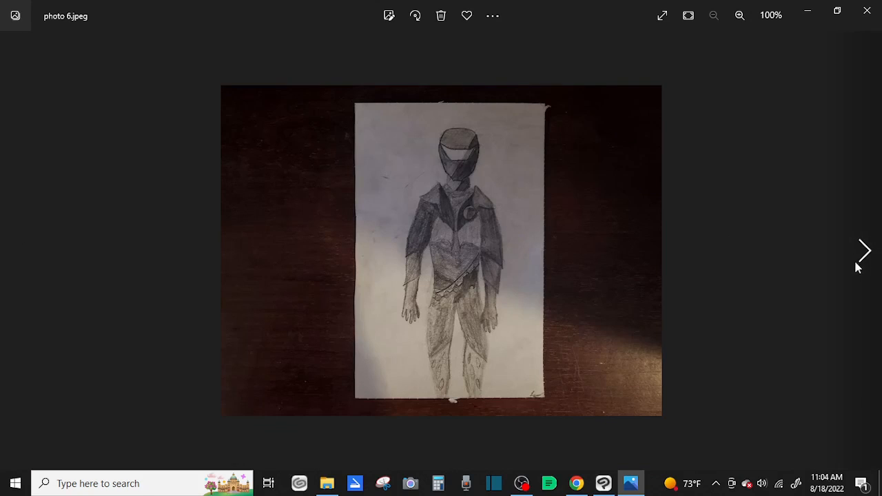
mouse_move(783, 271)
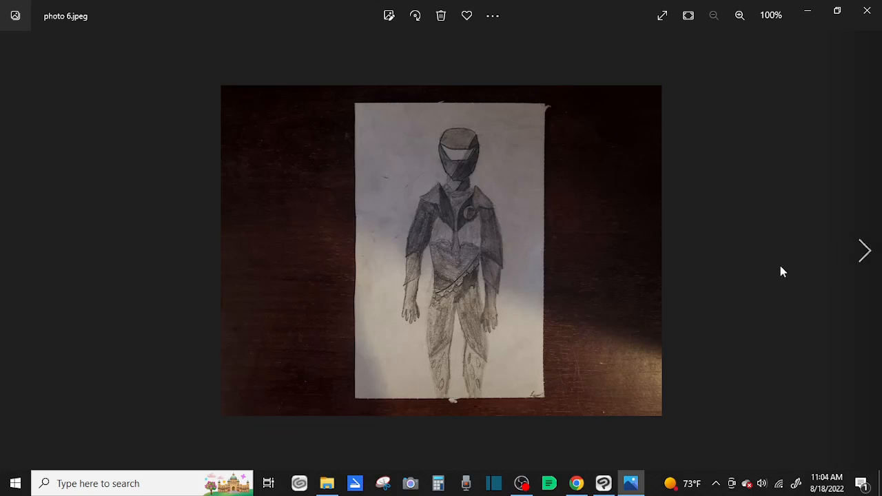
mouse_move(778, 276)
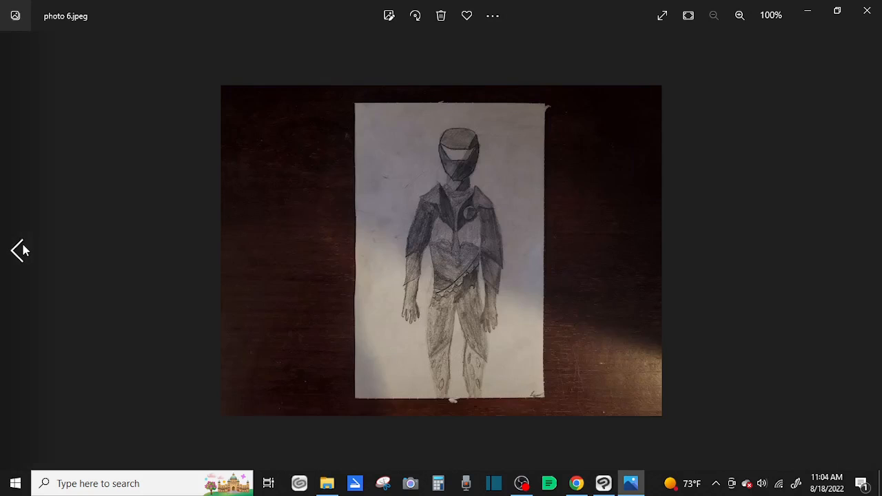
Go back to photo 4.jpeg, the helmet sketches beside the cloaked armoured figure.
left_click(19, 250)
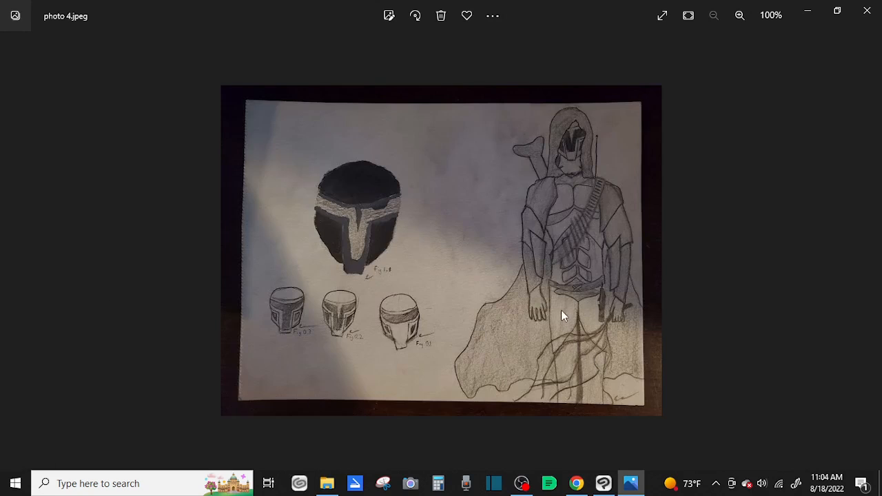
mouse_move(481, 301)
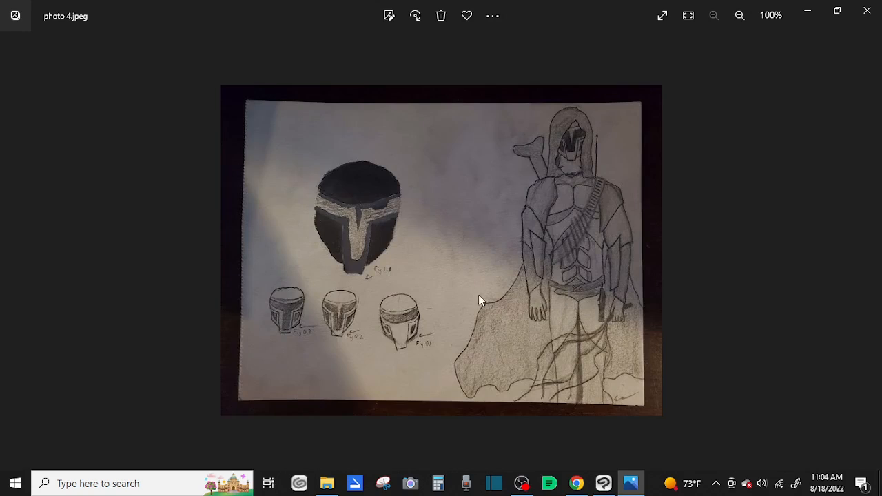
mouse_move(254, 325)
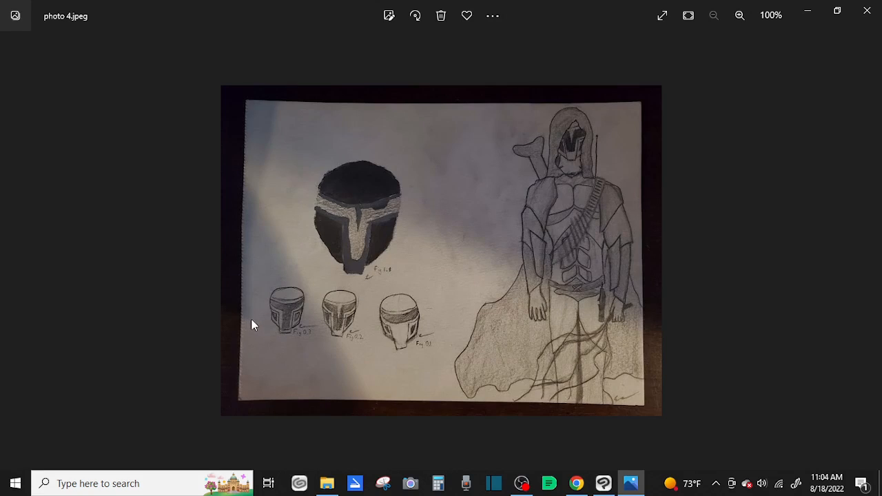
mouse_move(267, 329)
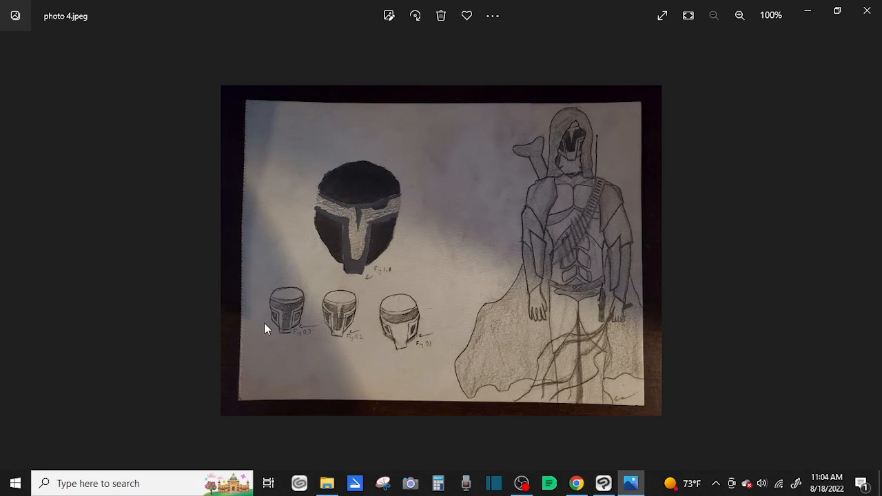
mouse_move(436, 171)
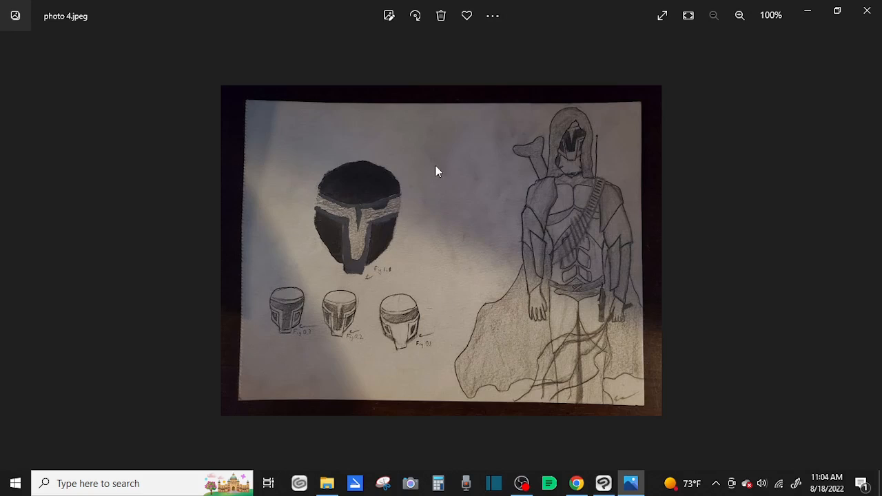
mouse_move(318, 193)
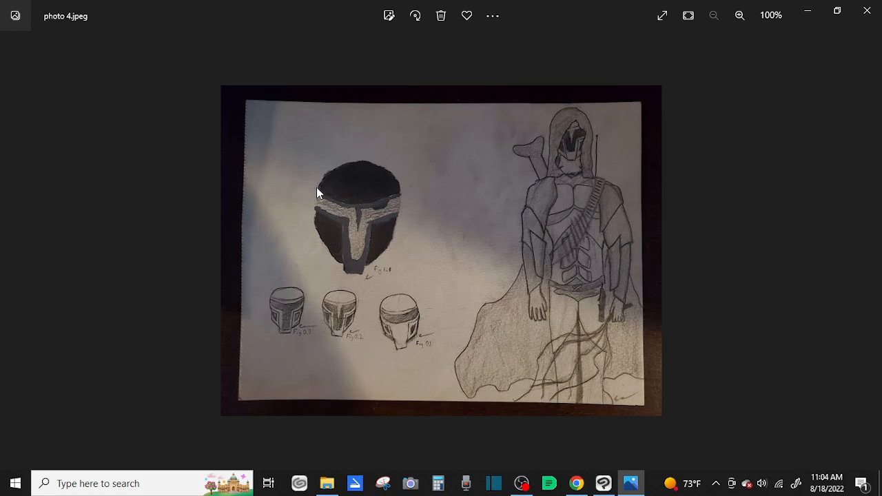
mouse_move(323, 324)
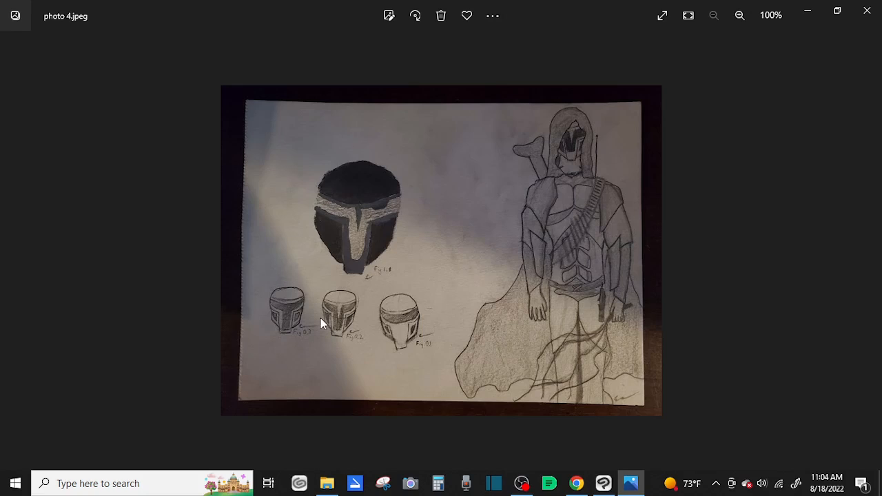
mouse_move(324, 303)
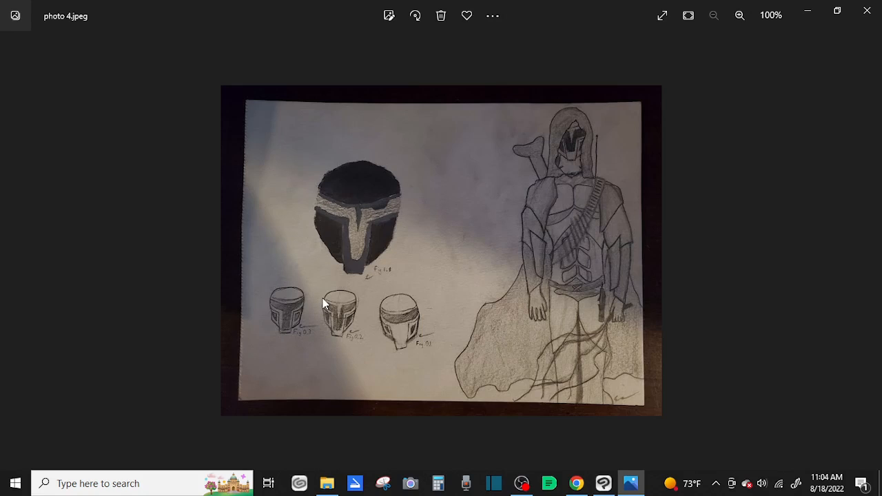
mouse_move(373, 276)
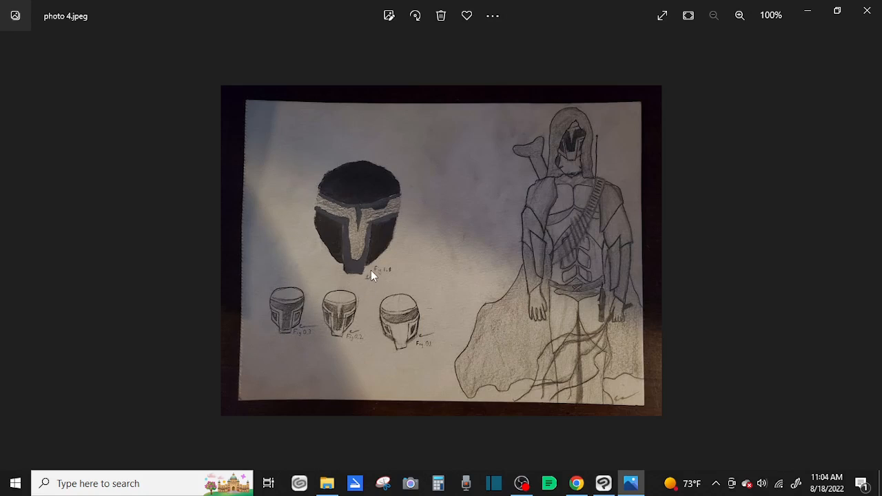
mouse_move(381, 273)
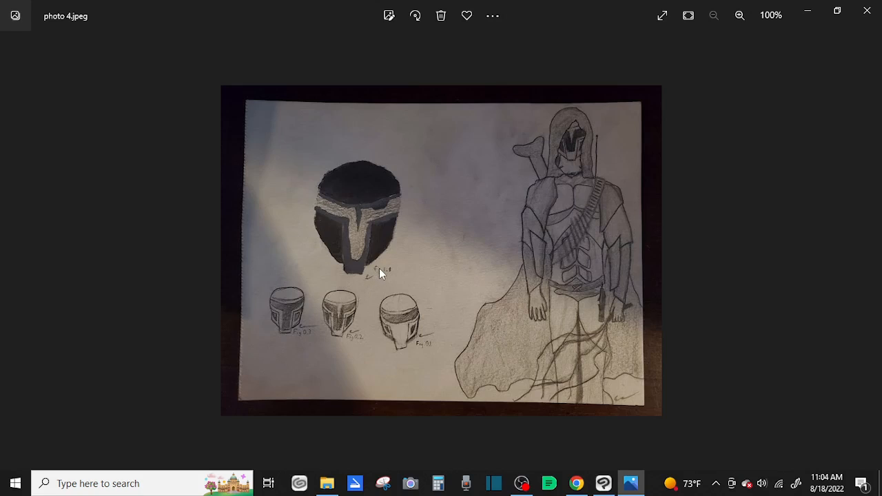
mouse_move(422, 279)
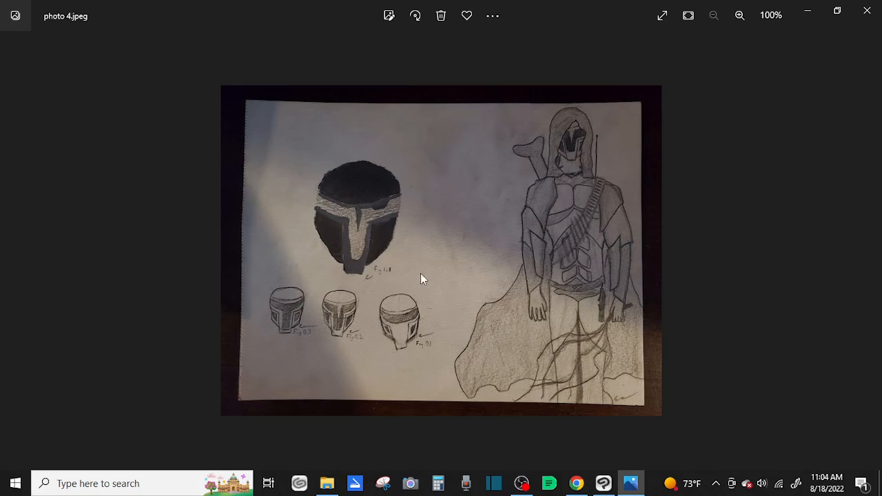
mouse_move(425, 301)
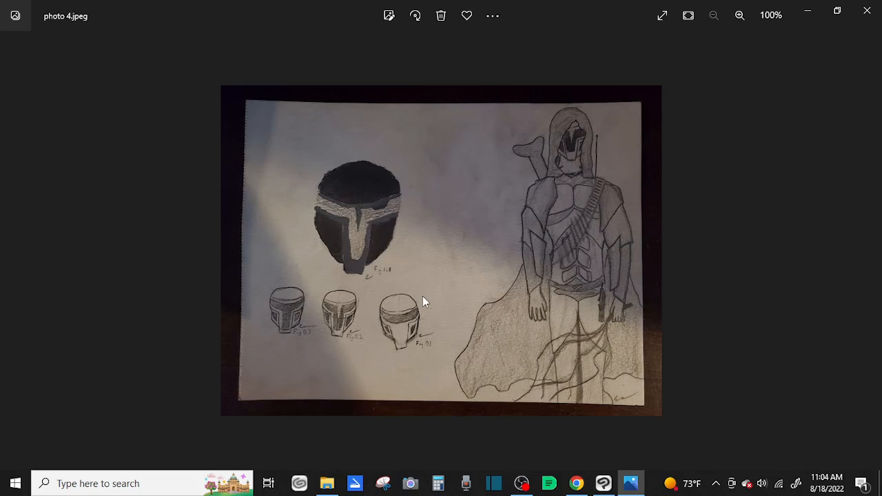
mouse_move(448, 289)
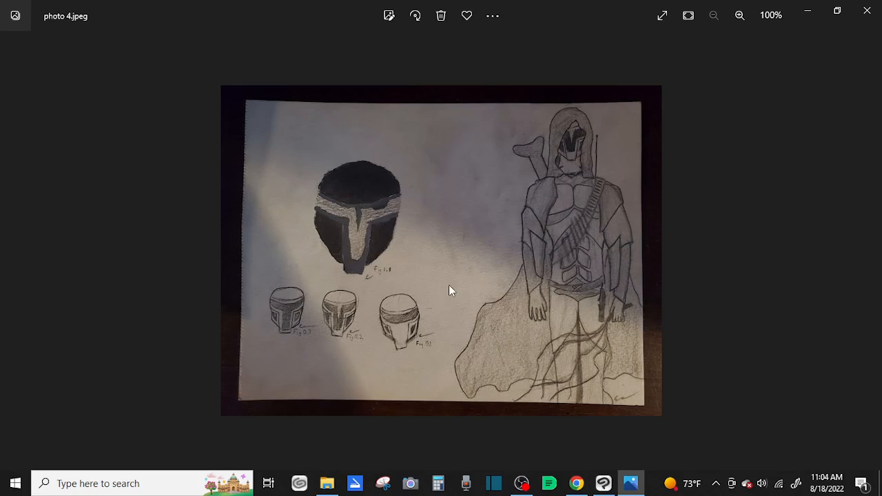
mouse_move(397, 312)
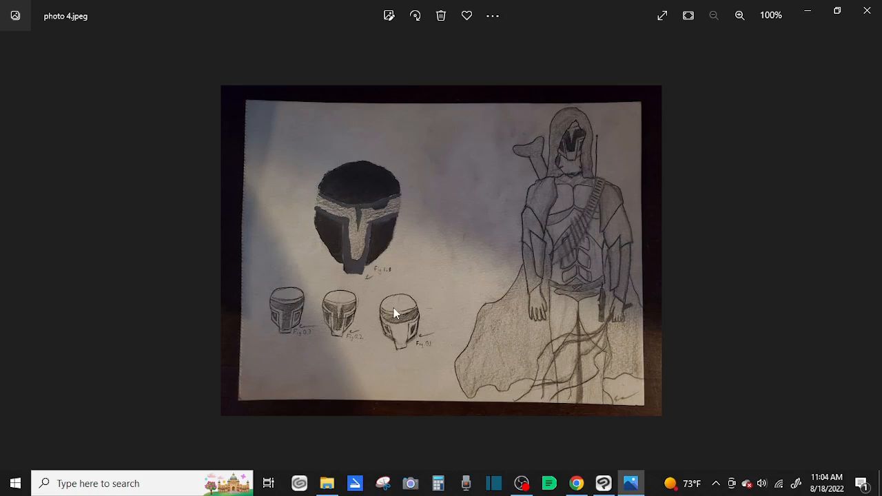
mouse_move(351, 306)
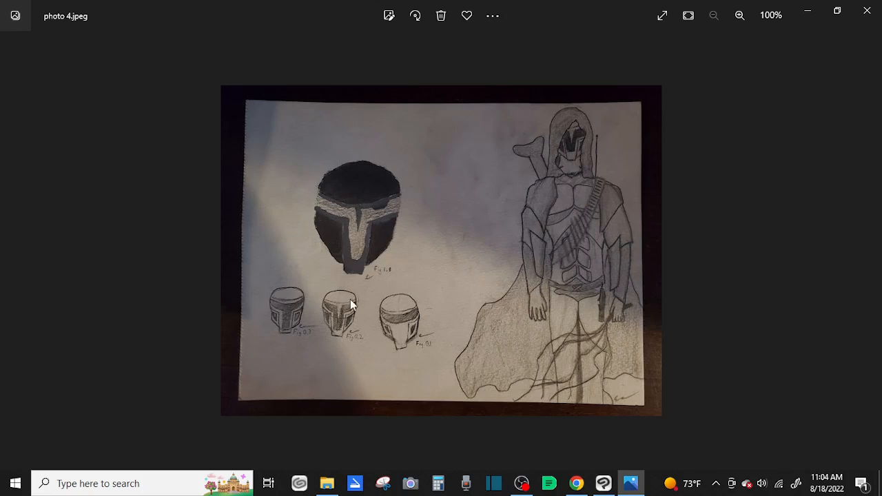
mouse_move(287, 157)
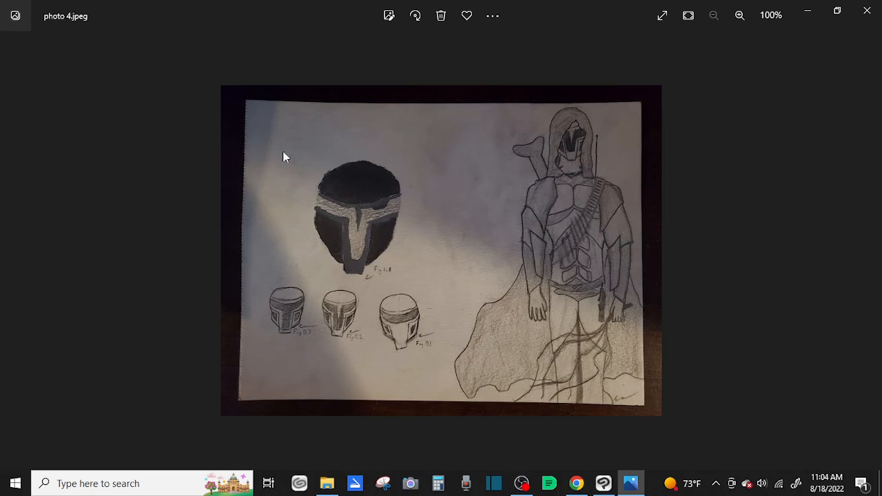
mouse_move(573, 323)
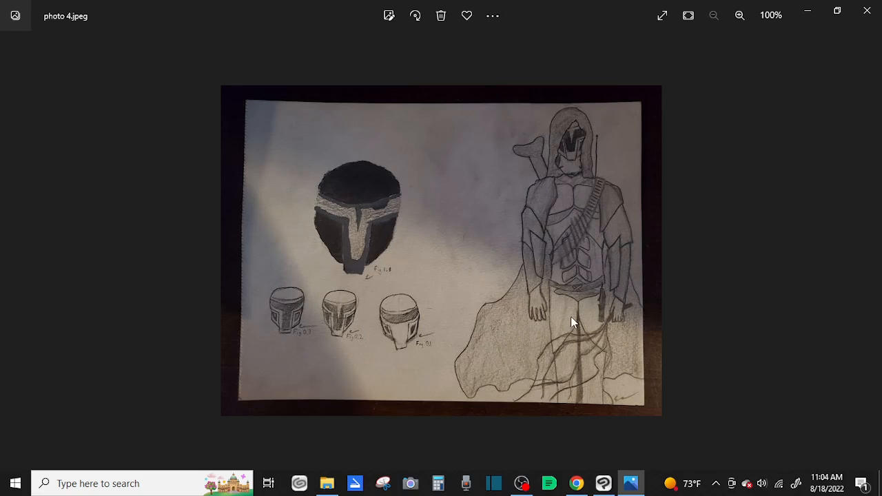
mouse_move(607, 407)
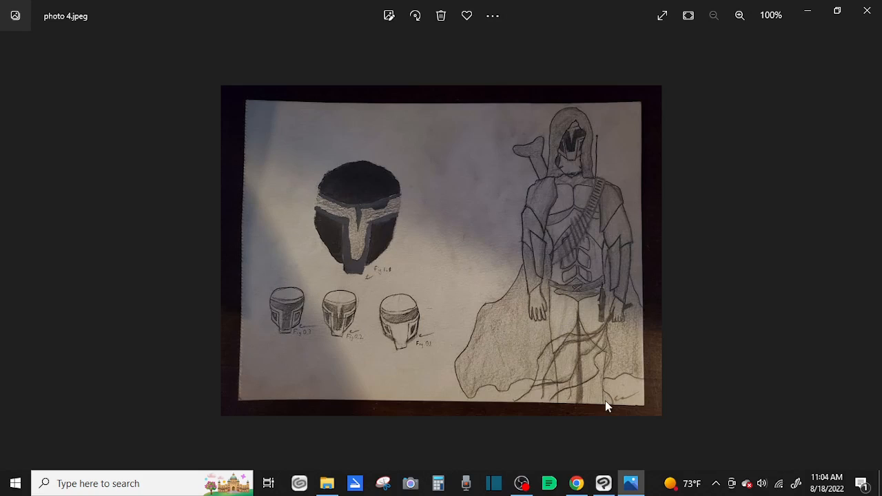
mouse_move(488, 311)
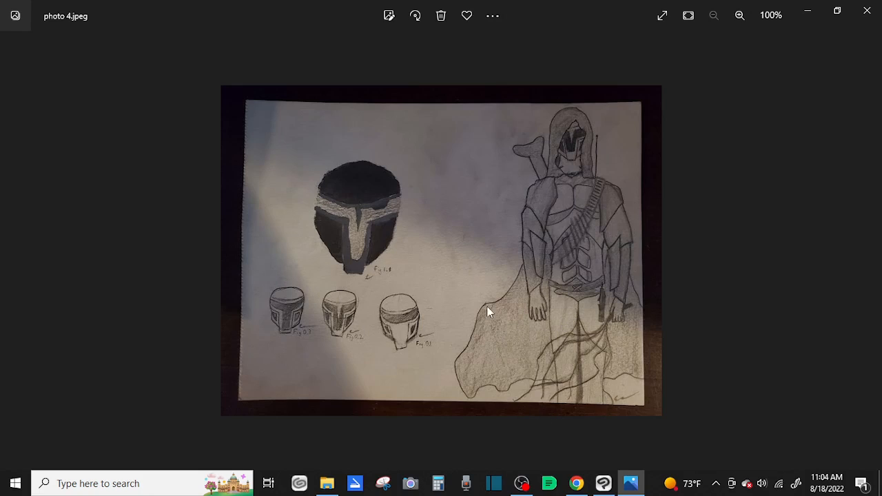
mouse_move(636, 325)
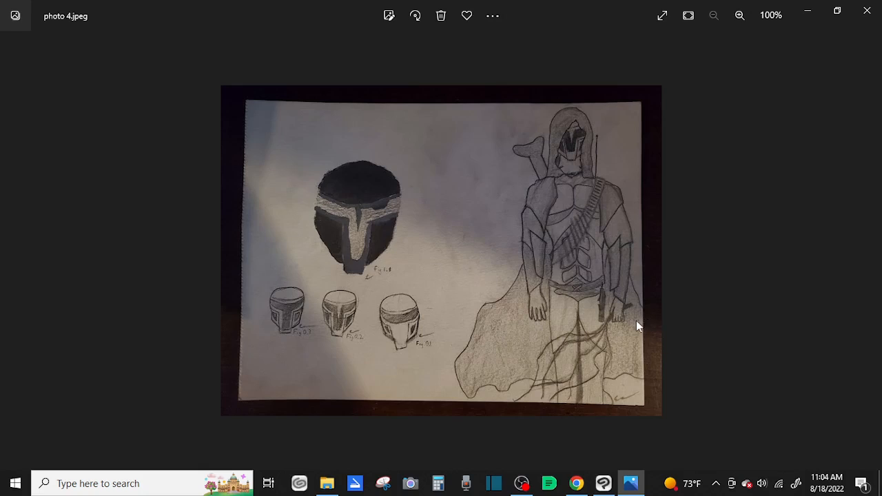
mouse_move(590, 359)
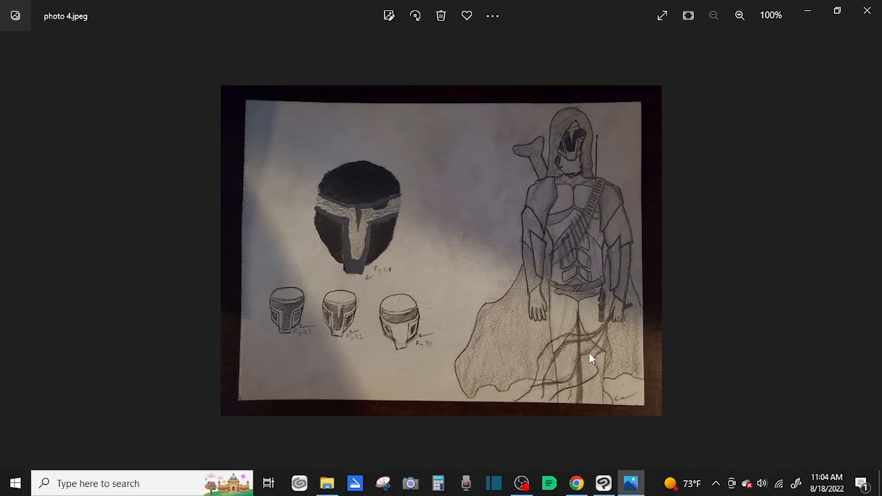
mouse_move(618, 305)
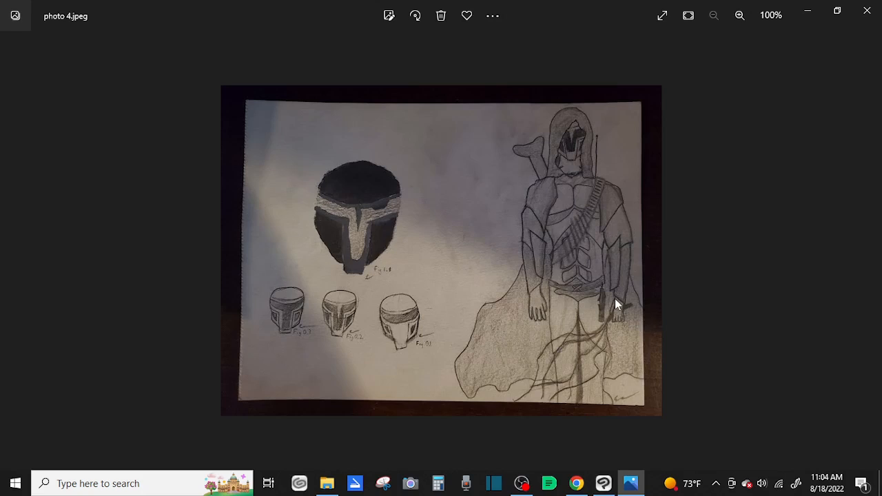
mouse_move(529, 309)
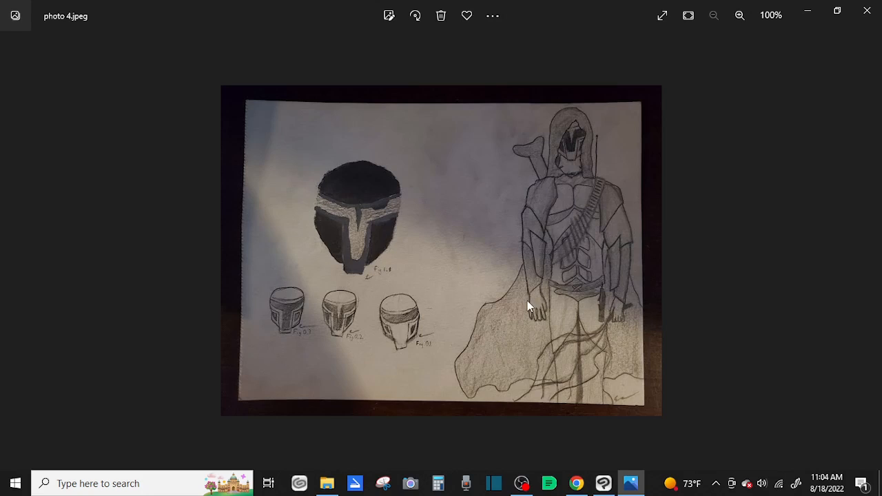
mouse_move(585, 215)
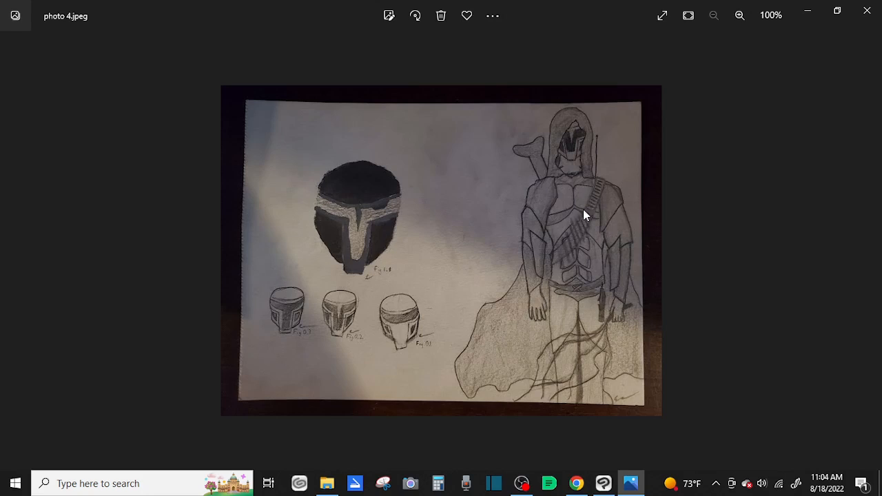
mouse_move(565, 227)
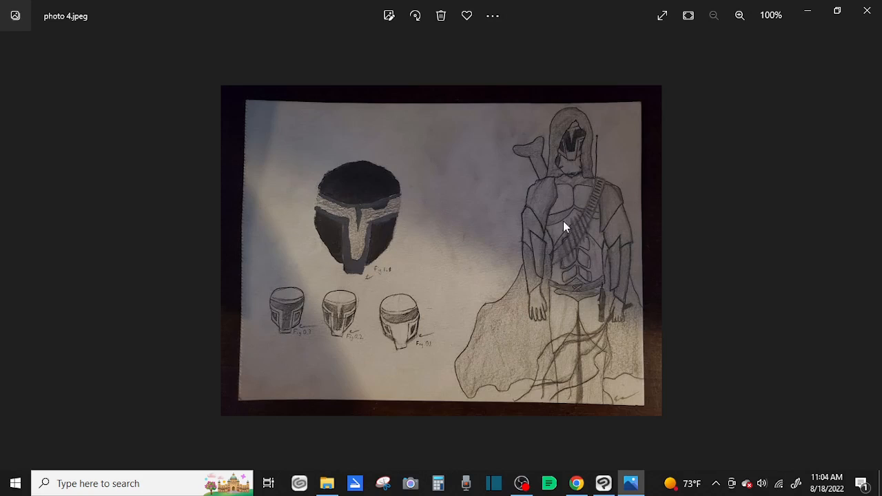
mouse_move(582, 201)
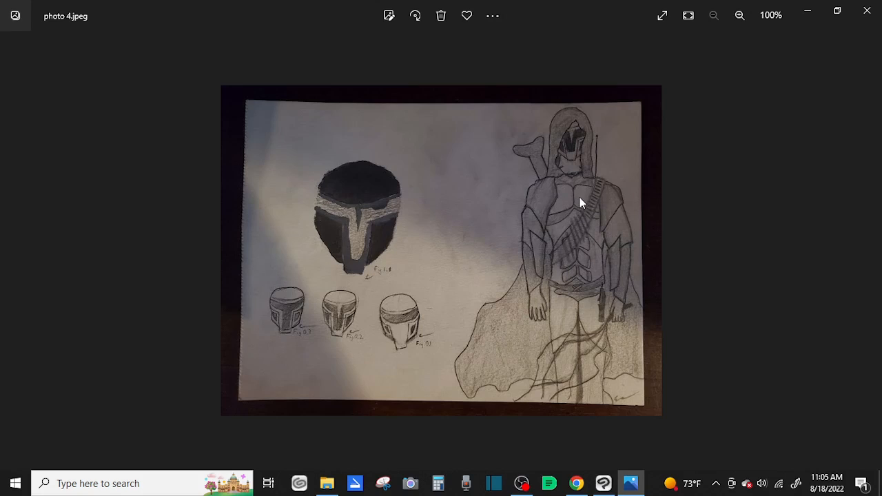
mouse_move(653, 384)
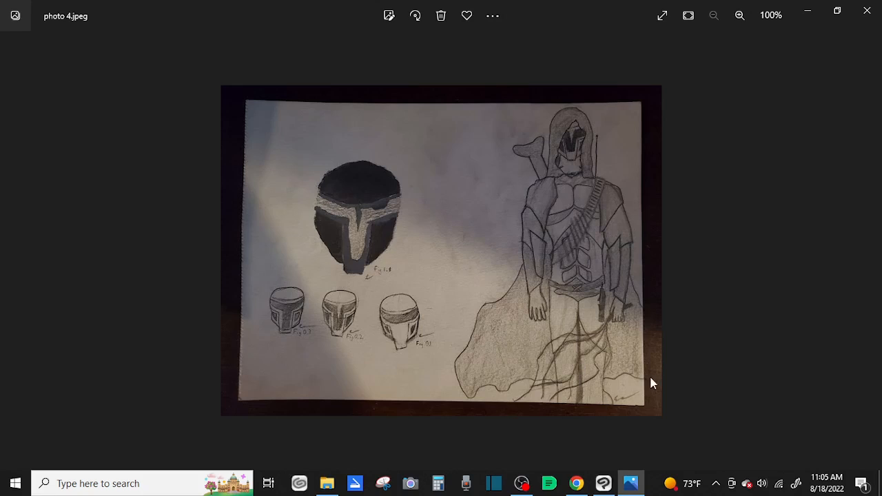
mouse_move(222, 253)
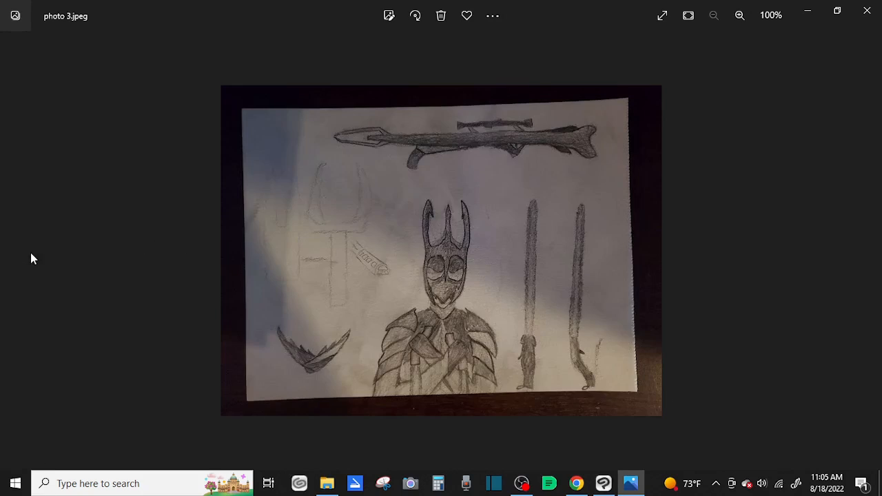
mouse_move(494, 132)
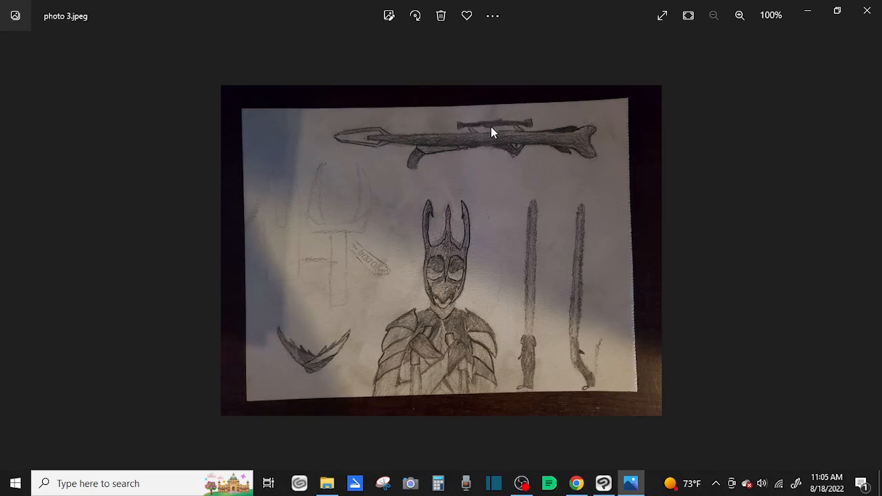
Take a closer look at the weapon-sketch sheet, then zoom out from 146% to 110% to show it whole.
left_click(739, 16)
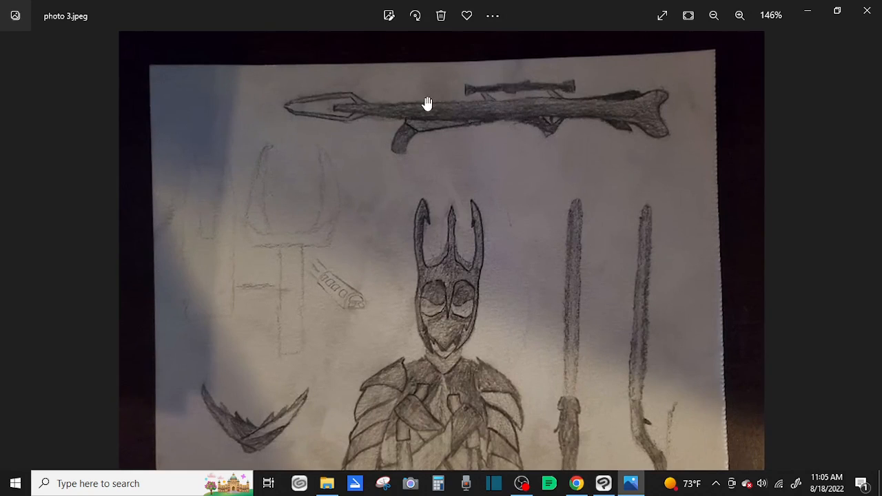
mouse_move(683, 135)
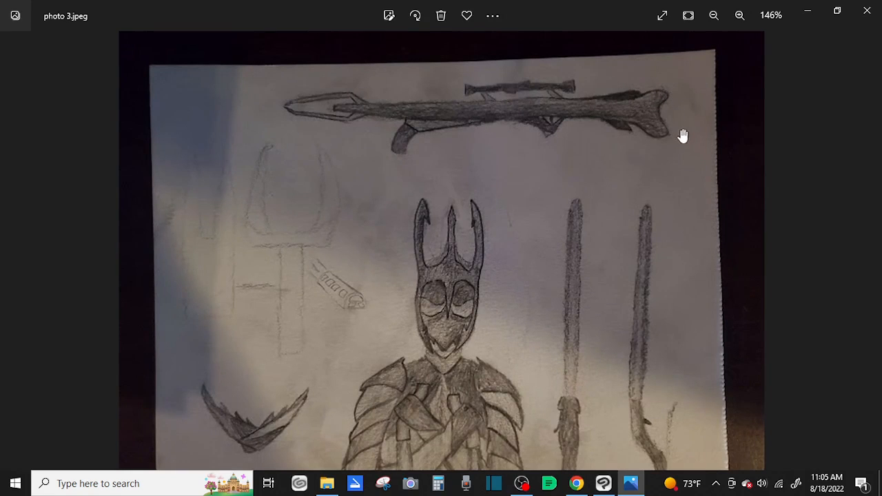
mouse_move(488, 124)
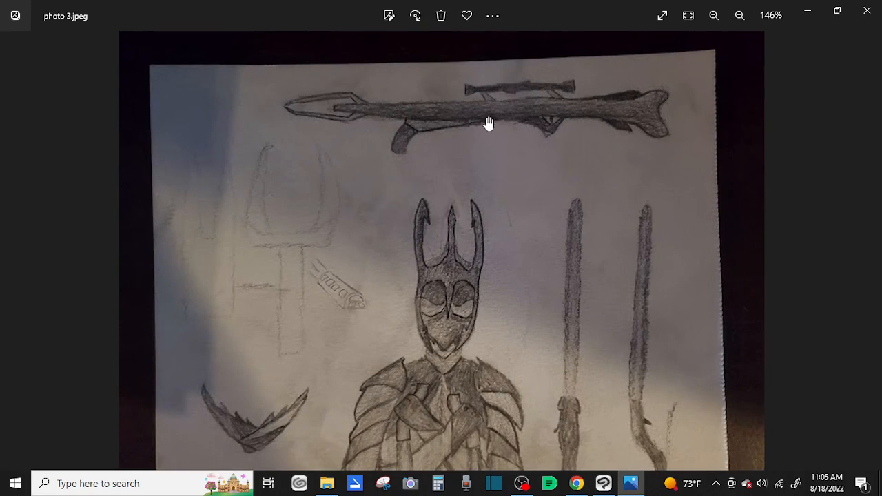
mouse_move(438, 135)
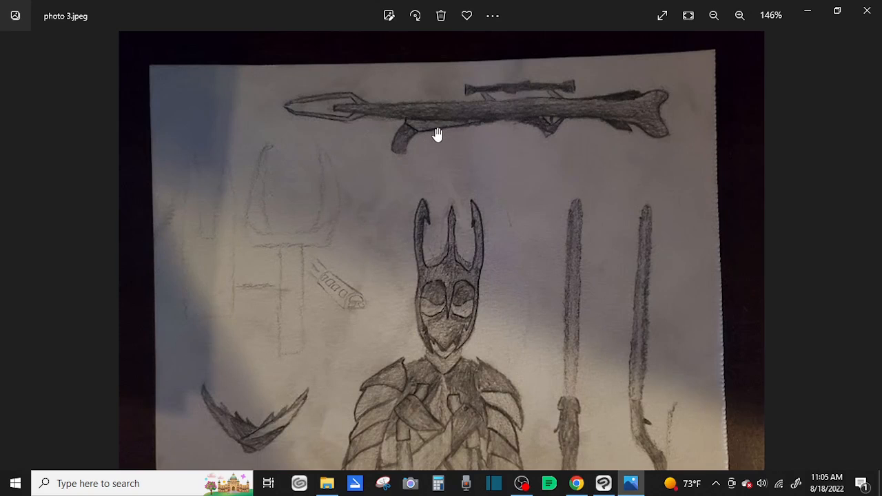
left_click(714, 15)
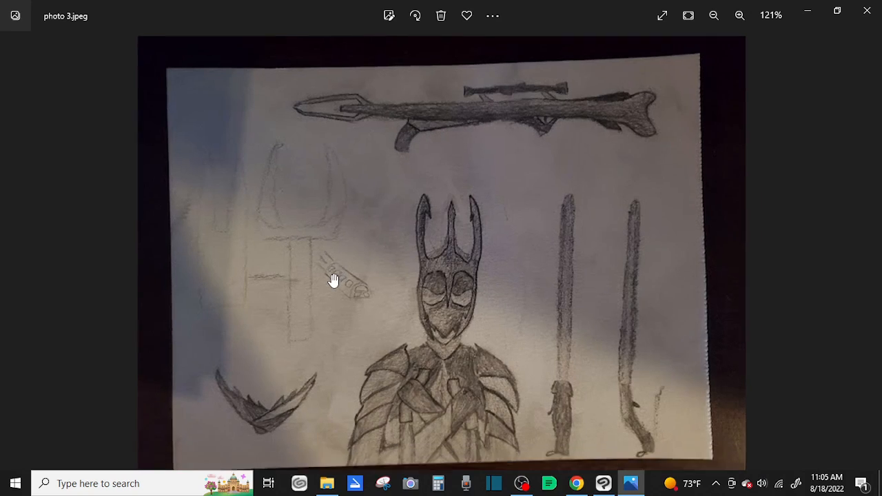
left_click(714, 15)
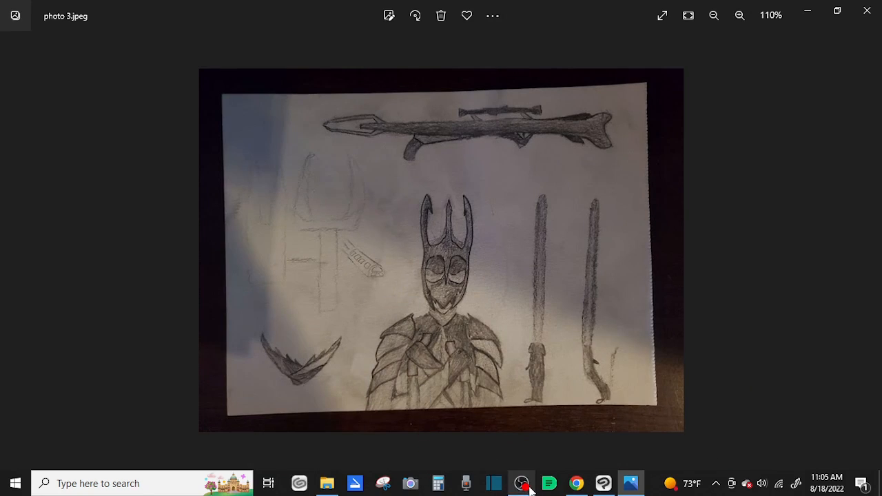
mouse_move(793, 303)
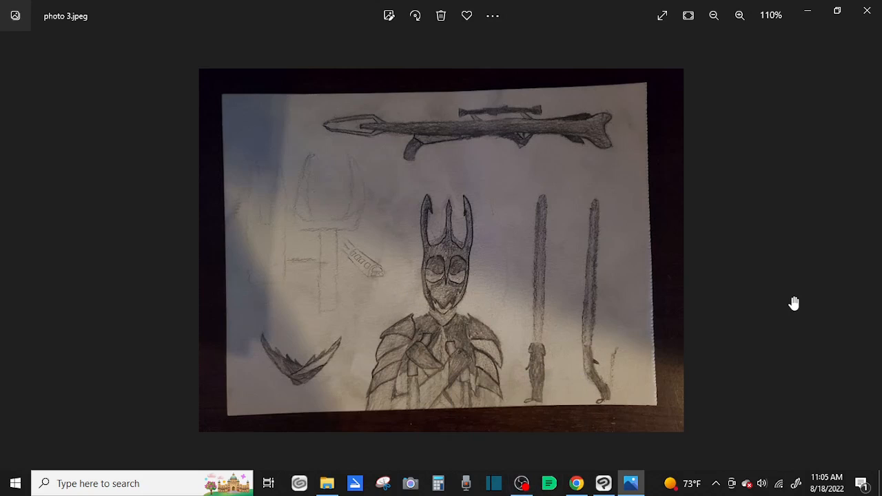
mouse_move(766, 319)
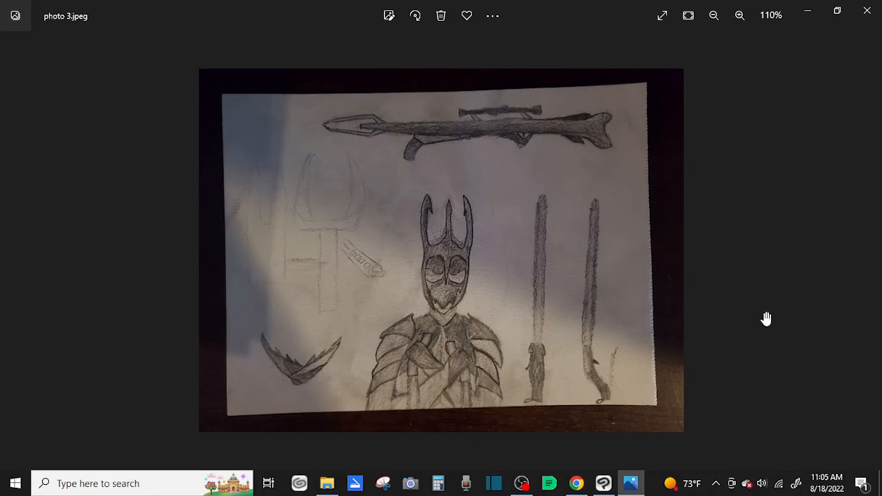
mouse_move(501, 193)
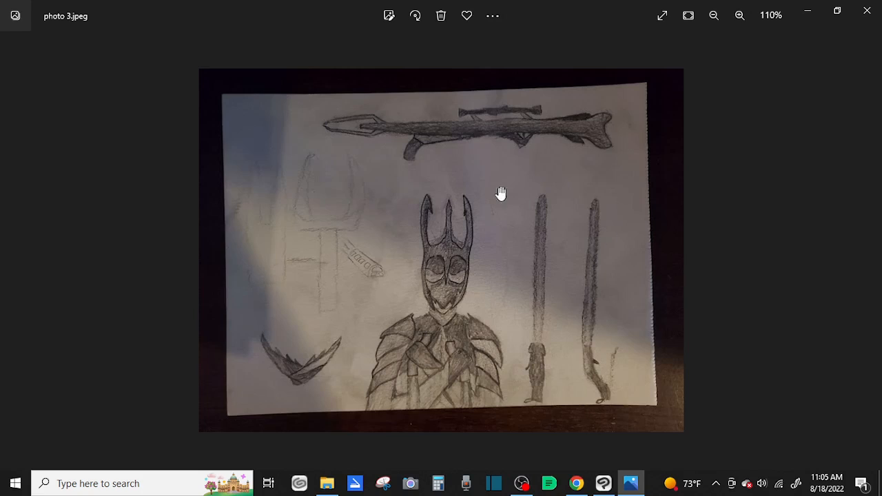
mouse_move(381, 155)
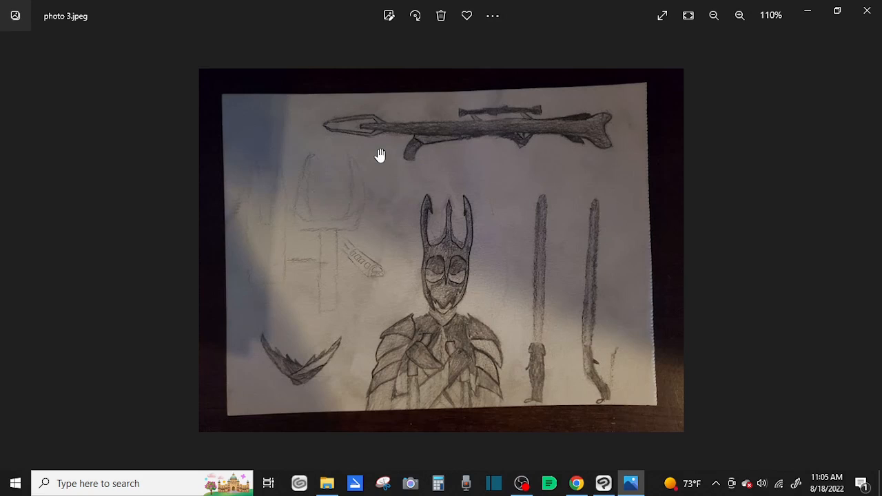
mouse_move(491, 140)
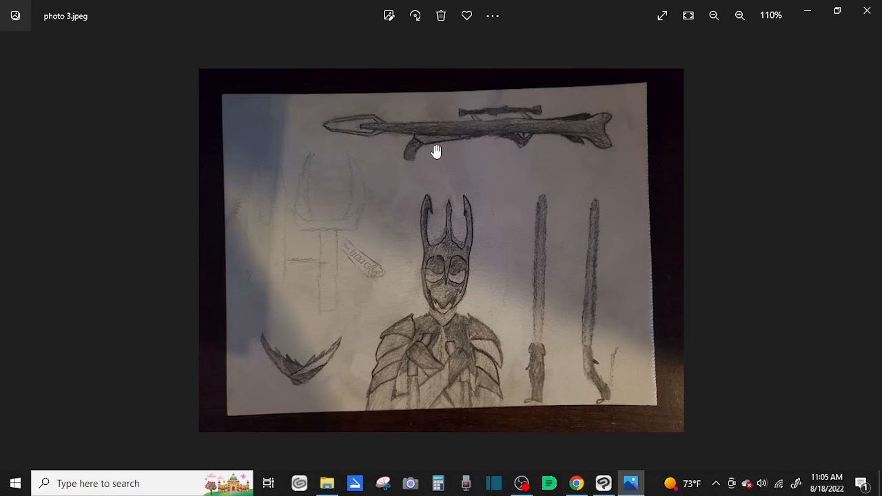
mouse_move(441, 149)
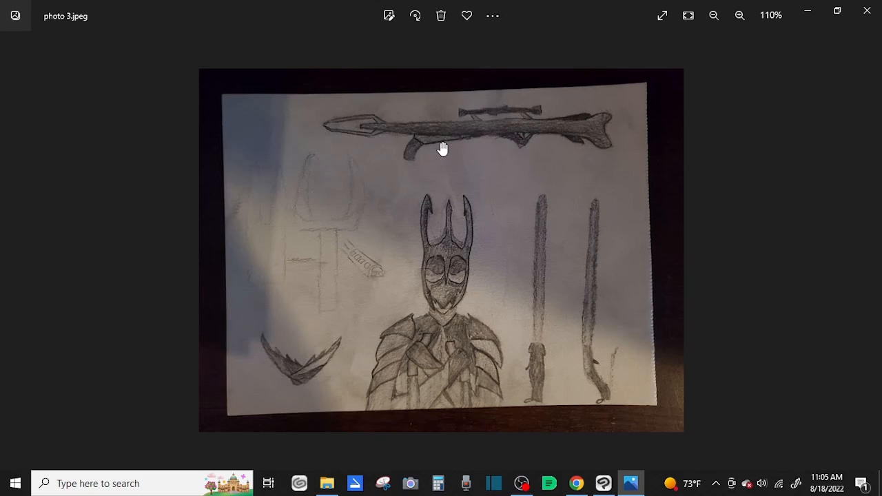
mouse_move(464, 378)
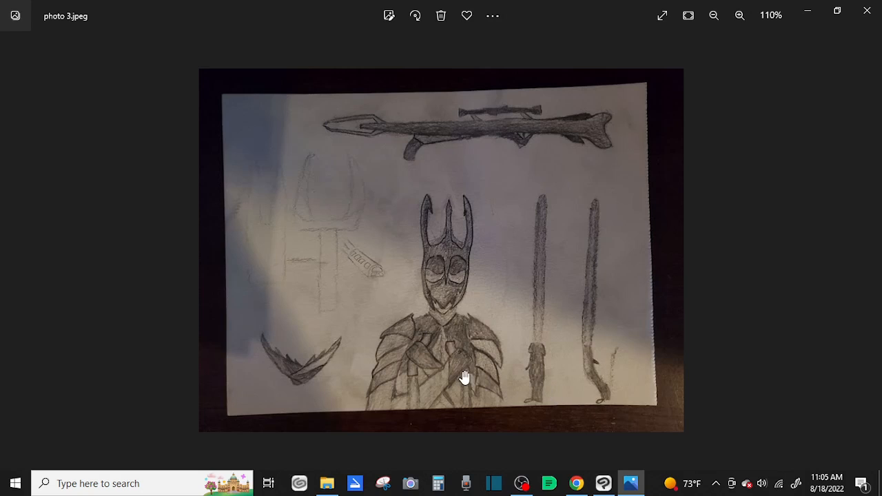
mouse_move(579, 317)
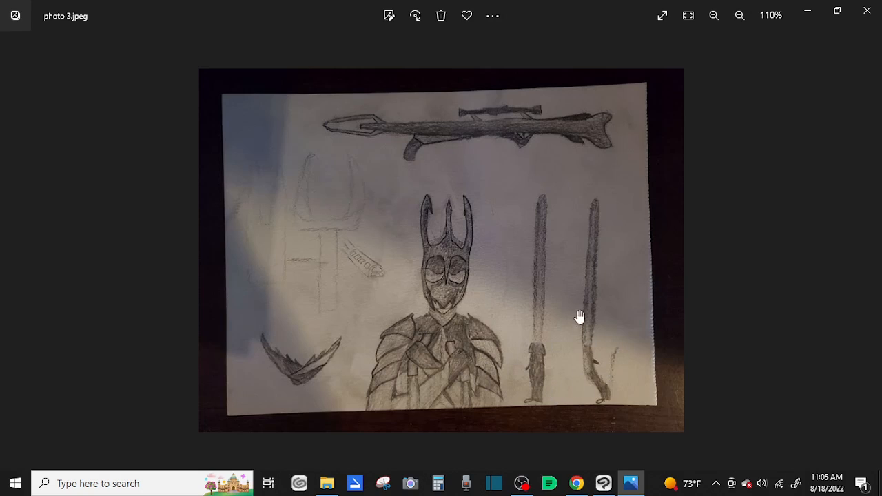
mouse_move(594, 392)
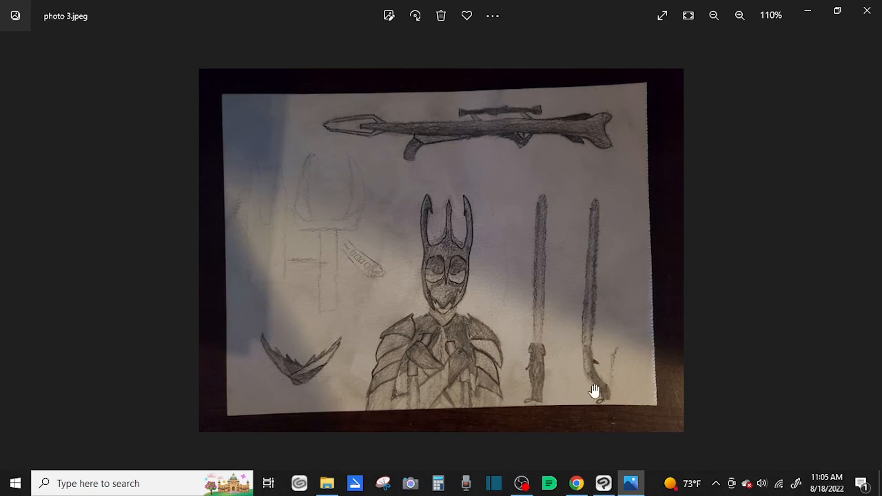
mouse_move(598, 364)
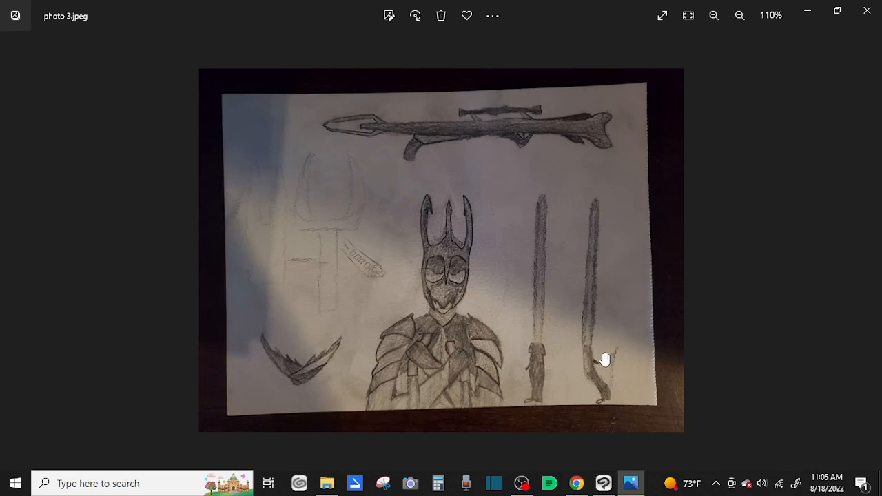
mouse_move(490, 413)
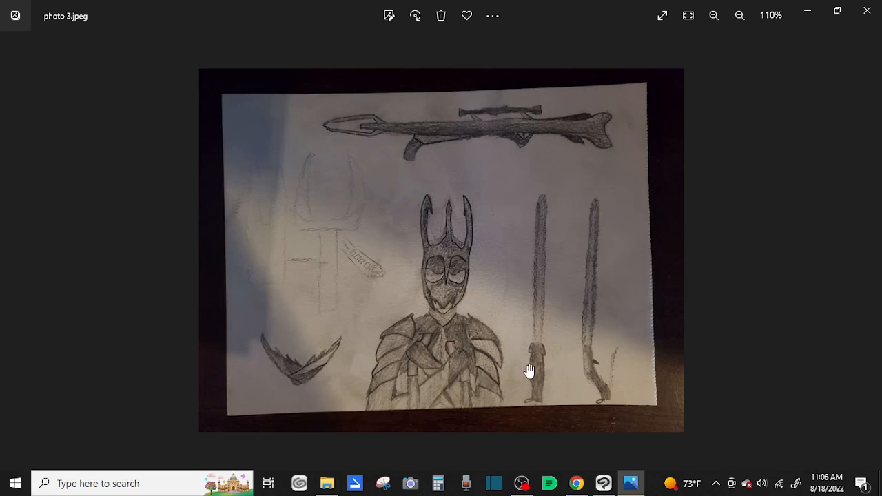
mouse_move(532, 391)
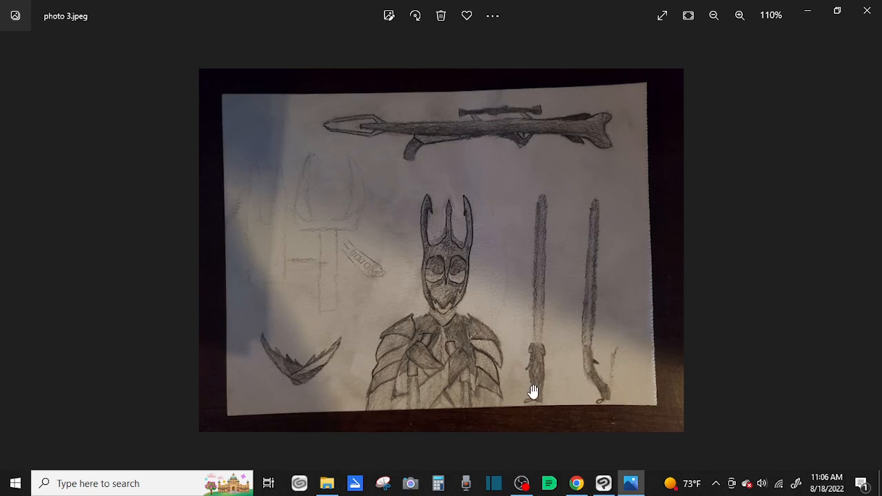
mouse_move(597, 405)
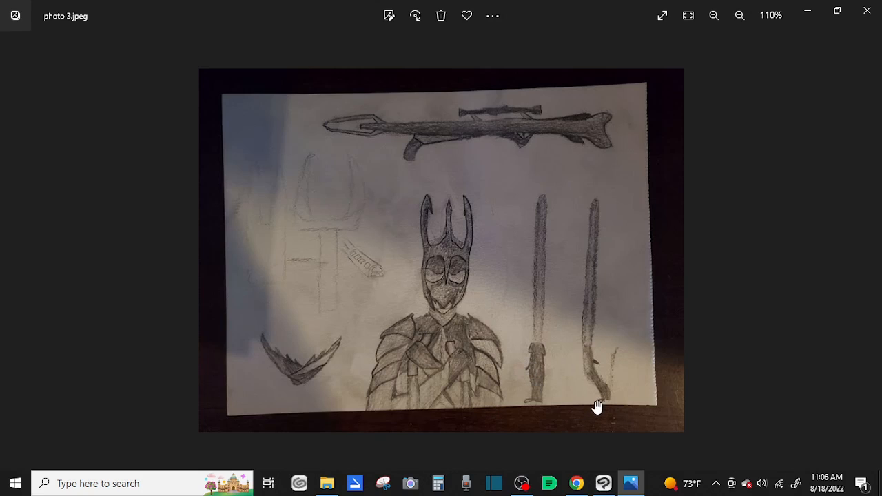
mouse_move(564, 419)
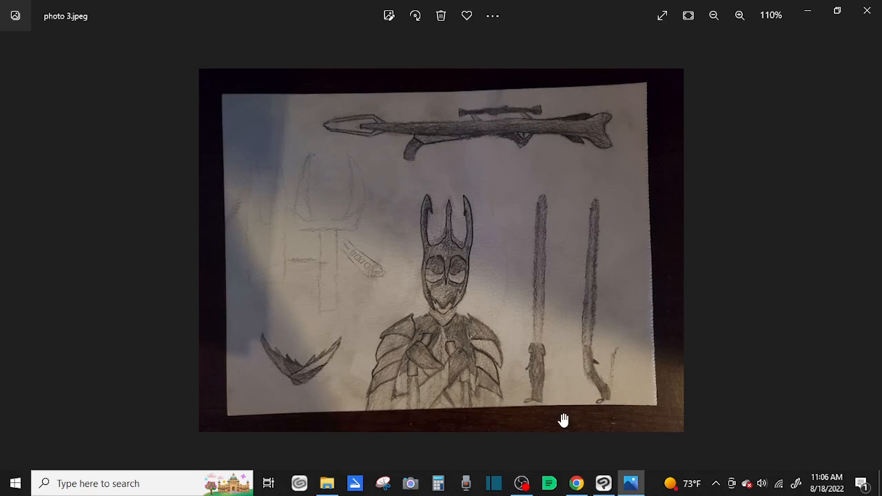
mouse_move(667, 362)
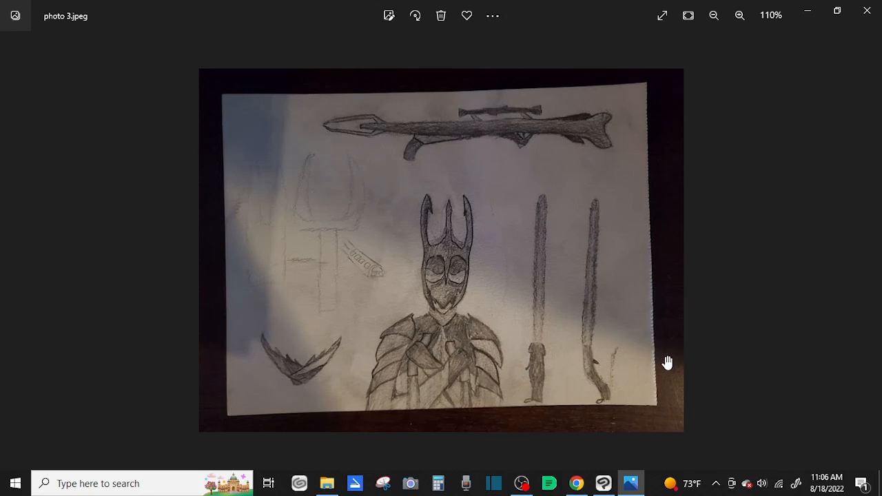
mouse_move(648, 320)
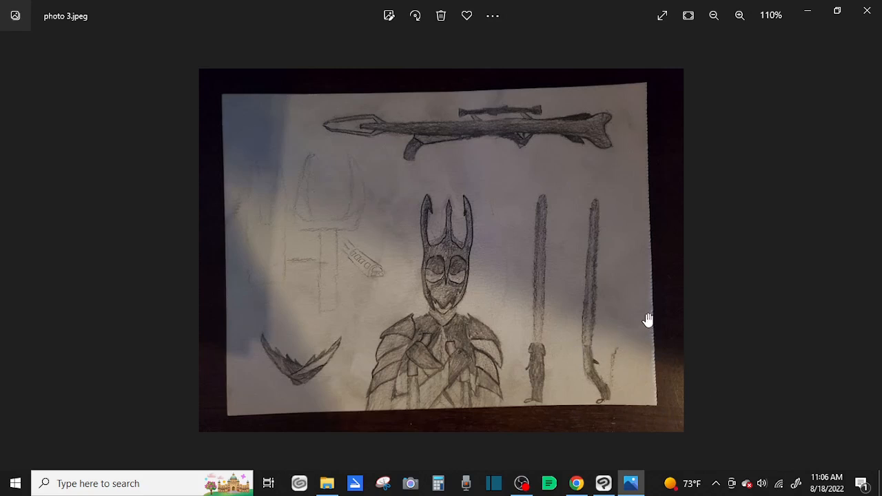
mouse_move(581, 243)
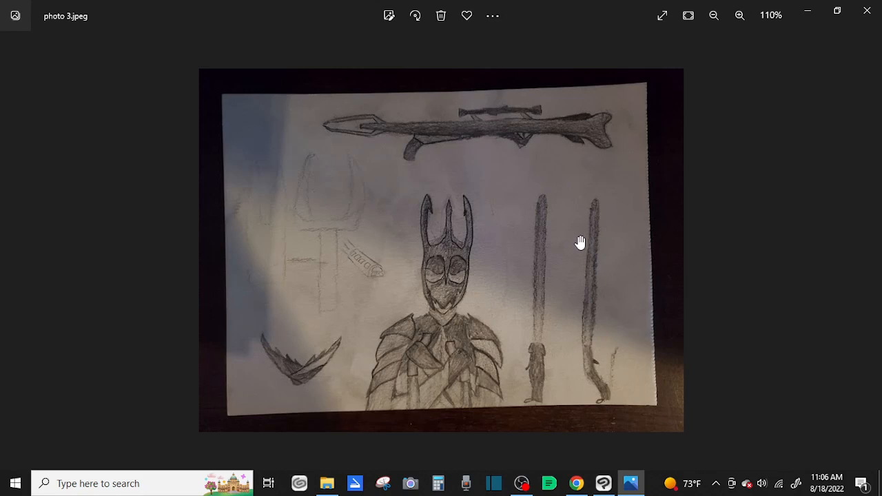
mouse_move(585, 237)
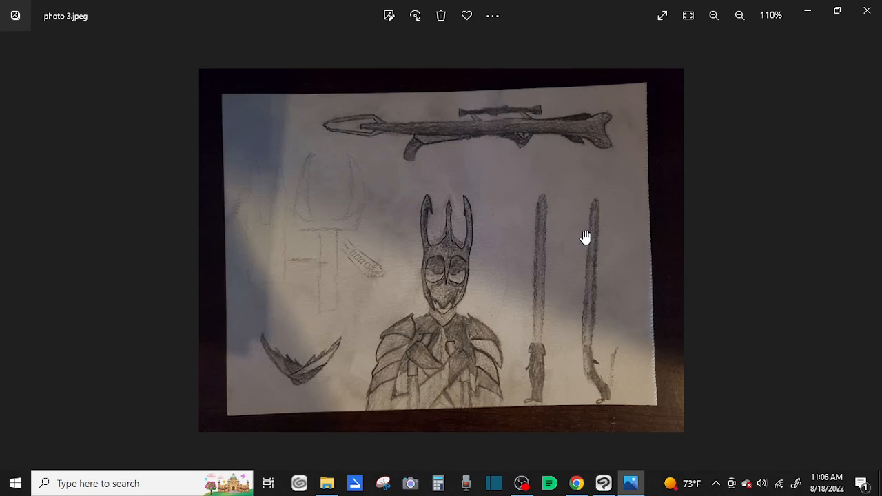
mouse_move(590, 222)
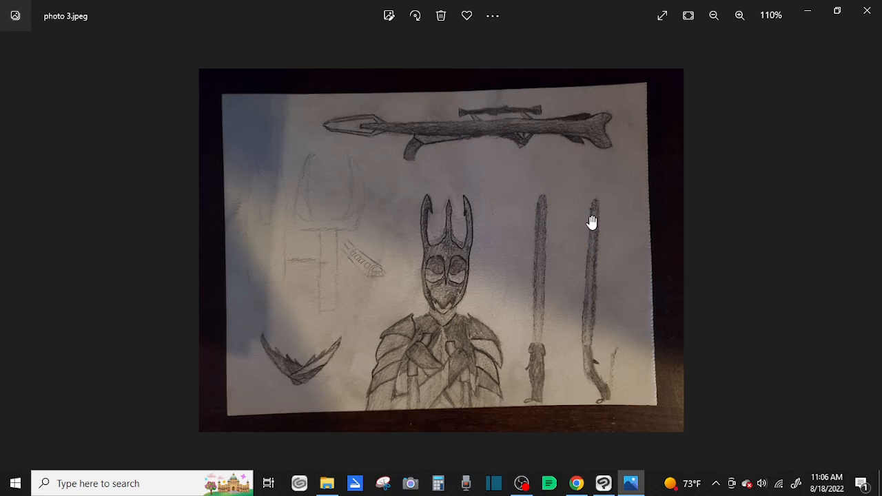
mouse_move(591, 229)
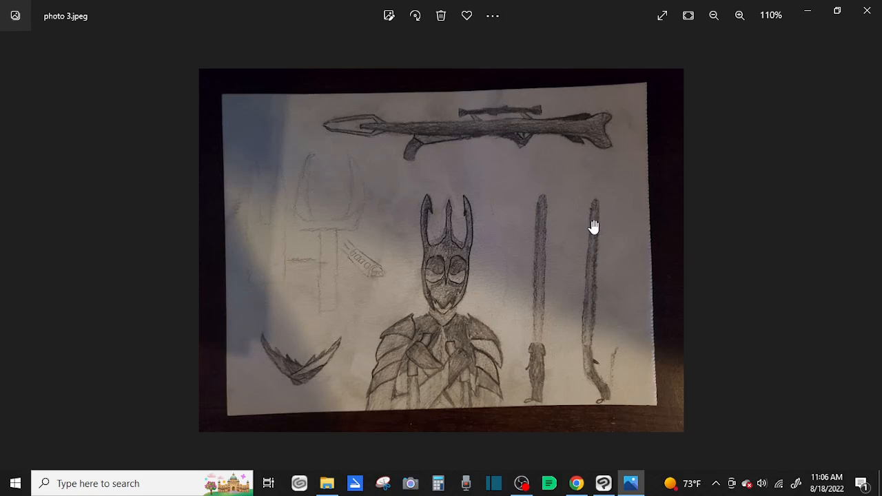
mouse_move(579, 241)
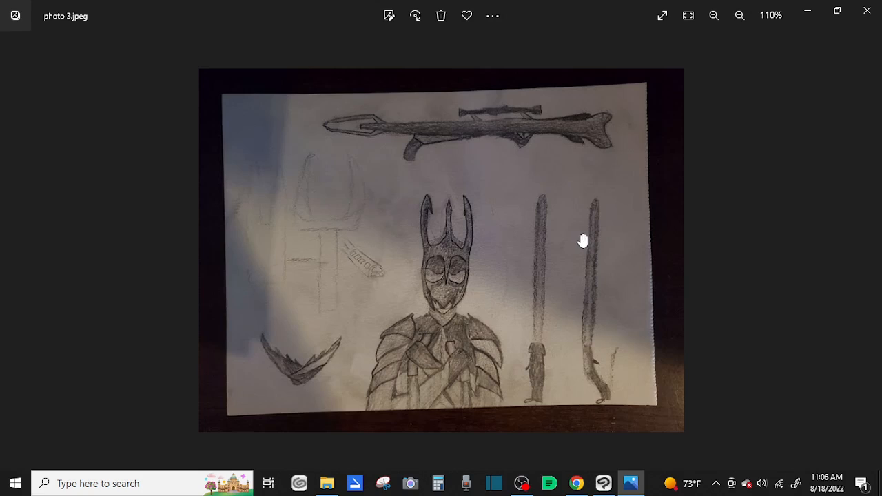
mouse_move(689, 265)
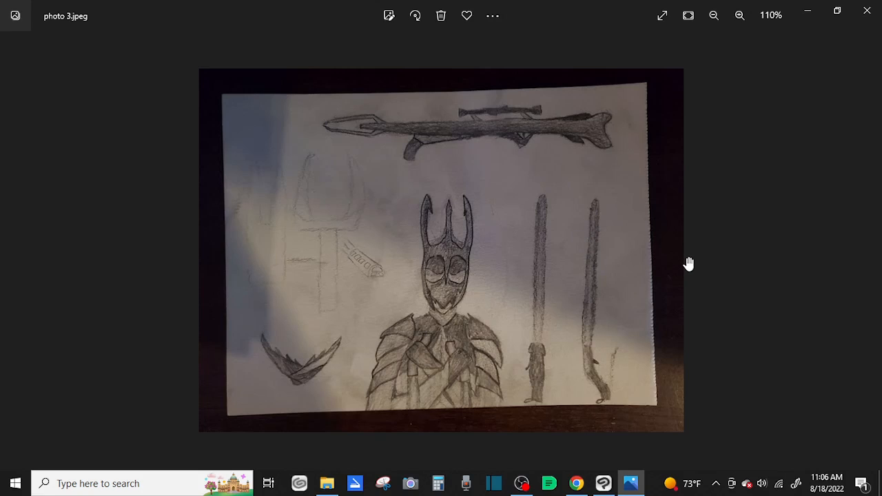
mouse_move(866, 250)
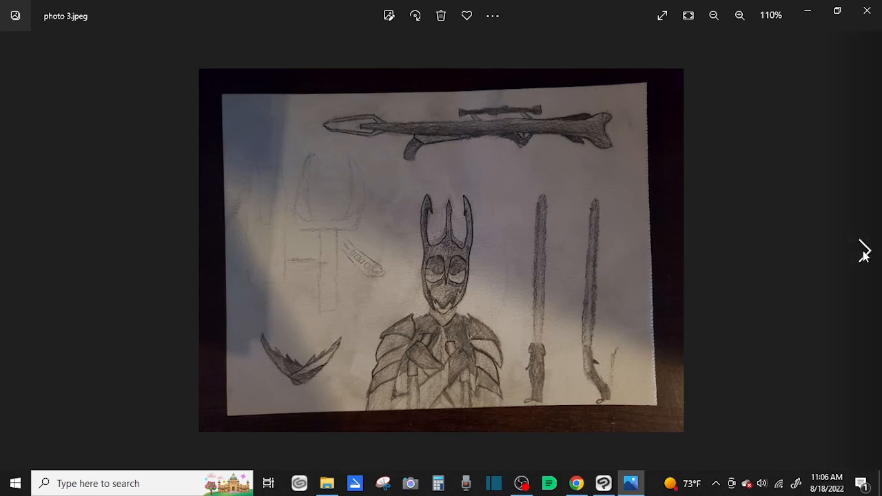
mouse_move(813, 282)
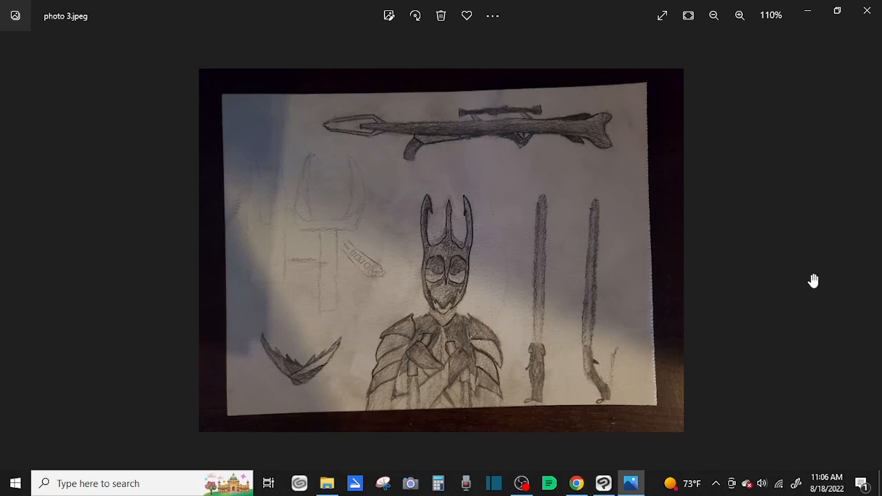
mouse_move(802, 281)
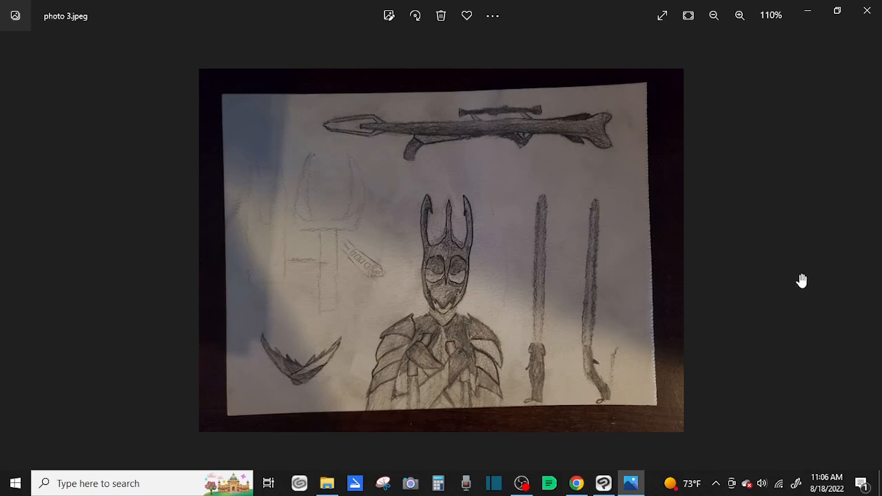
left_click(866, 251)
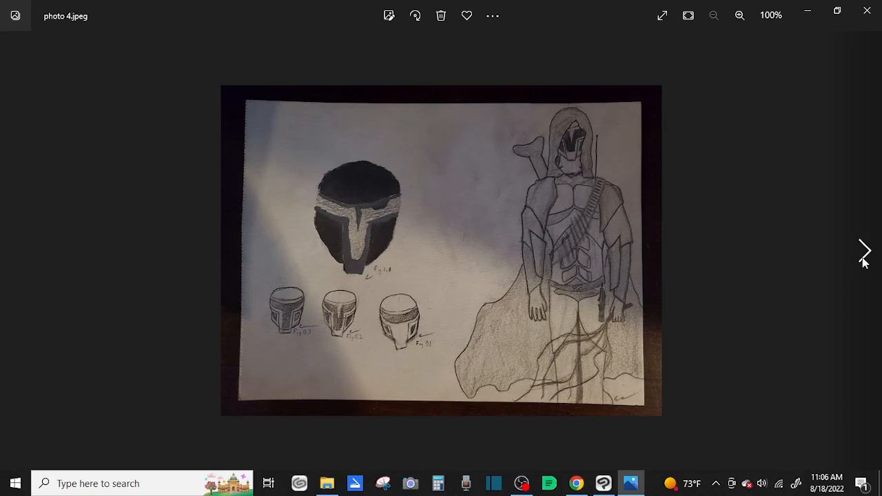
mouse_move(607, 209)
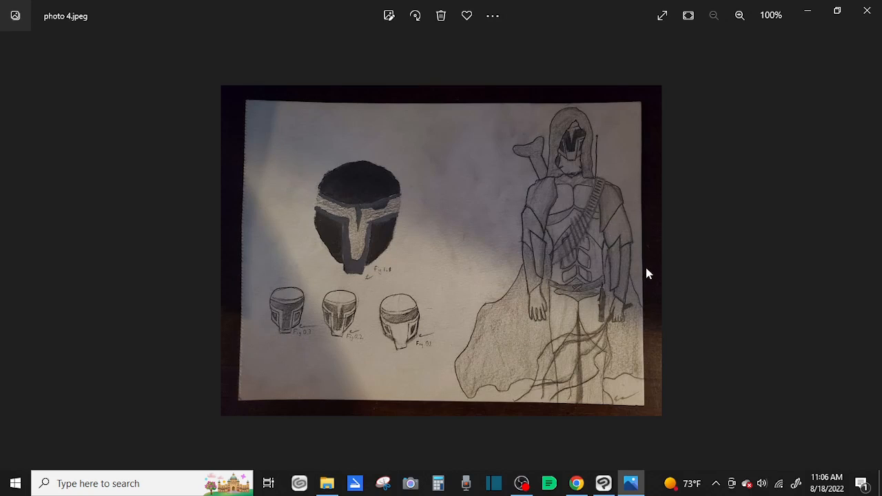
mouse_move(674, 196)
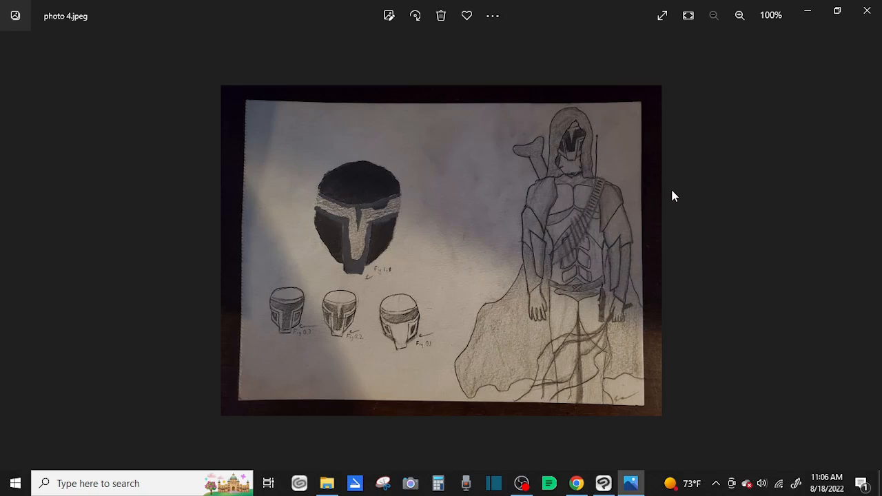
mouse_move(692, 183)
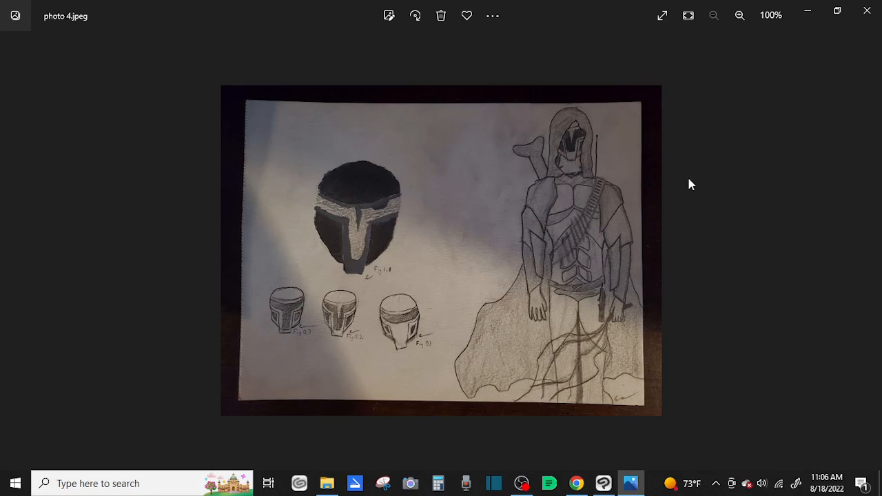
mouse_move(687, 190)
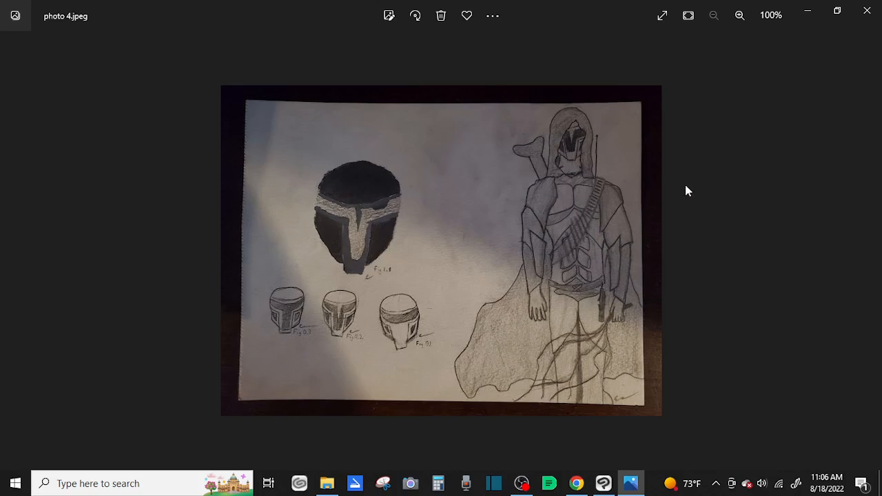
mouse_move(677, 240)
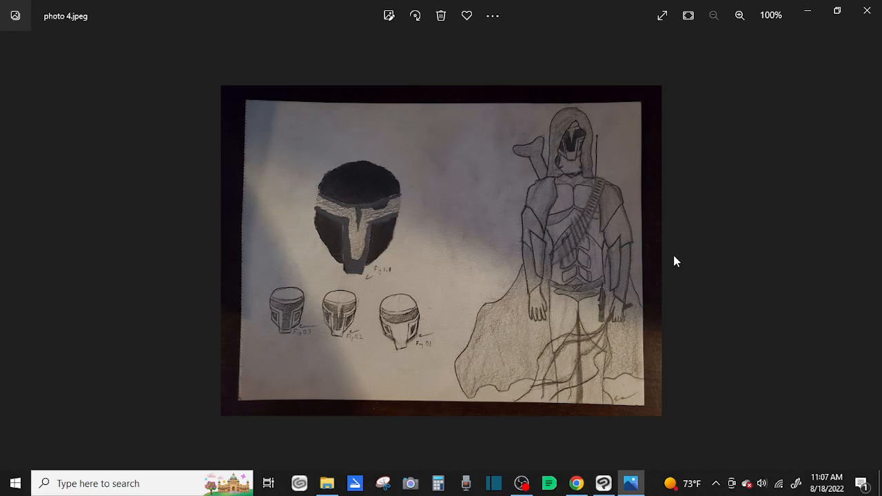
mouse_move(703, 234)
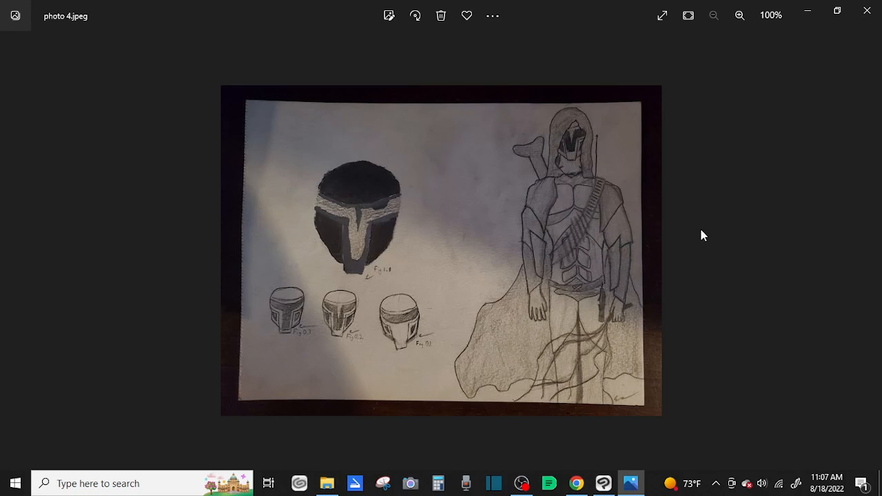
mouse_move(699, 228)
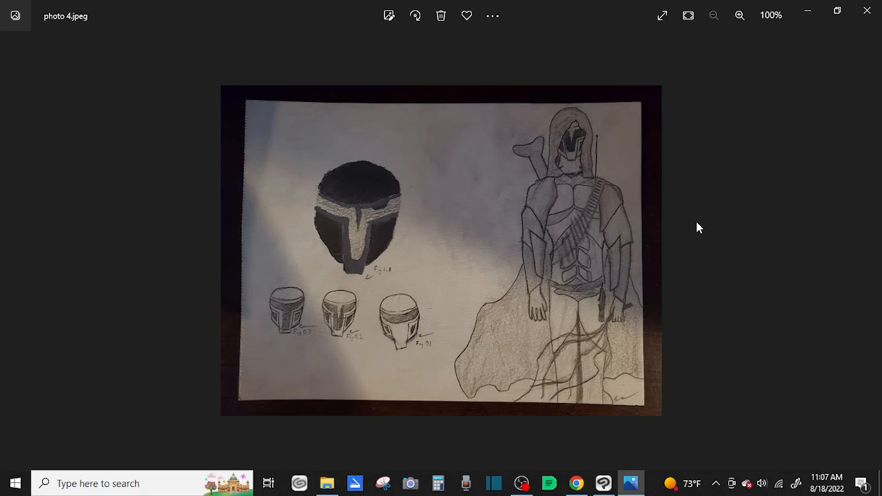
mouse_move(692, 231)
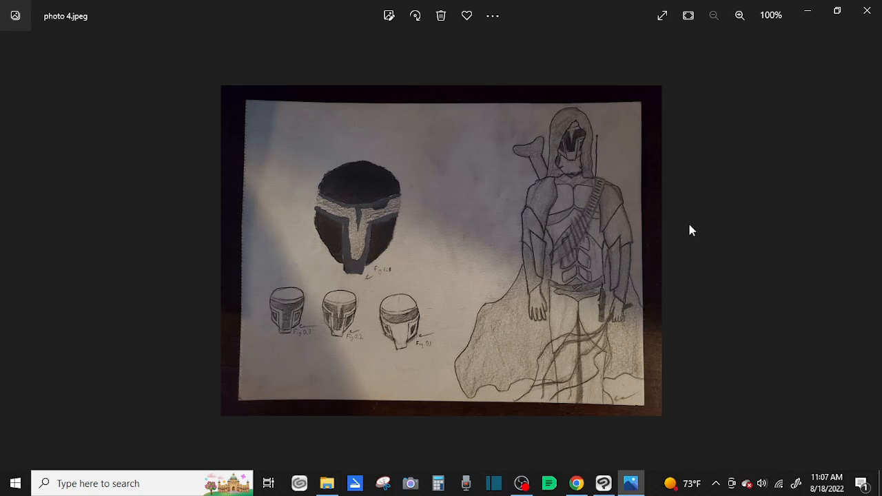
mouse_move(674, 262)
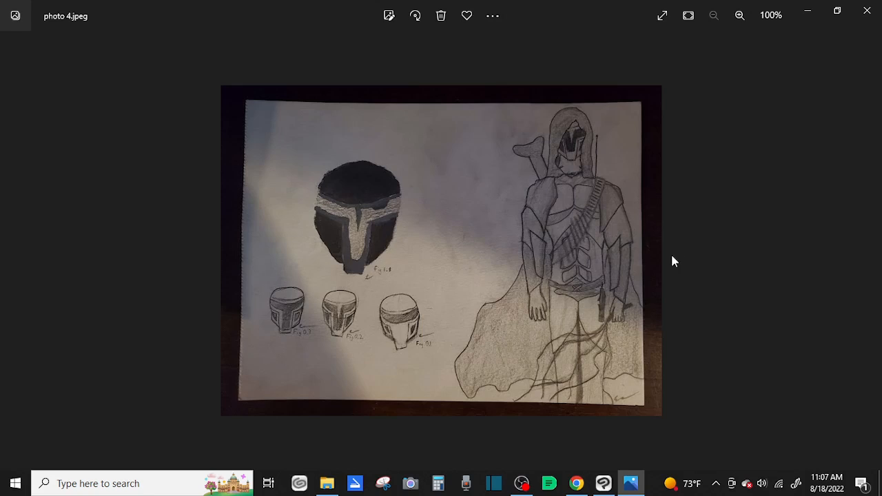
mouse_move(709, 234)
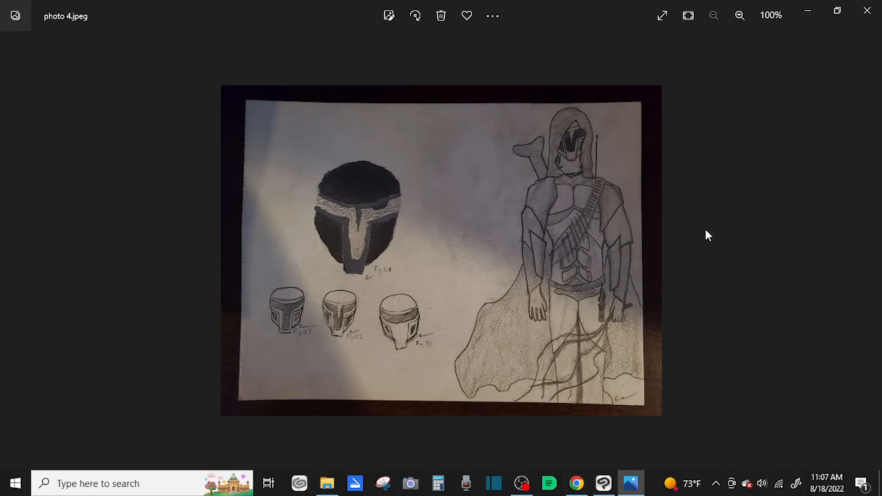
mouse_move(596, 452)
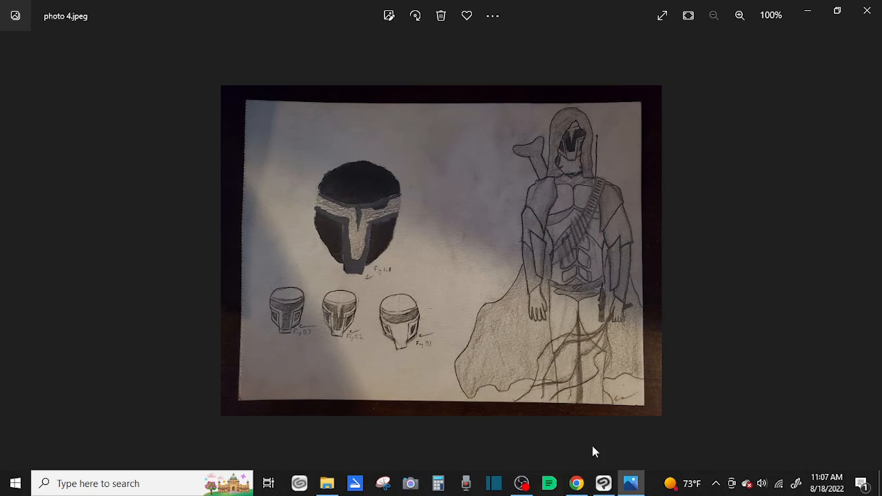
mouse_move(756, 301)
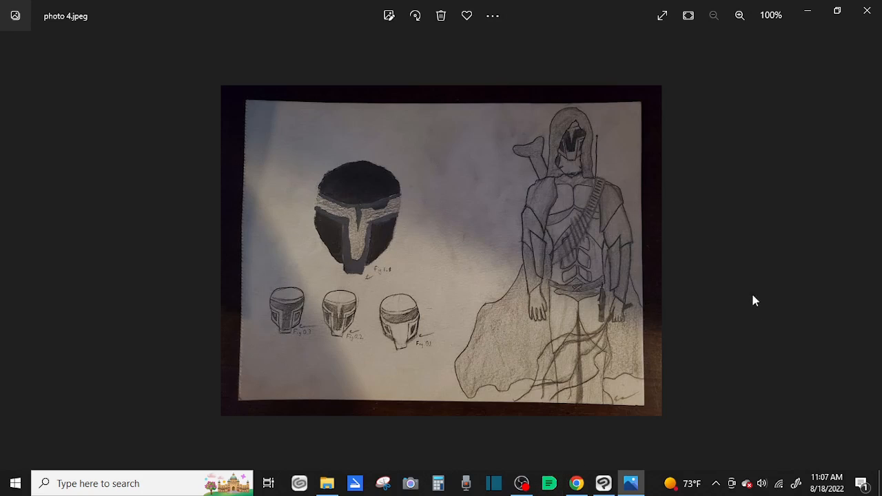
mouse_move(694, 234)
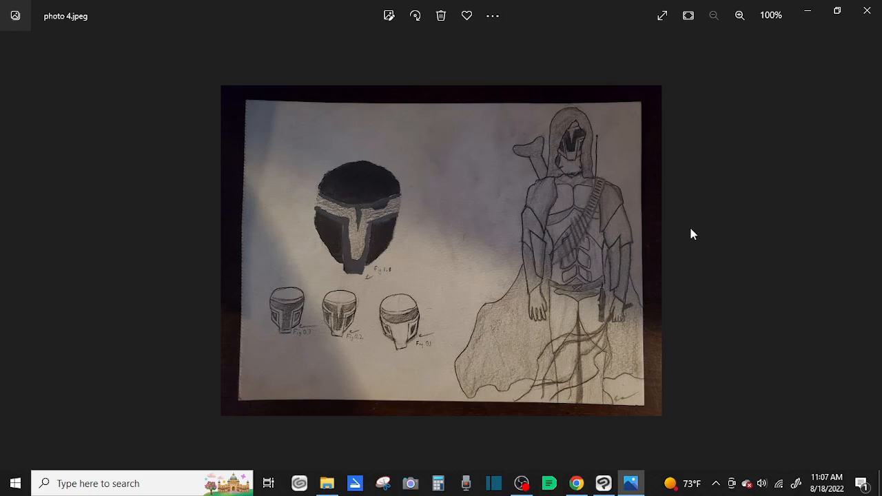
mouse_move(681, 255)
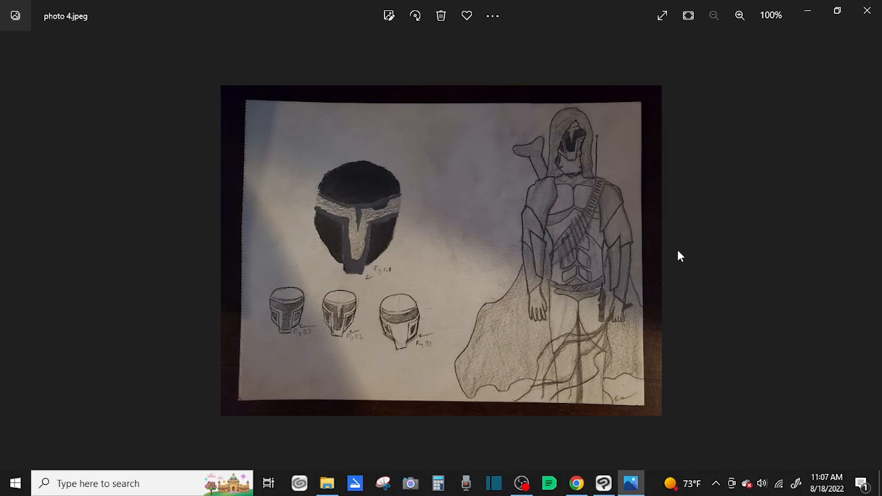
mouse_move(684, 288)
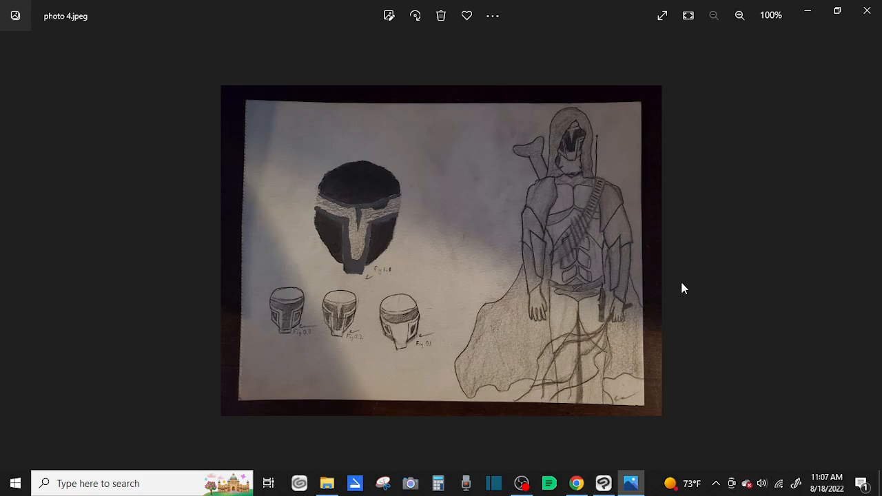
mouse_move(673, 368)
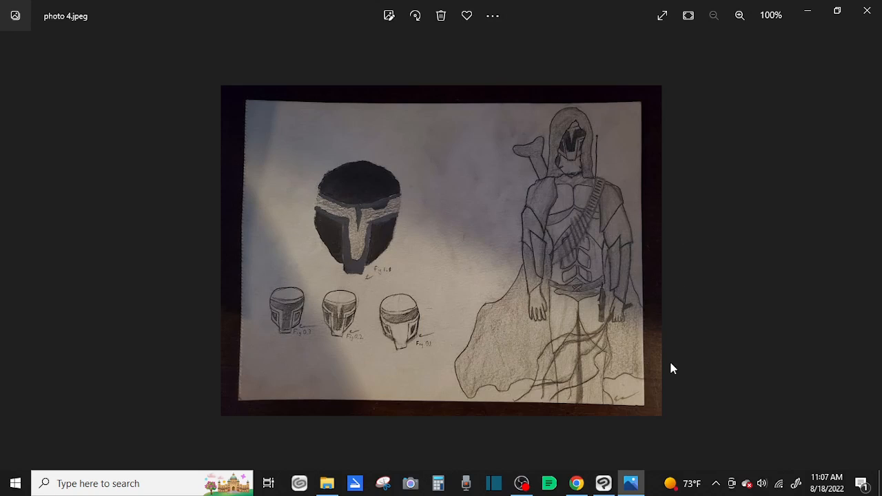
mouse_move(685, 390)
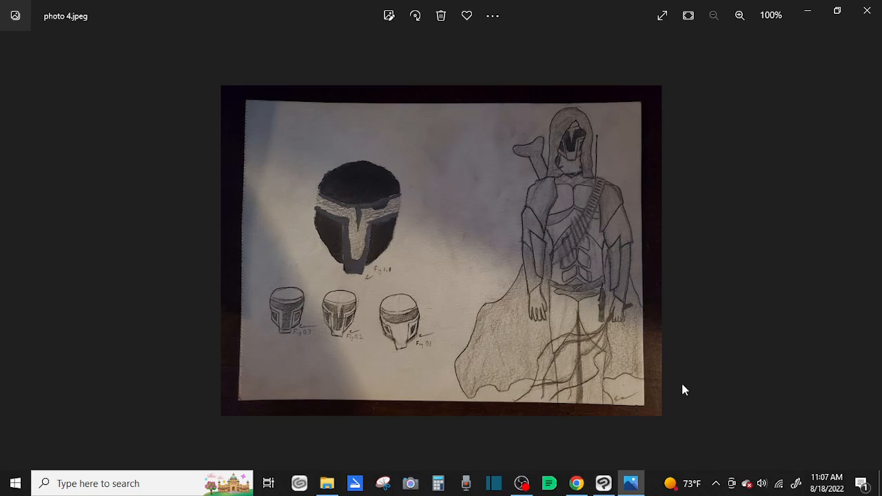
mouse_move(700, 381)
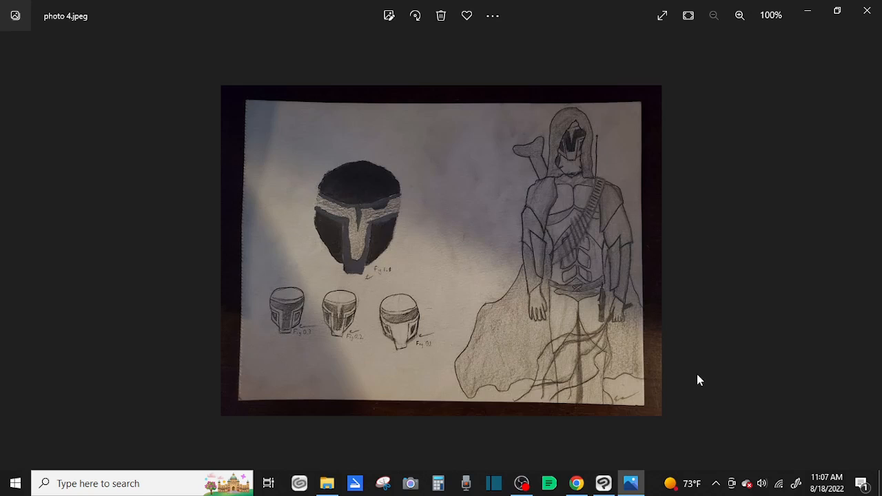
mouse_move(689, 483)
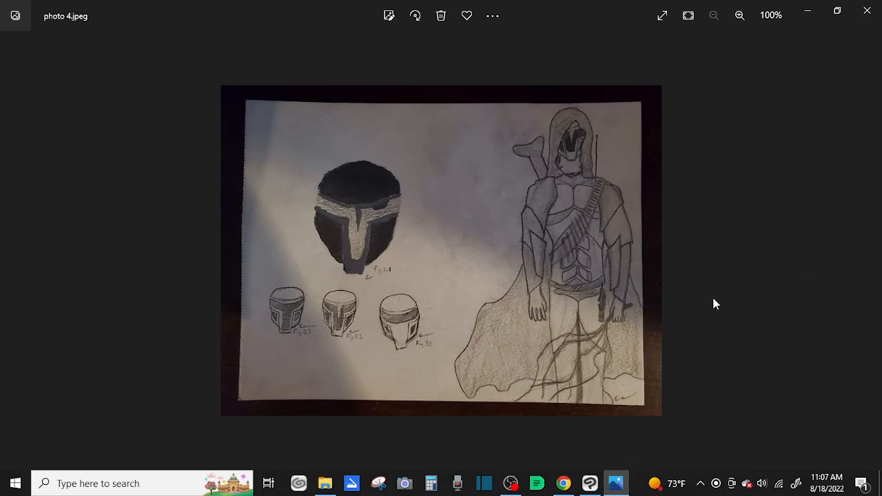
mouse_move(513, 481)
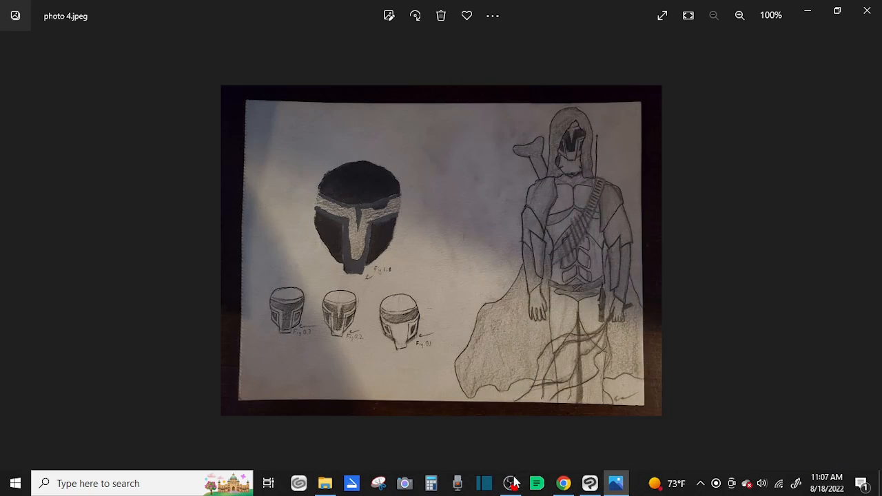